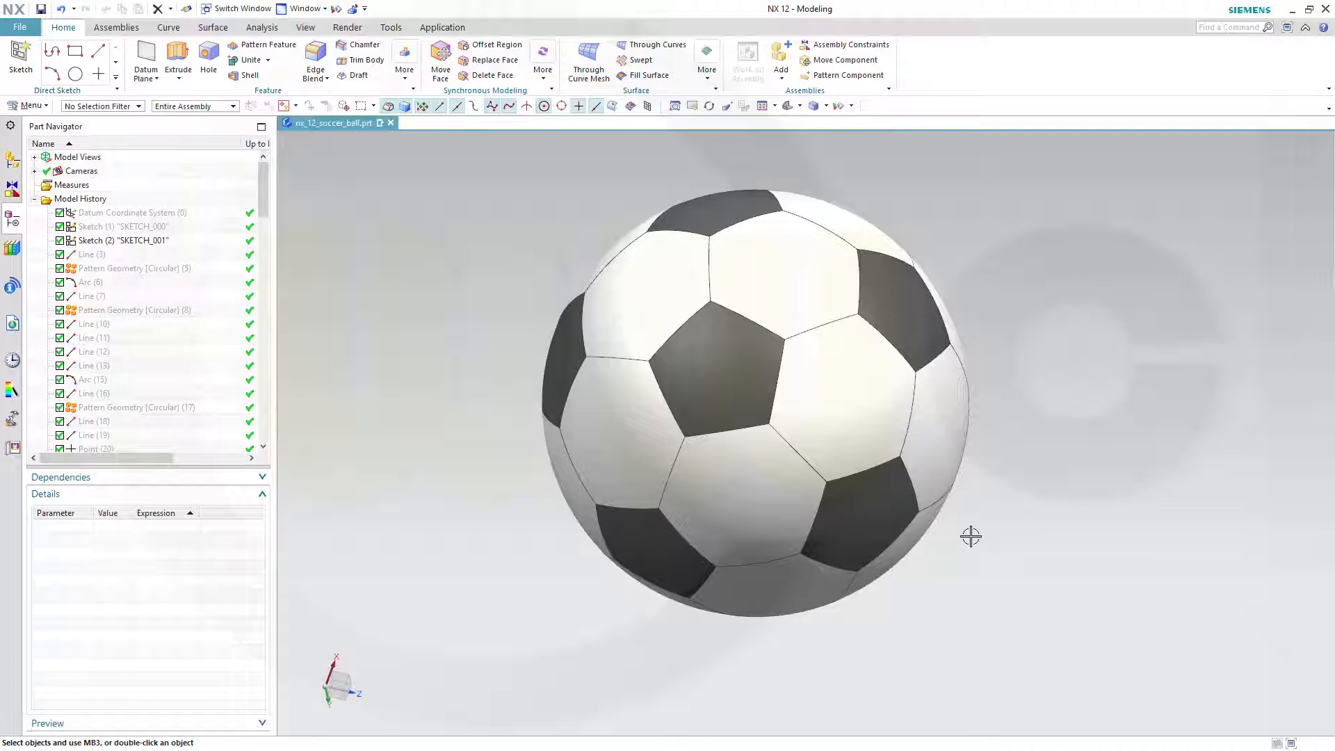
pyautogui.moveTo(1002, 471)
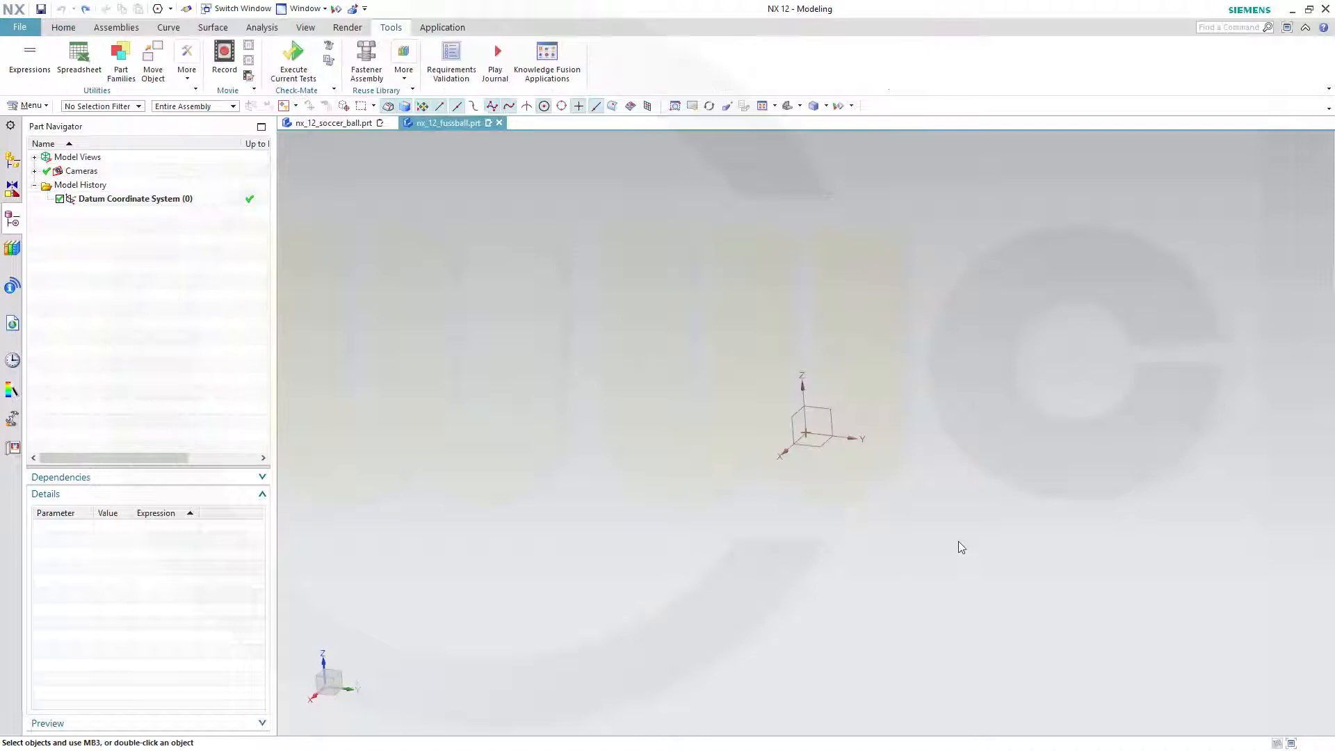
pyautogui.moveTo(922, 372)
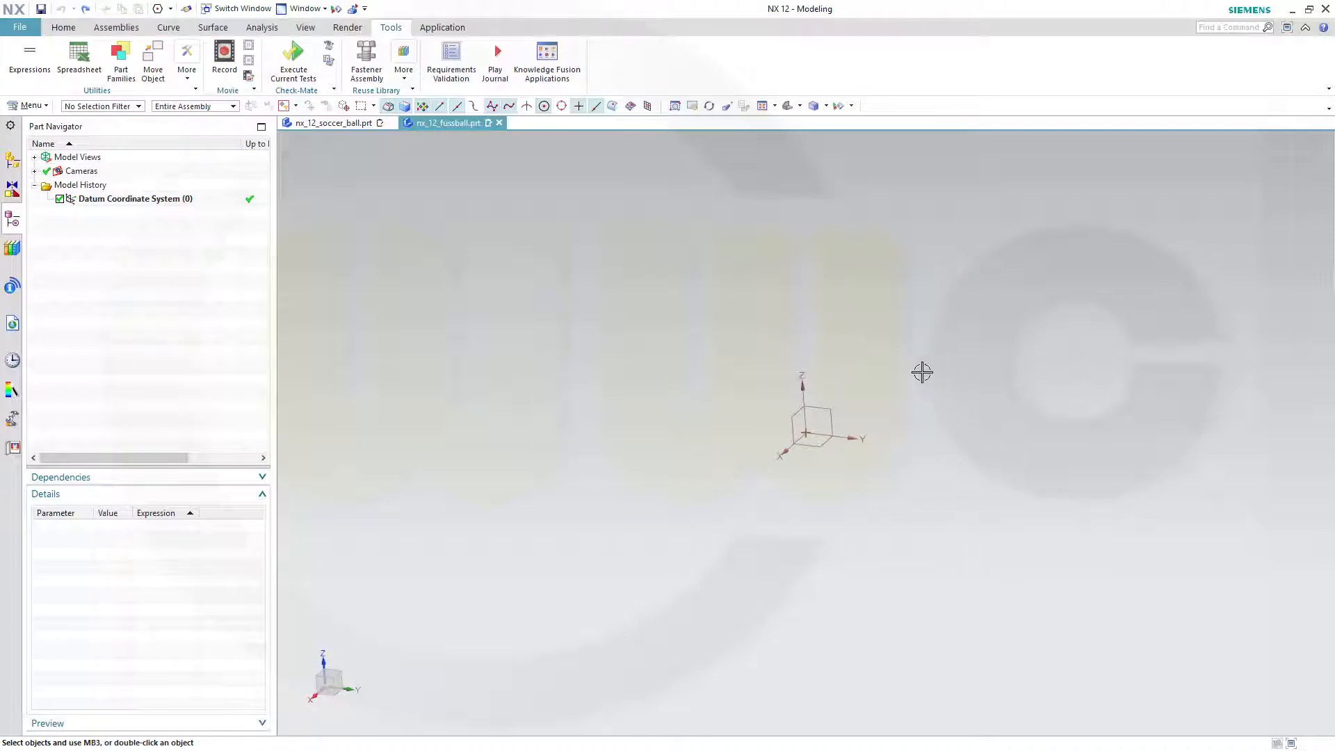
pyautogui.moveTo(227, 227)
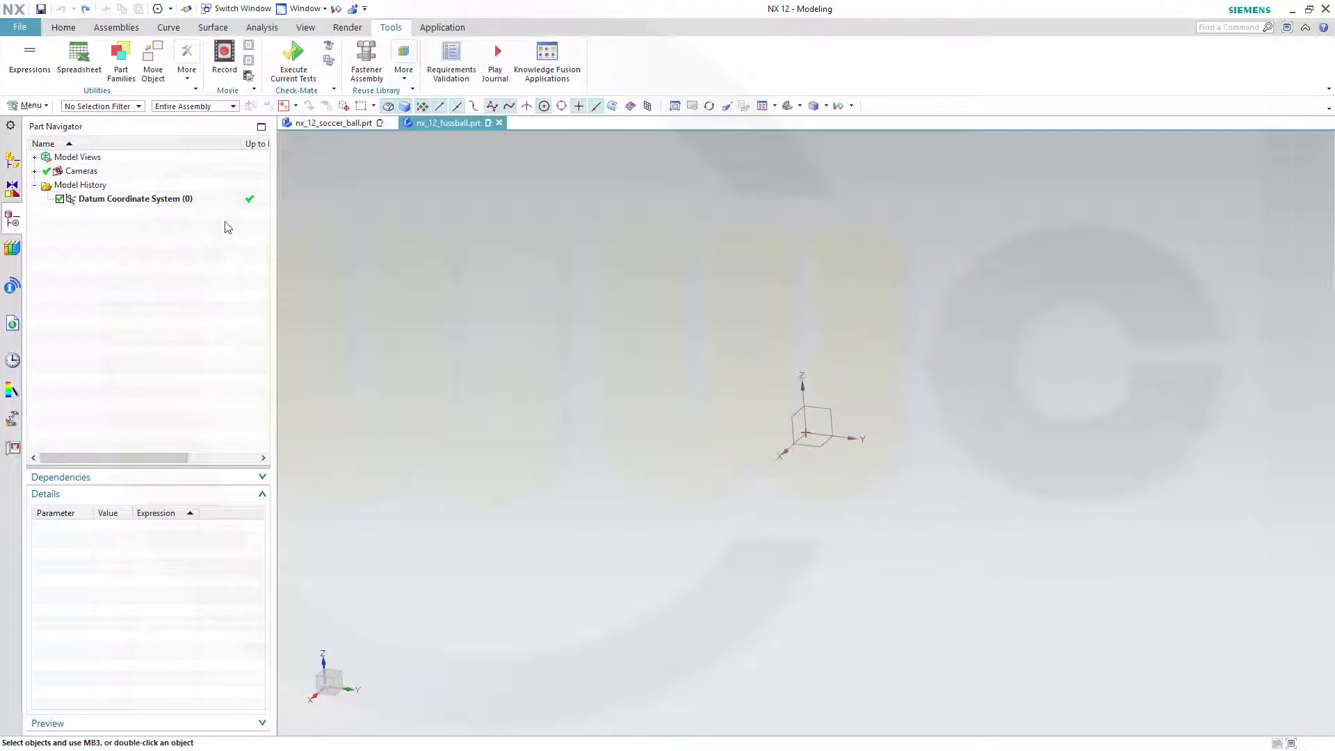
# - Create SKETCH_000 on a datum plane of the datum coordinate system
pyautogui.click(63, 27)
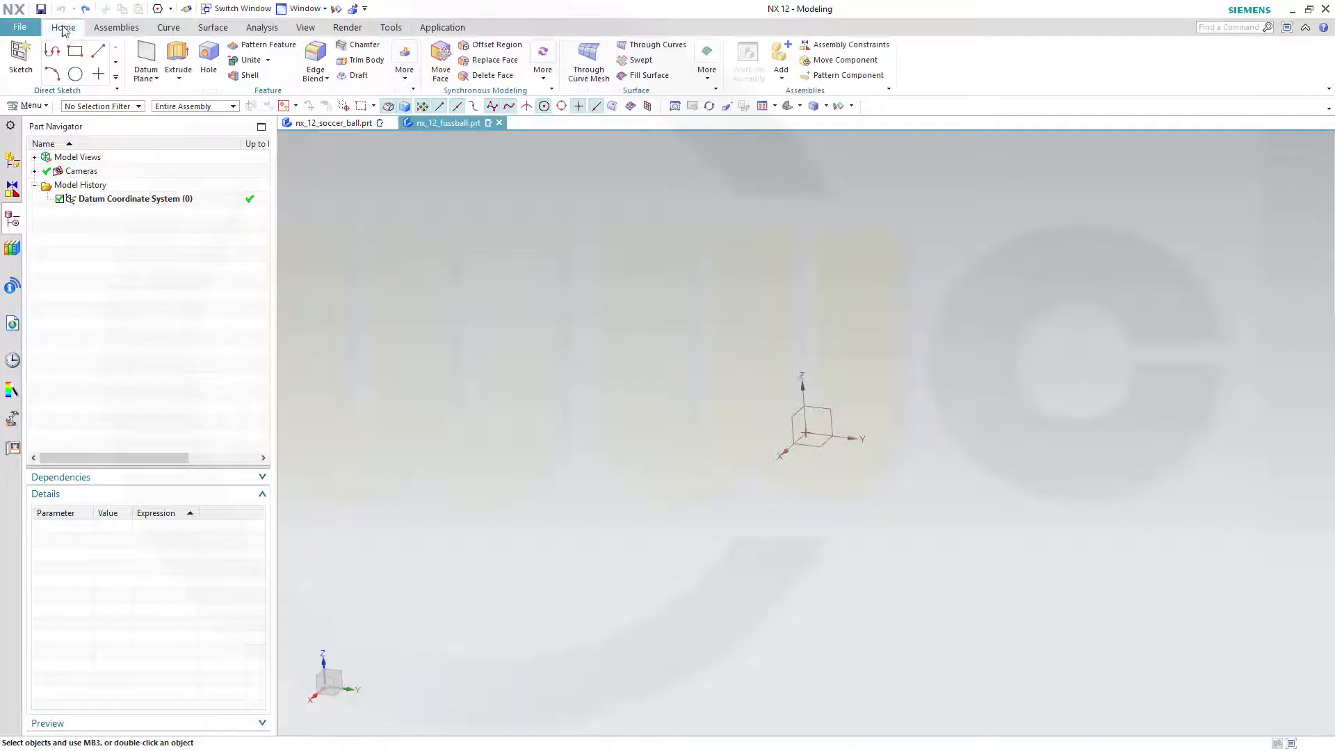
pyautogui.click(20, 60)
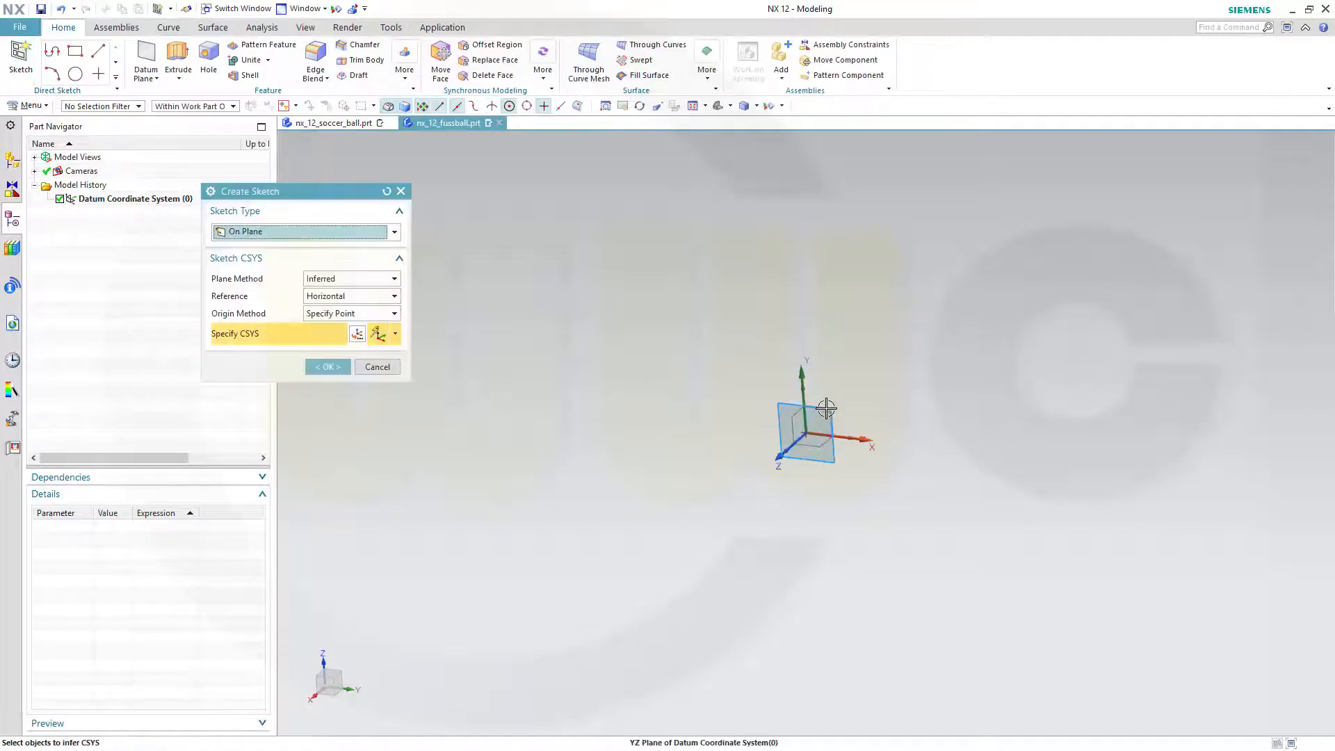
pyautogui.click(807, 417)
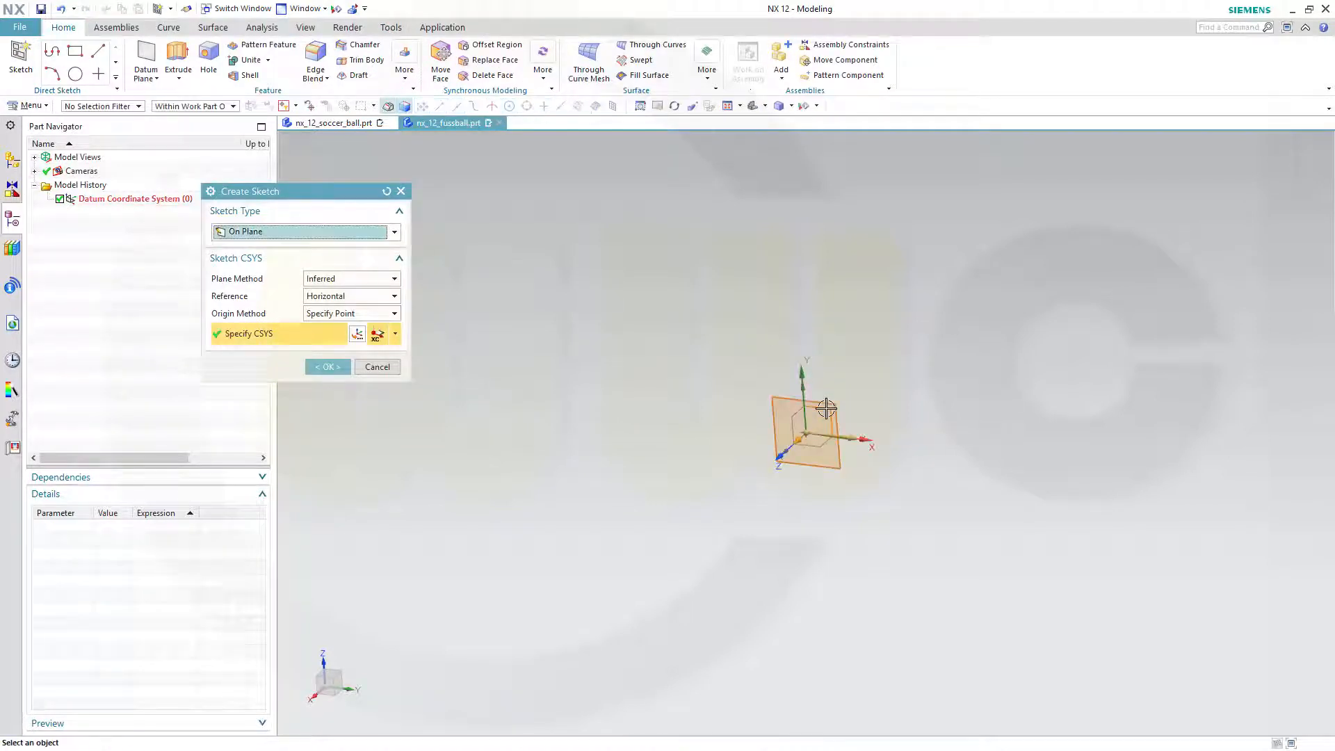
pyautogui.click(327, 367)
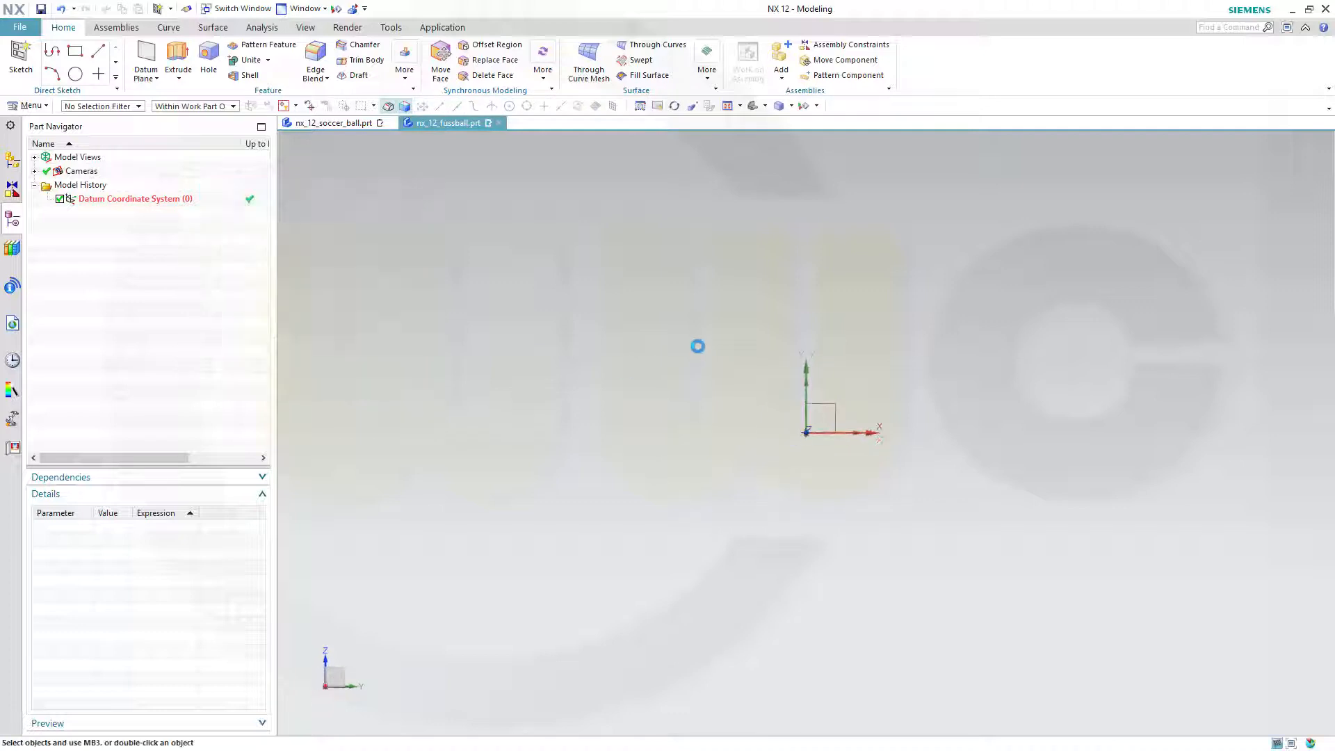
pyautogui.click(19, 60)
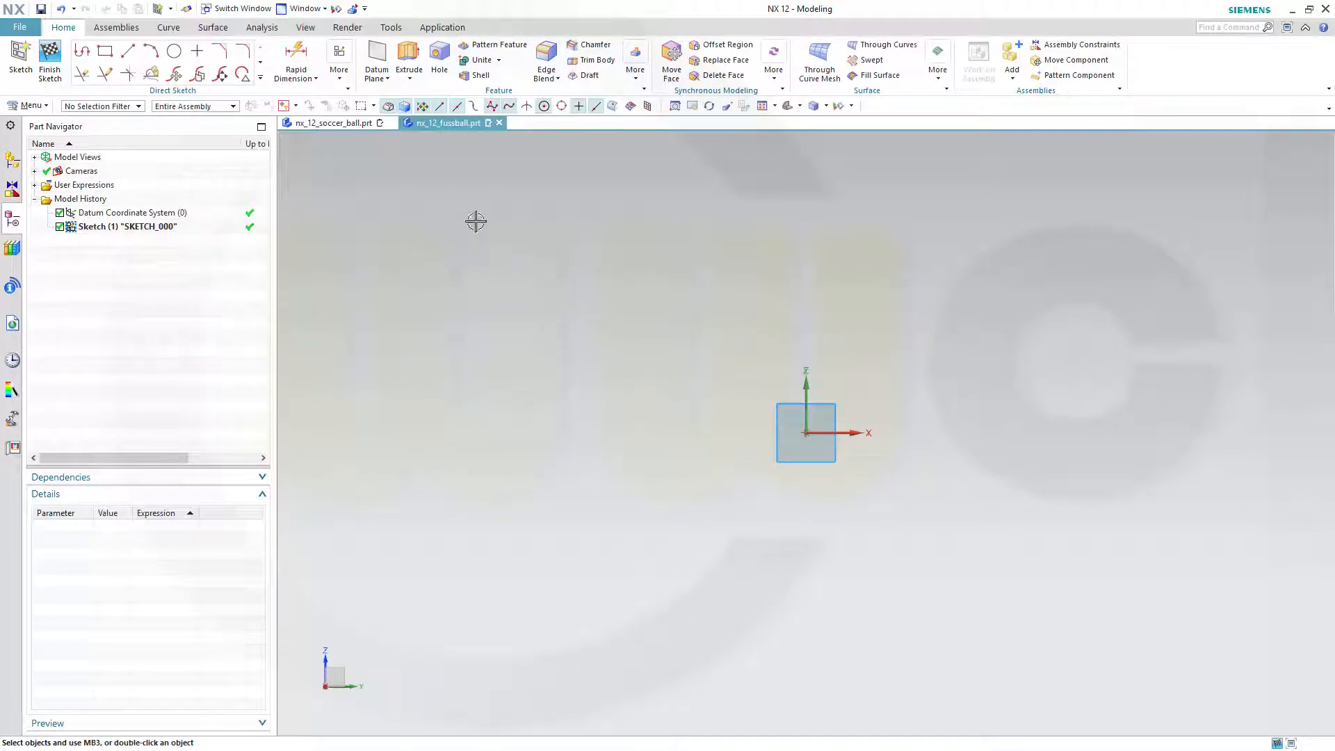
pyautogui.click(390, 27)
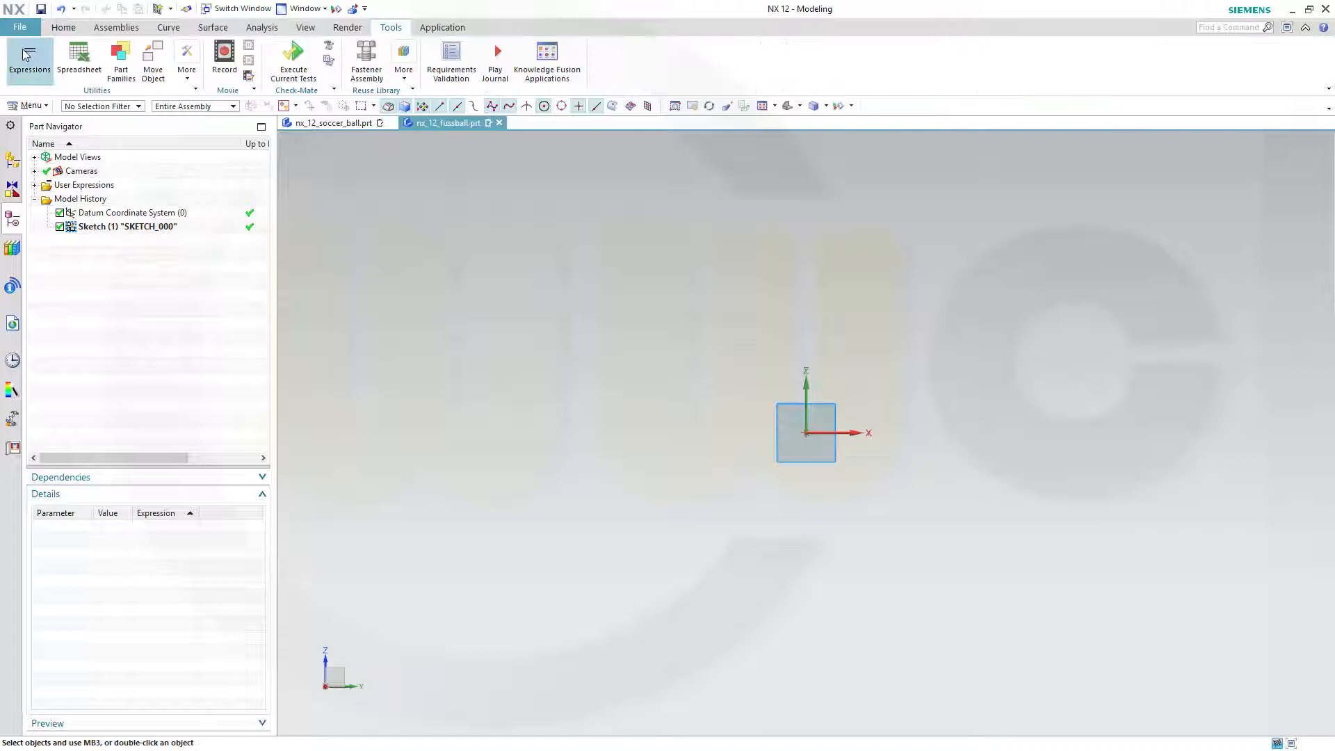
# - Add an expression named side_length with formula 60 mm
pyautogui.click(29, 61)
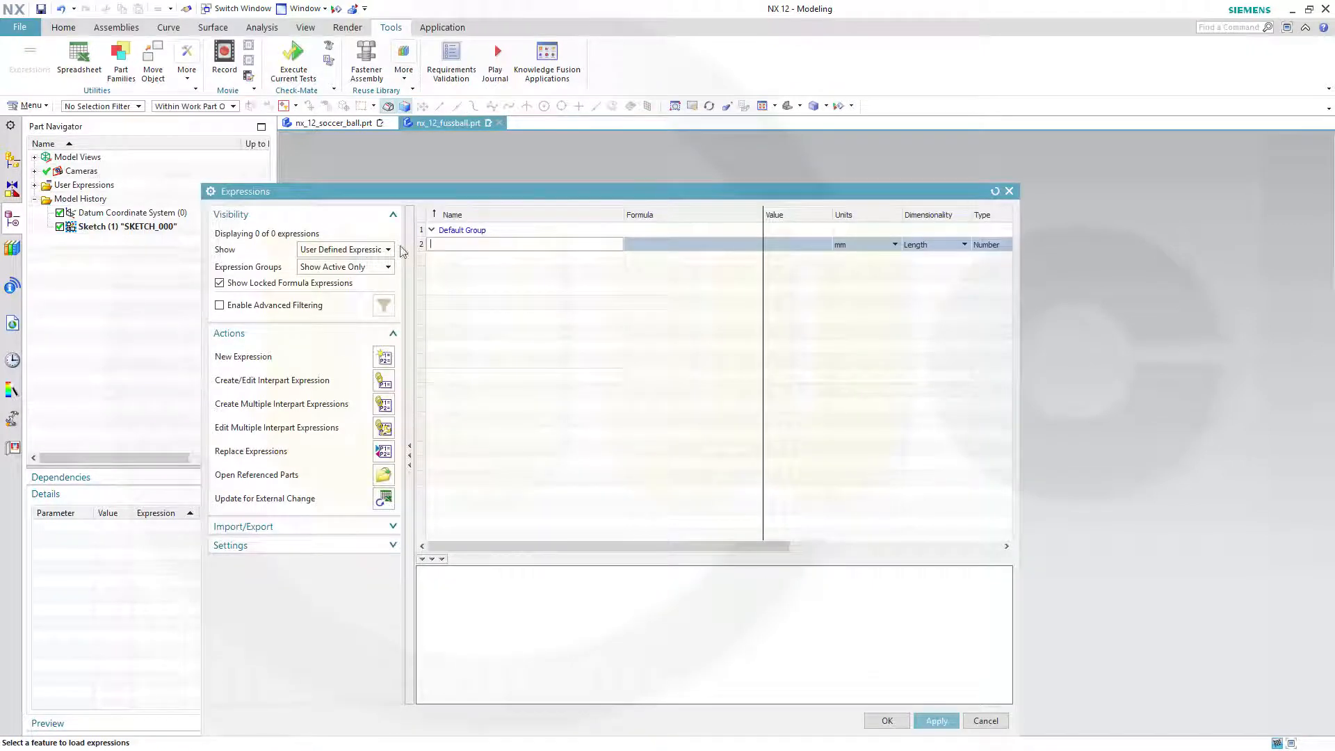
pyautogui.write('side_')
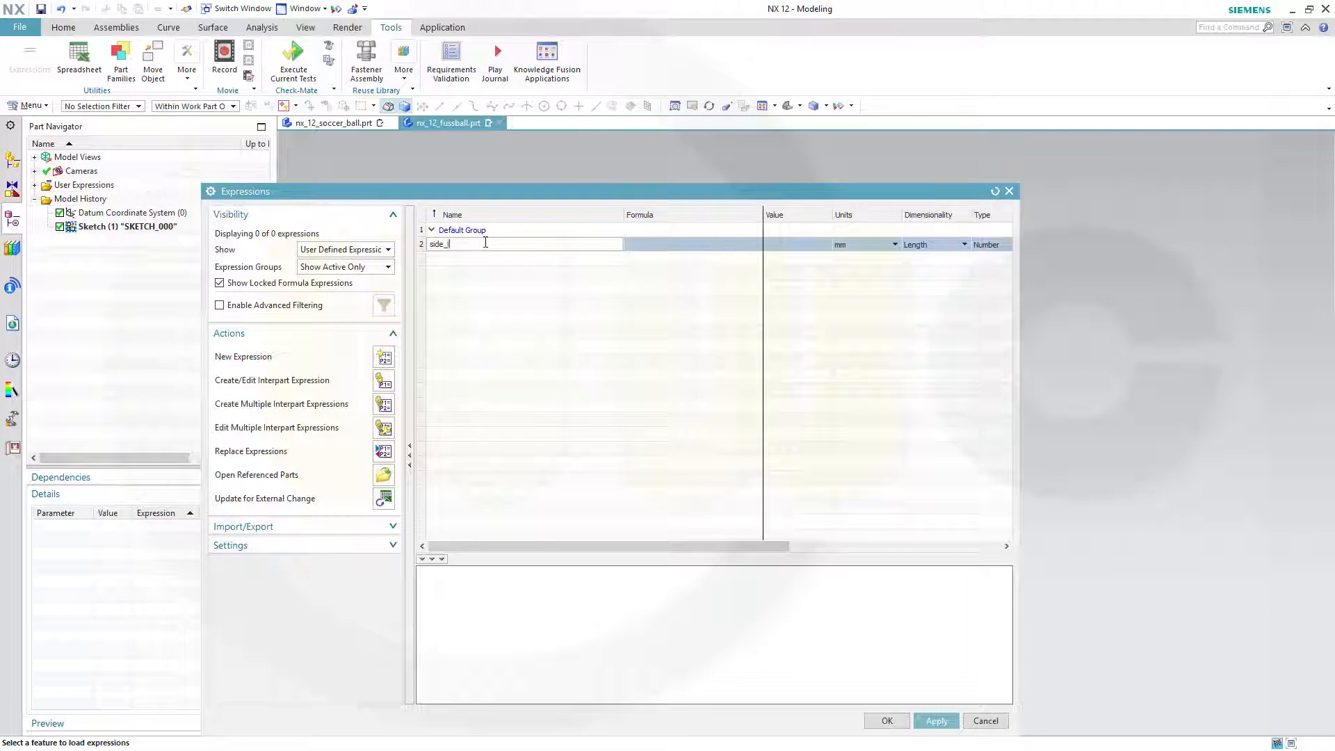
pyautogui.write('length')
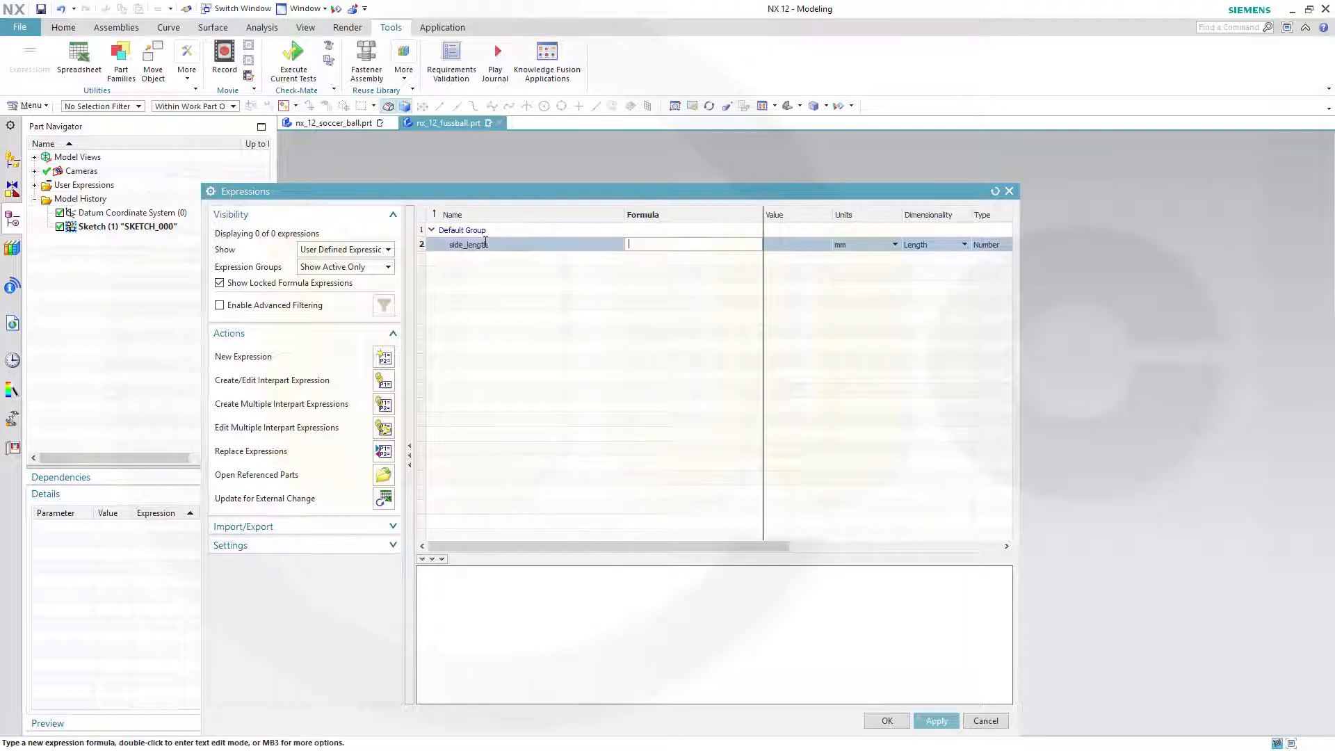
pyautogui.write('60')
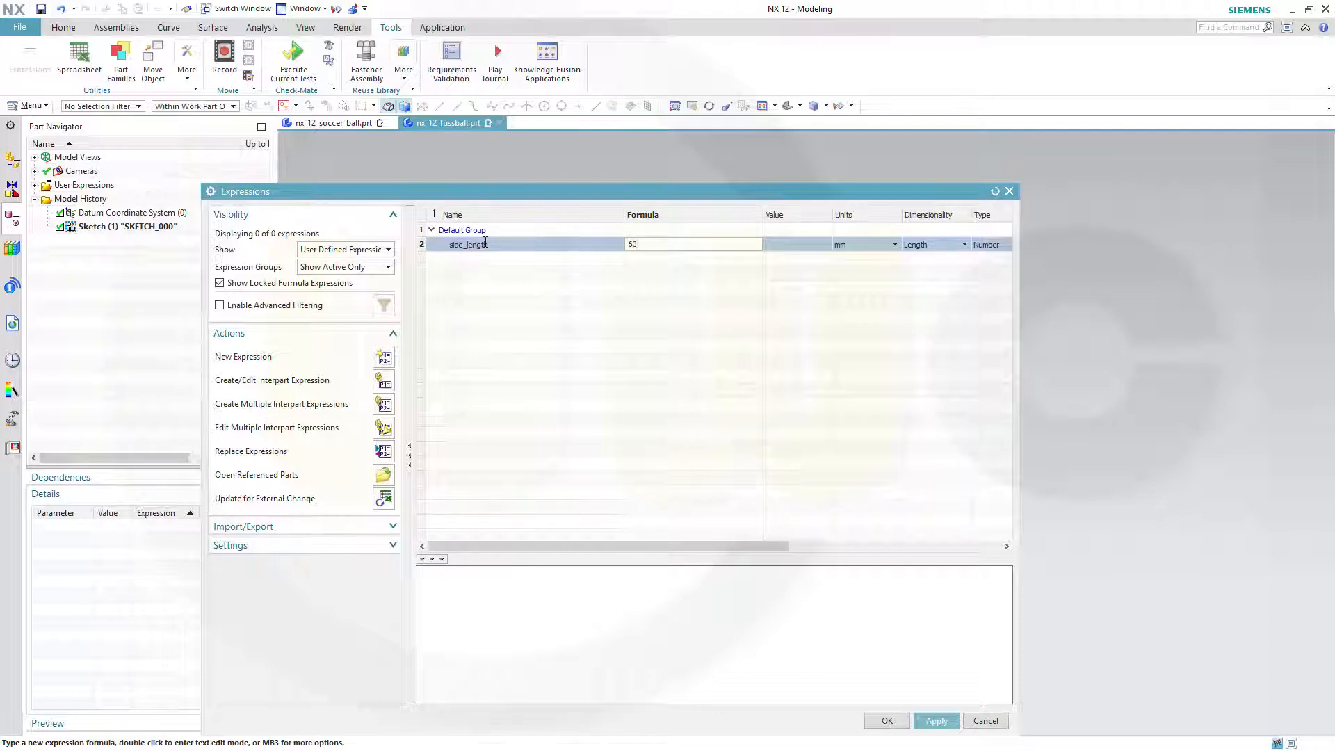
pyautogui.click(934, 720)
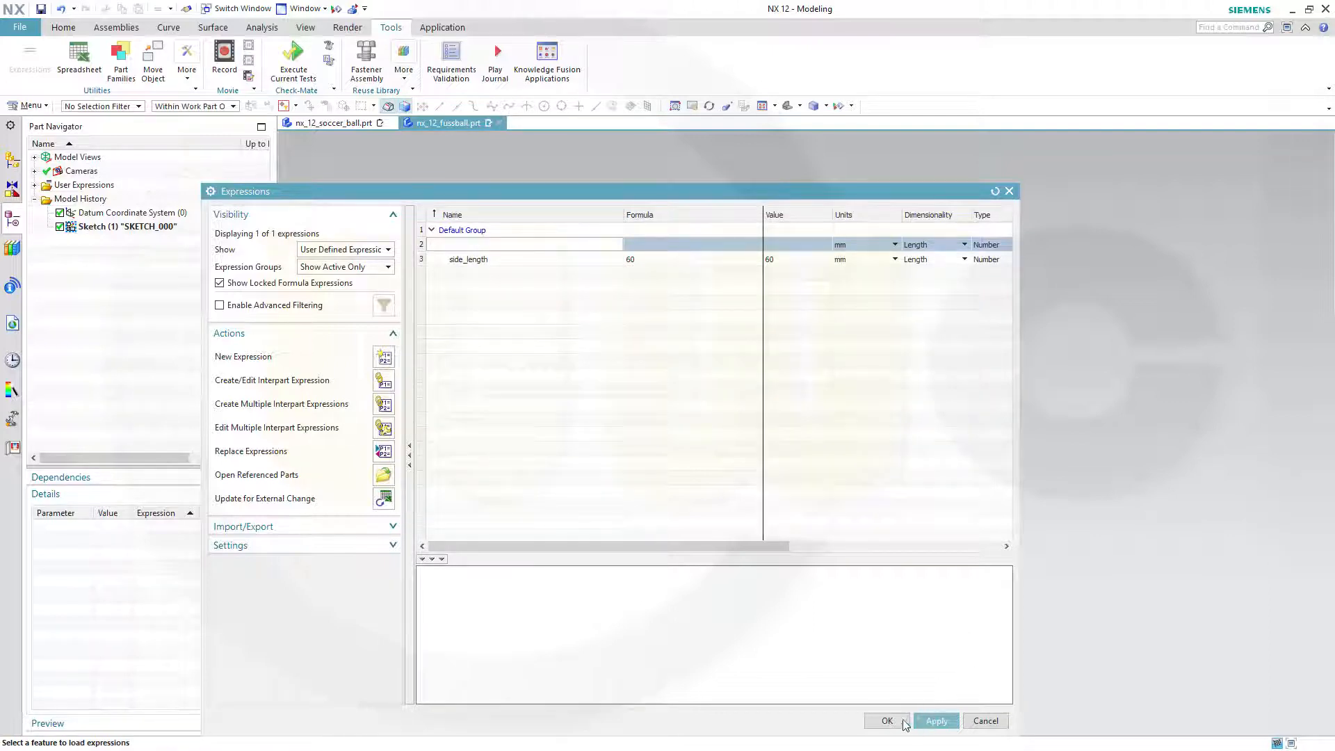
pyautogui.click(887, 720)
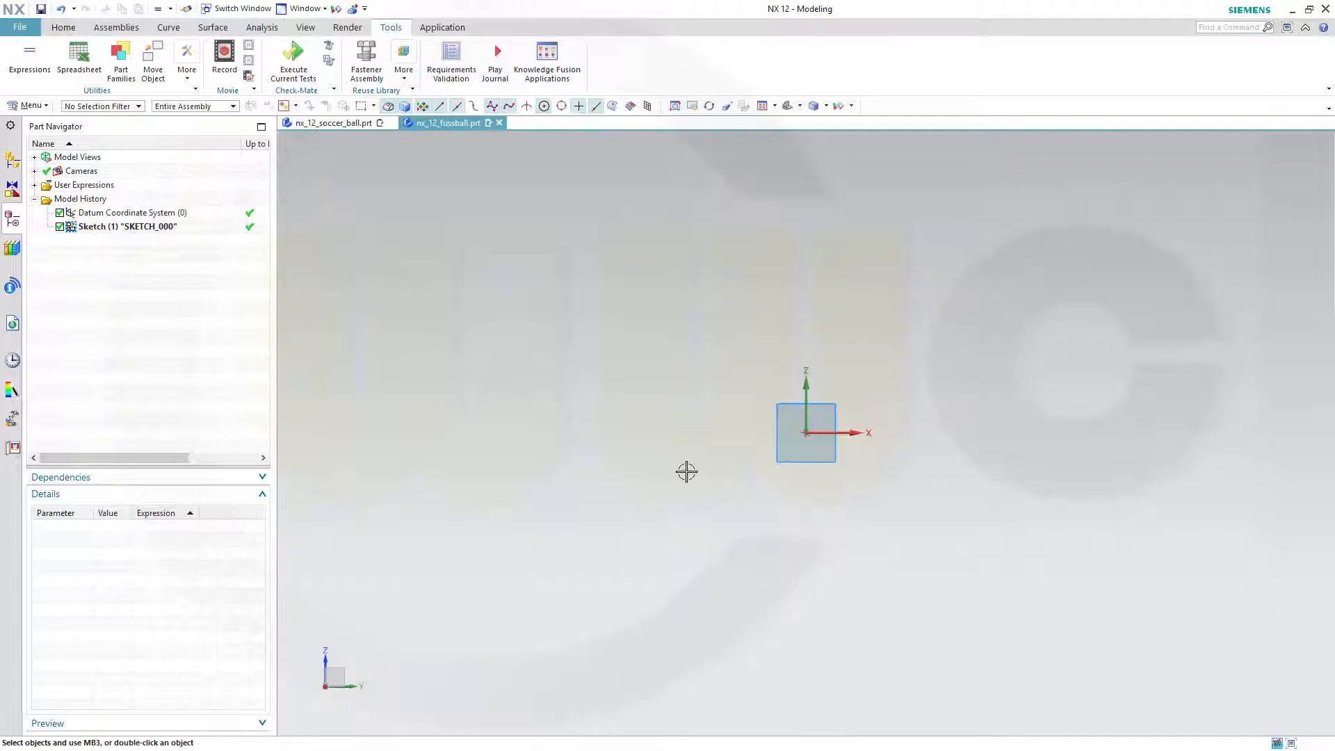
# - Draw a 5-sided polygon at the origin with side length linked to side_length, then finish the sketch
pyautogui.click(63, 27)
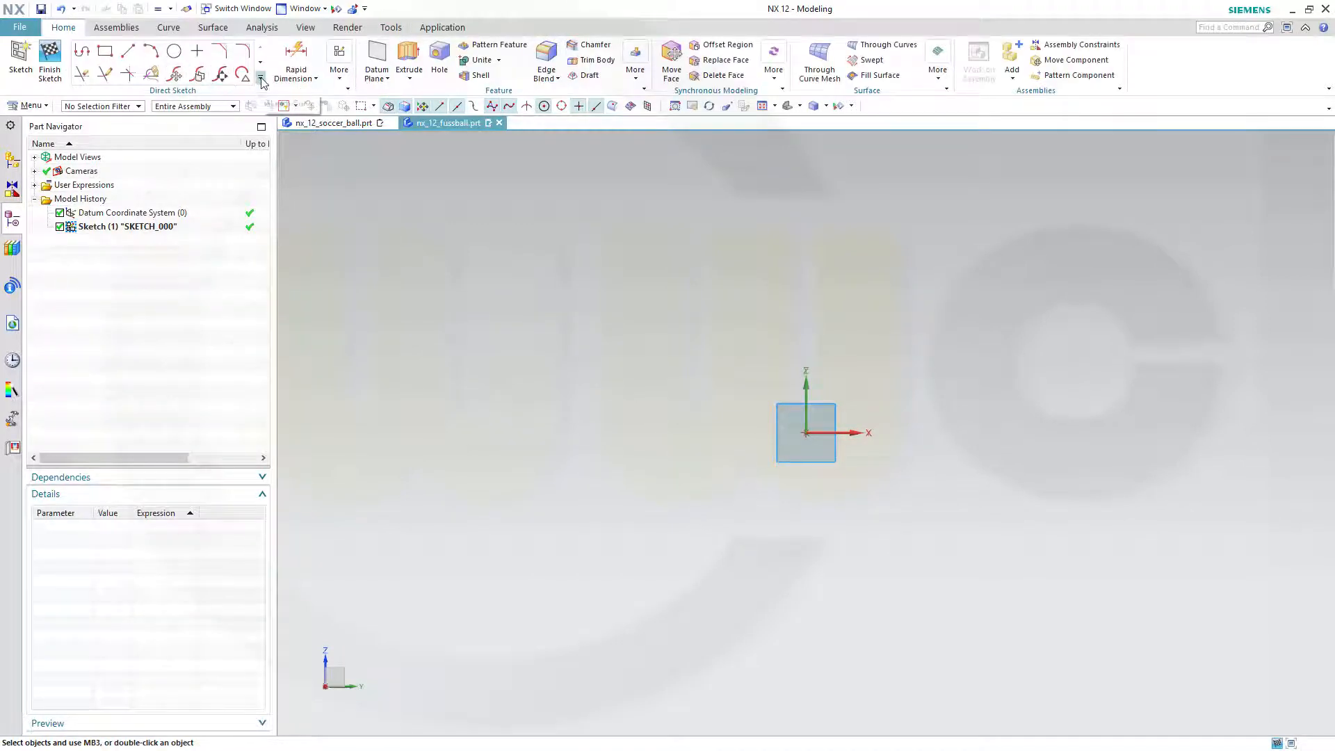
pyautogui.click(262, 79)
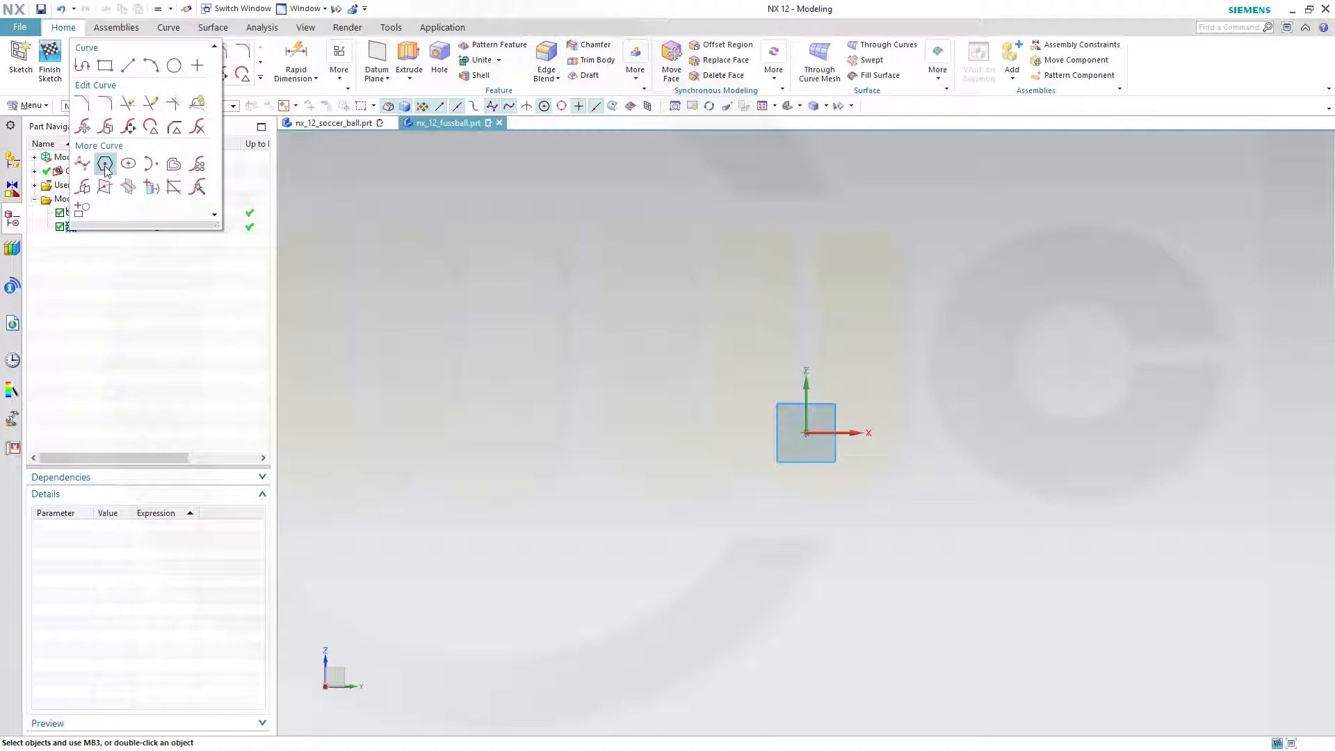
pyautogui.click(105, 162)
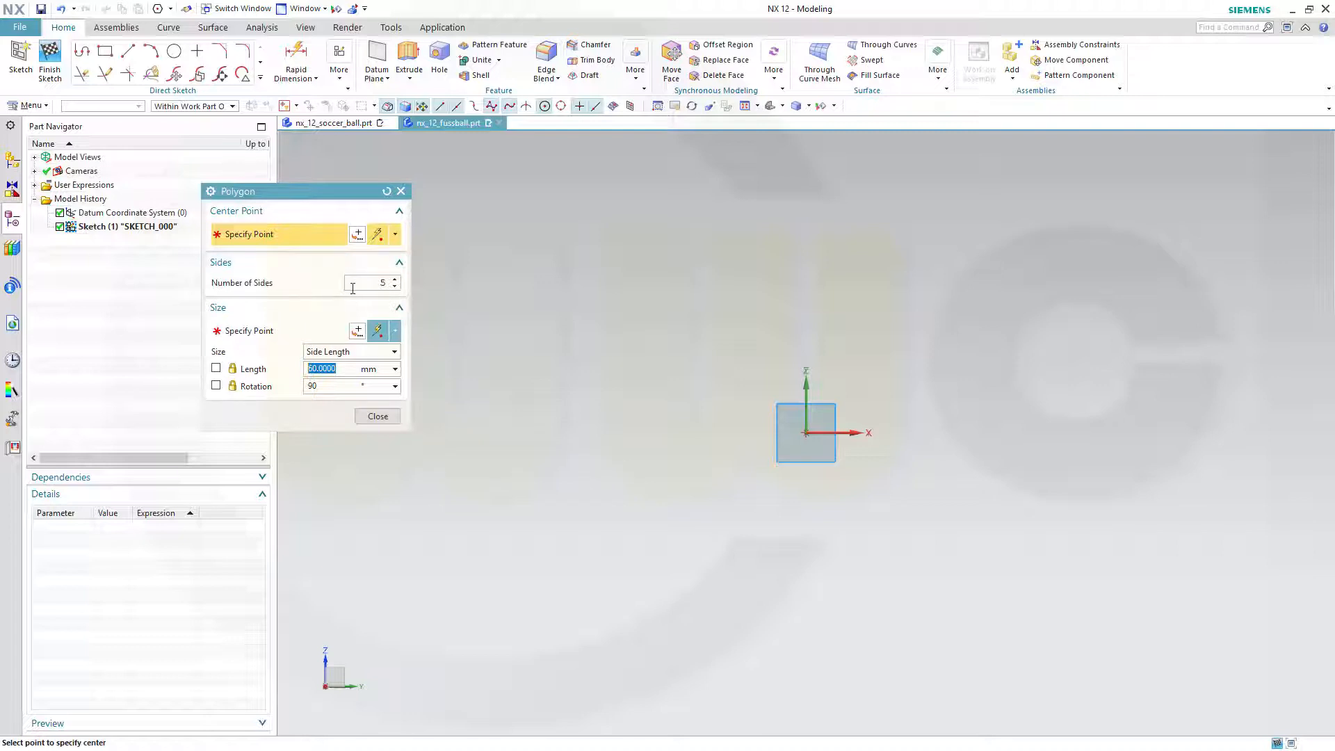
pyautogui.moveTo(326, 386)
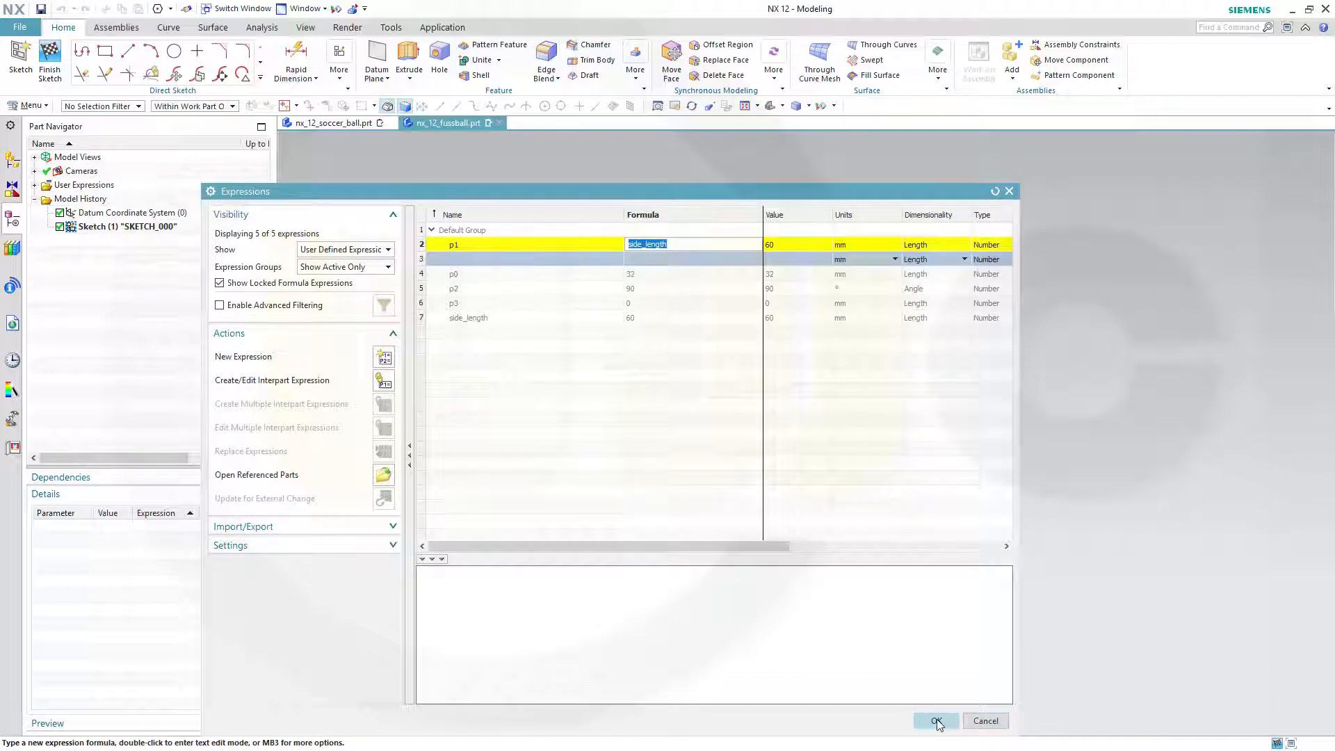
pyautogui.click(936, 721)
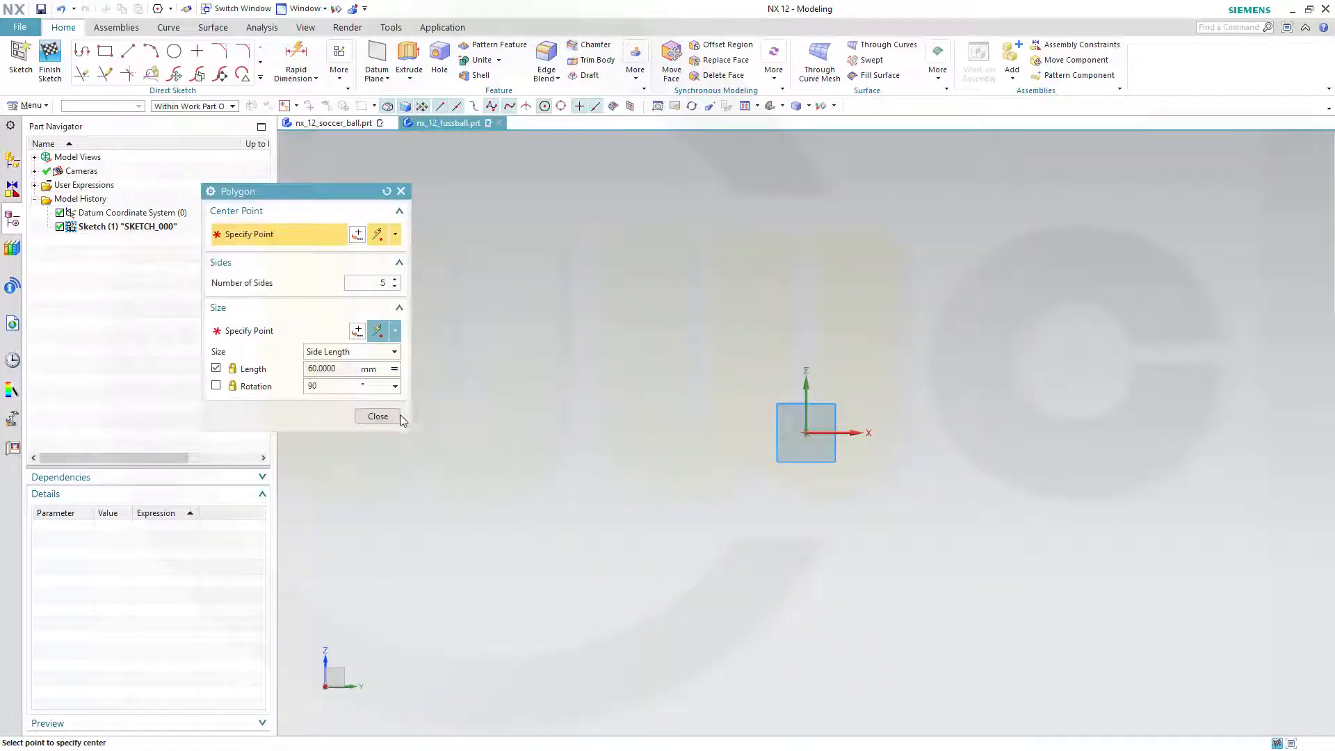
pyautogui.moveTo(258, 395)
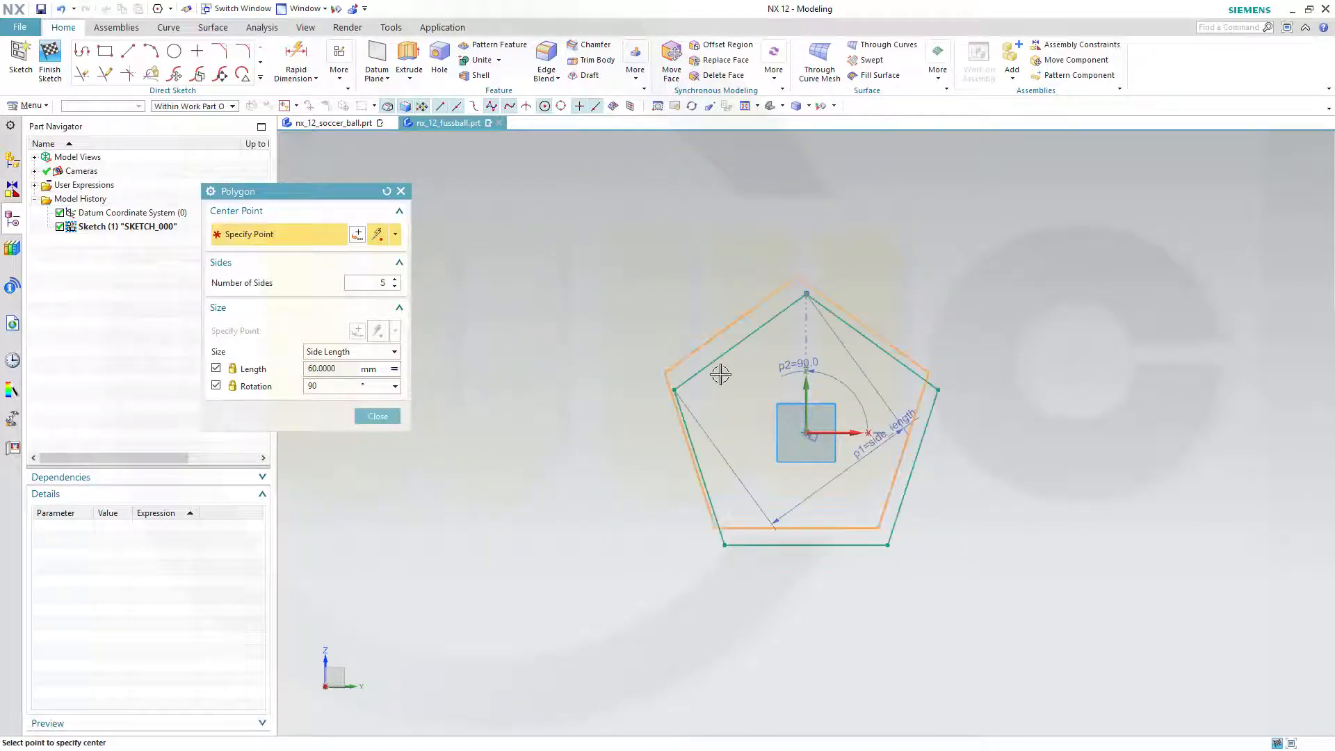
pyautogui.click(376, 417)
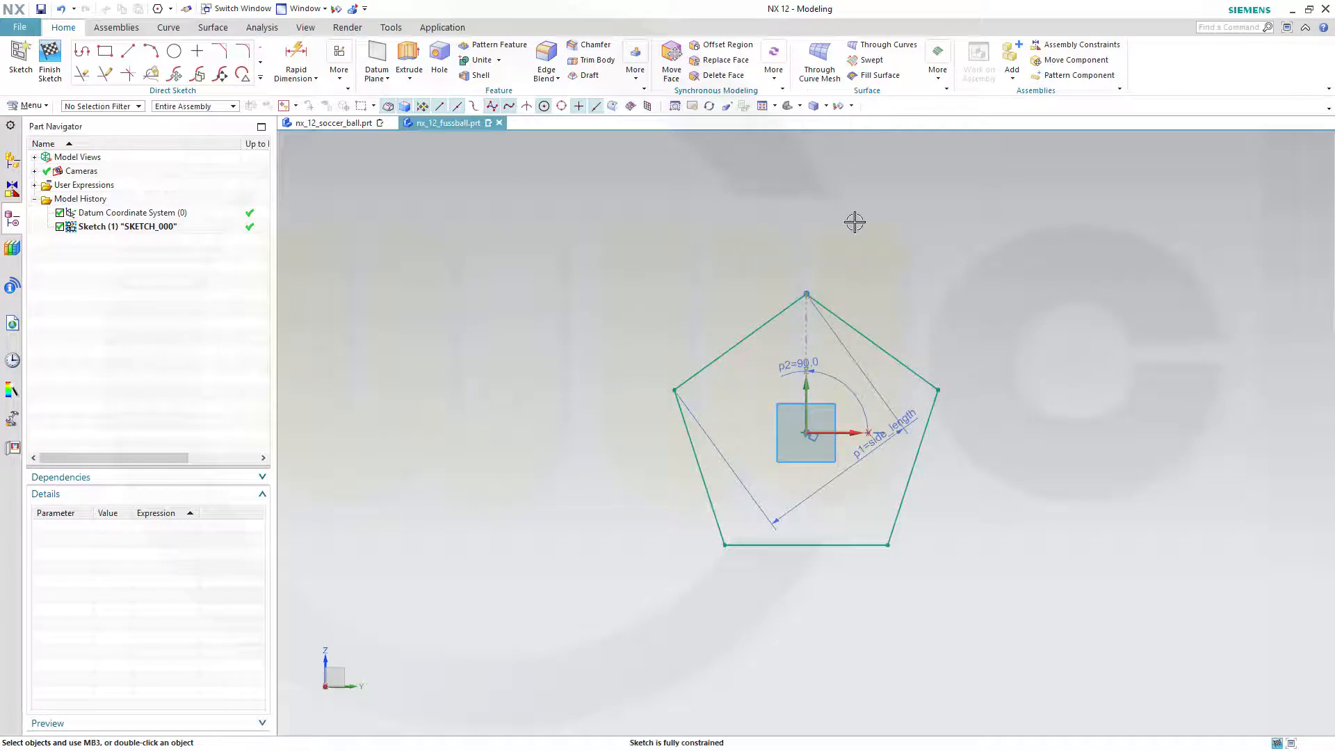
pyautogui.moveTo(708, 210)
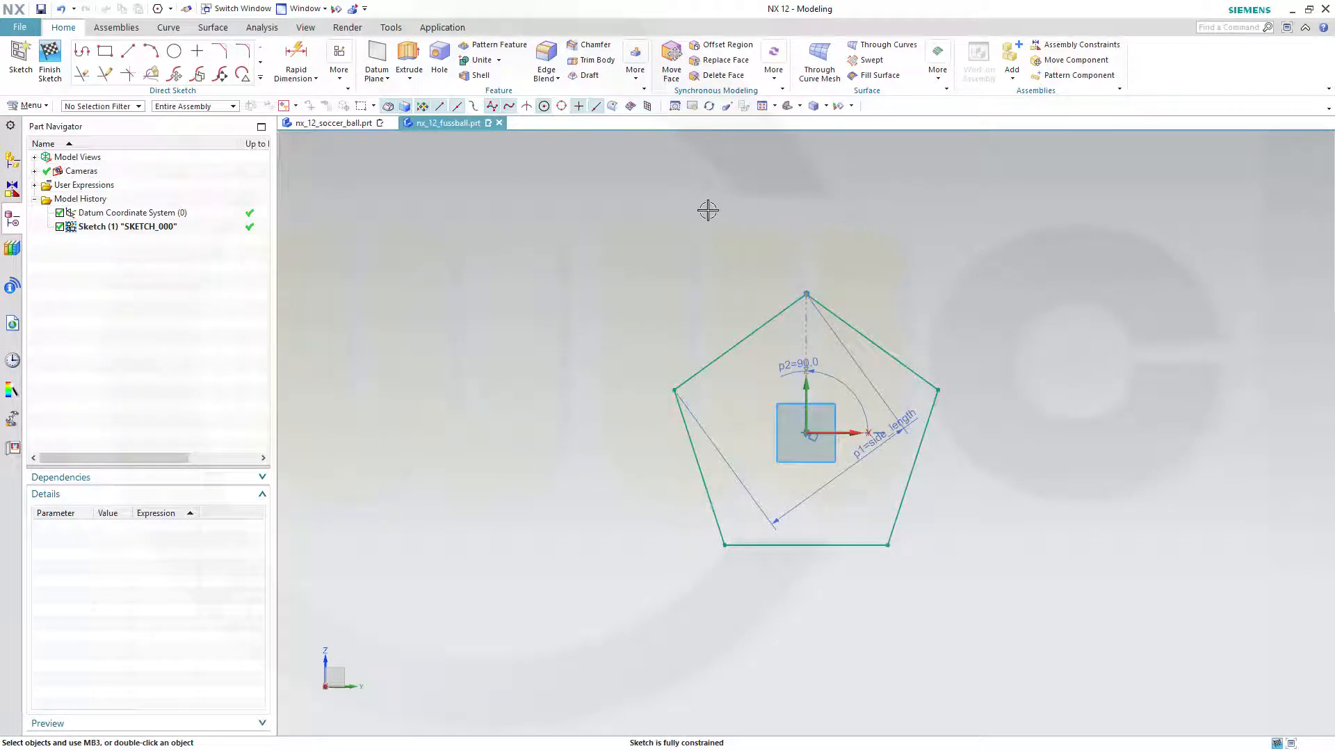
pyautogui.click(49, 61)
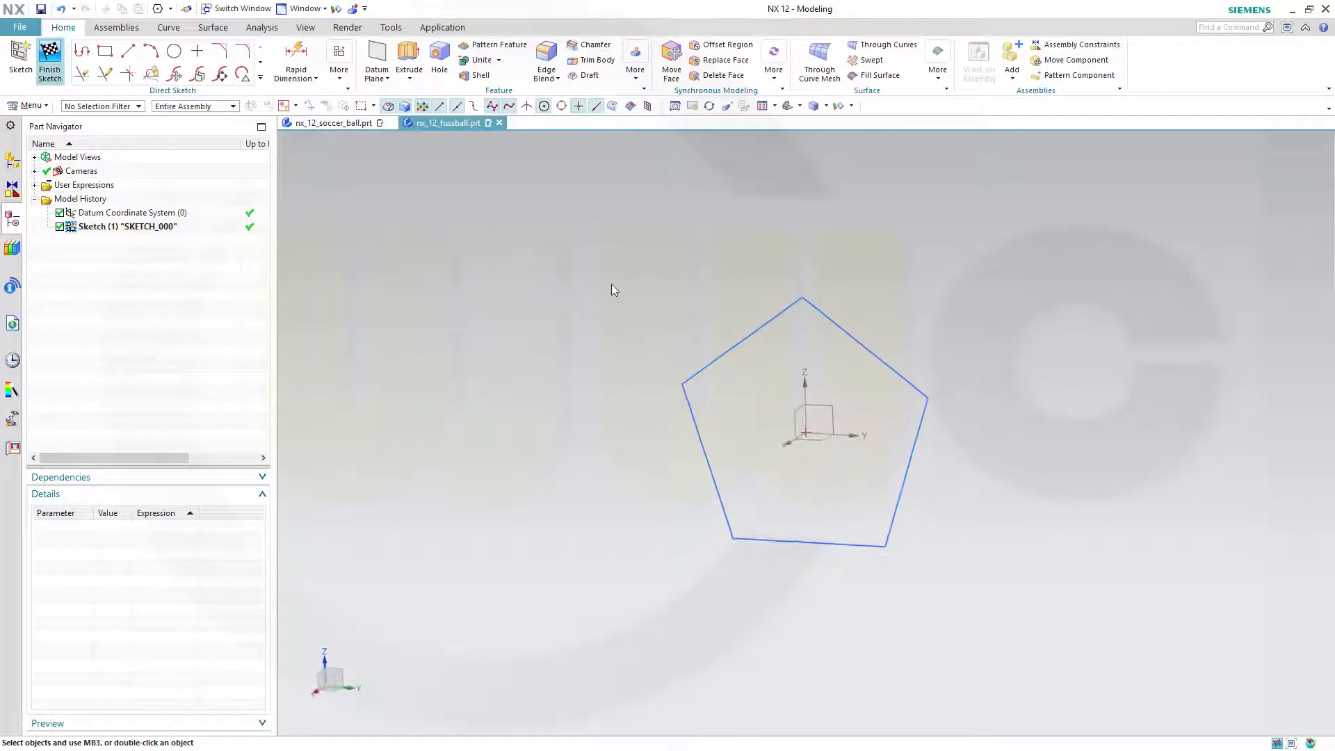
# - Start a second sketch, SKETCH_001, on the XZ datum plane
pyautogui.click(49, 60)
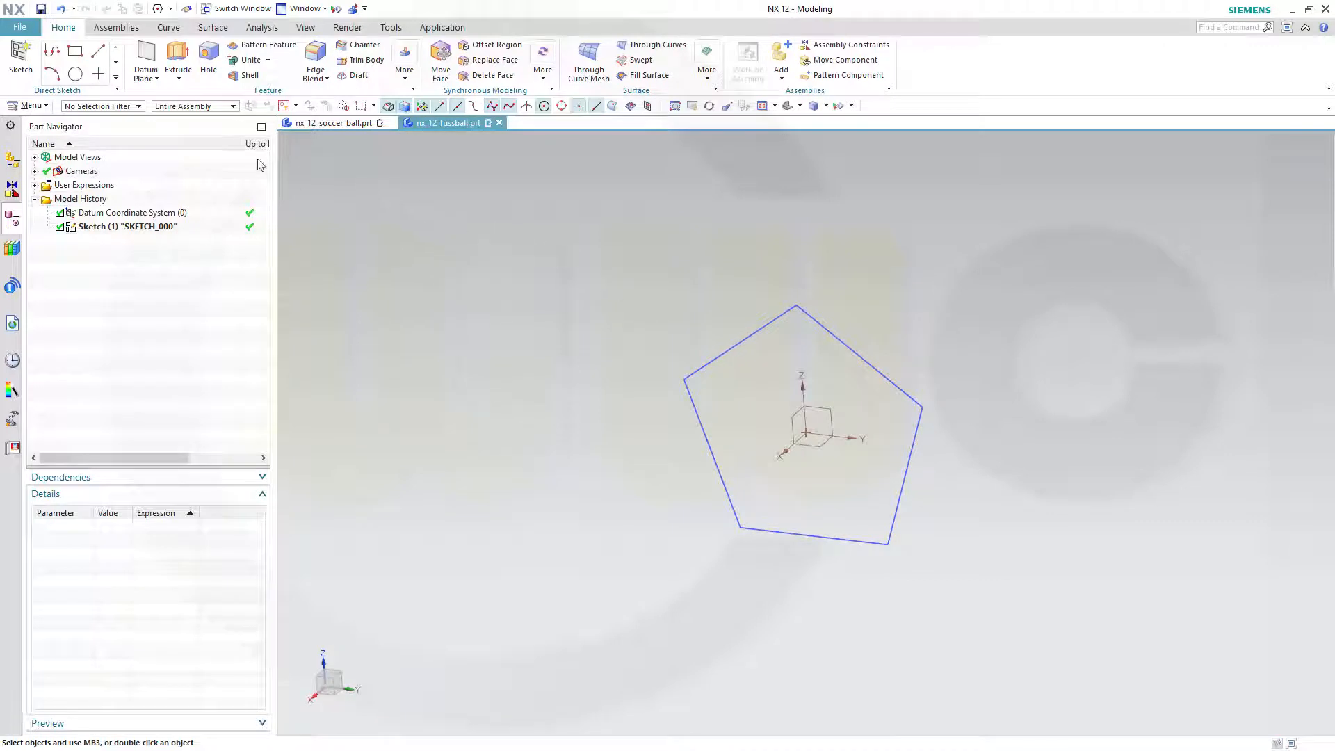
pyautogui.click(20, 62)
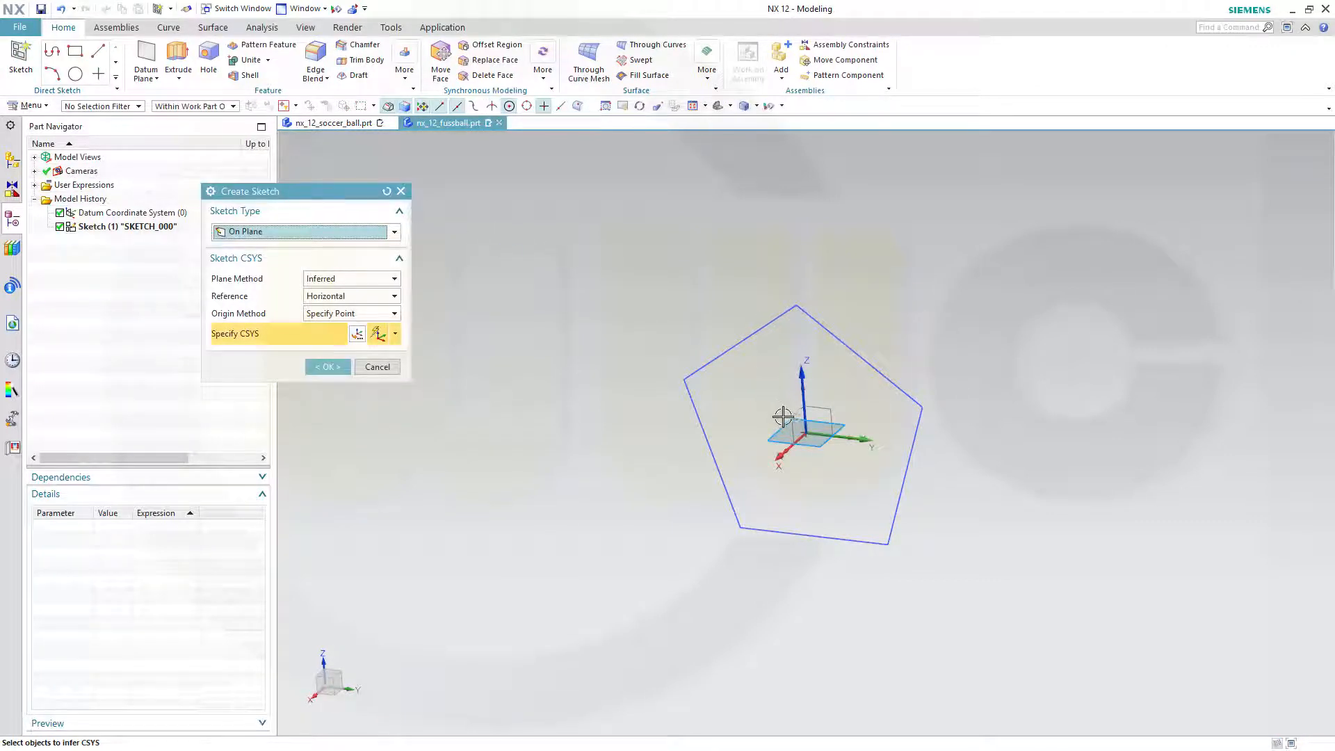
pyautogui.click(813, 404)
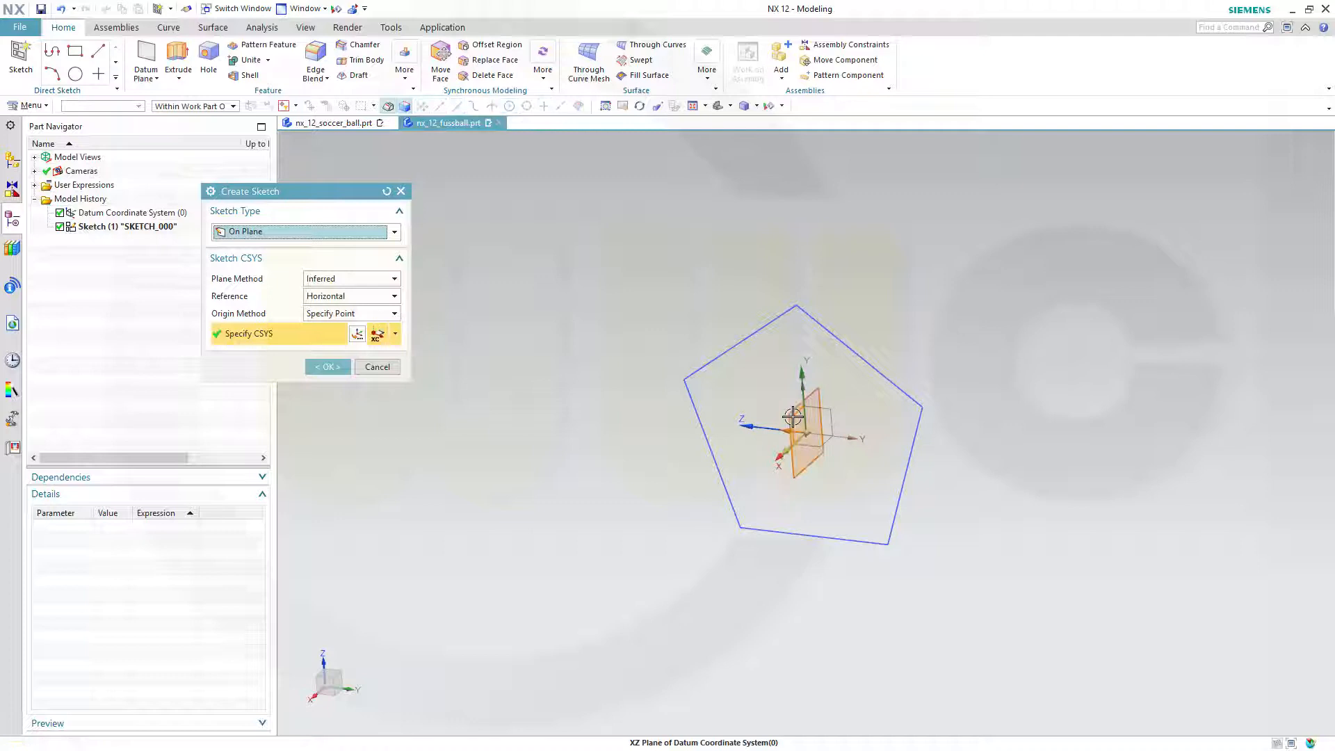
pyautogui.moveTo(596, 342)
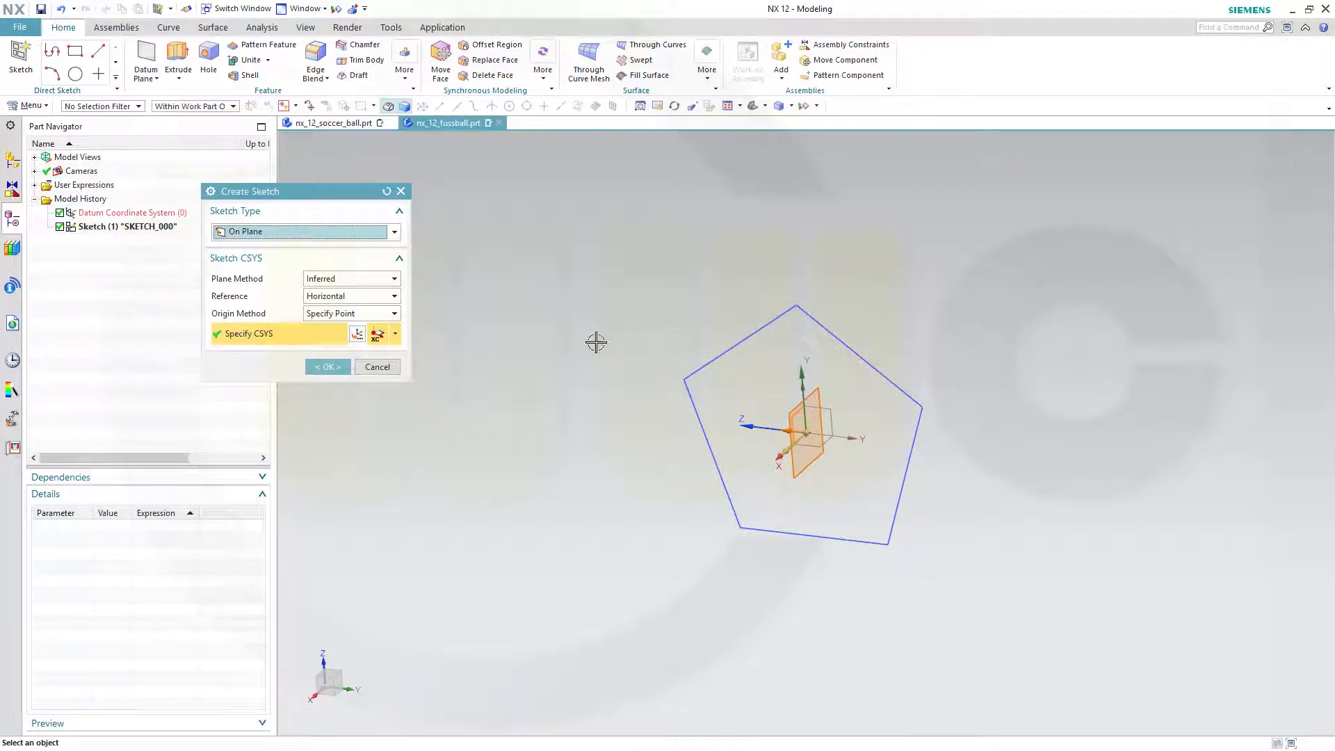
pyautogui.click(326, 366)
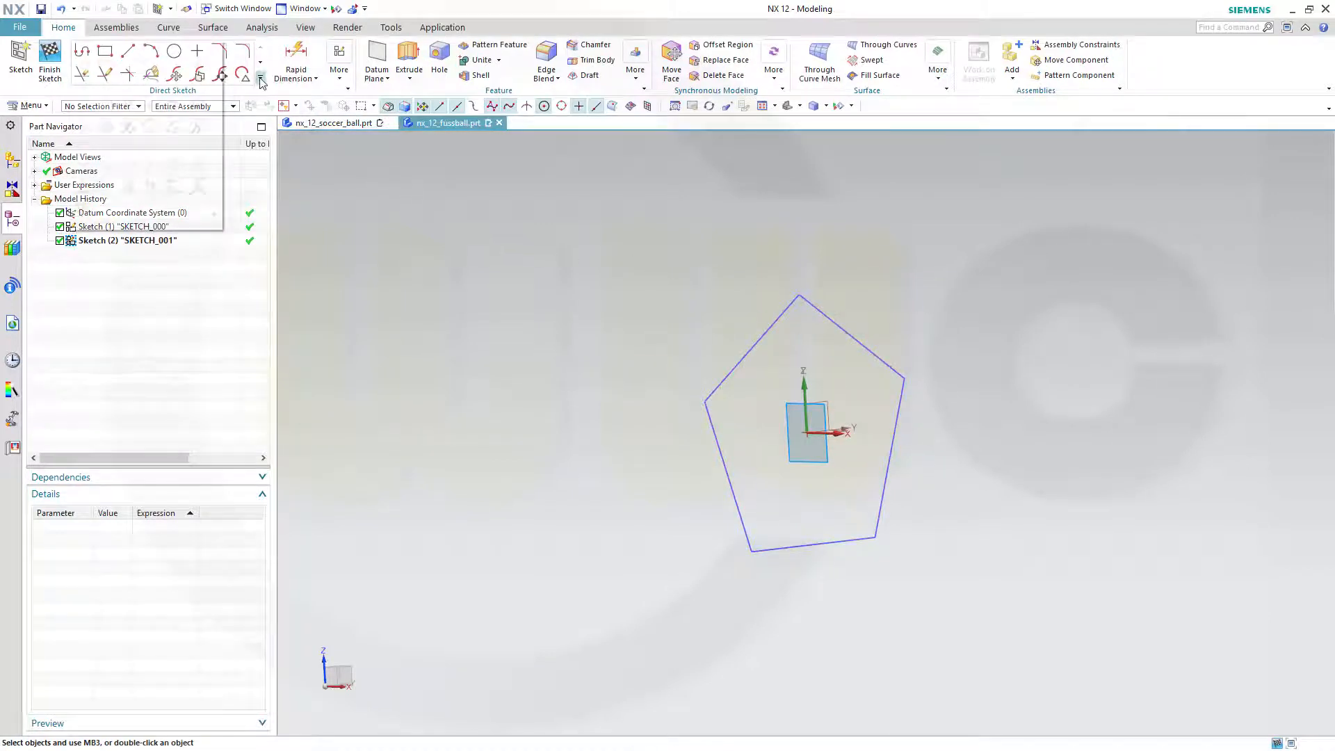
# - Add an intersection point where the upper-left pentagon edge crosses the sketch plane
pyautogui.click(262, 81)
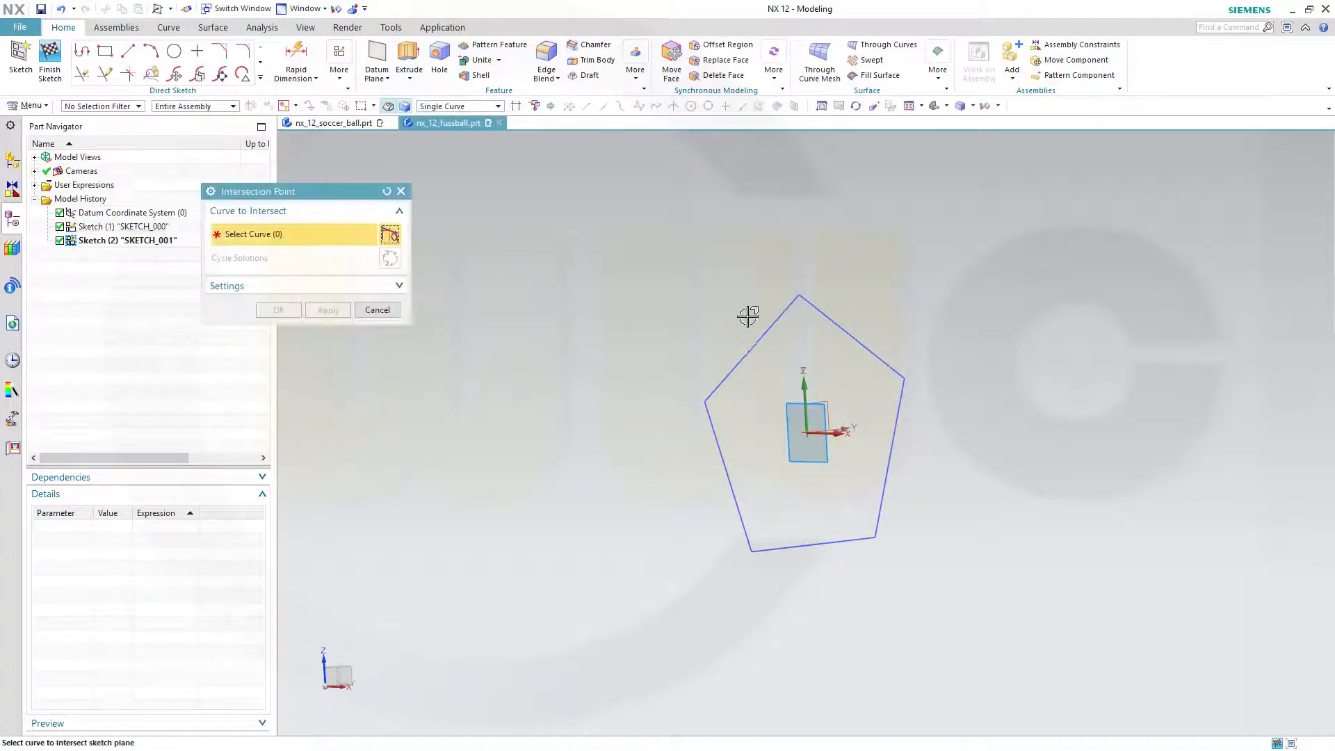
pyautogui.click(751, 349)
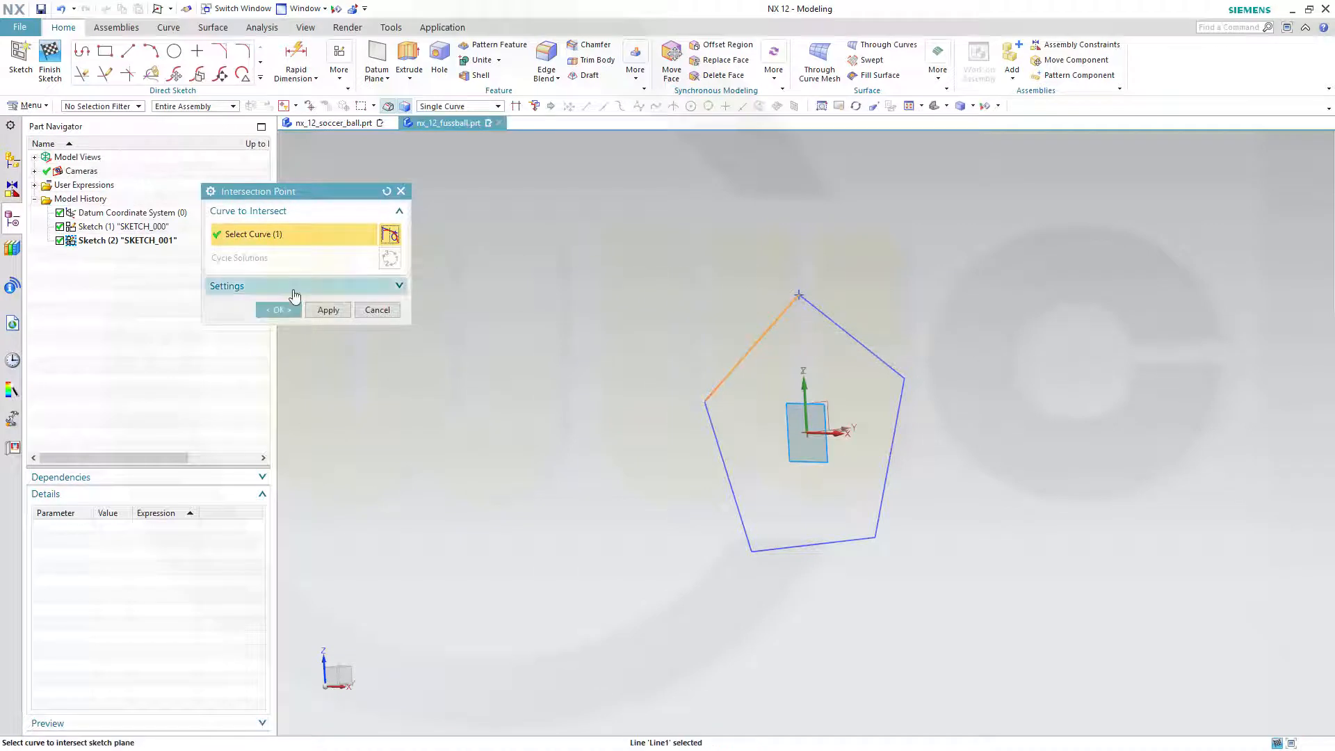
pyautogui.click(278, 309)
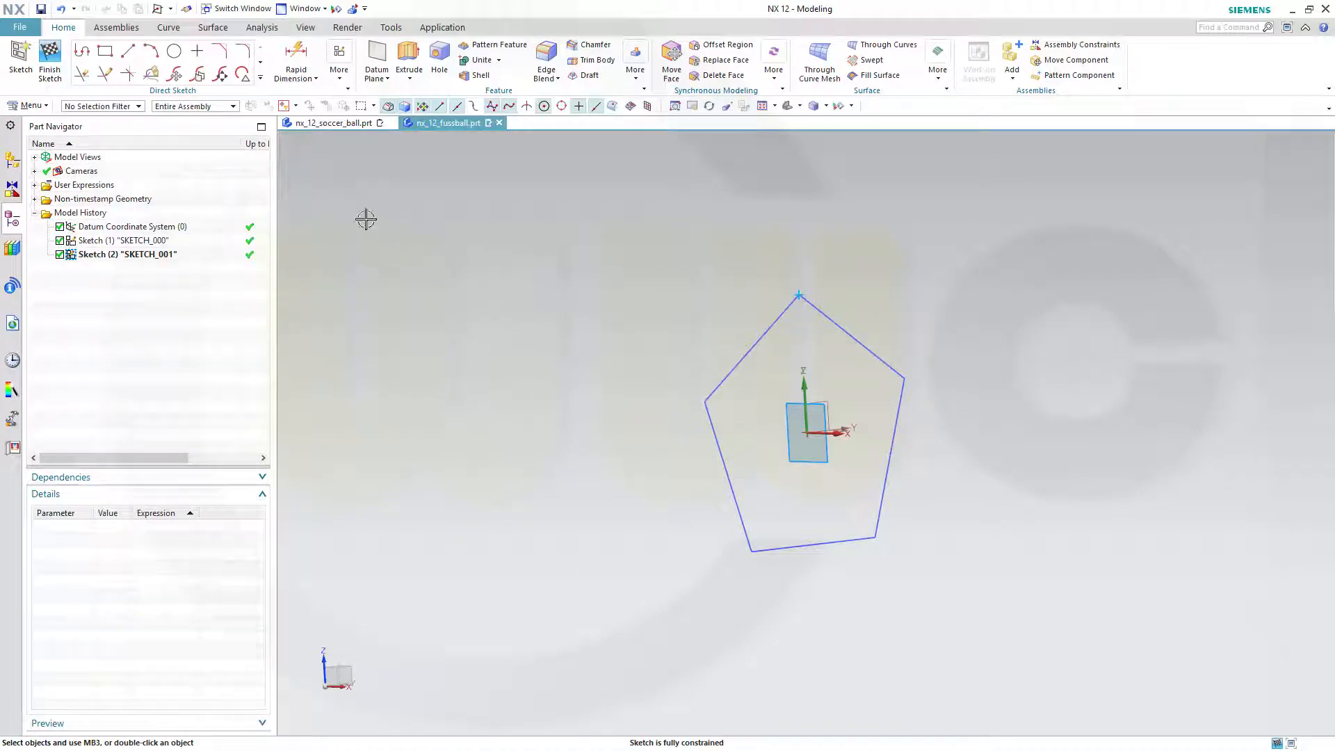
# - Draw a circle centred on the top pentagon vertex, dimensioned by formula 2*side_length
pyautogui.click(174, 51)
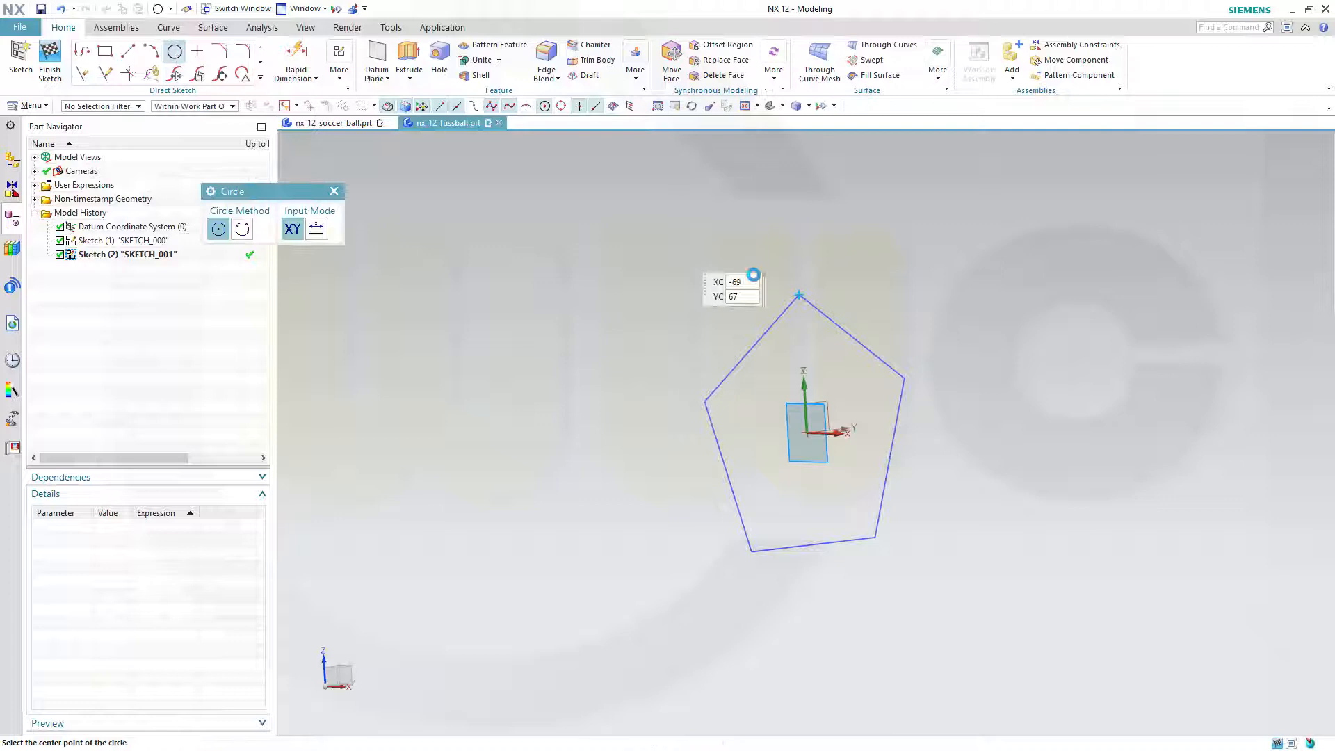
pyautogui.click(799, 296)
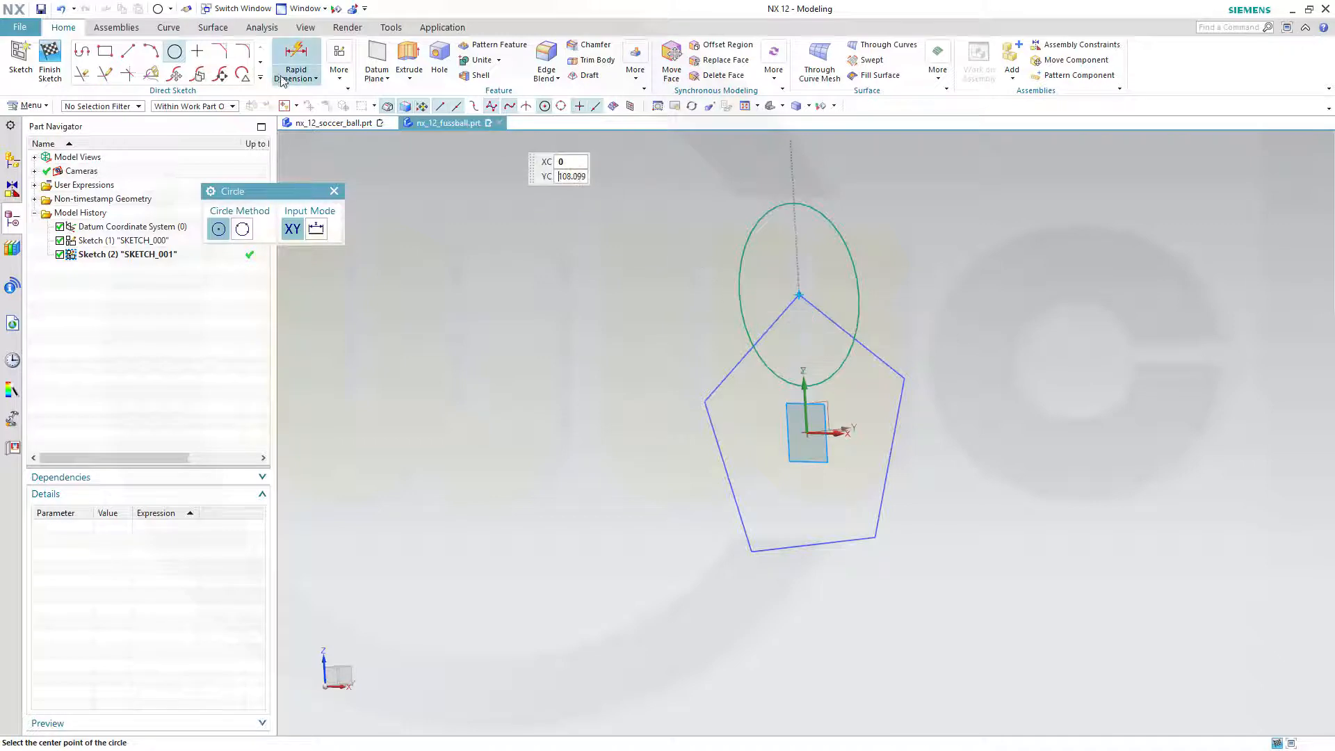
pyautogui.click(295, 62)
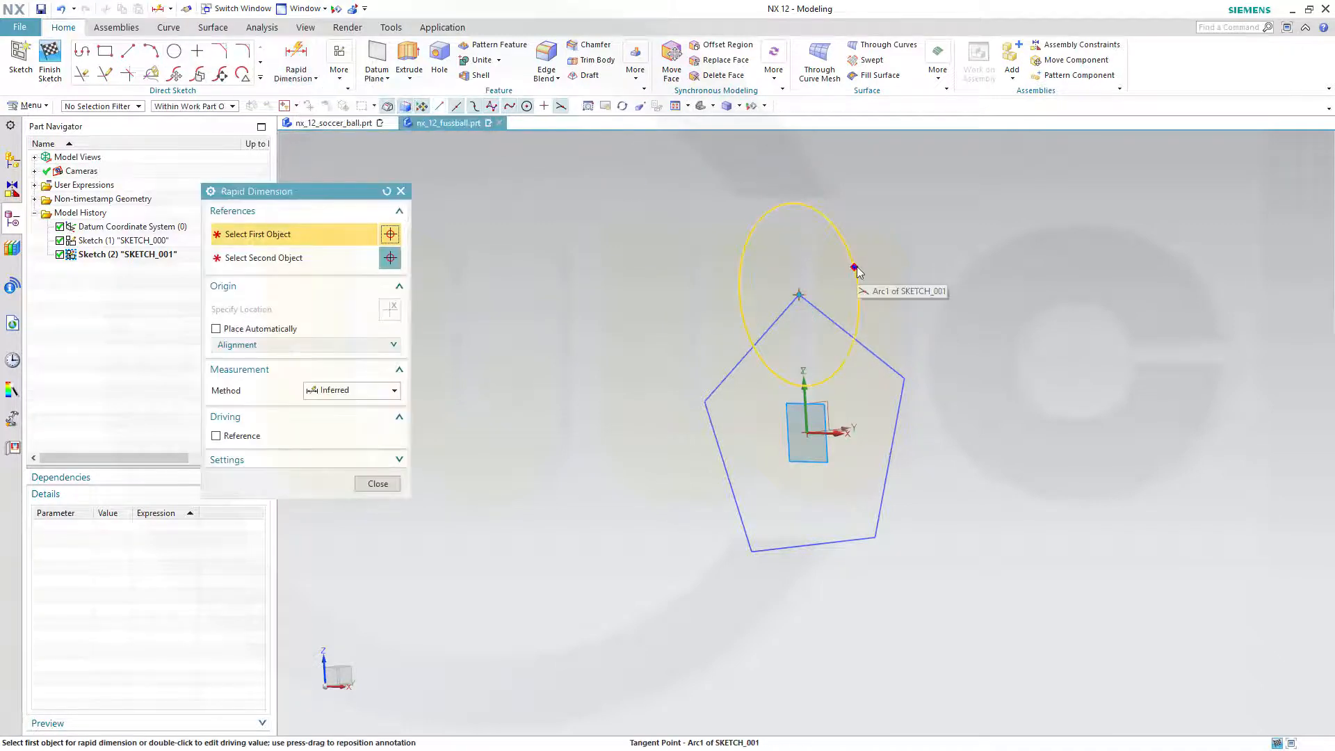
pyautogui.click(856, 269)
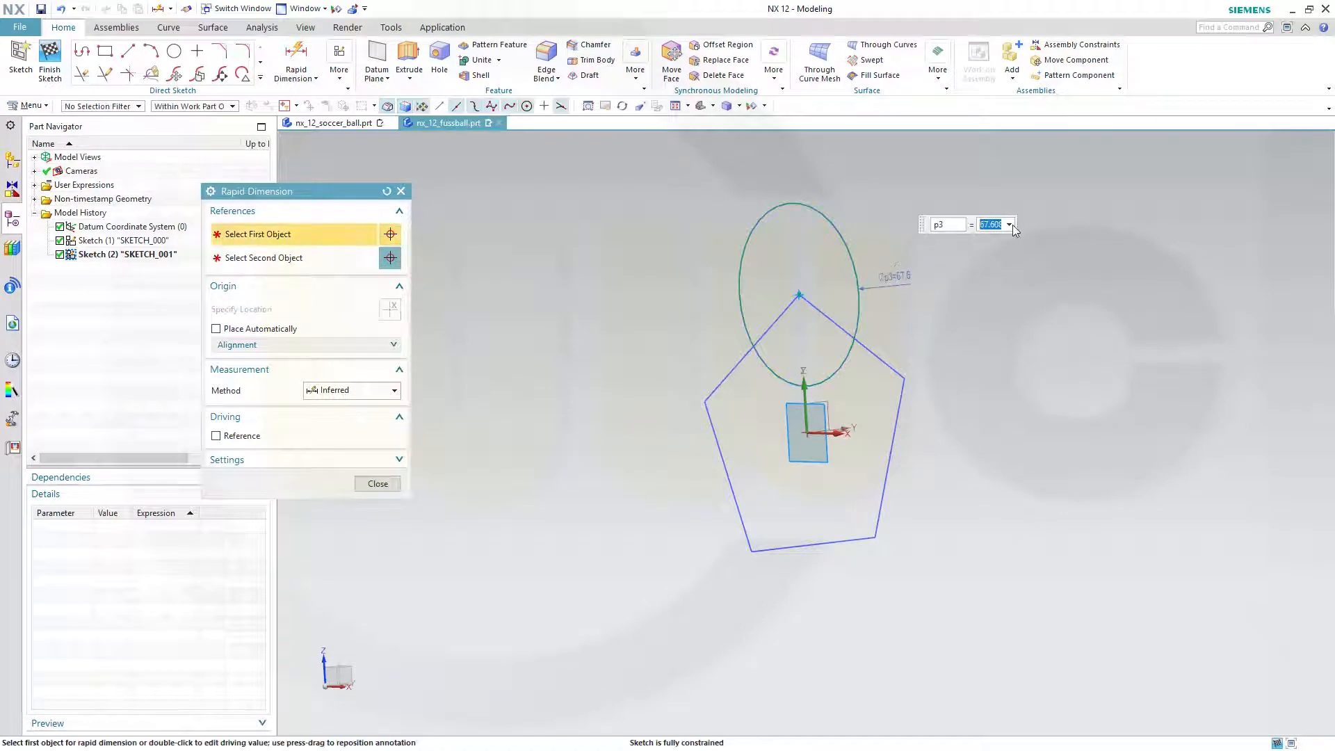
pyautogui.click(1010, 224)
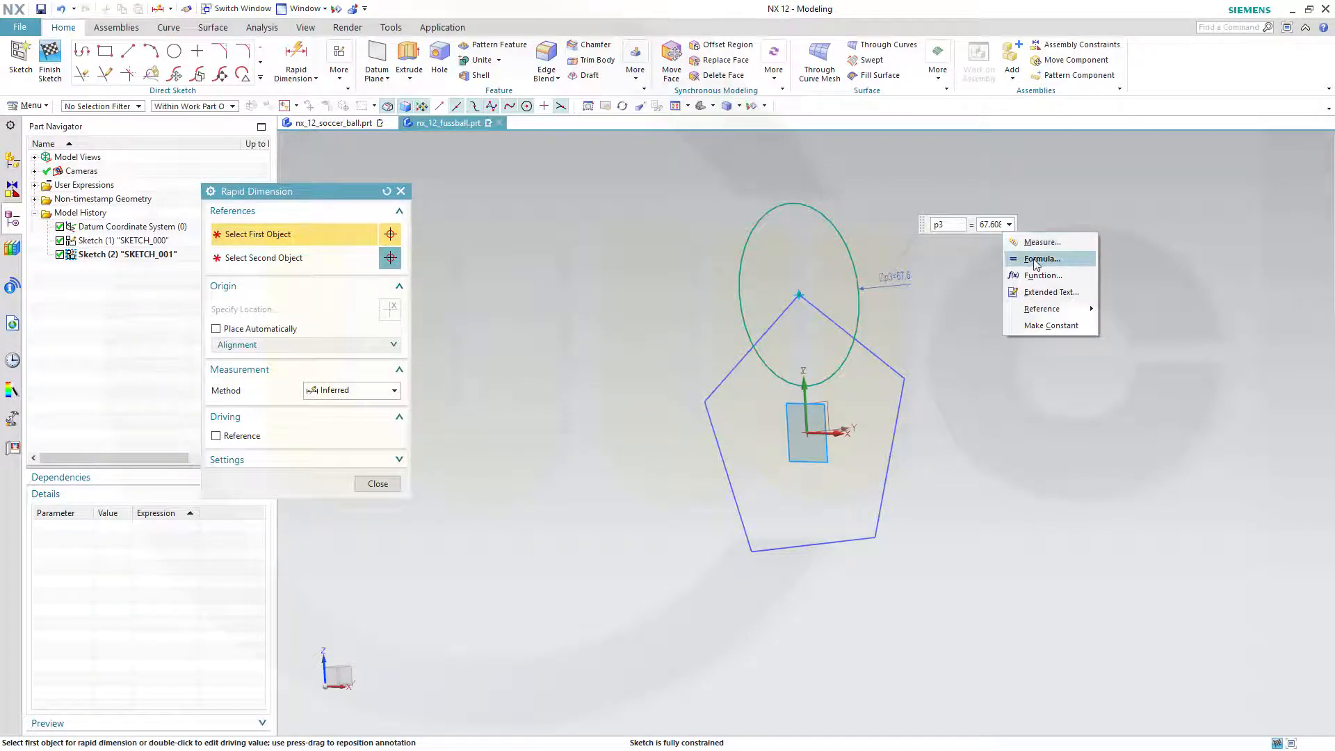
pyautogui.click(1042, 258)
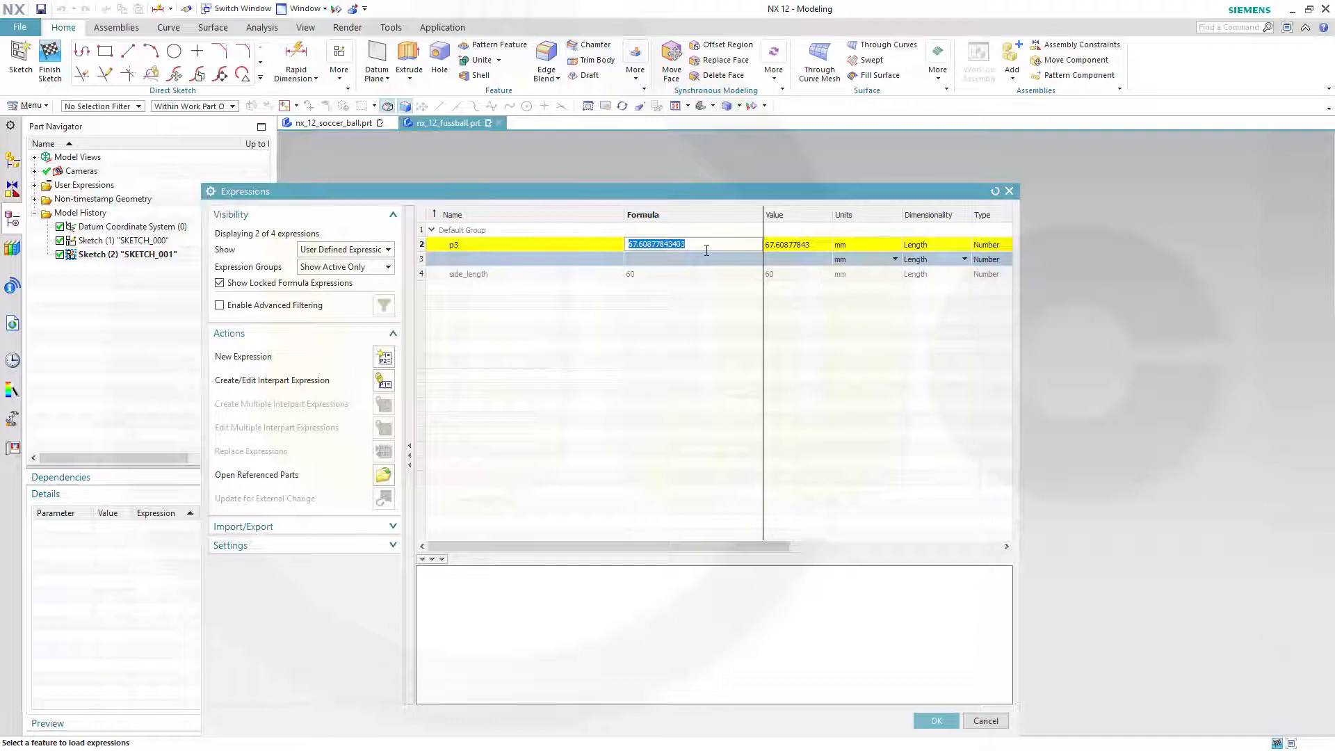
pyautogui.write('2*si')
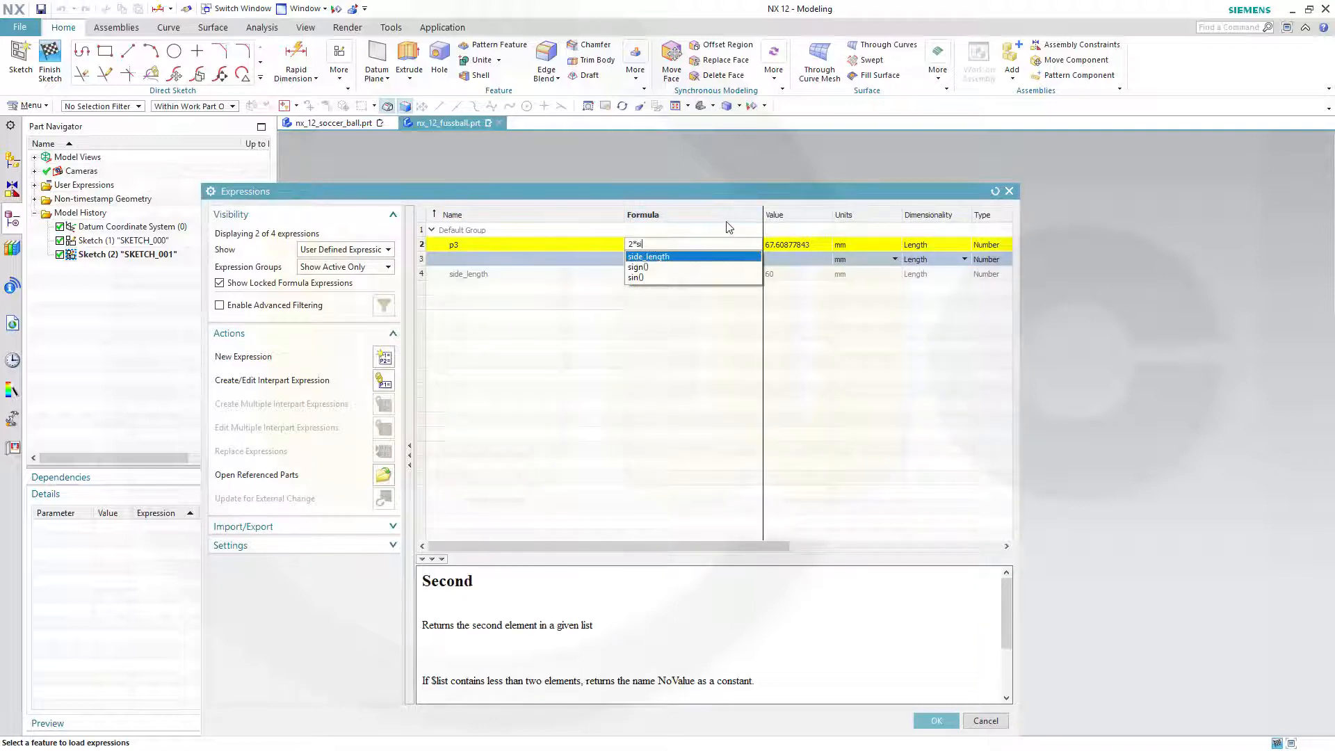
pyautogui.moveTo(681, 266)
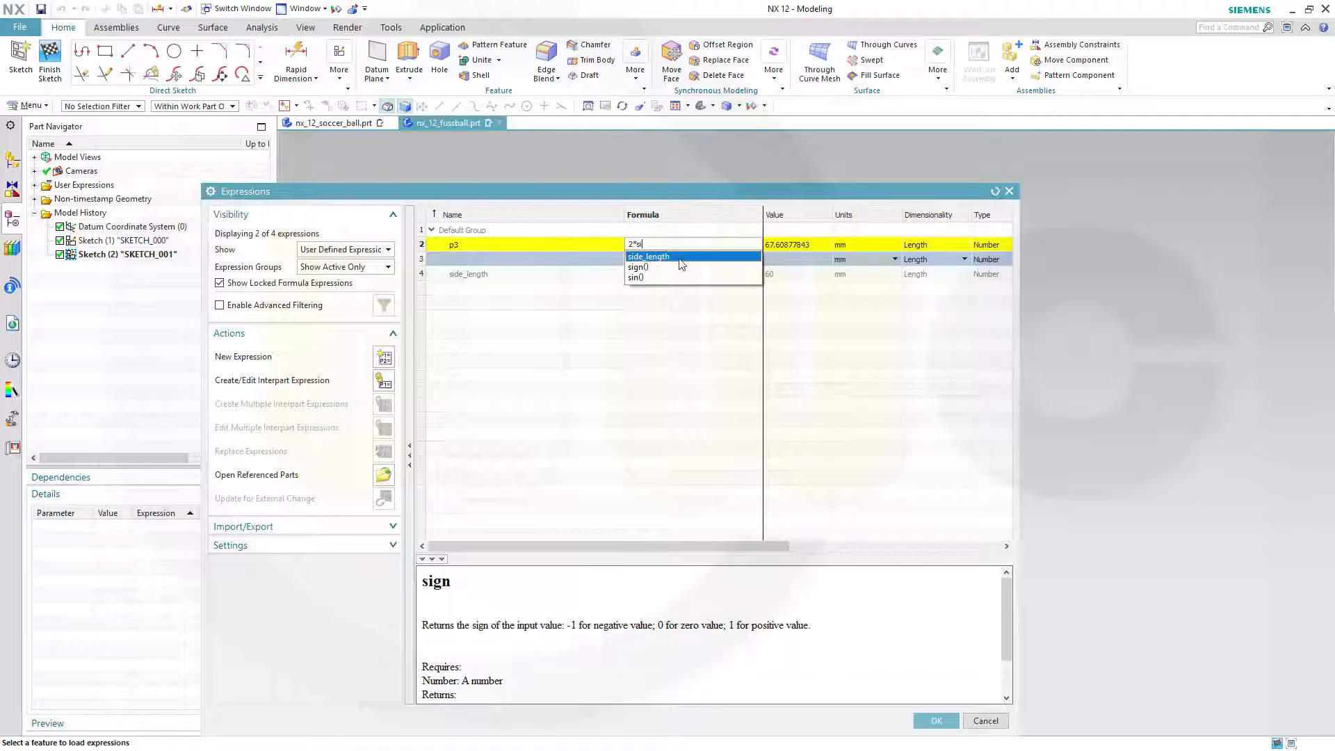
pyautogui.click(648, 257)
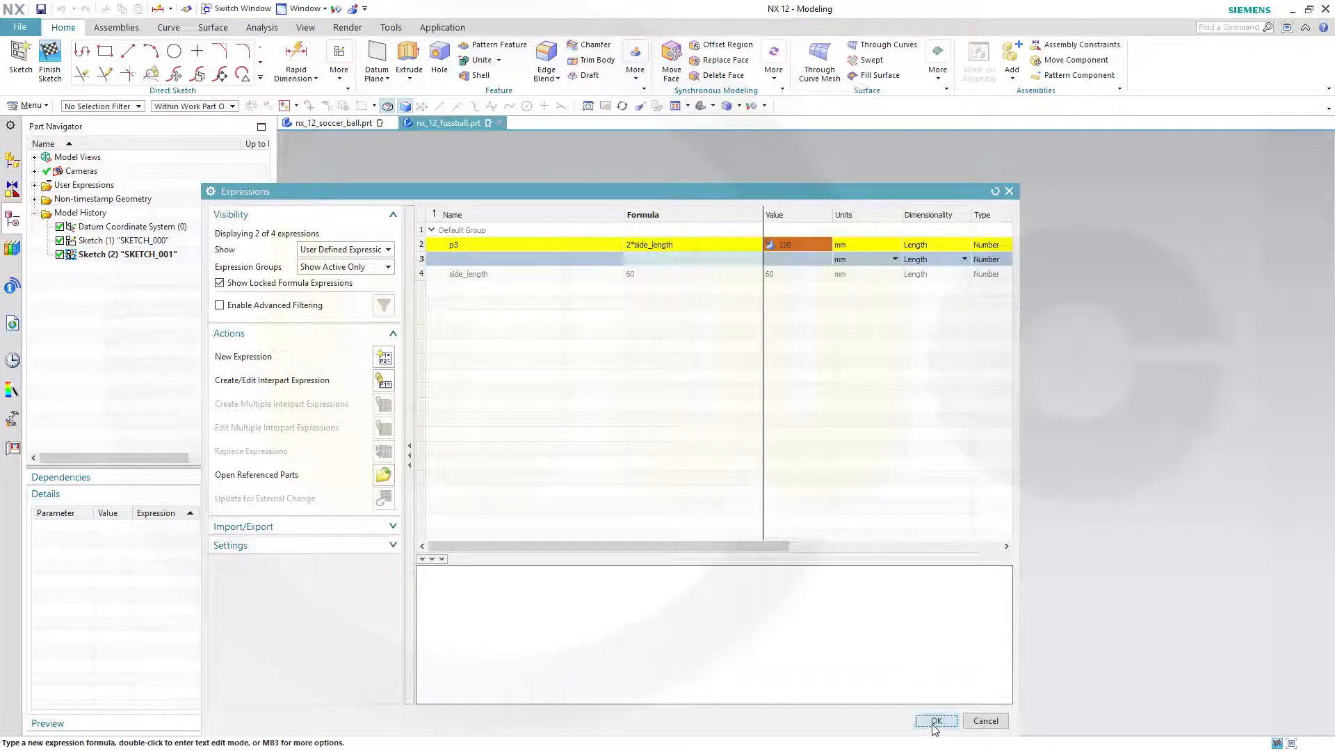
pyautogui.click(934, 721)
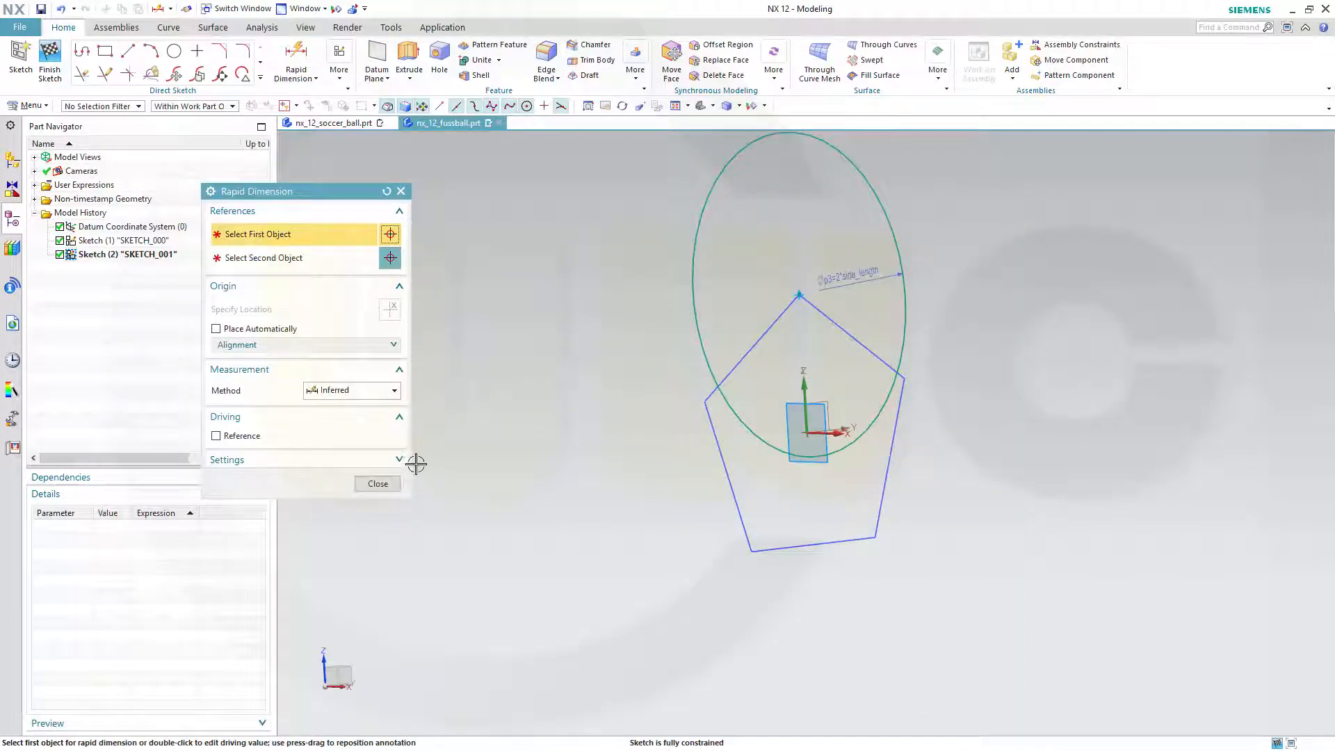
pyautogui.click(376, 482)
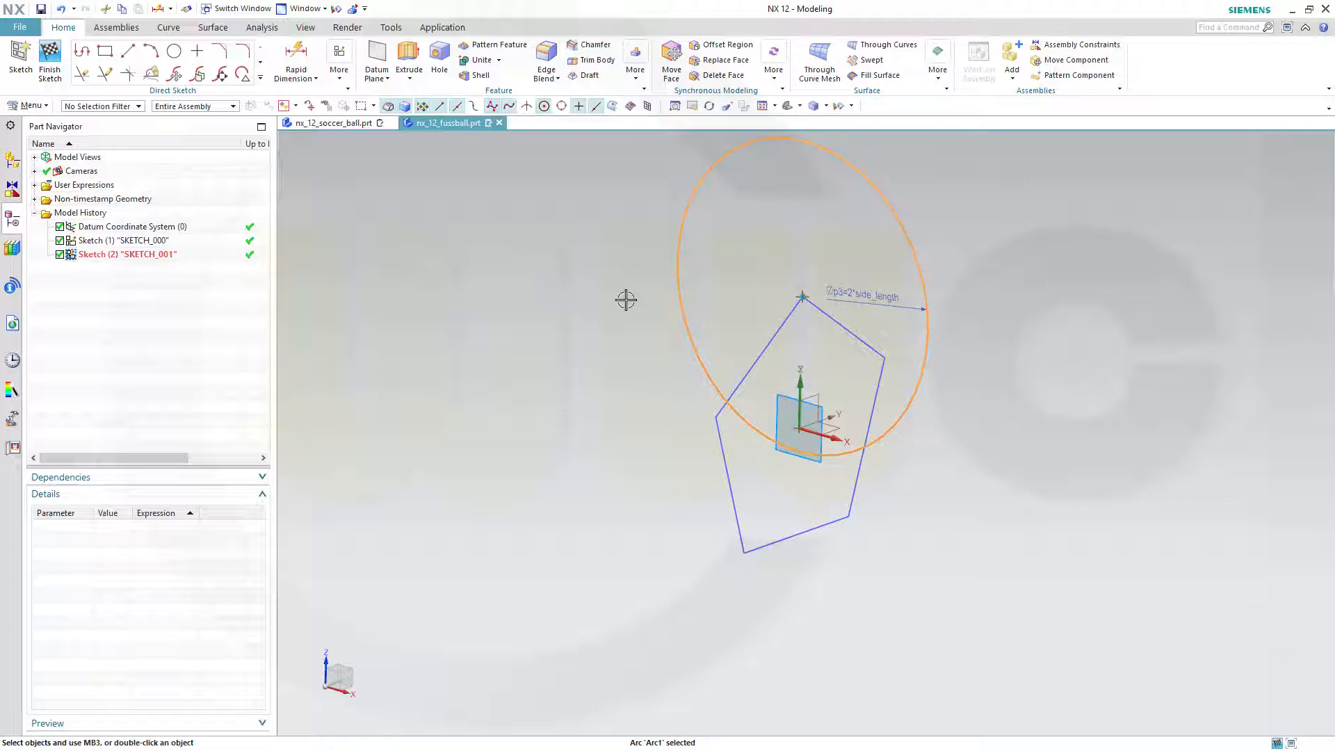
pyautogui.moveTo(671, 260)
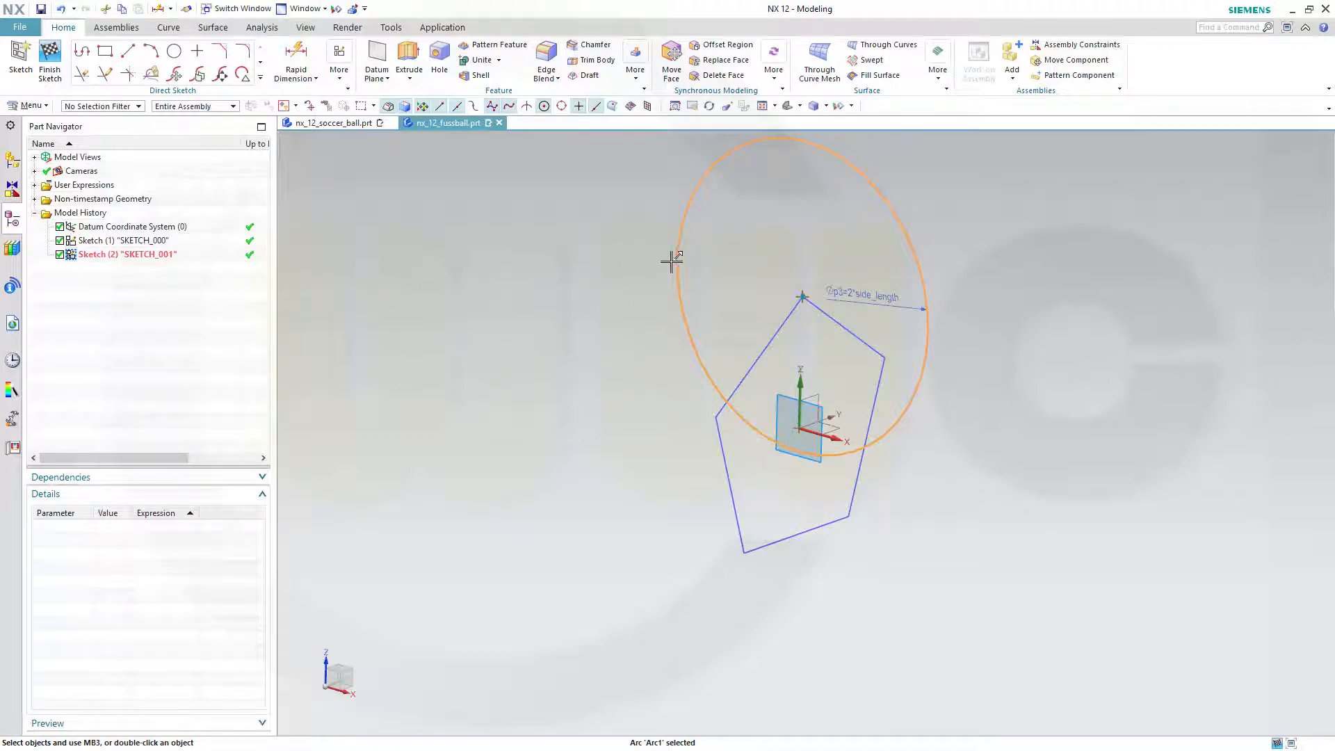
pyautogui.click(673, 259)
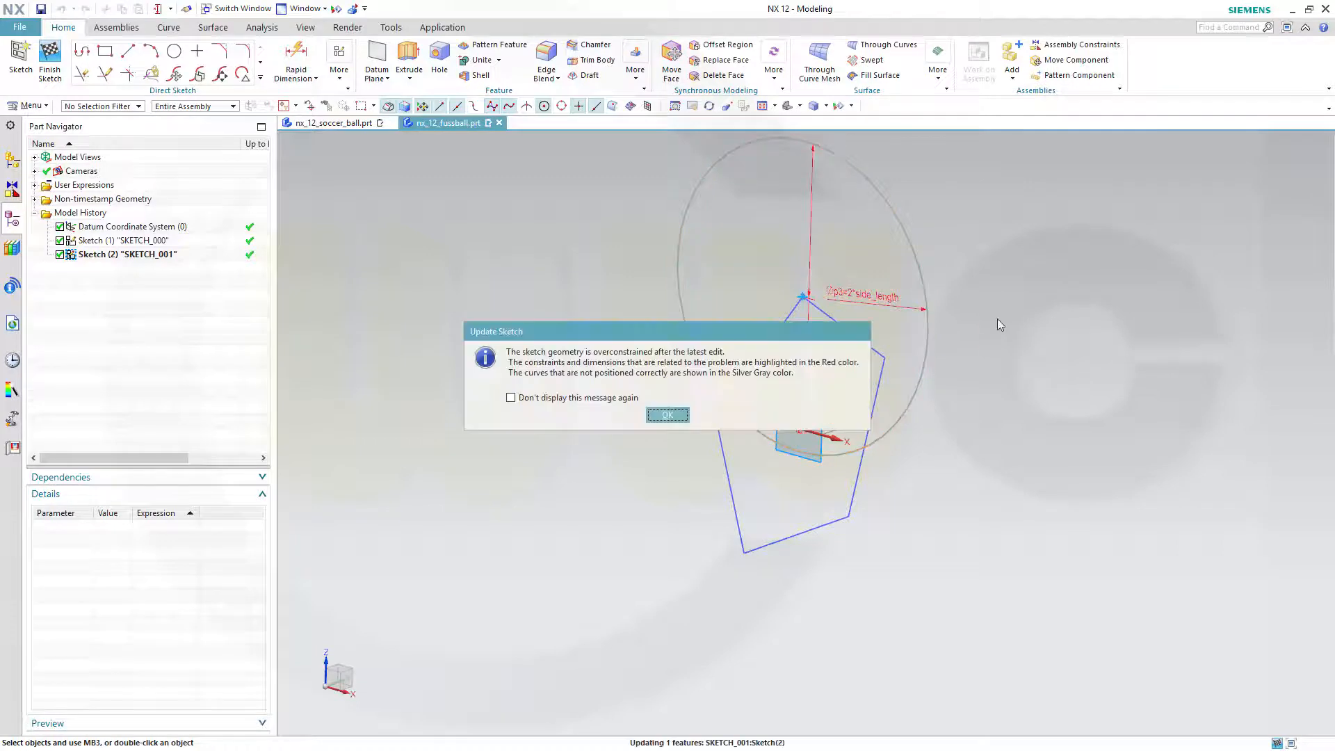
# - Delete the over-constraining vertical dimension after the overconstrained warning
pyautogui.click(668, 416)
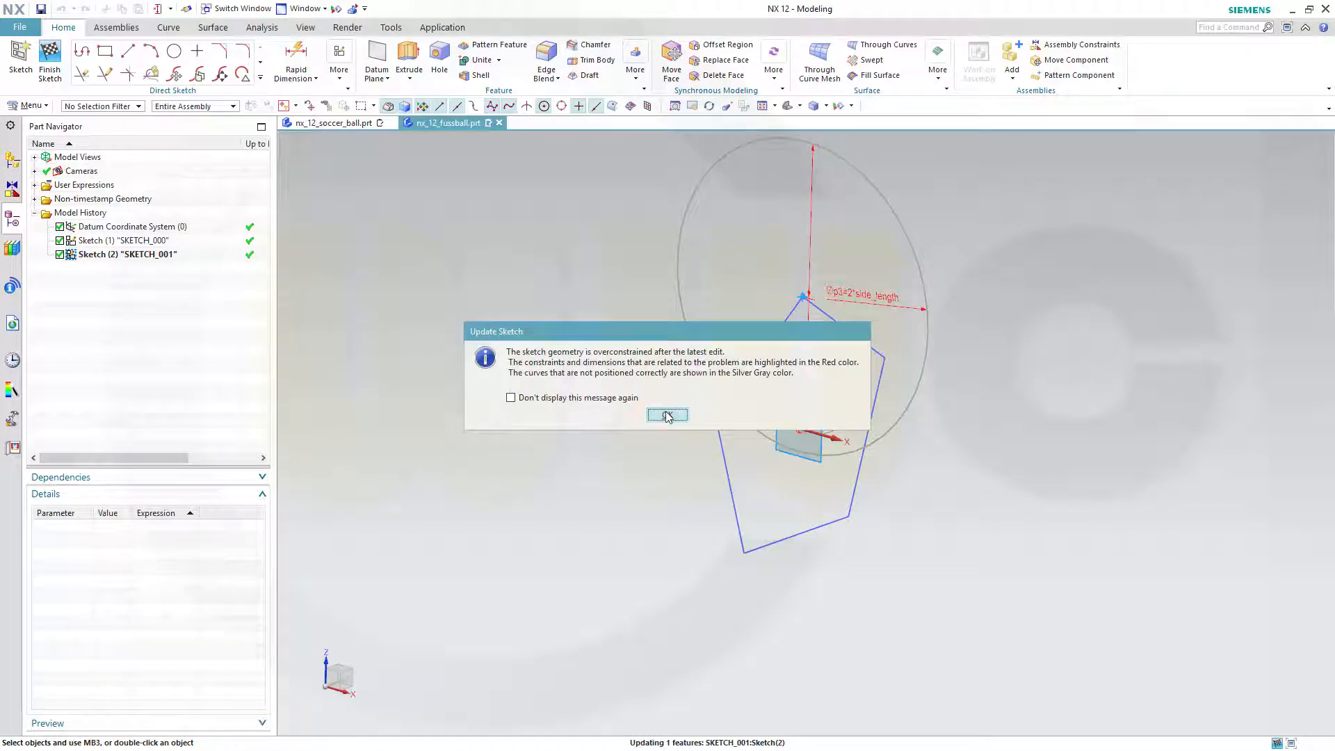
pyautogui.click(667, 415)
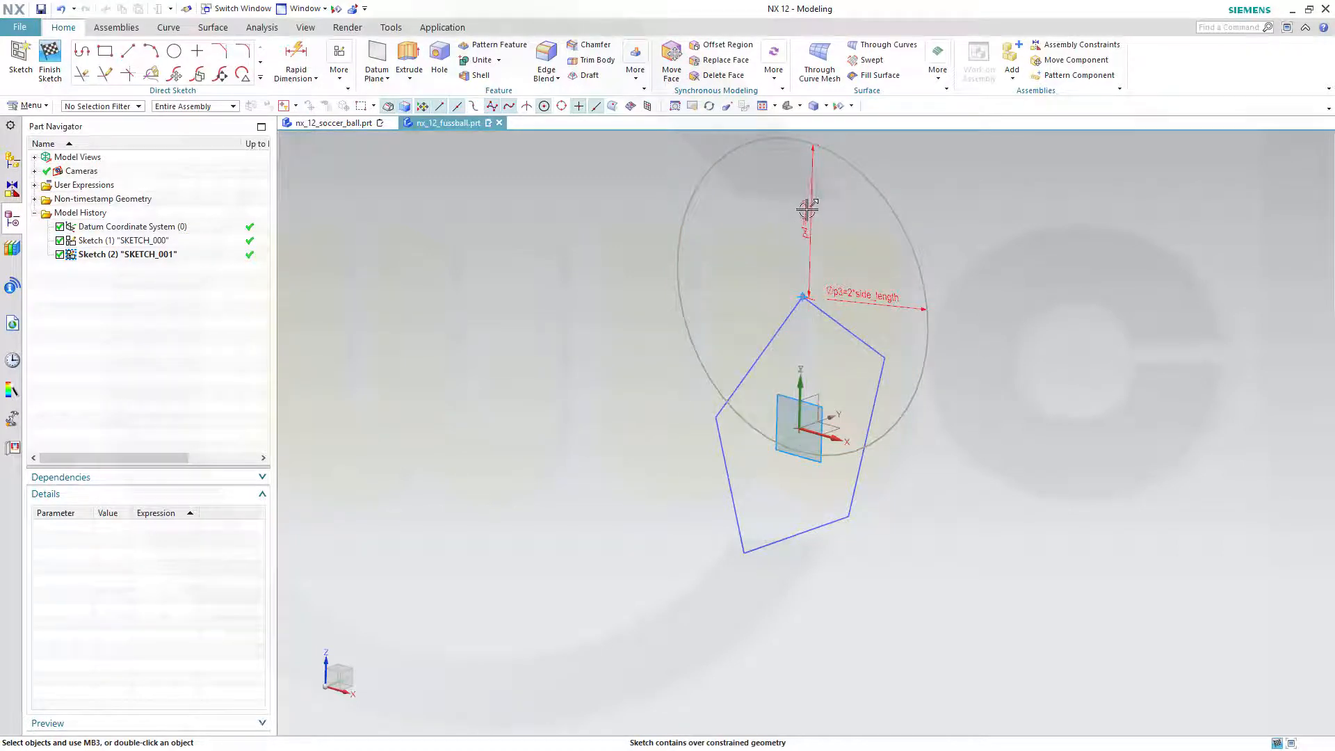
pyautogui.press('Delete')
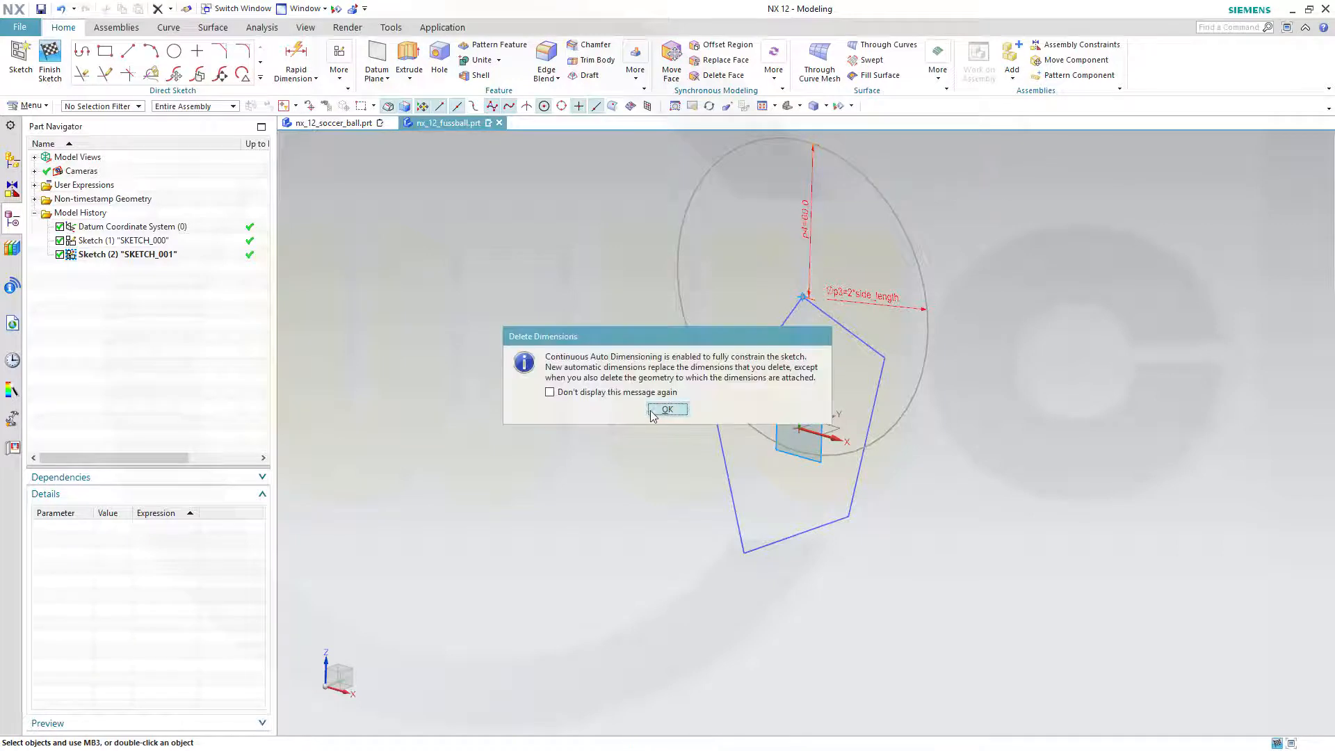
pyautogui.click(667, 409)
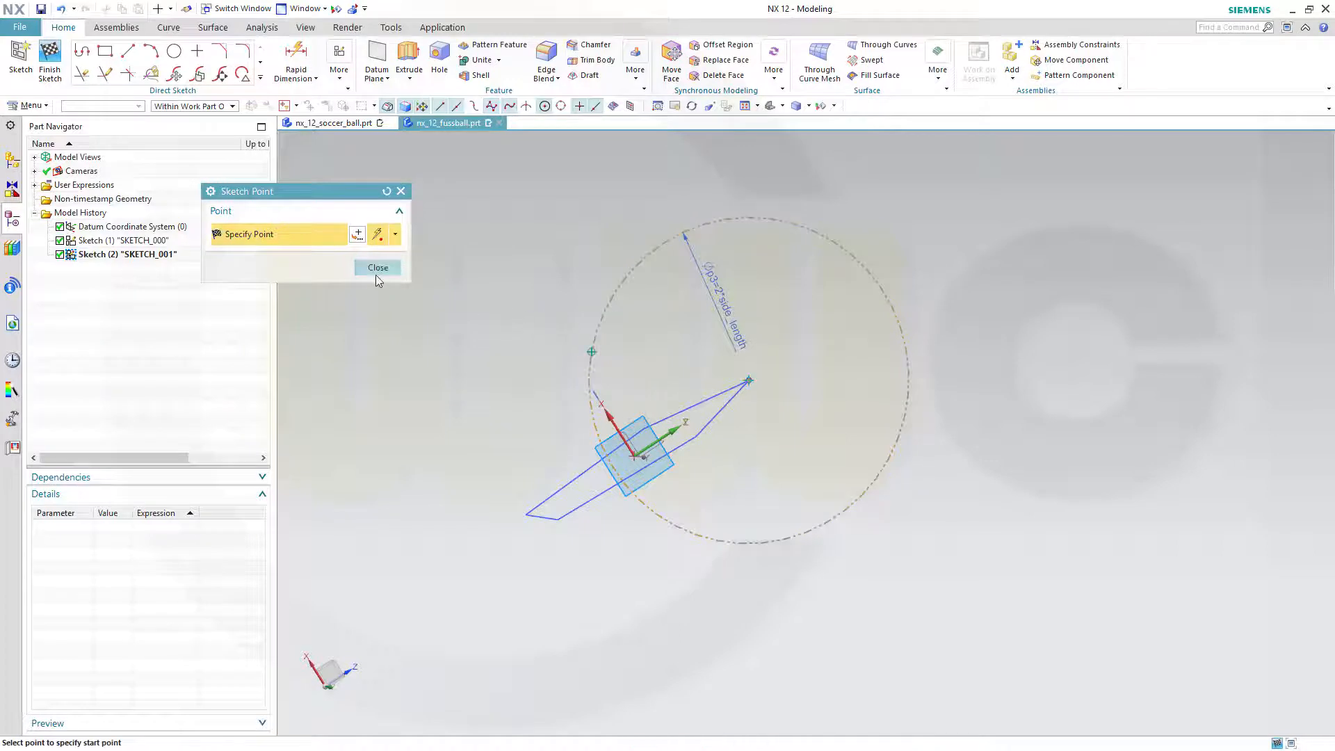
# - Place a point on the circle and constrain it to the sketch horizontal axis
pyautogui.click(377, 267)
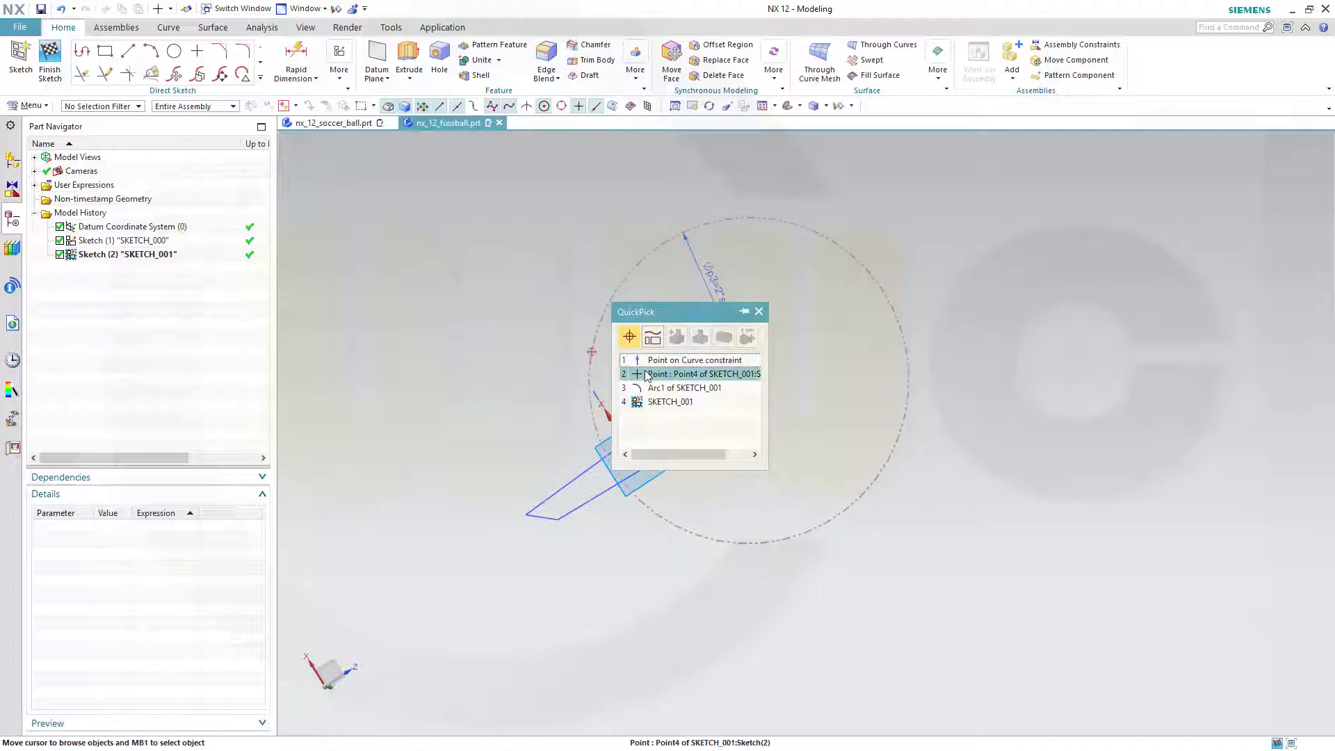
pyautogui.click(690, 374)
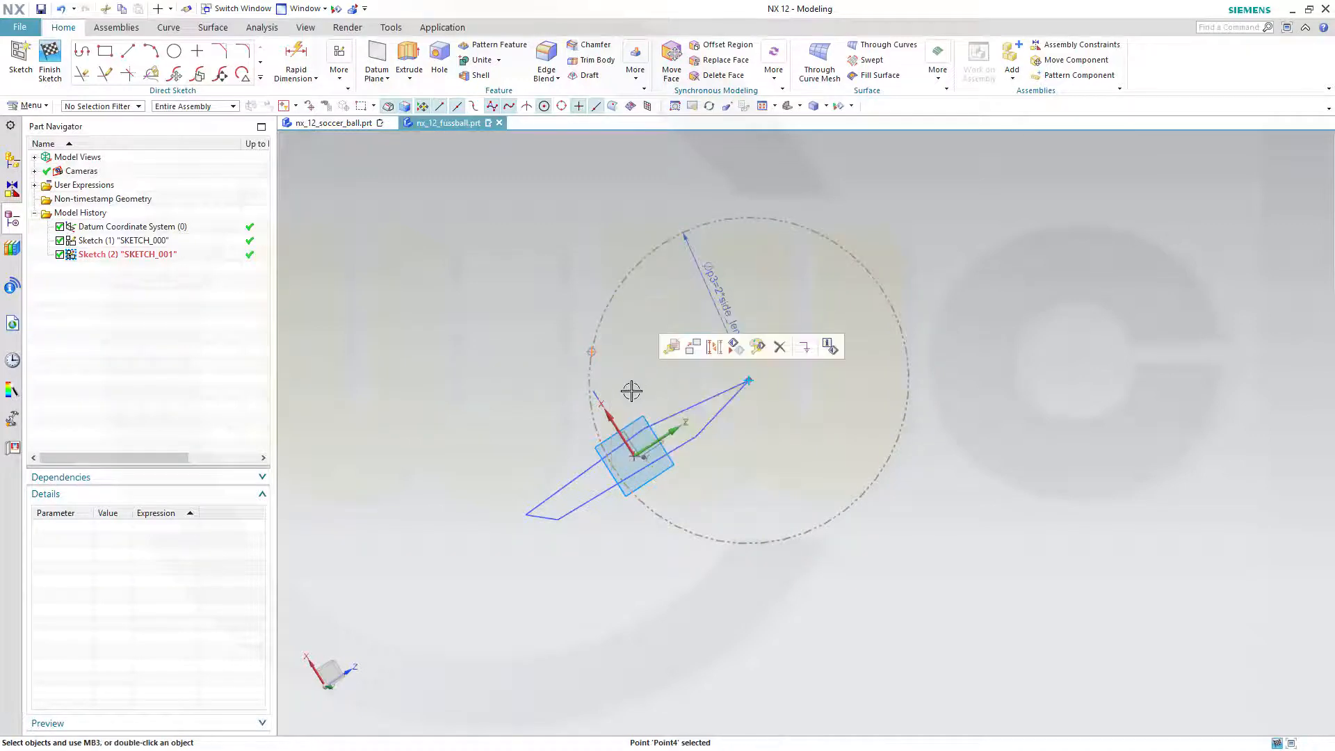
pyautogui.moveTo(607, 416)
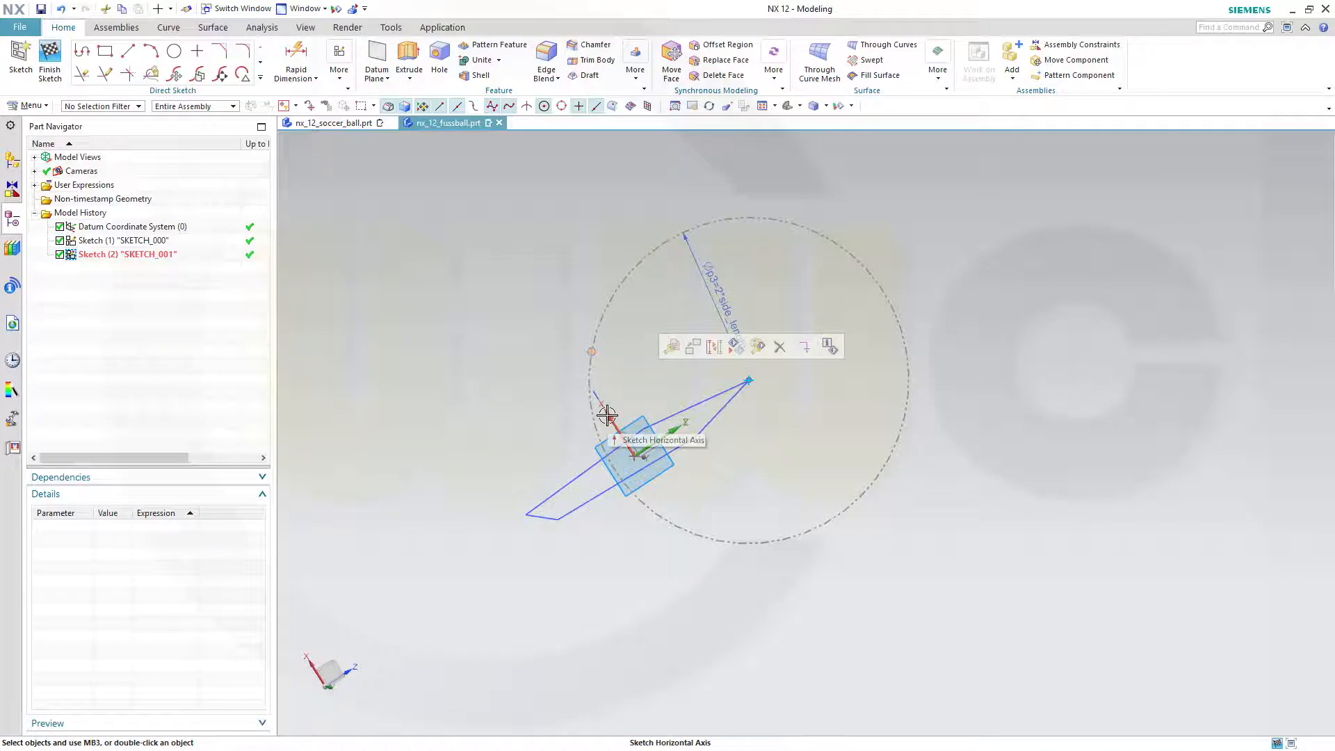
pyautogui.click(607, 416)
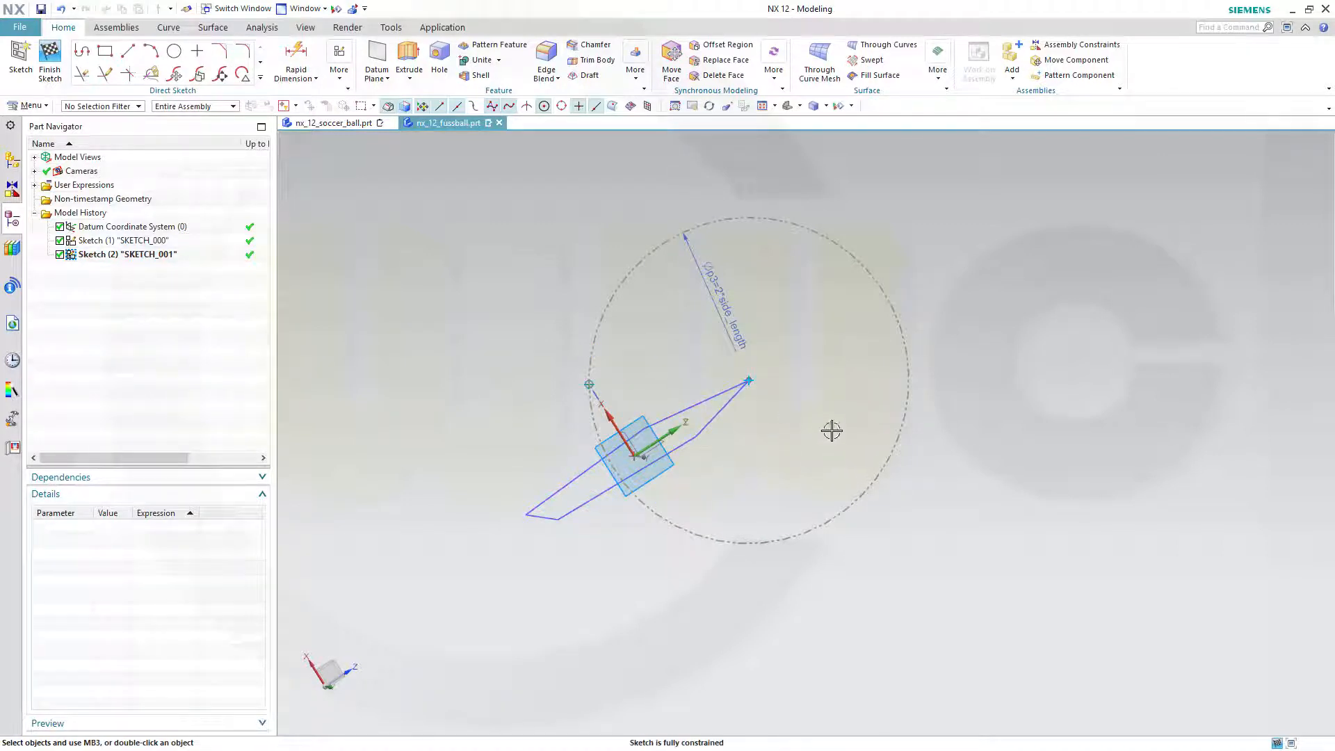
pyautogui.click(48, 64)
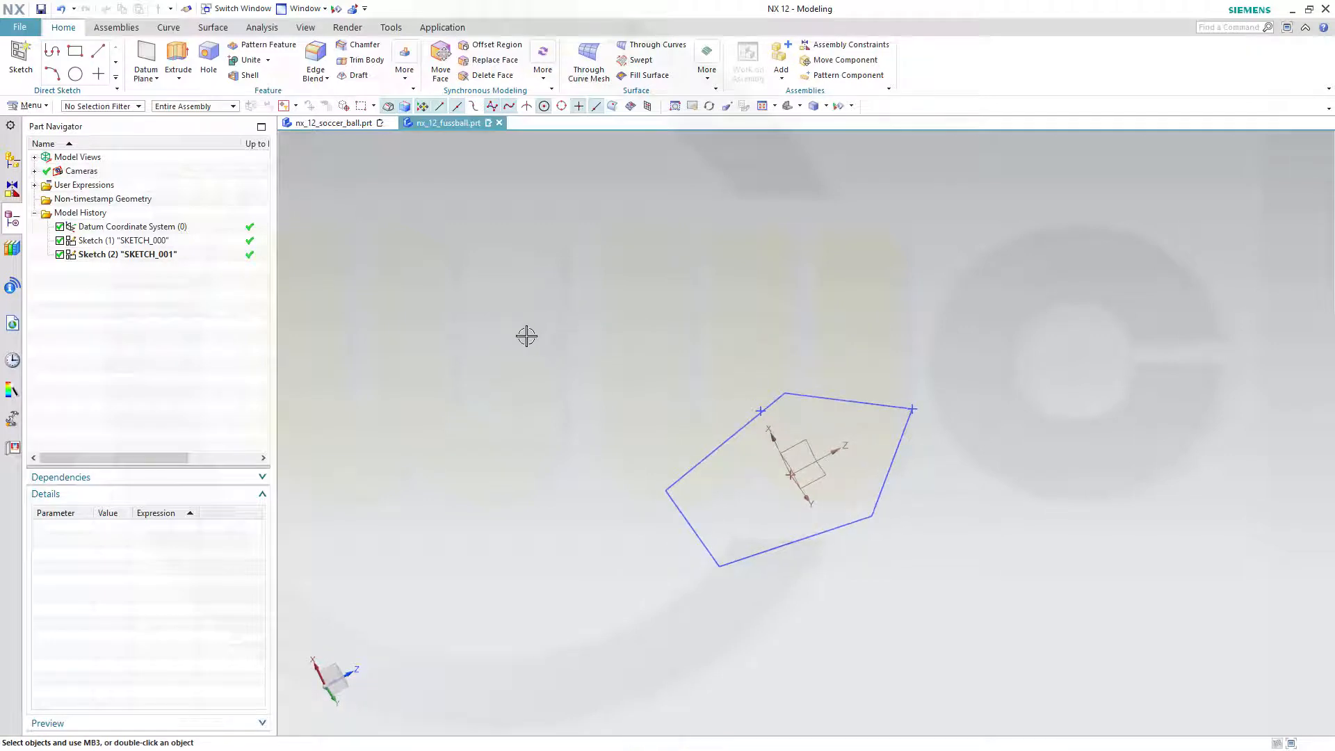
pyautogui.moveTo(98, 51)
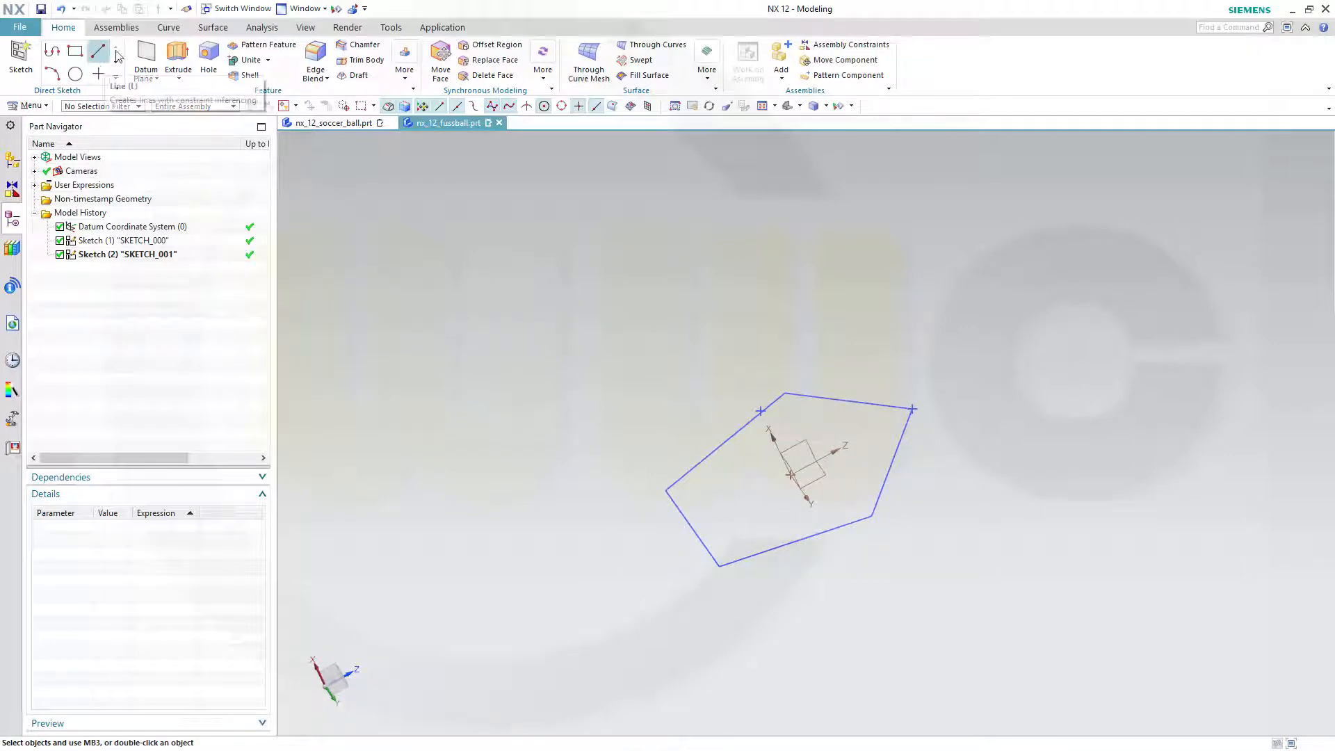
# - Draw a line from the sketch point at the top vertex to the lower-right vertex
pyautogui.click(167, 27)
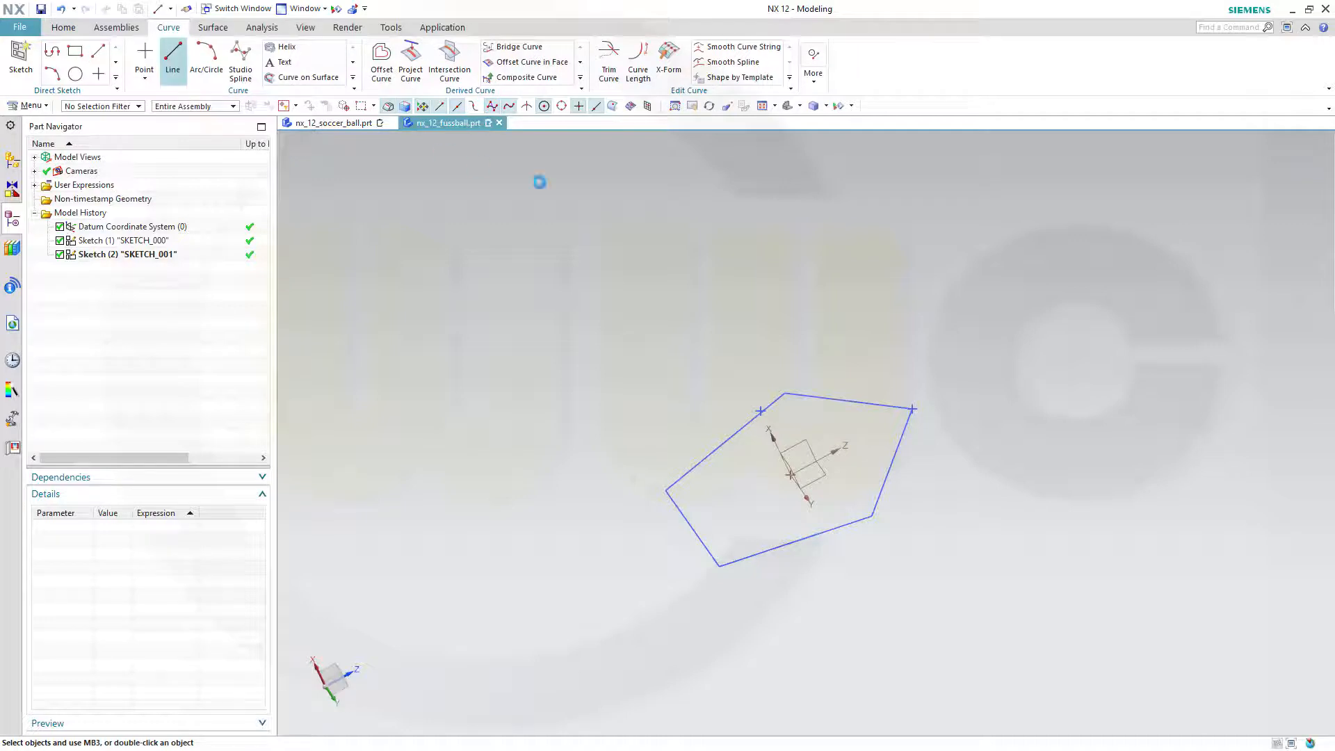
pyautogui.click(172, 61)
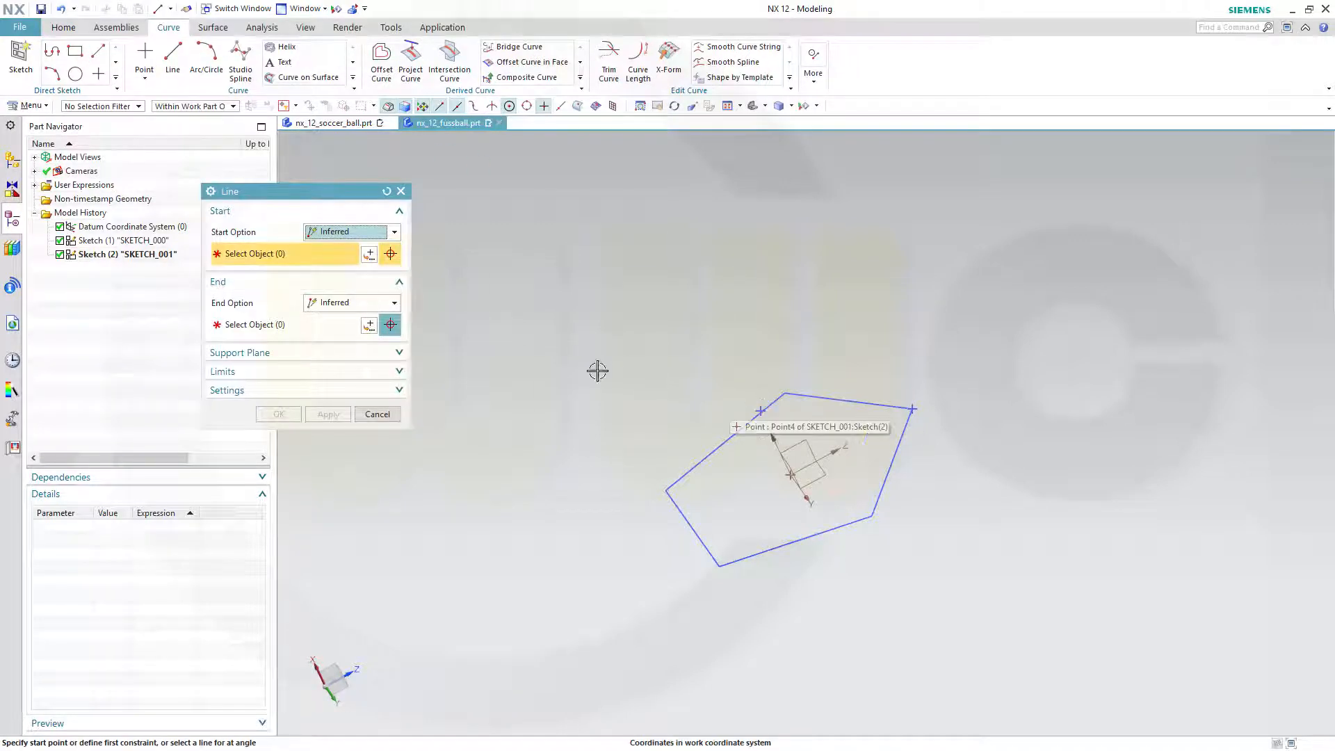
pyautogui.click(760, 409)
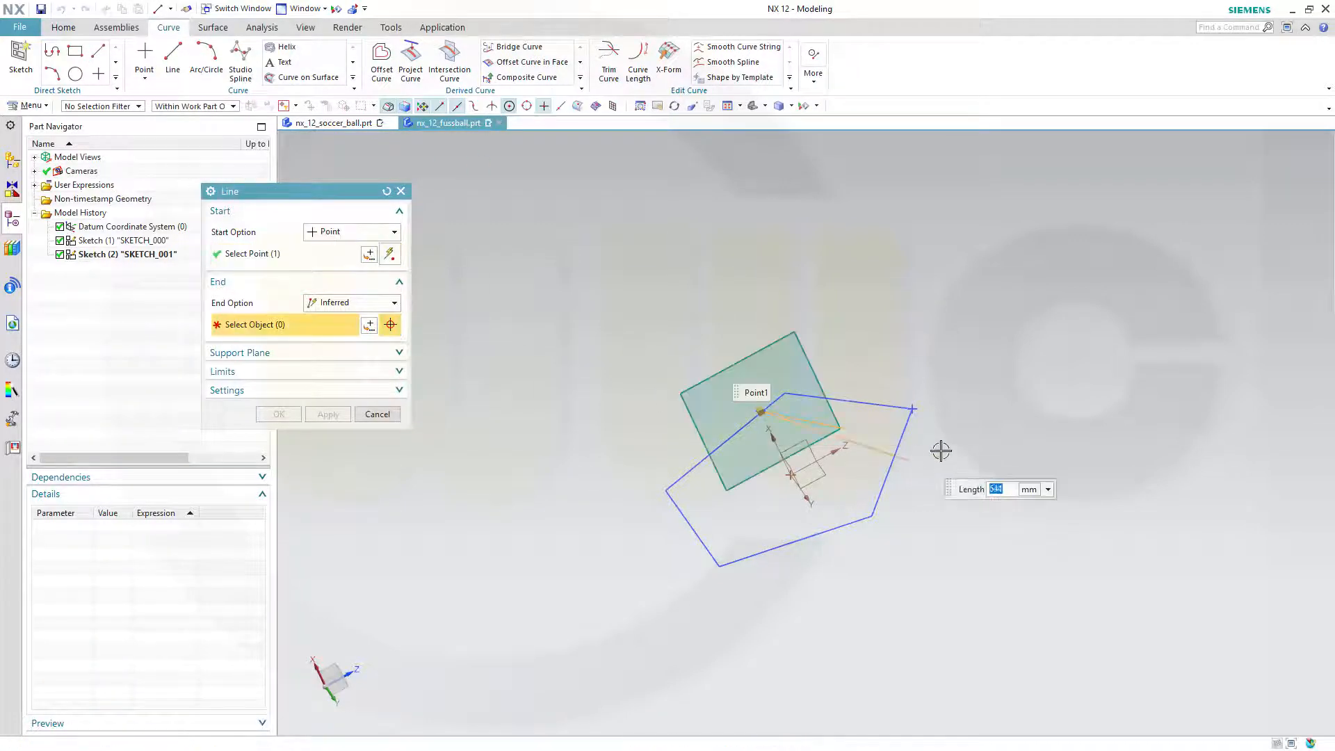
pyautogui.click(914, 411)
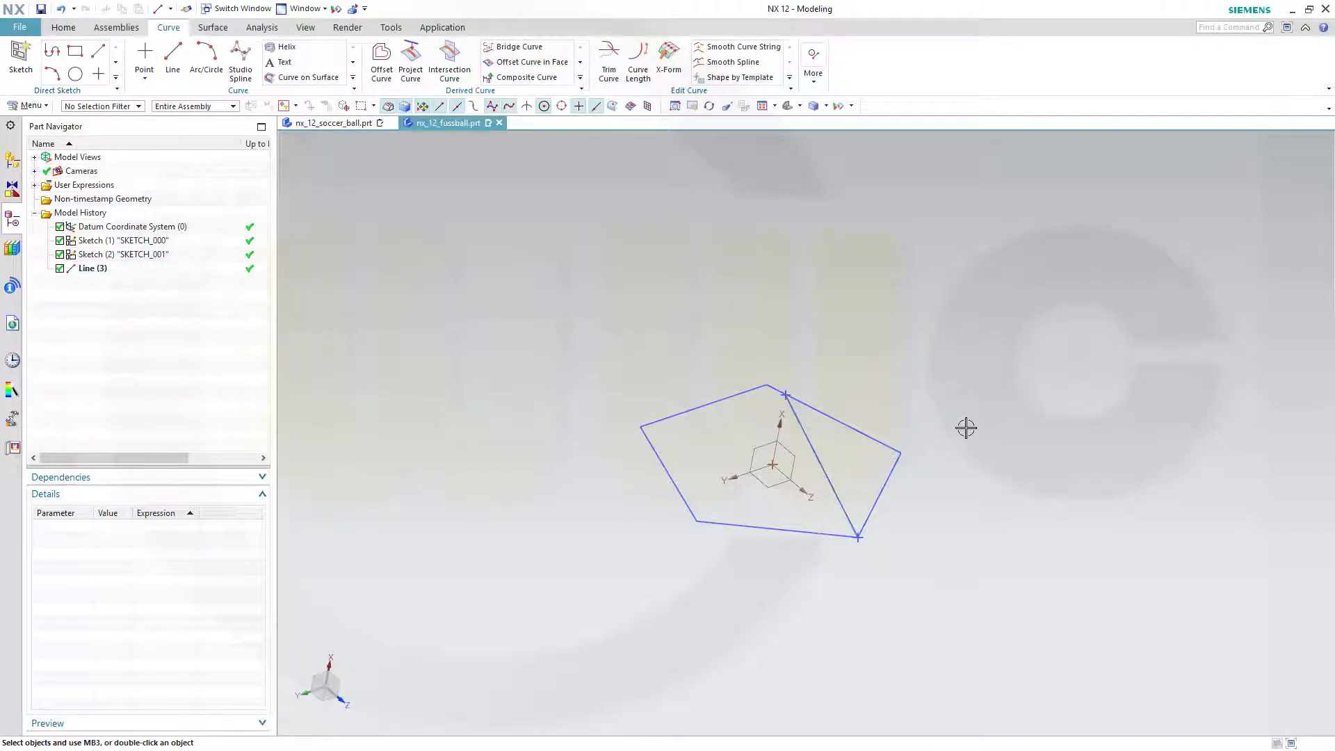
pyautogui.moveTo(881, 432)
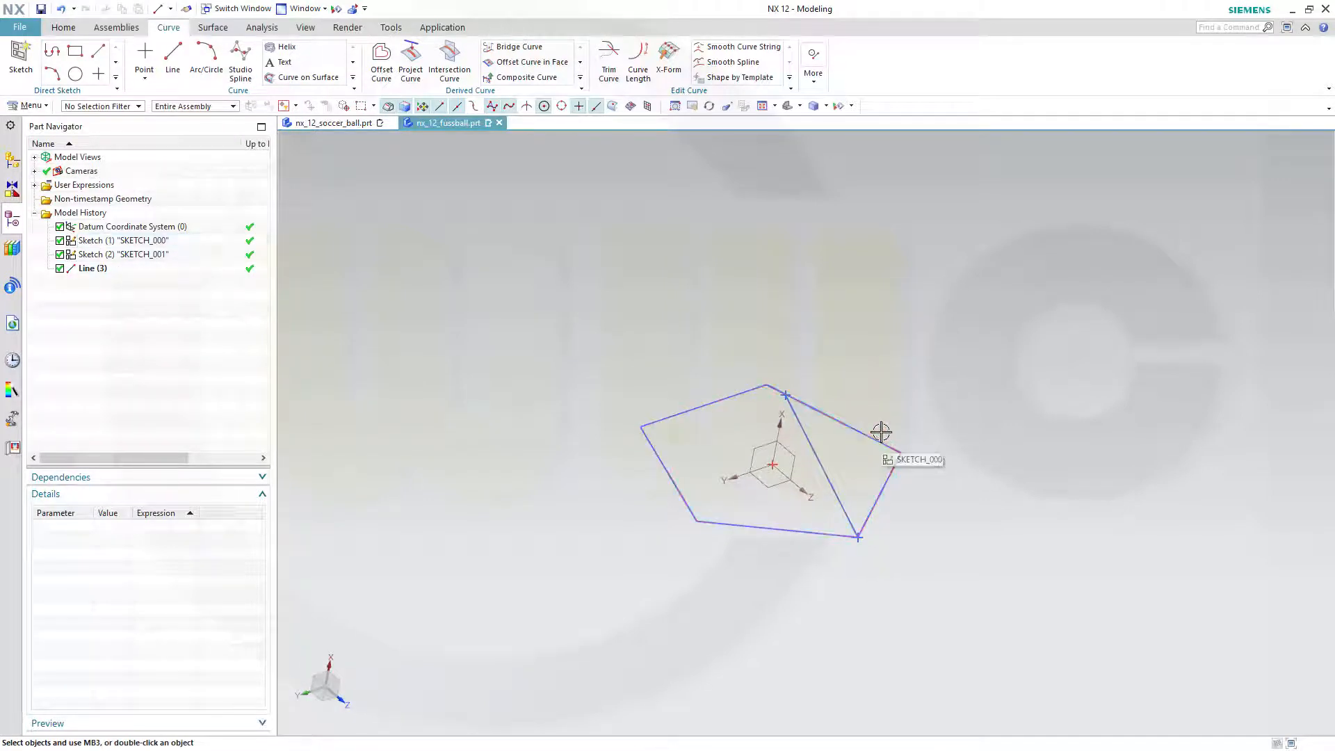
pyautogui.moveTo(845, 368)
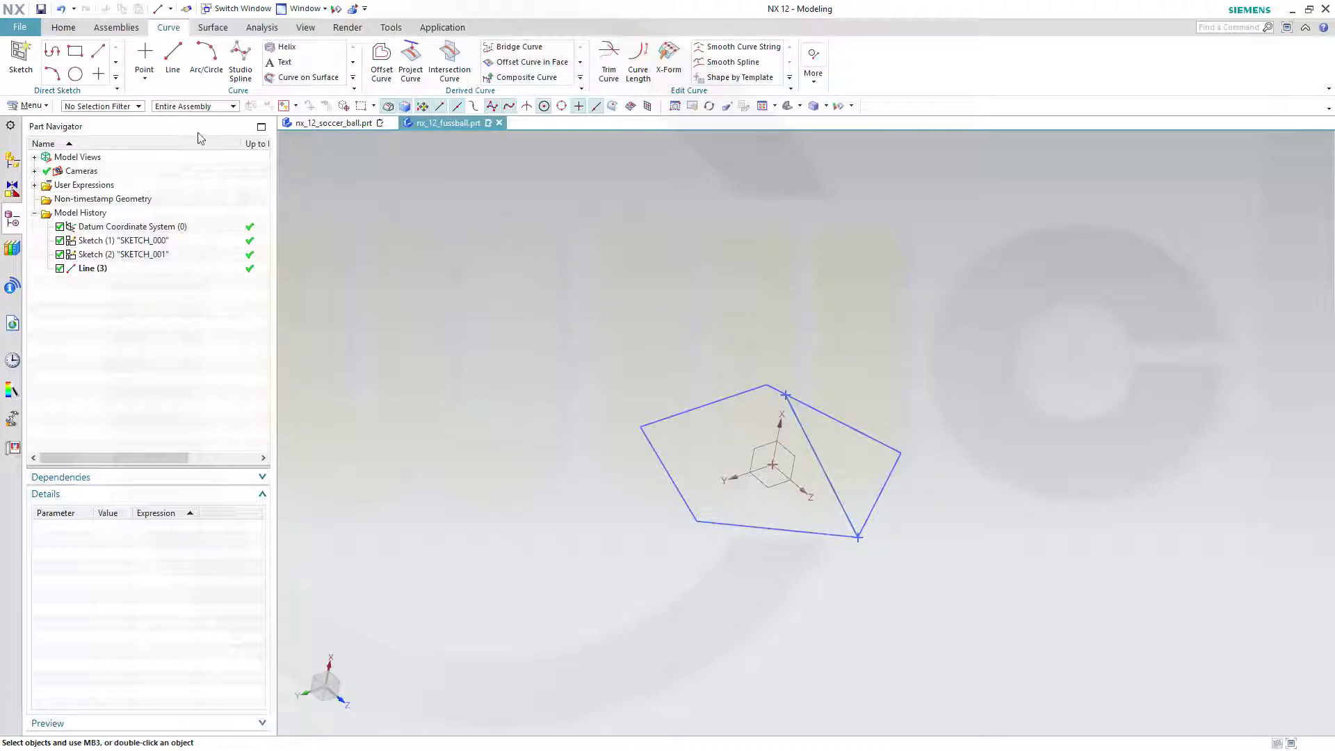
# - Pattern the line circularly about the datum axis: count 5 over a 360° span
pyautogui.click(63, 27)
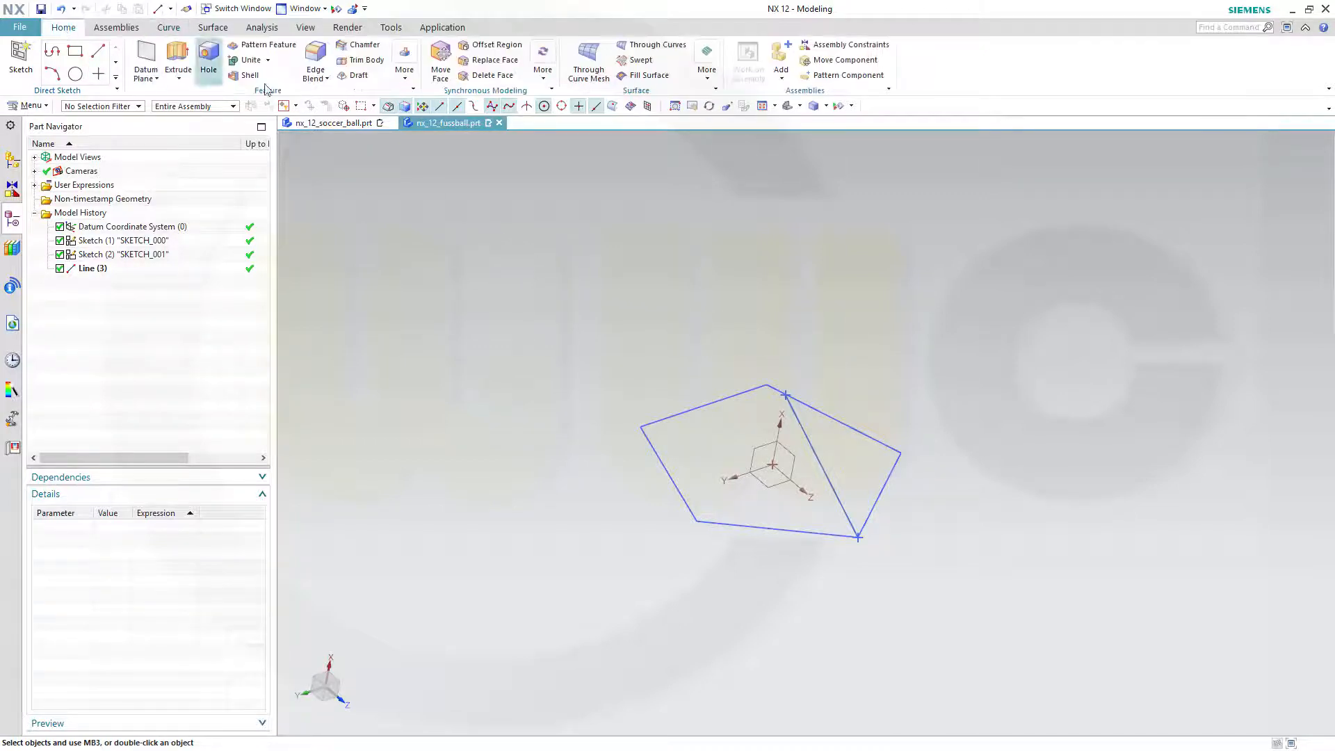
pyautogui.click(405, 57)
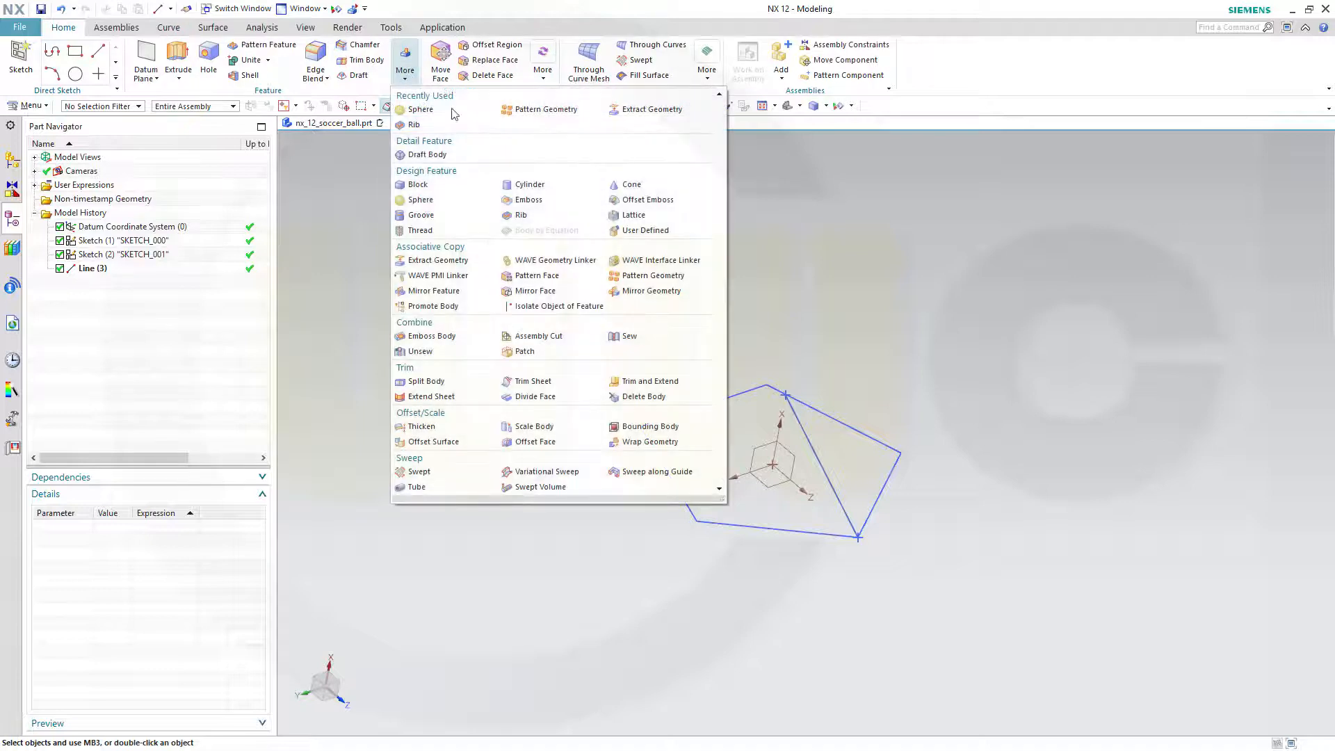
pyautogui.click(546, 109)
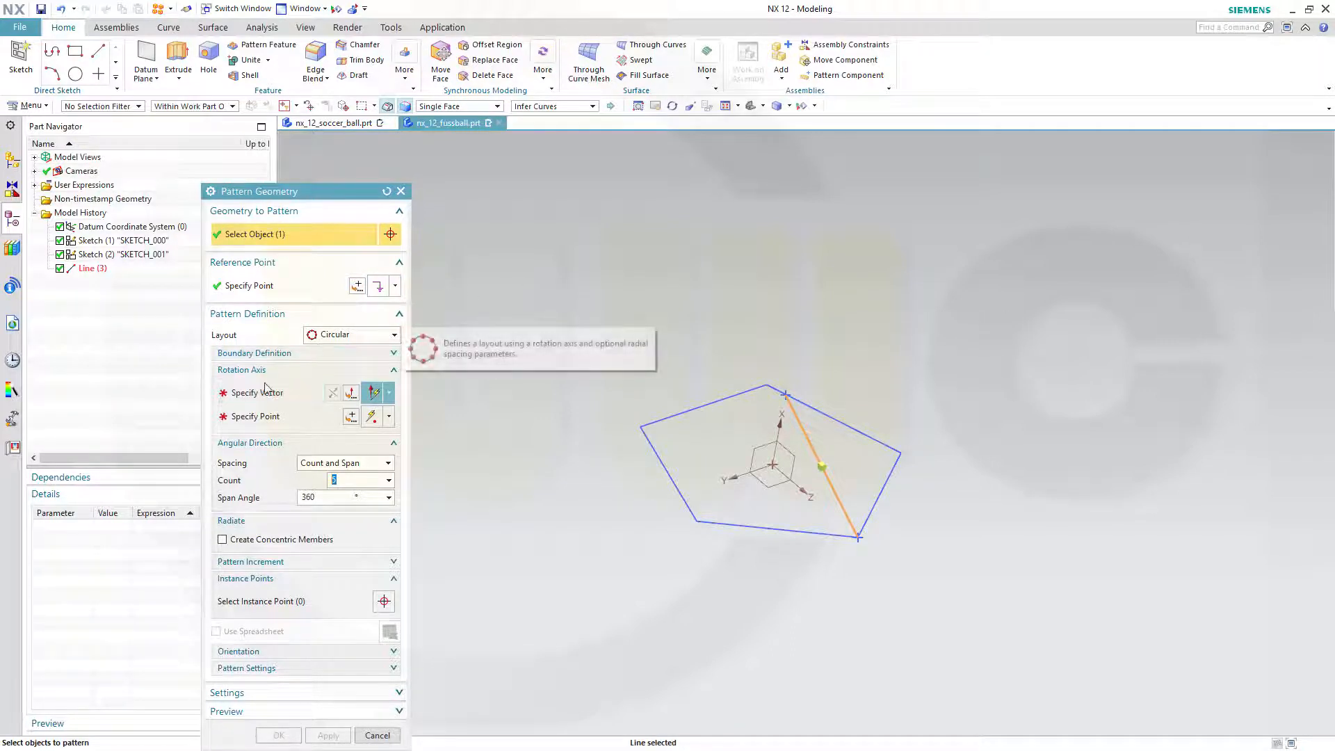
pyautogui.click(255, 392)
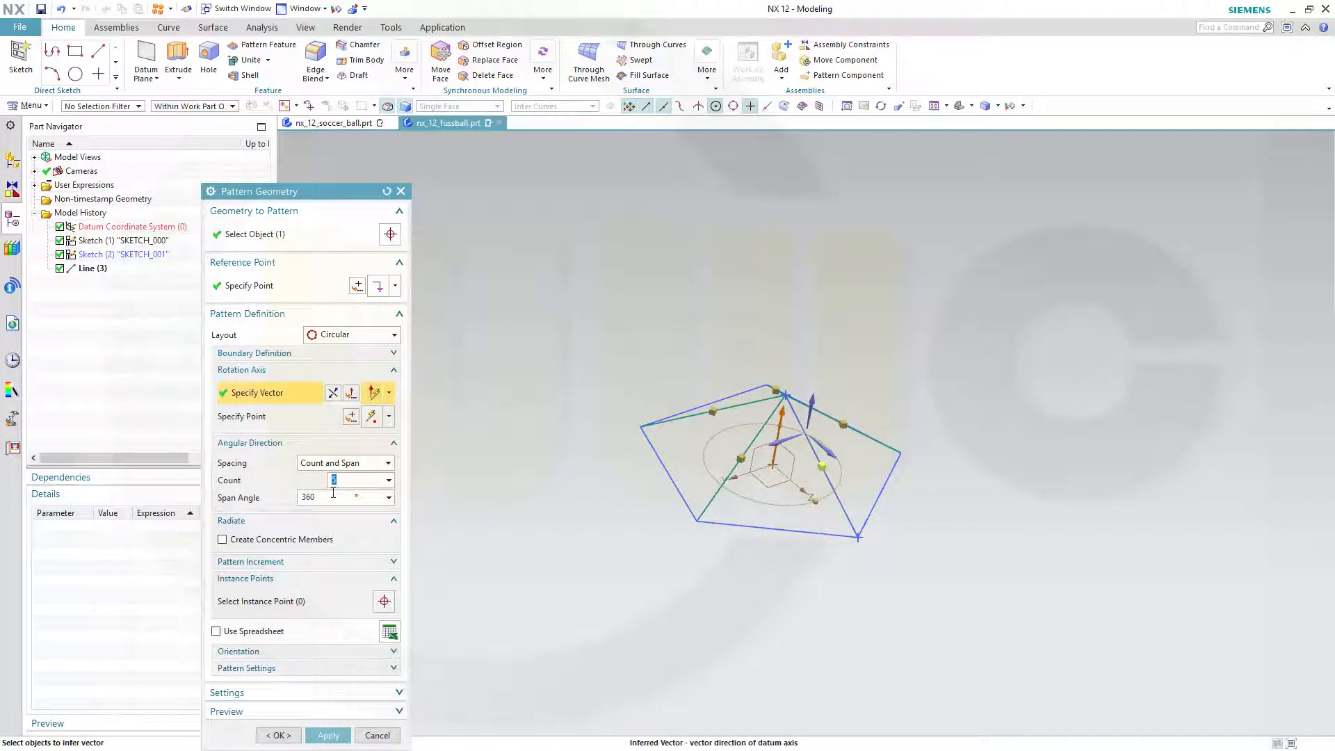
pyautogui.moveTo(370, 470)
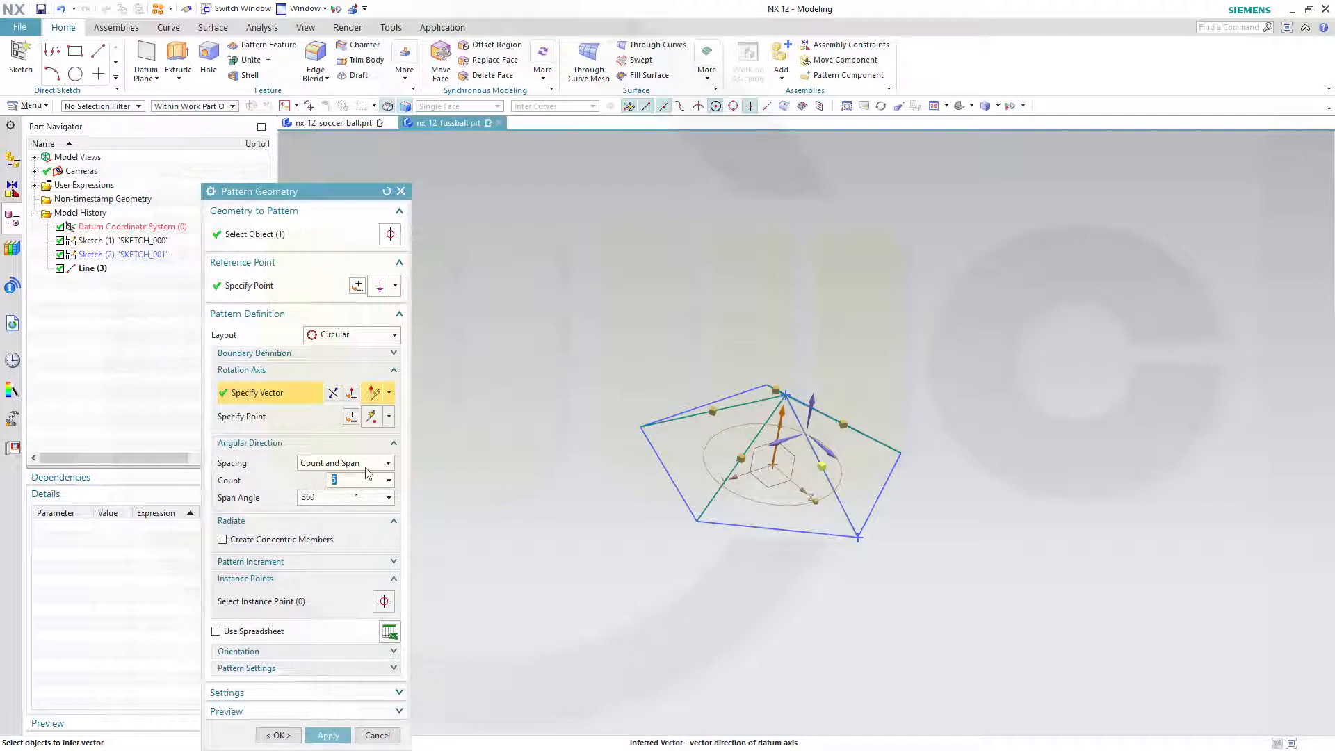
pyautogui.moveTo(331, 504)
pyautogui.write('5')
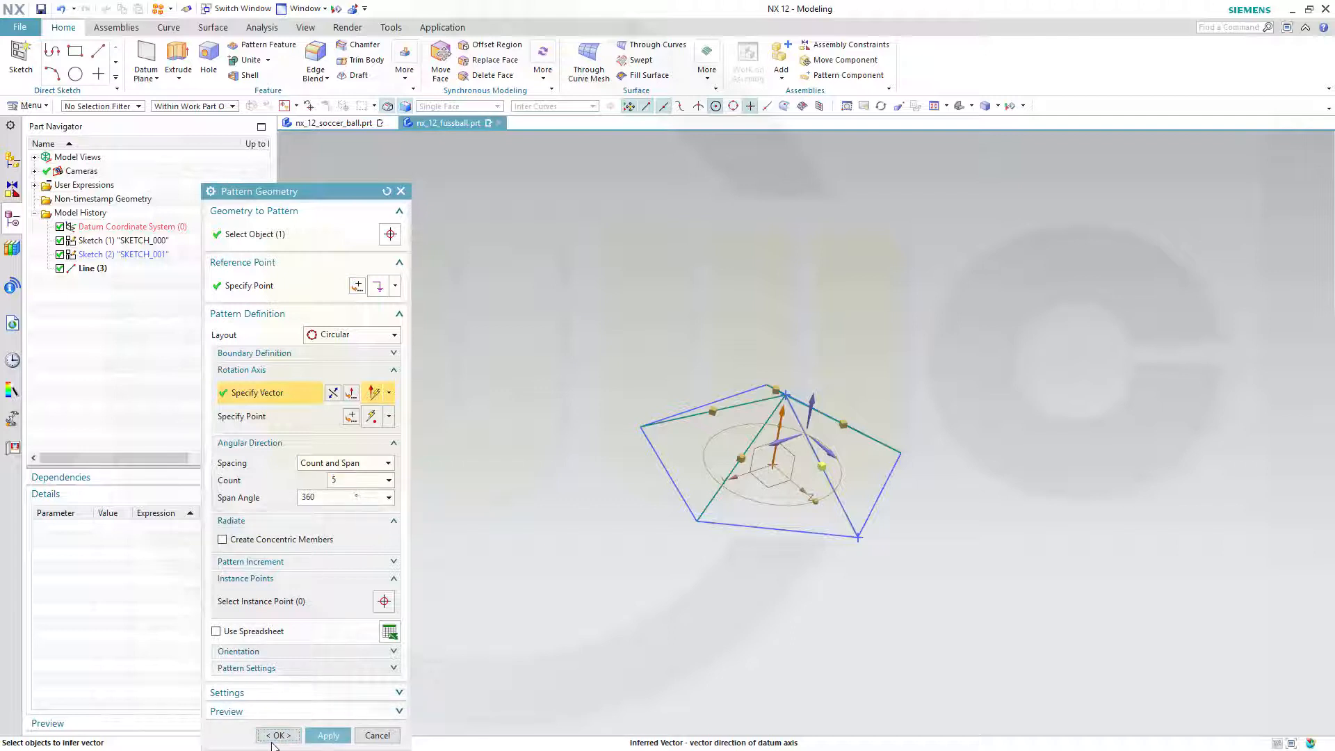
pyautogui.click(277, 735)
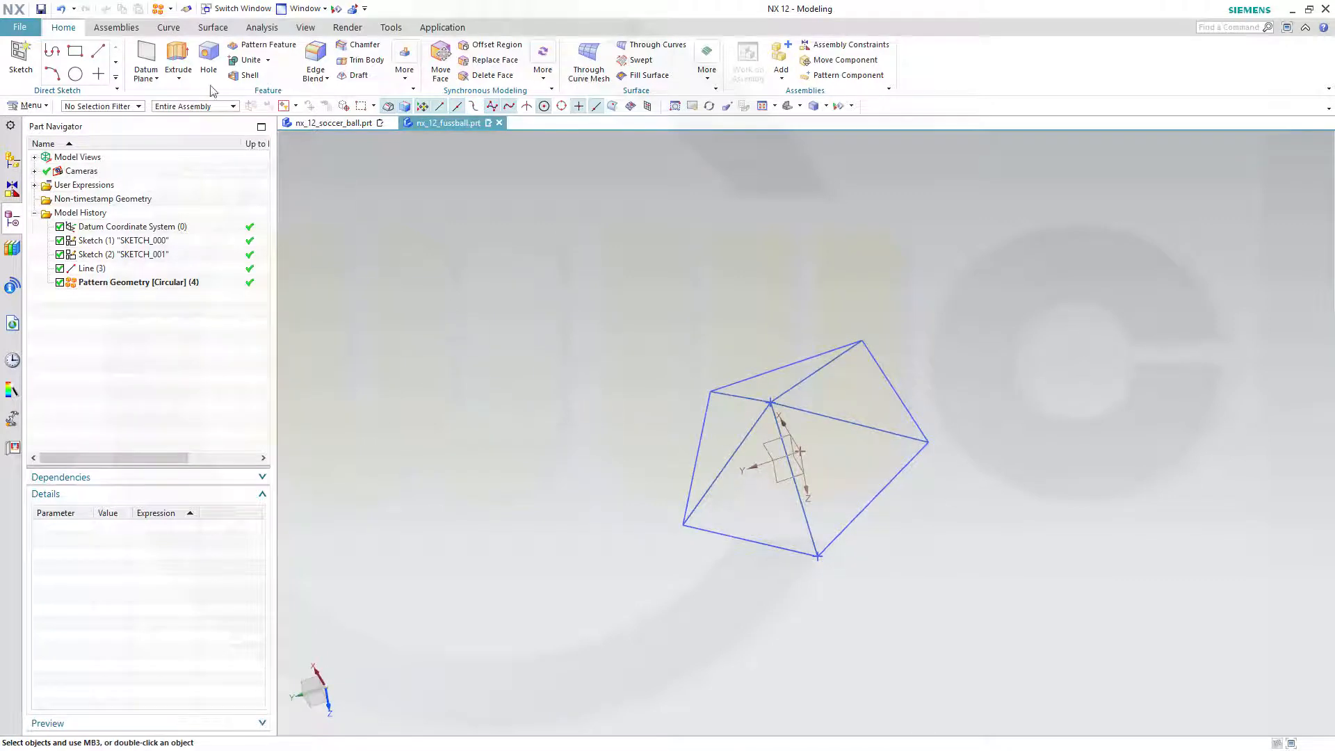
pyautogui.moveTo(168, 27)
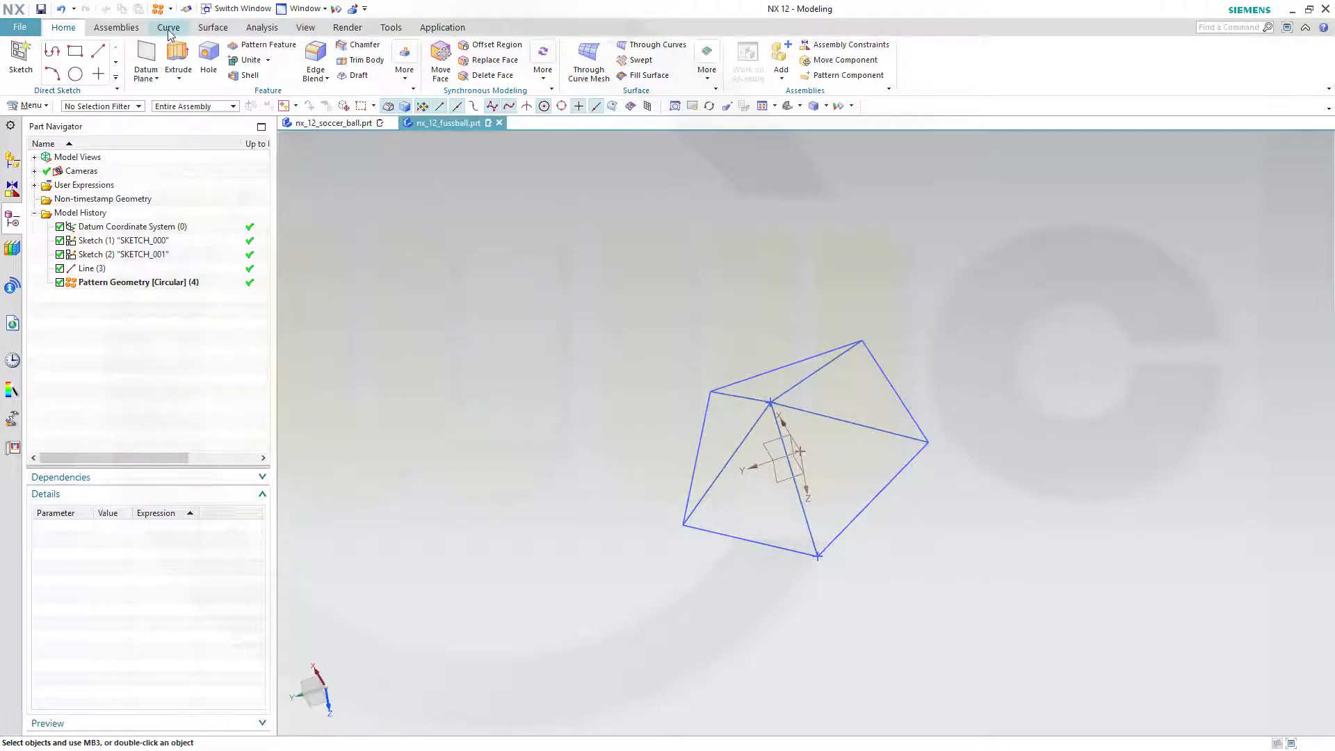
pyautogui.click(167, 28)
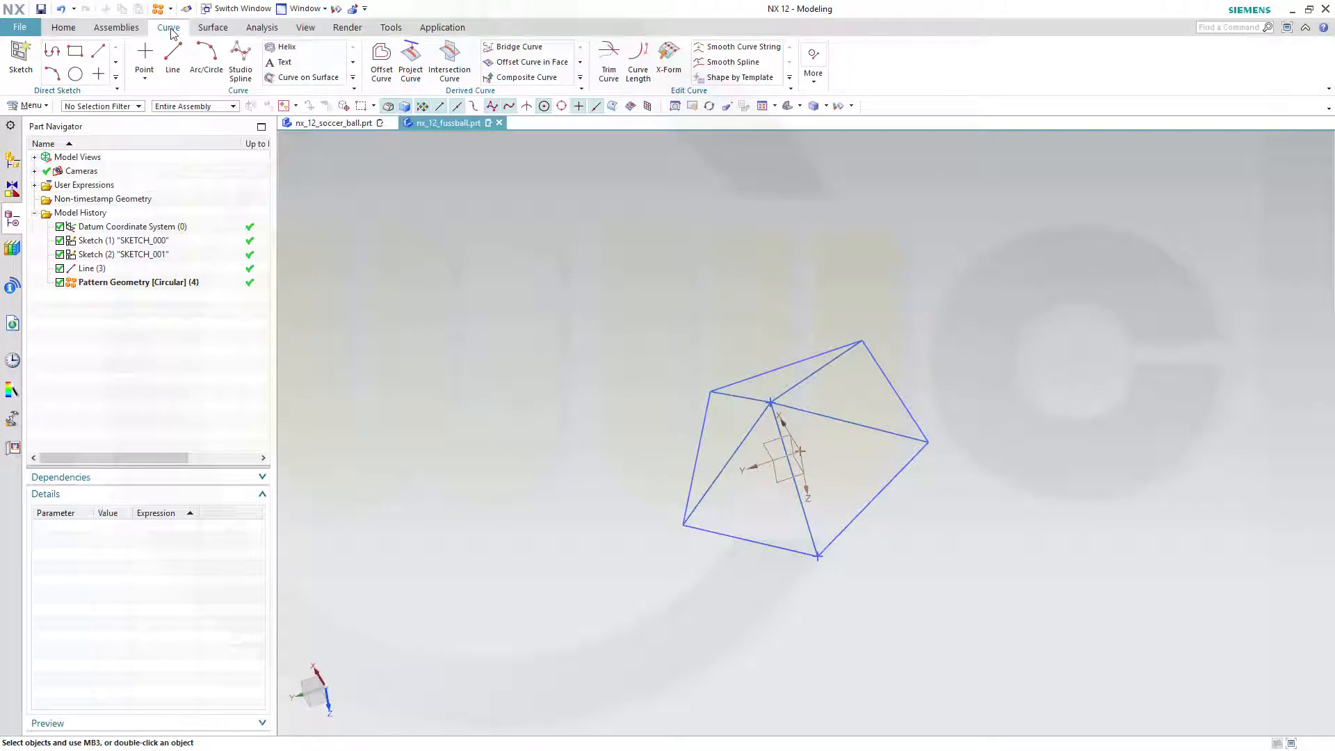
pyautogui.click(206, 61)
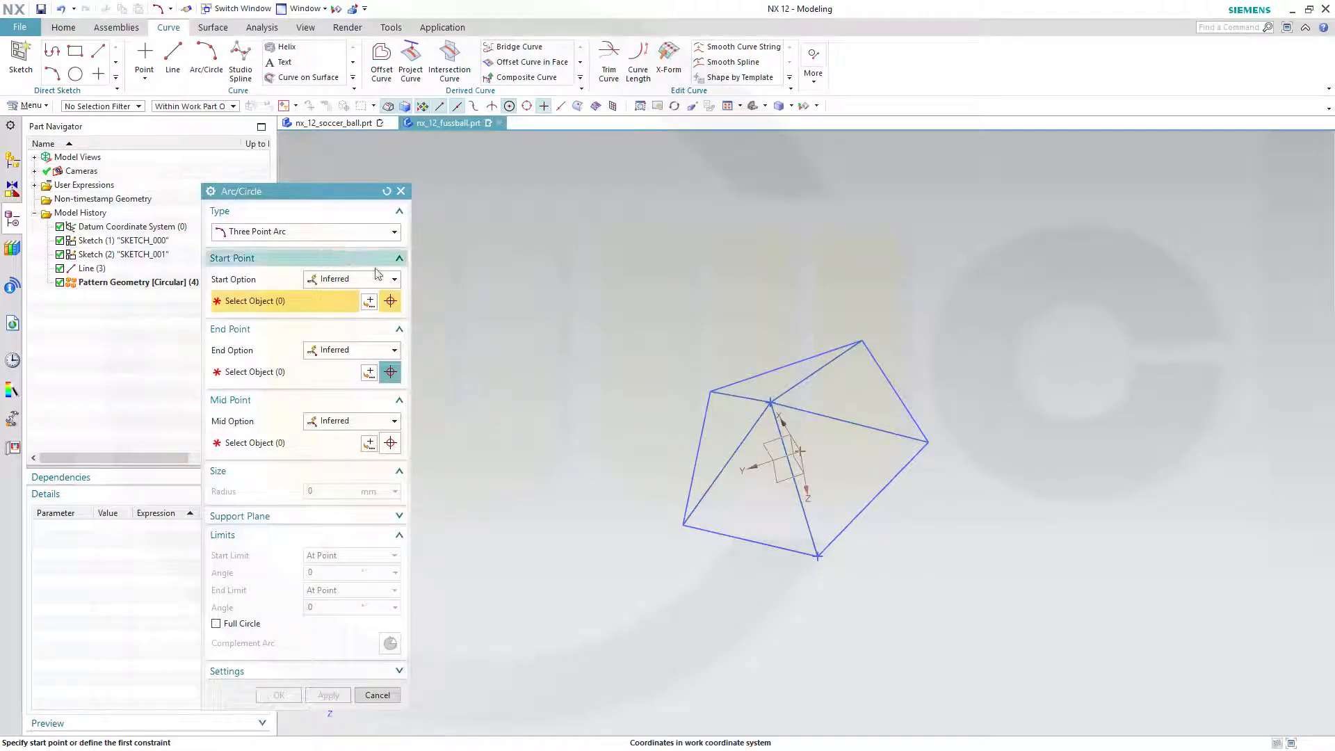
pyautogui.moveTo(914, 596)
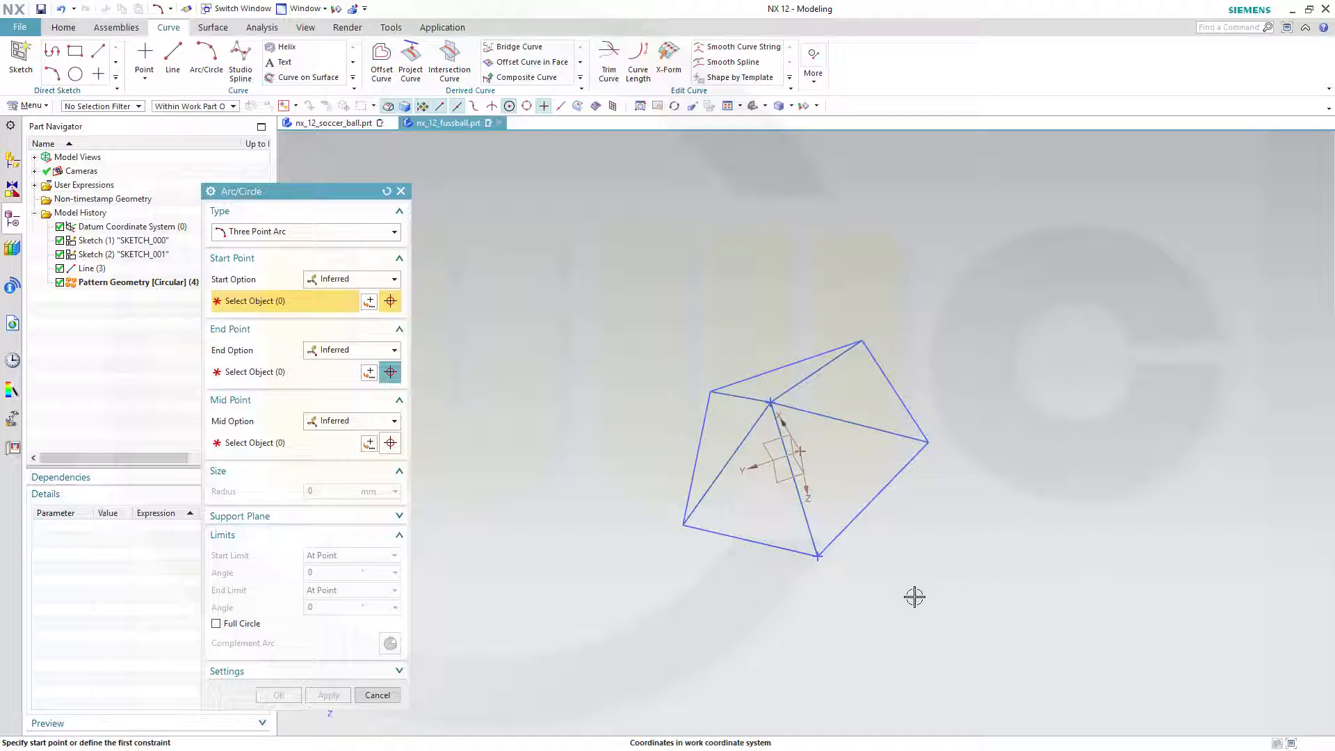
pyautogui.moveTo(823, 580)
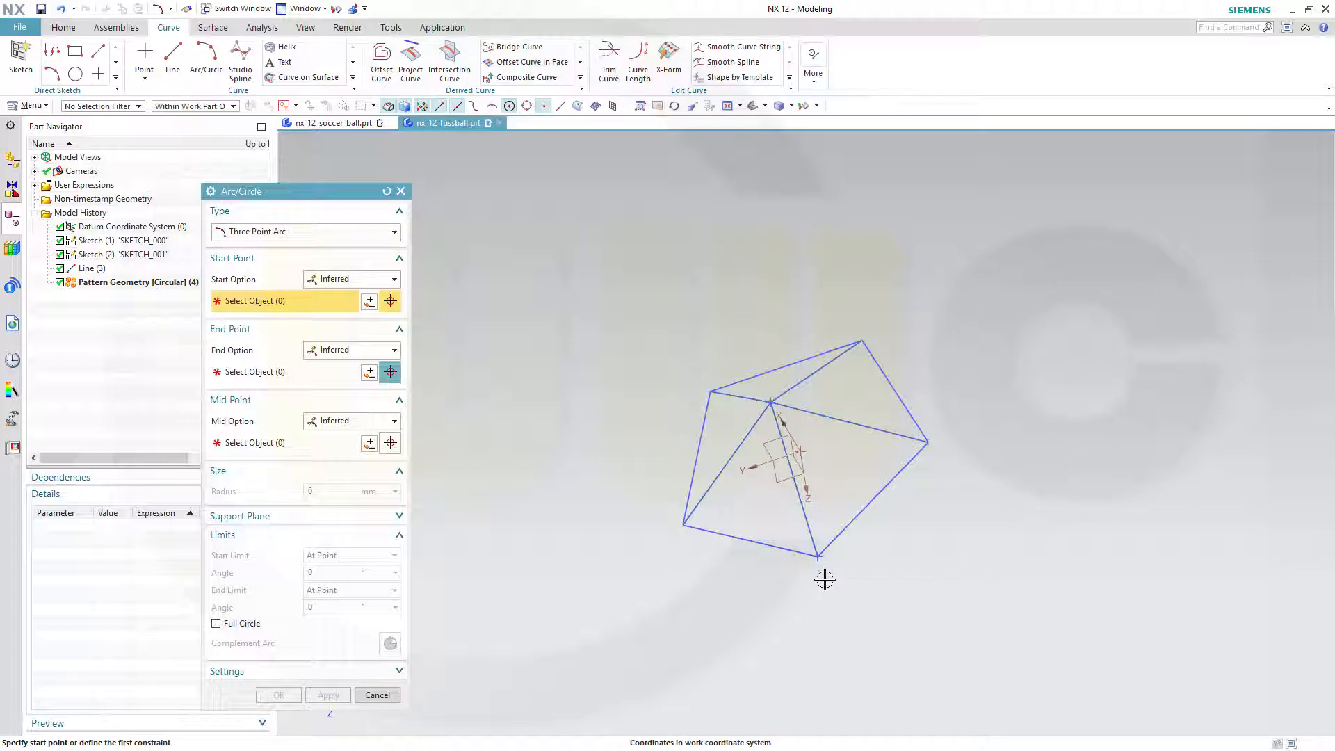
pyautogui.moveTo(818, 557)
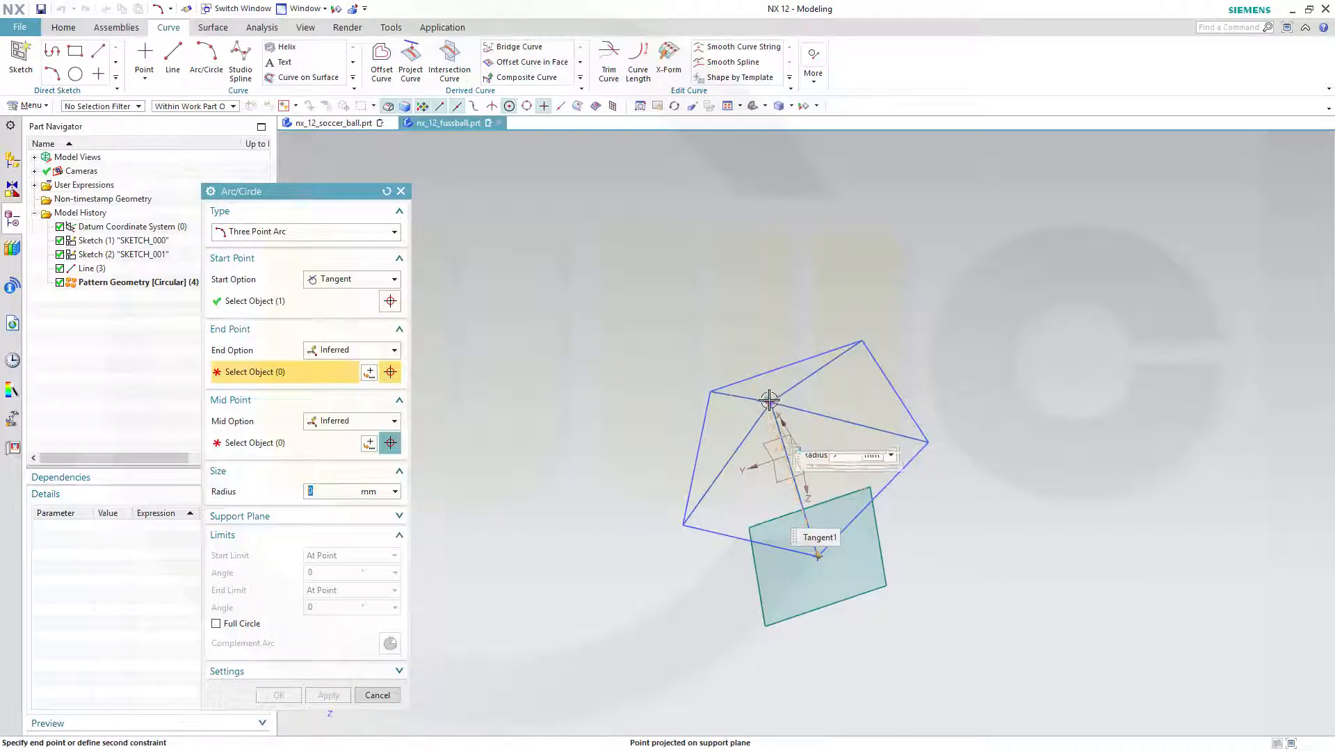
pyautogui.click(858, 338)
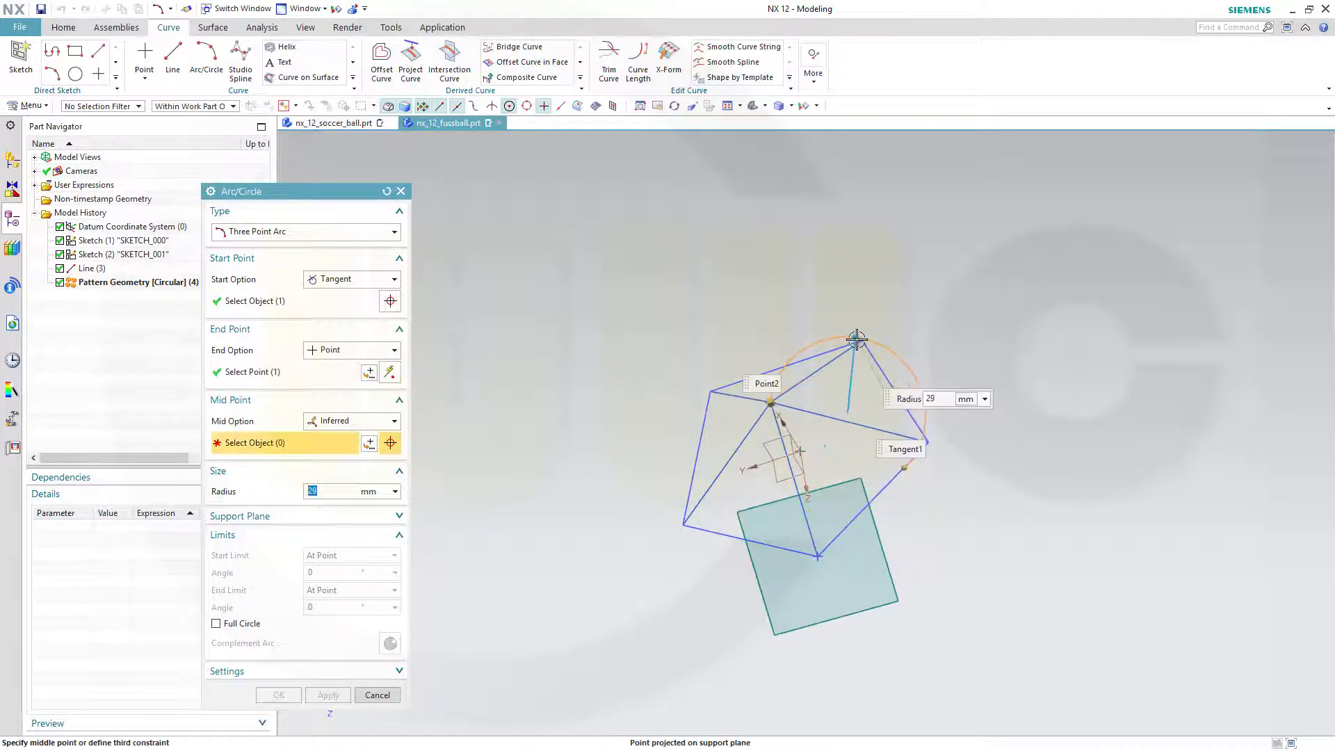
pyautogui.click(862, 342)
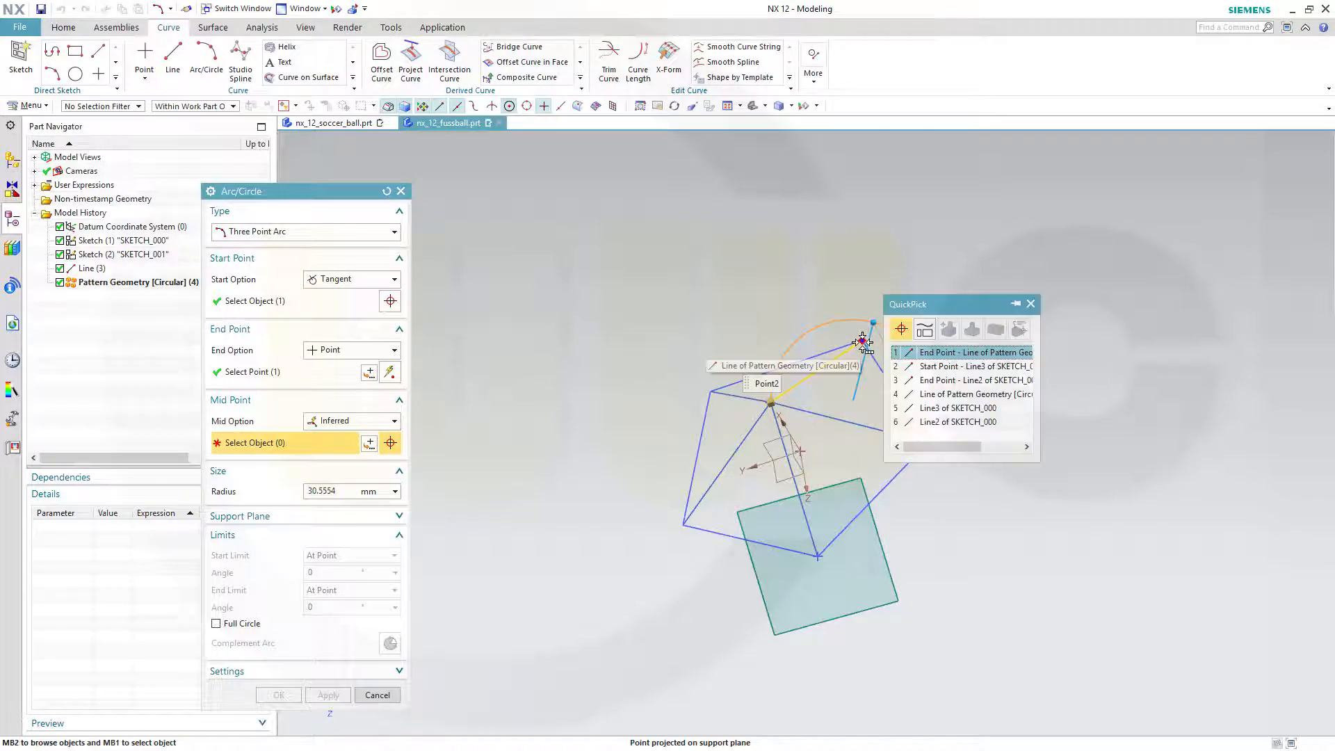
pyautogui.click(973, 352)
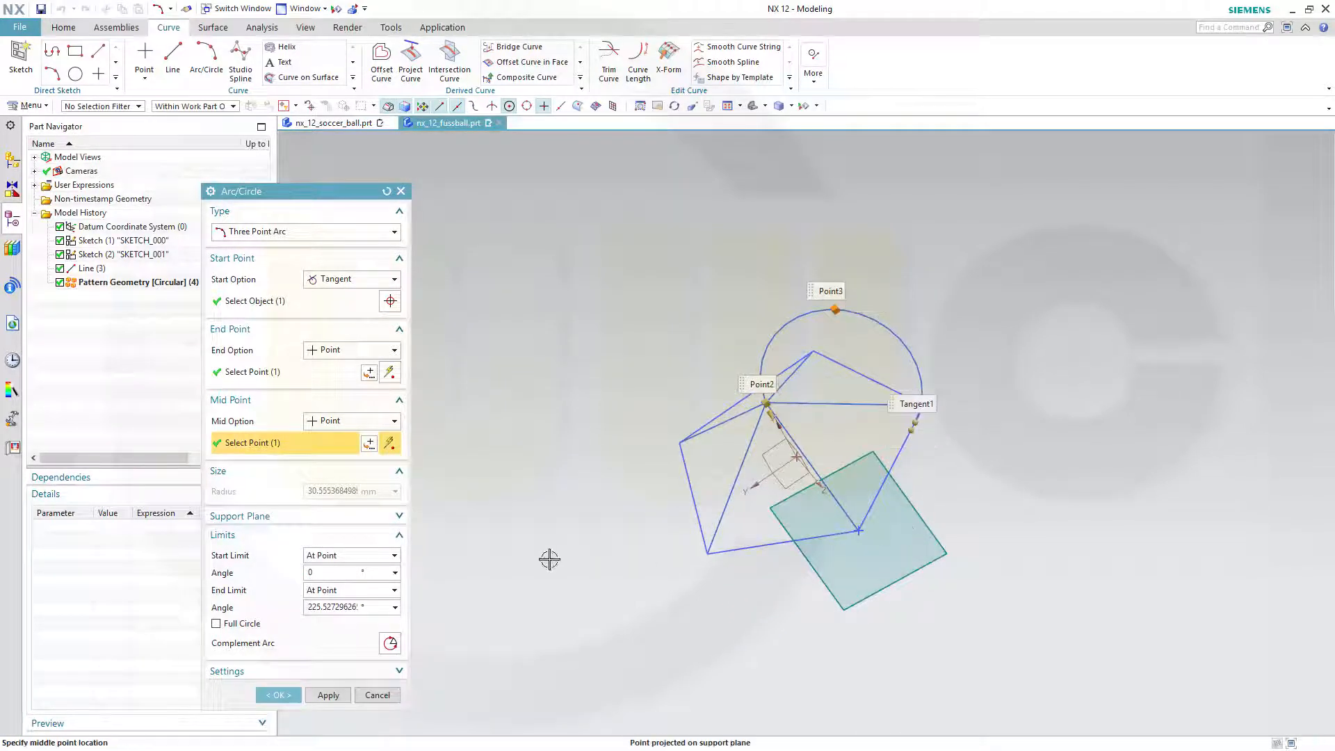
pyautogui.click(377, 695)
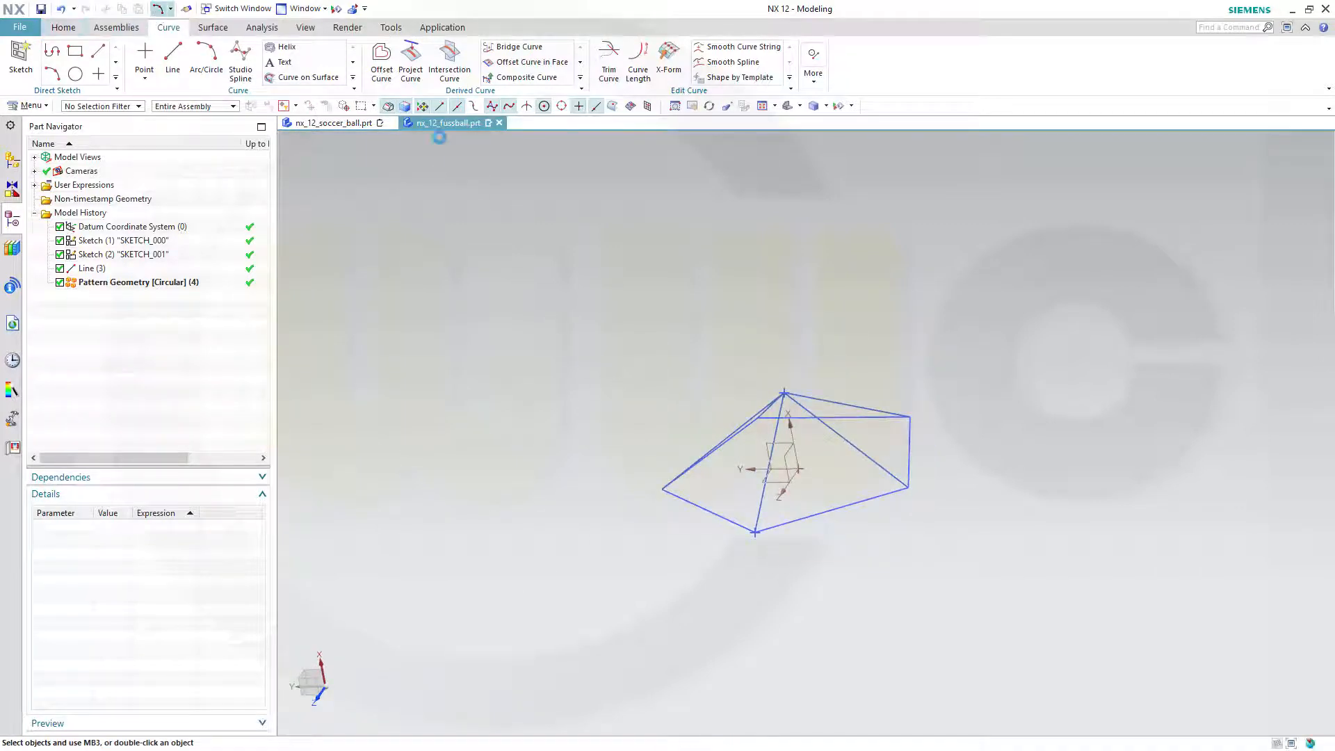
# - Draw a three-point circle through the lower corner, right corner and apex points
pyautogui.click(205, 57)
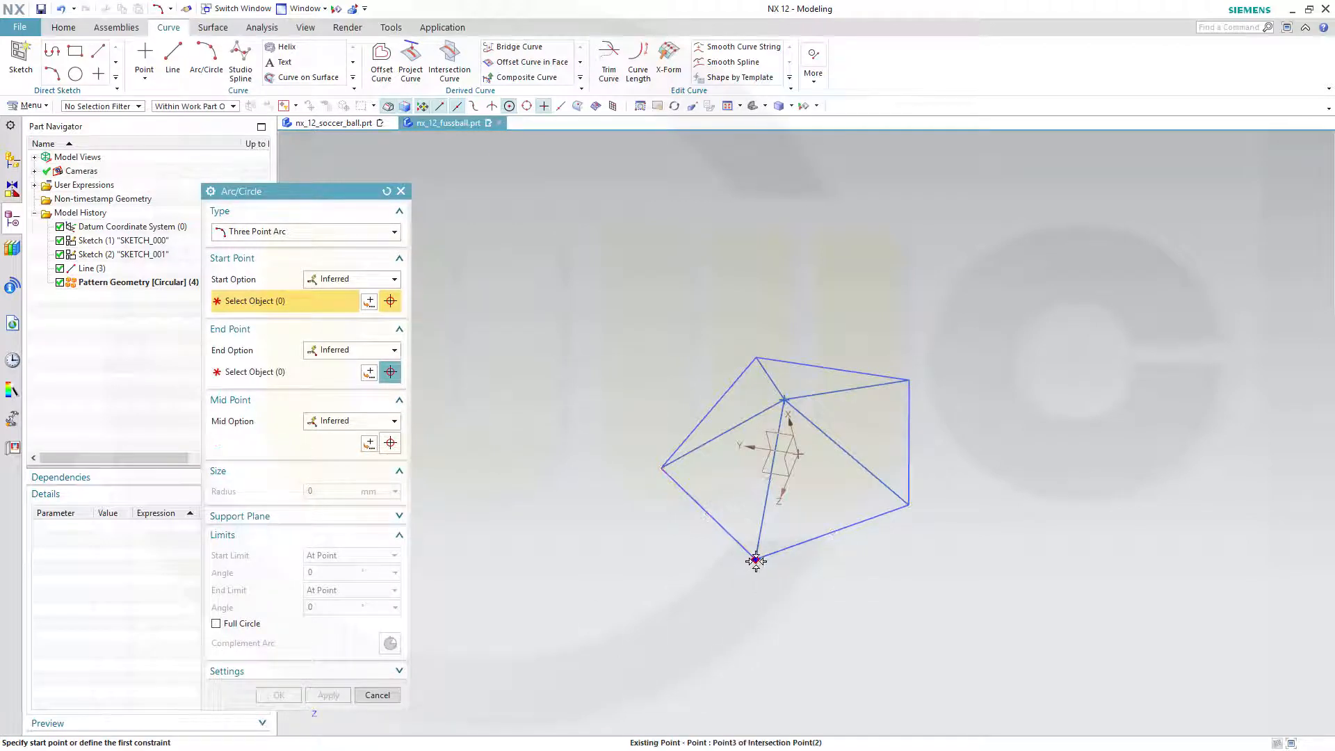
pyautogui.click(756, 559)
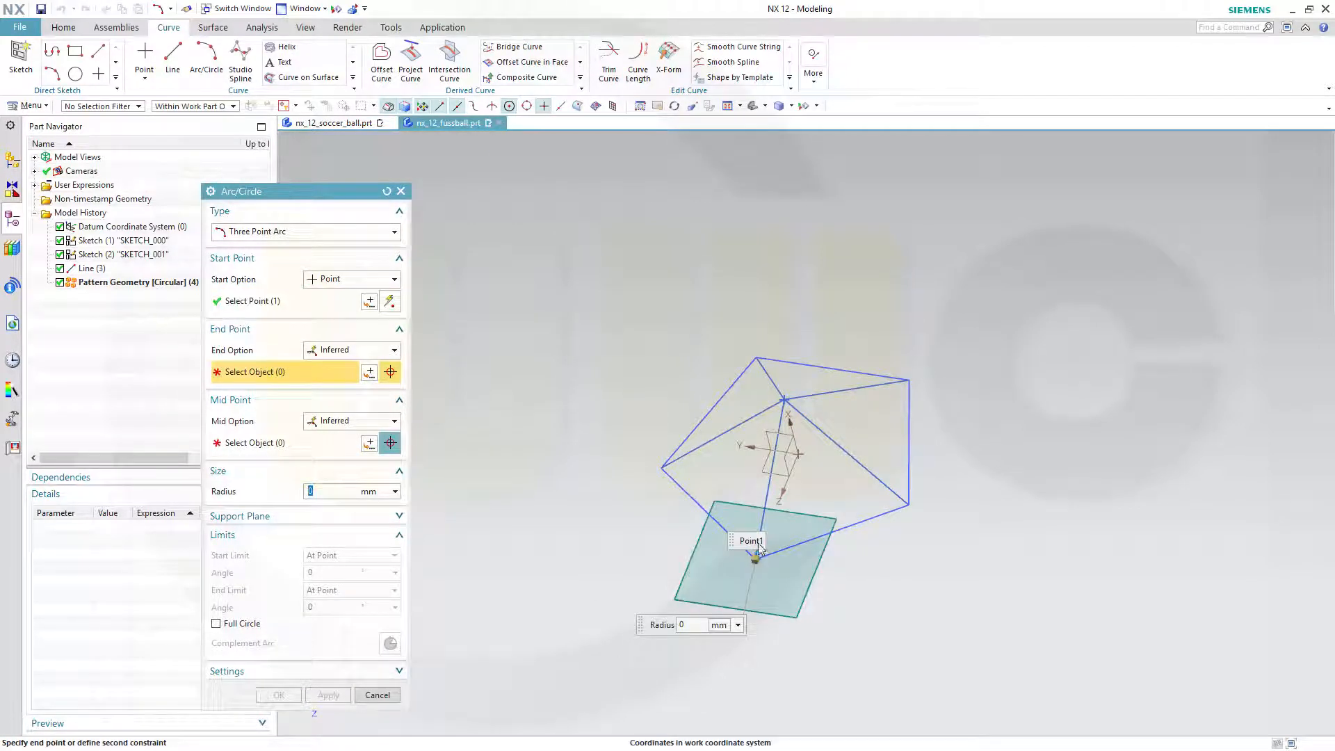
pyautogui.moveTo(910, 375)
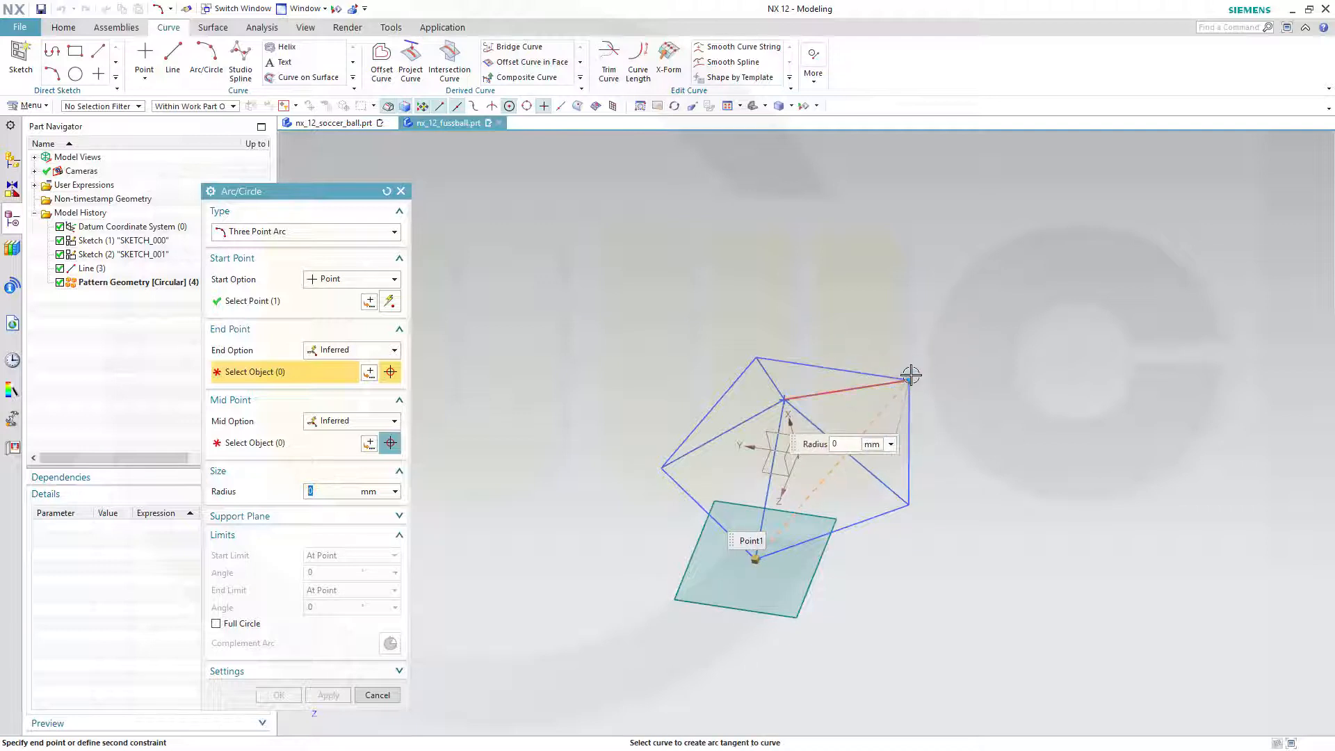
pyautogui.click(910, 379)
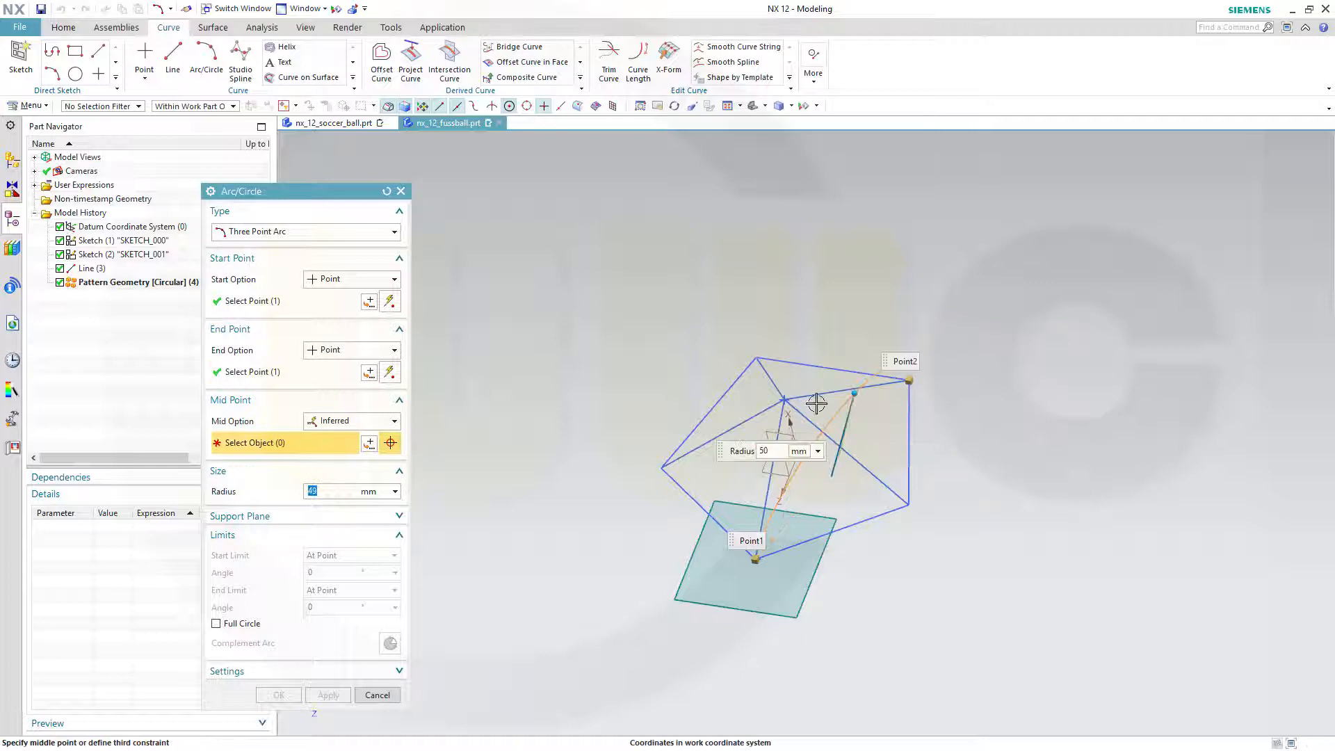
pyautogui.moveTo(781, 399)
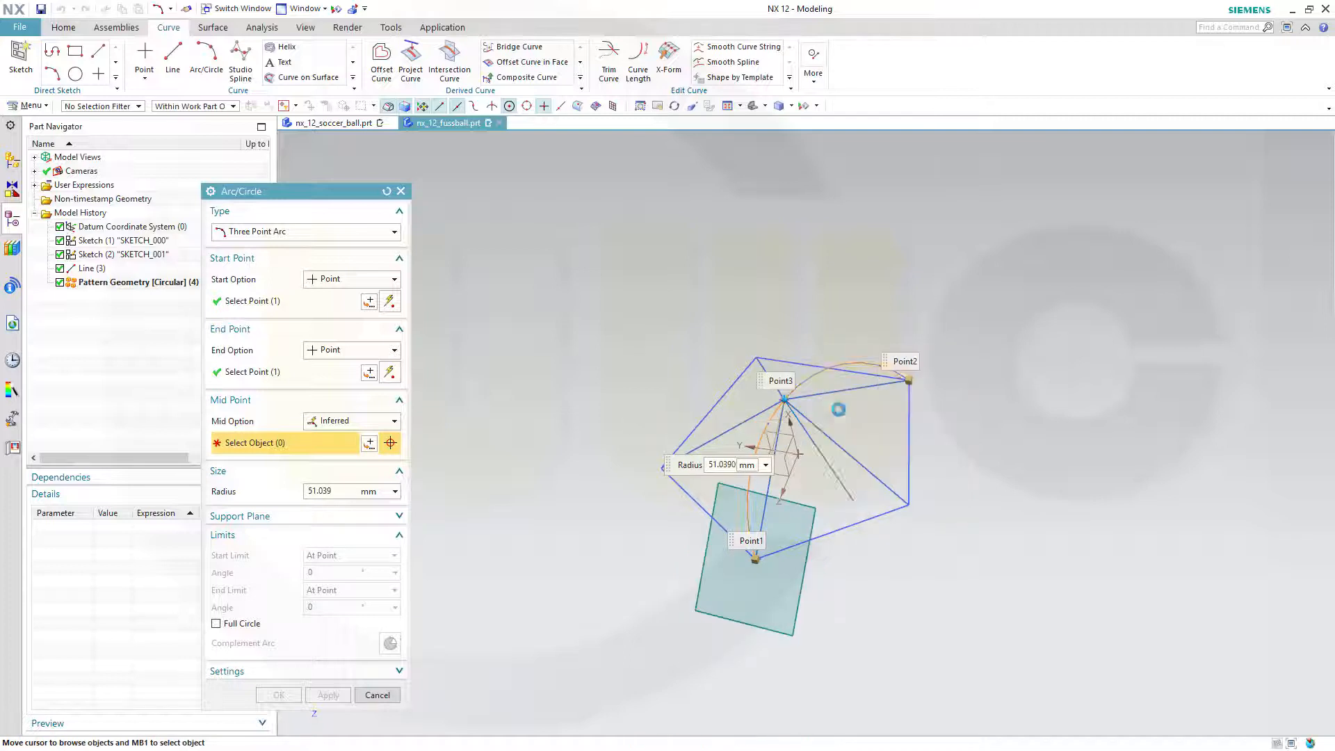
pyautogui.click(782, 398)
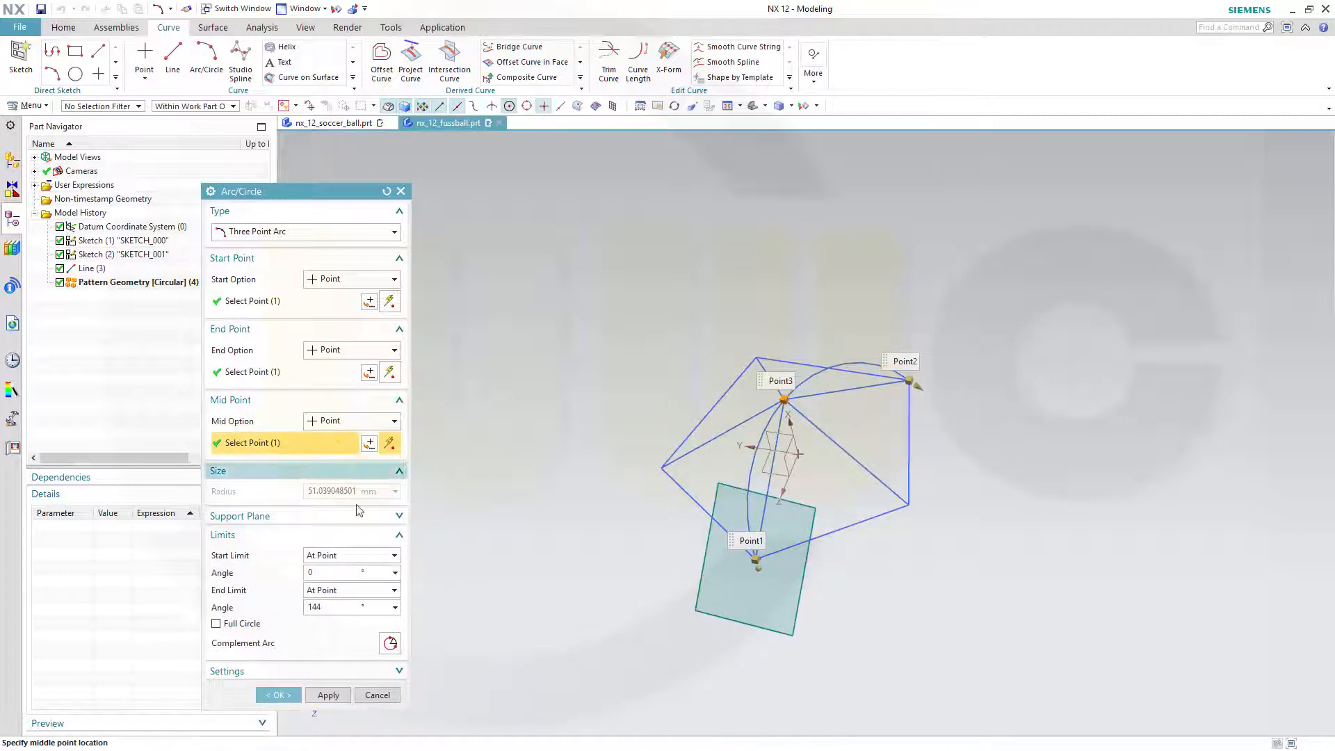
pyautogui.click(340, 607)
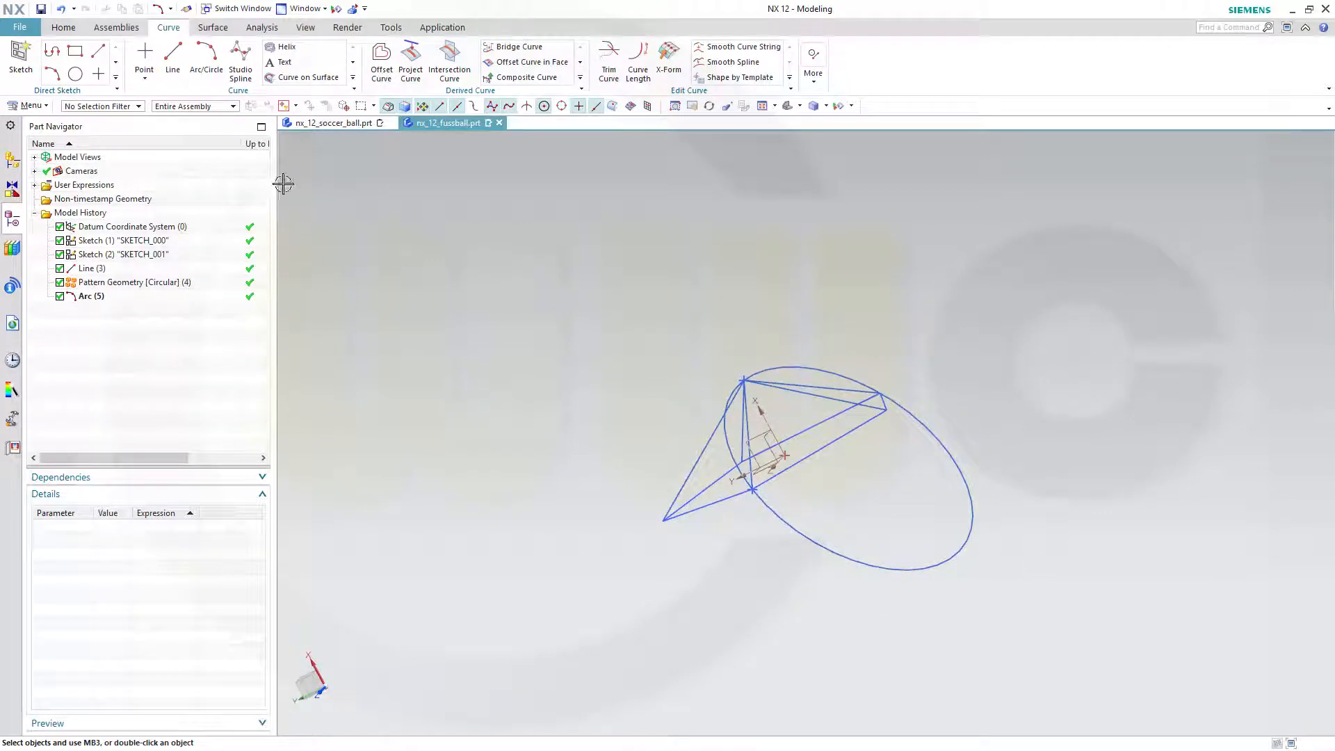
pyautogui.moveTo(172, 53)
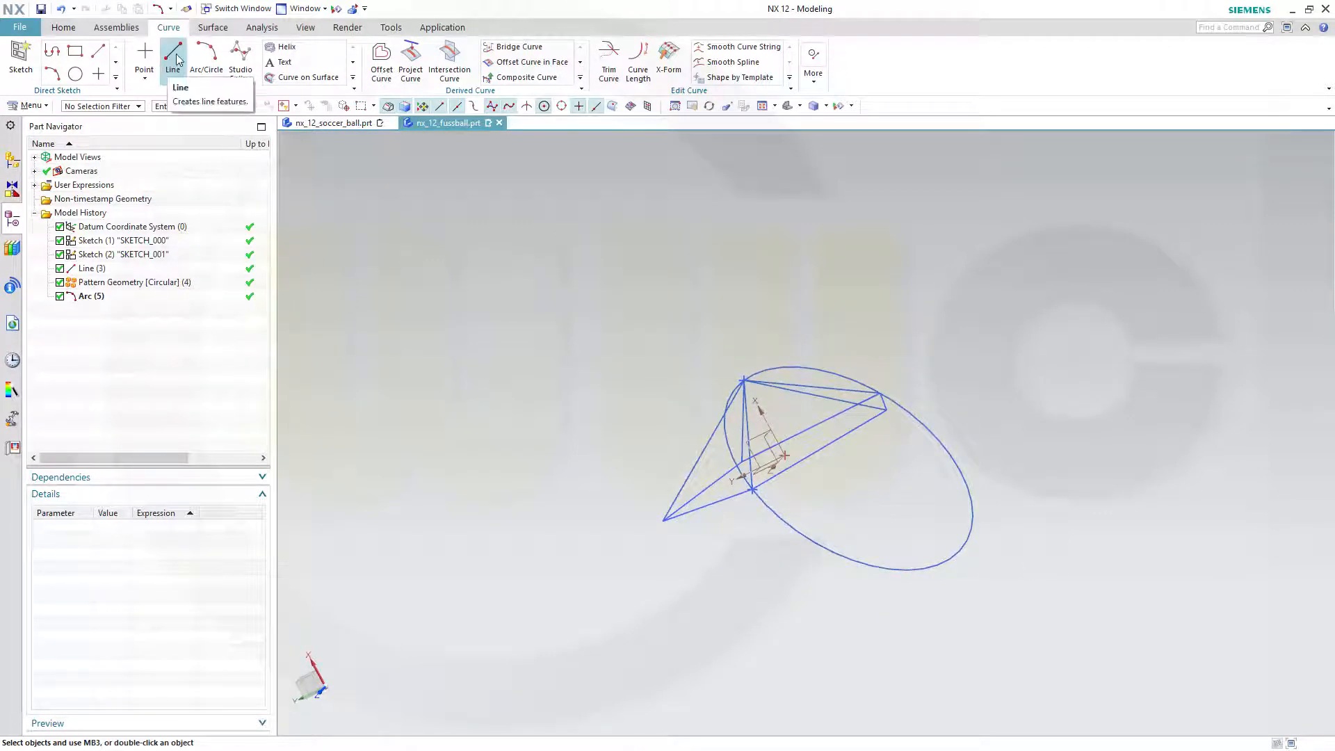
# - Draw Line (6) from a patterned line's endpoint to another wireframe point
pyautogui.click(172, 53)
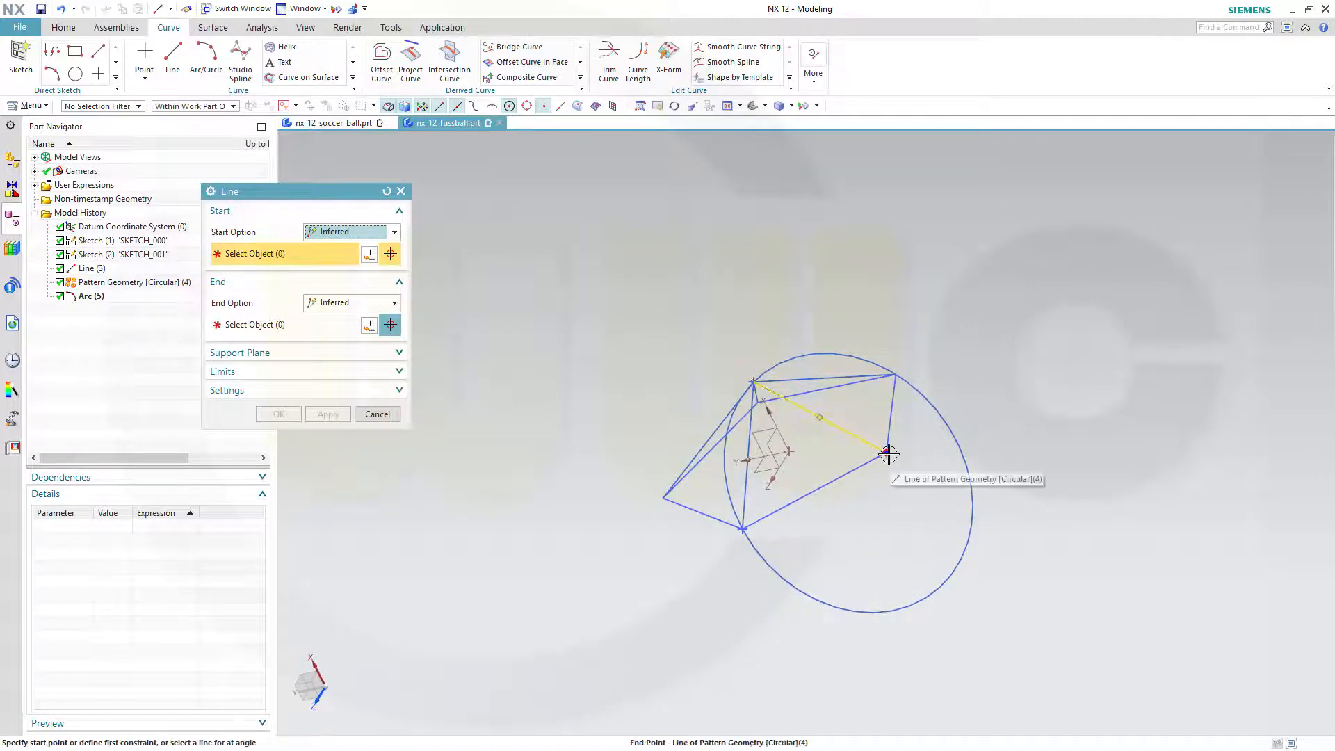
pyautogui.click(885, 452)
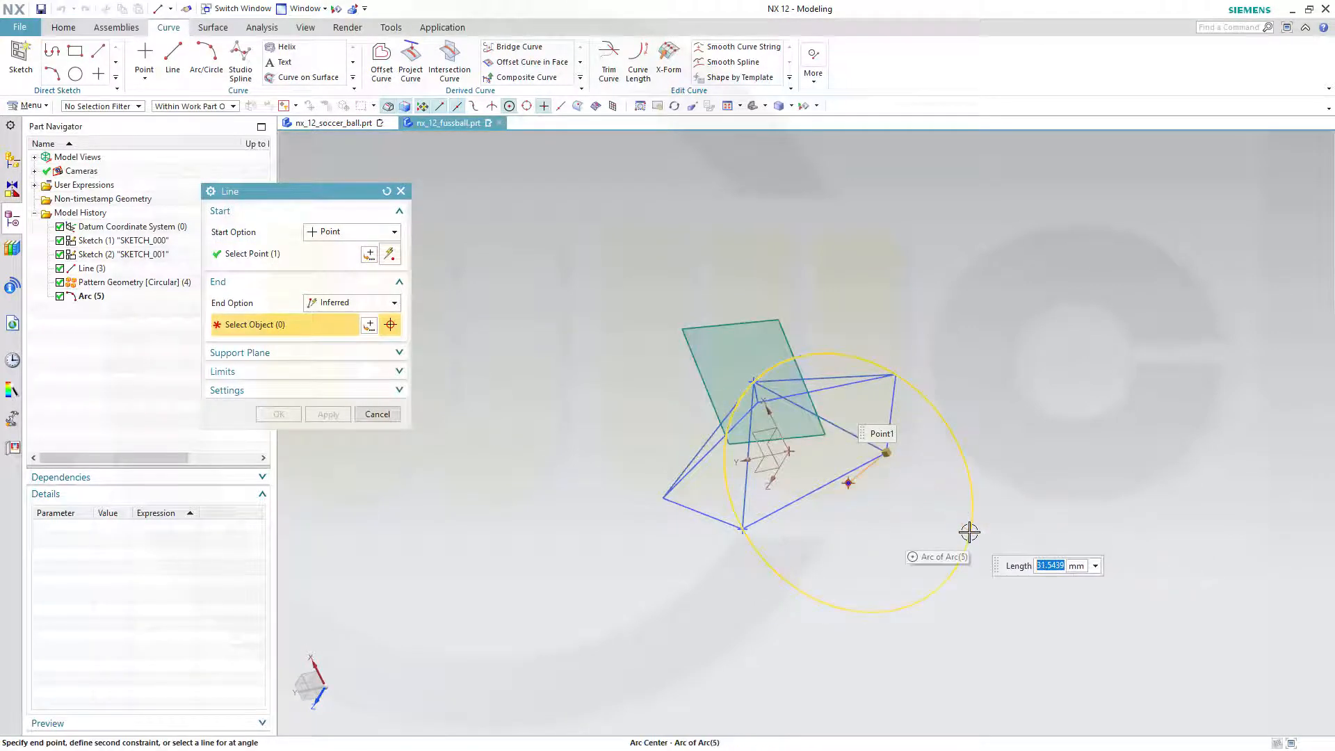
pyautogui.moveTo(847, 481)
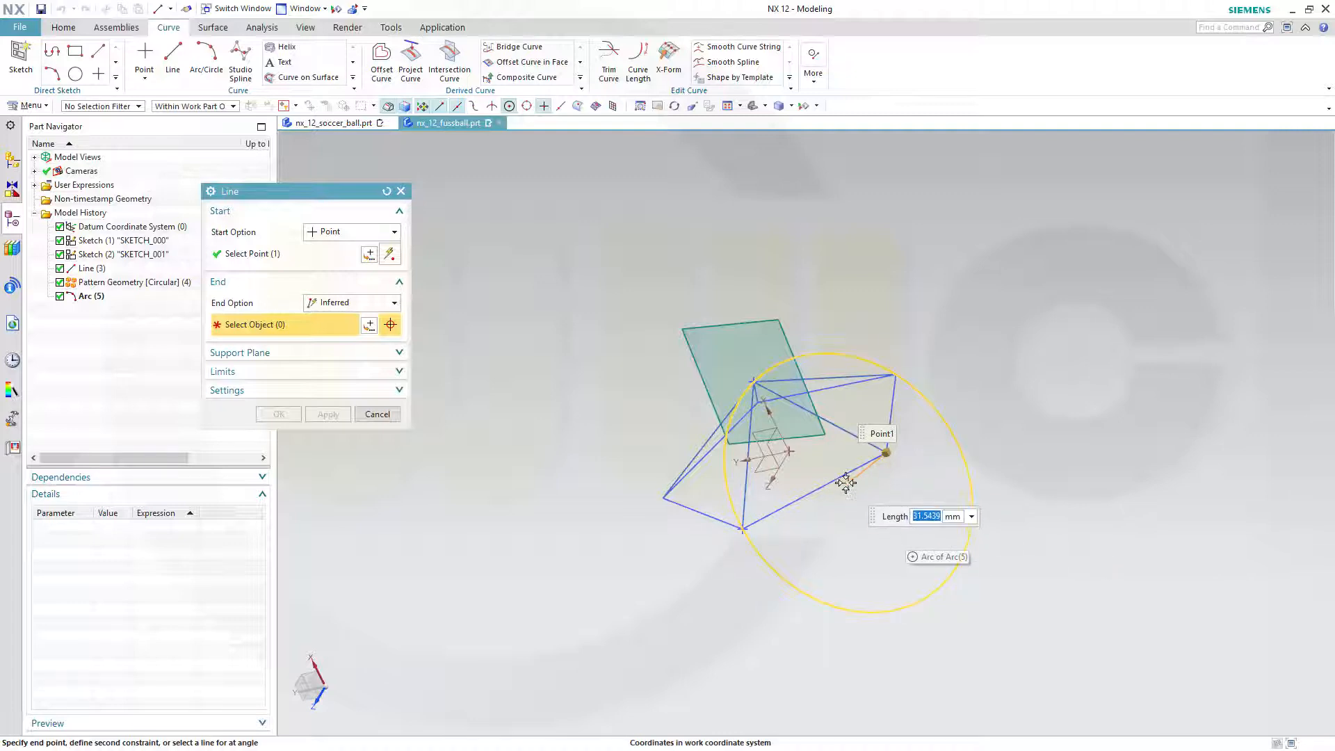
pyautogui.click(885, 452)
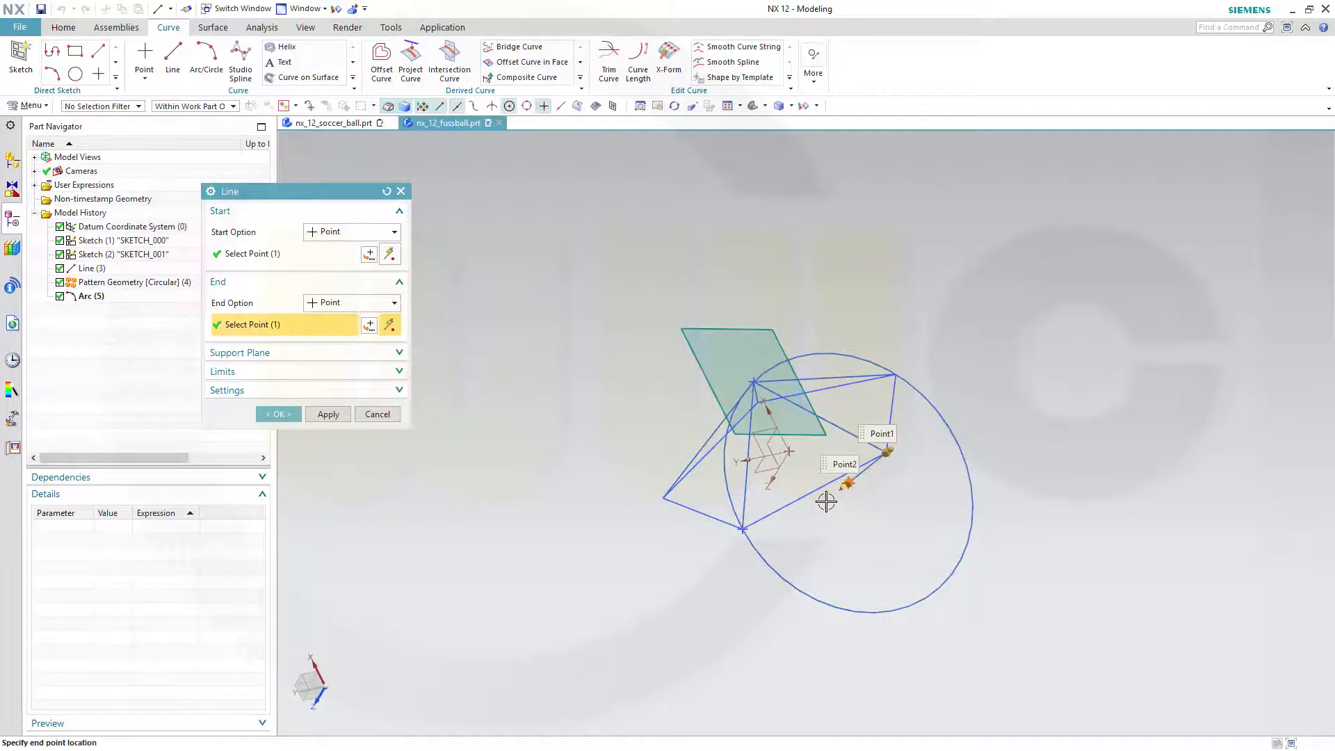
pyautogui.click(278, 414)
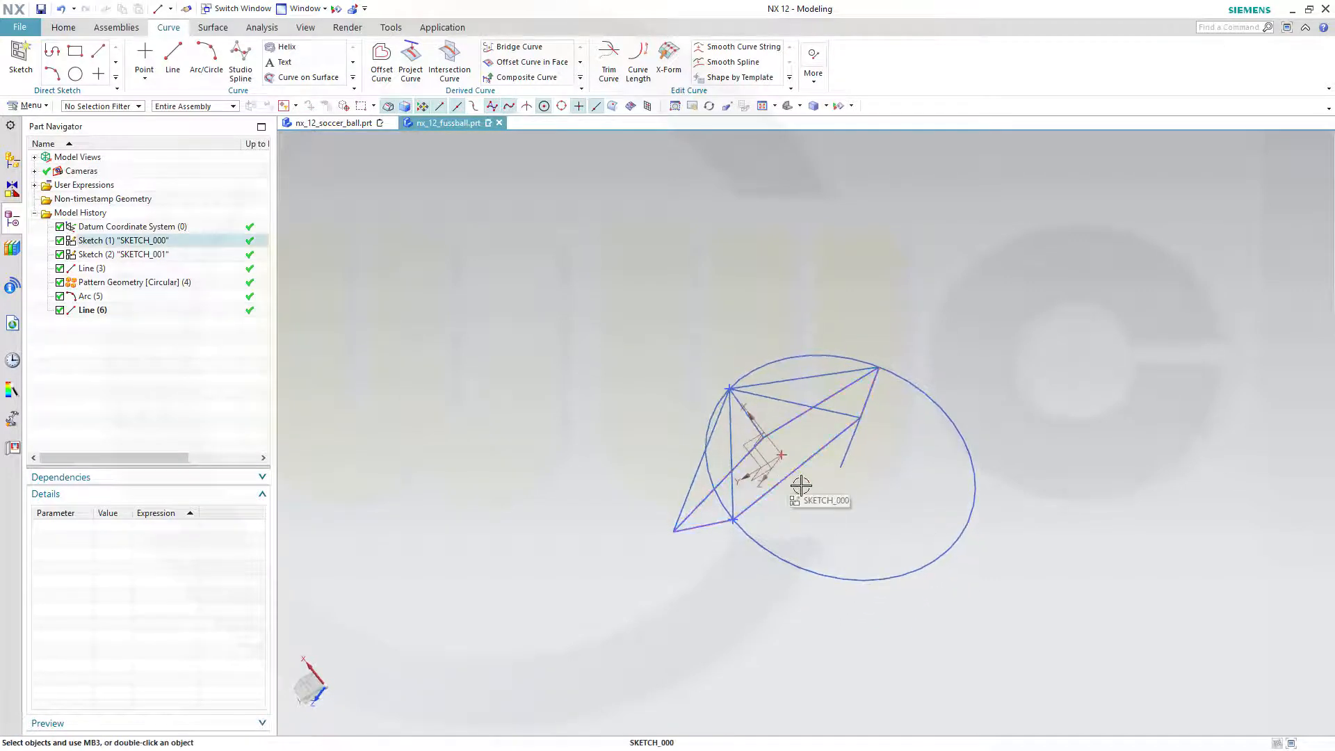
pyautogui.moveTo(956, 454)
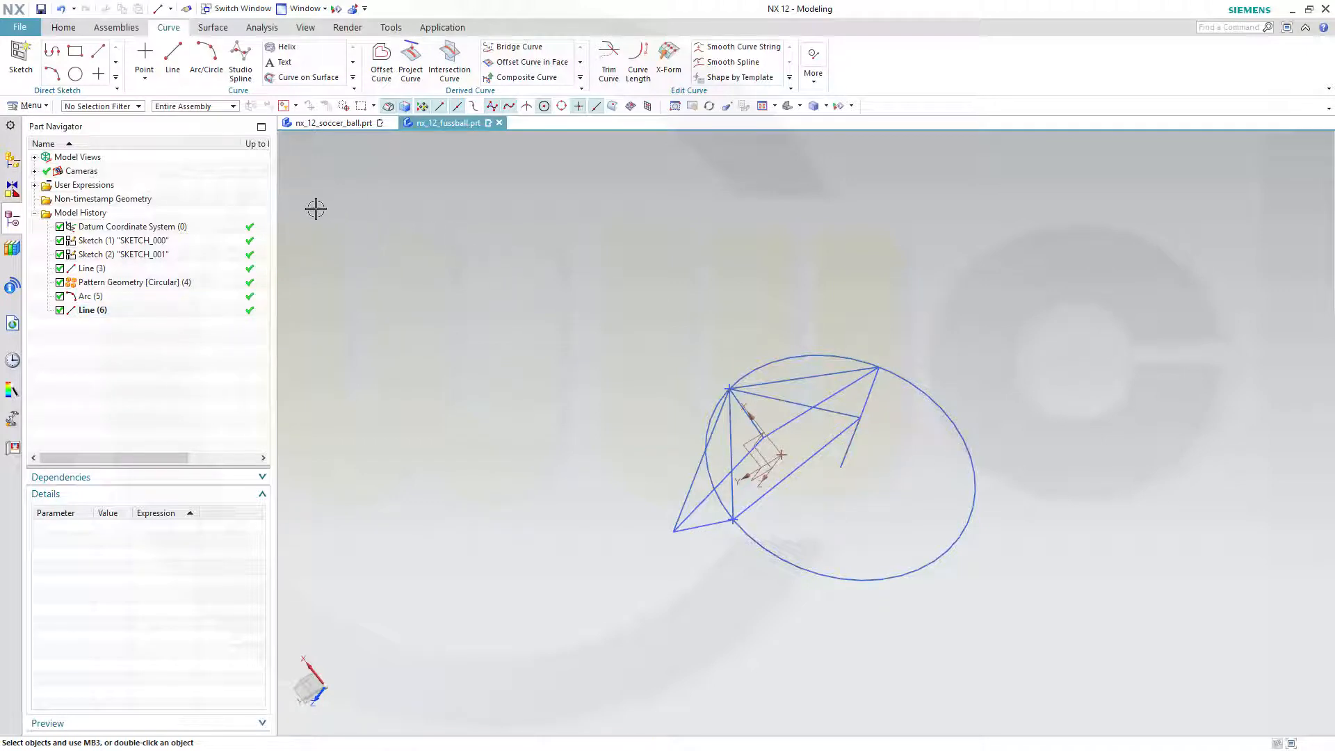
pyautogui.click(63, 28)
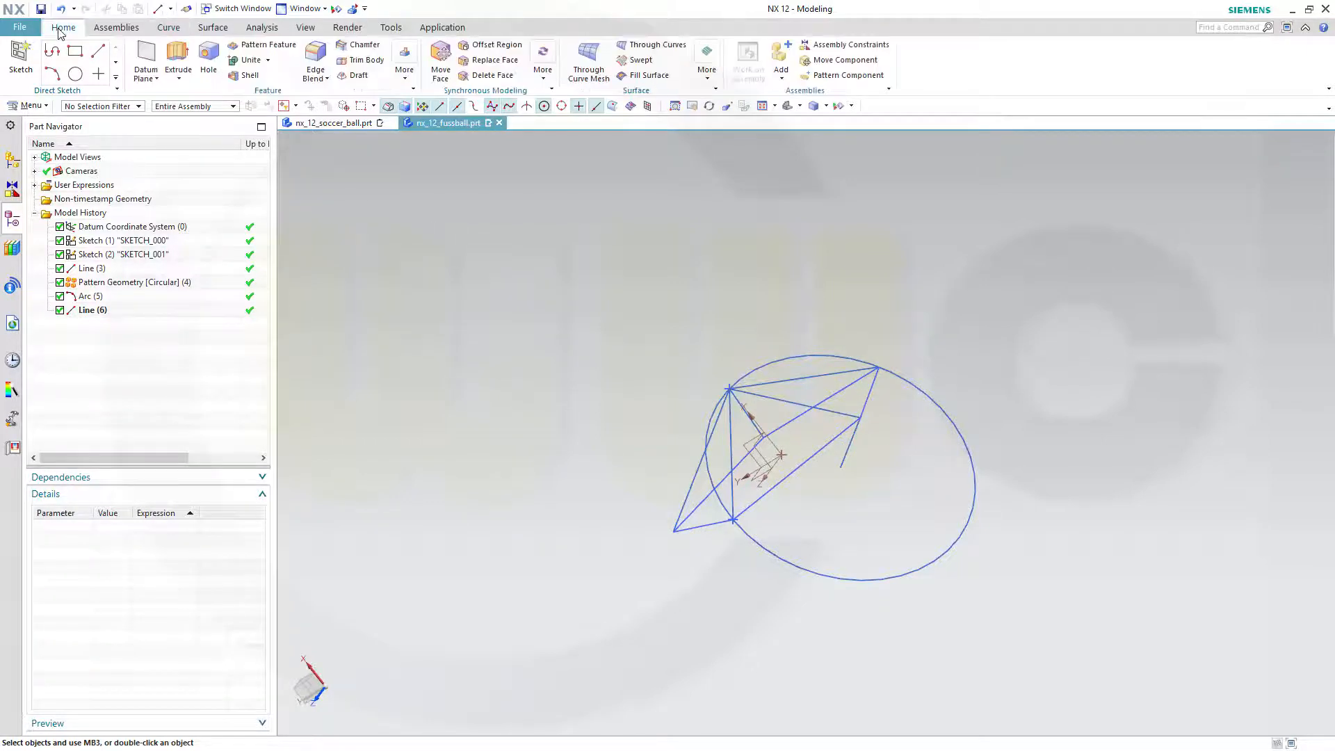
# - Pattern Line (6) circularly around an axis by count and a 360/5 pitch angle
pyautogui.click(405, 60)
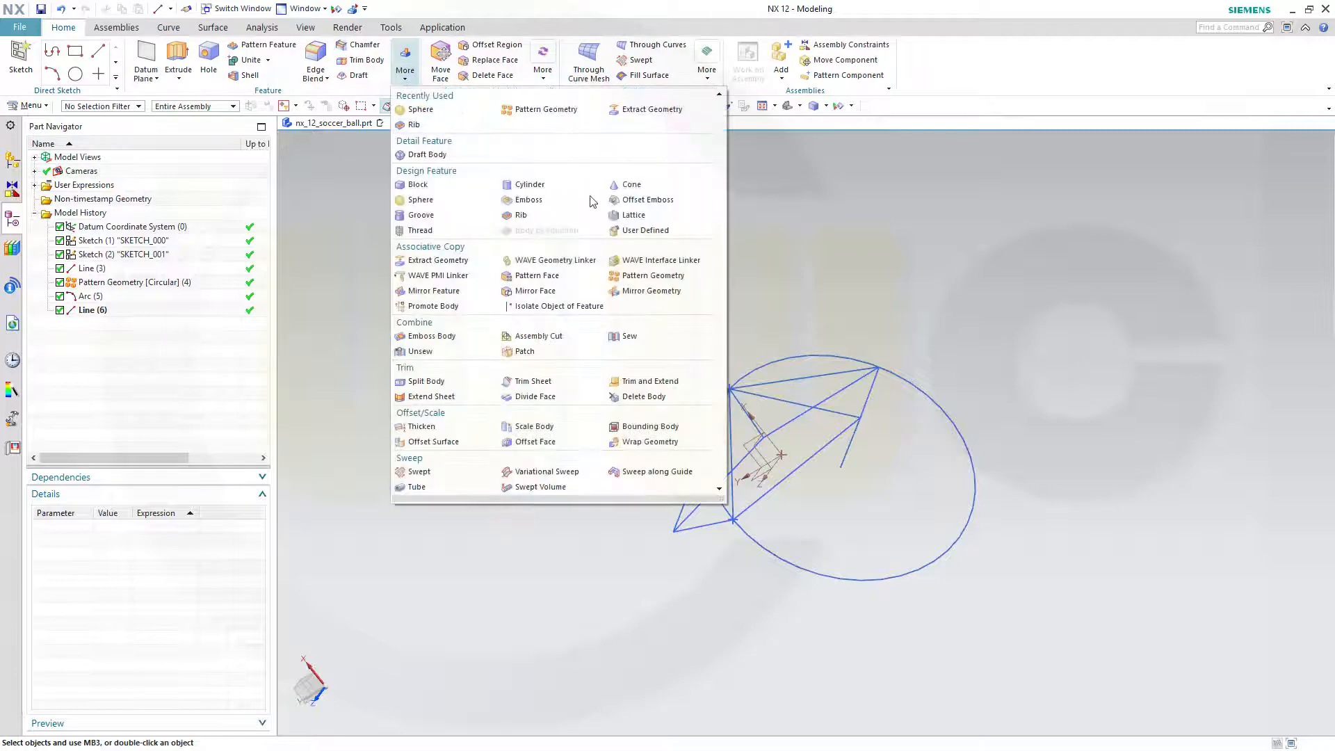
pyautogui.click(547, 109)
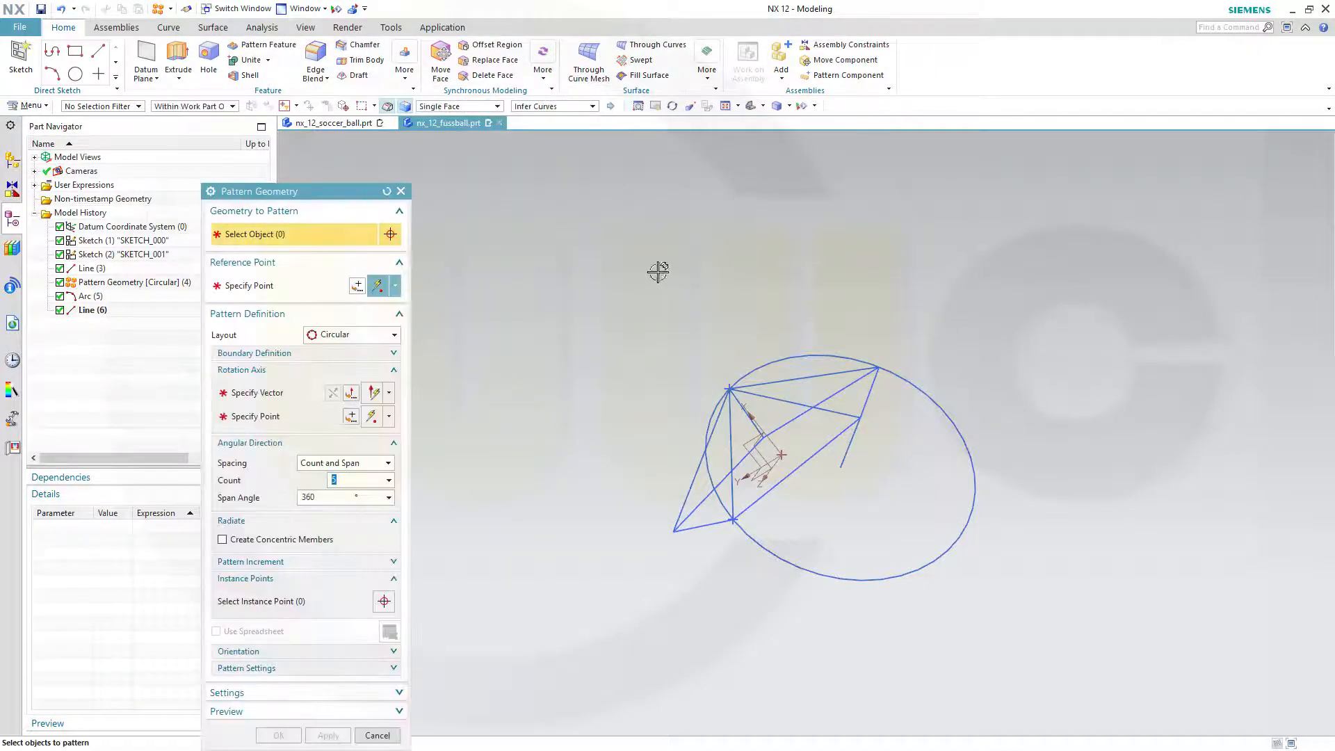
pyautogui.moveTo(498, 111)
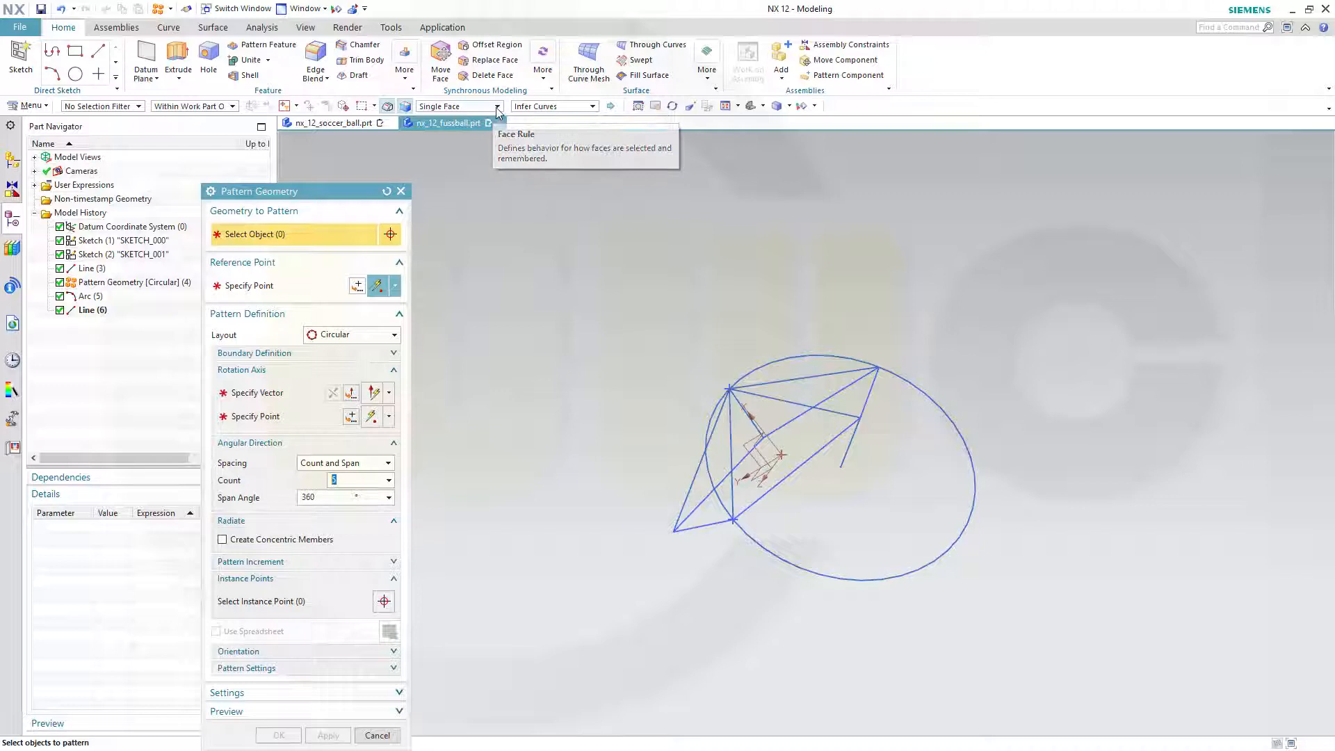
pyautogui.click(497, 105)
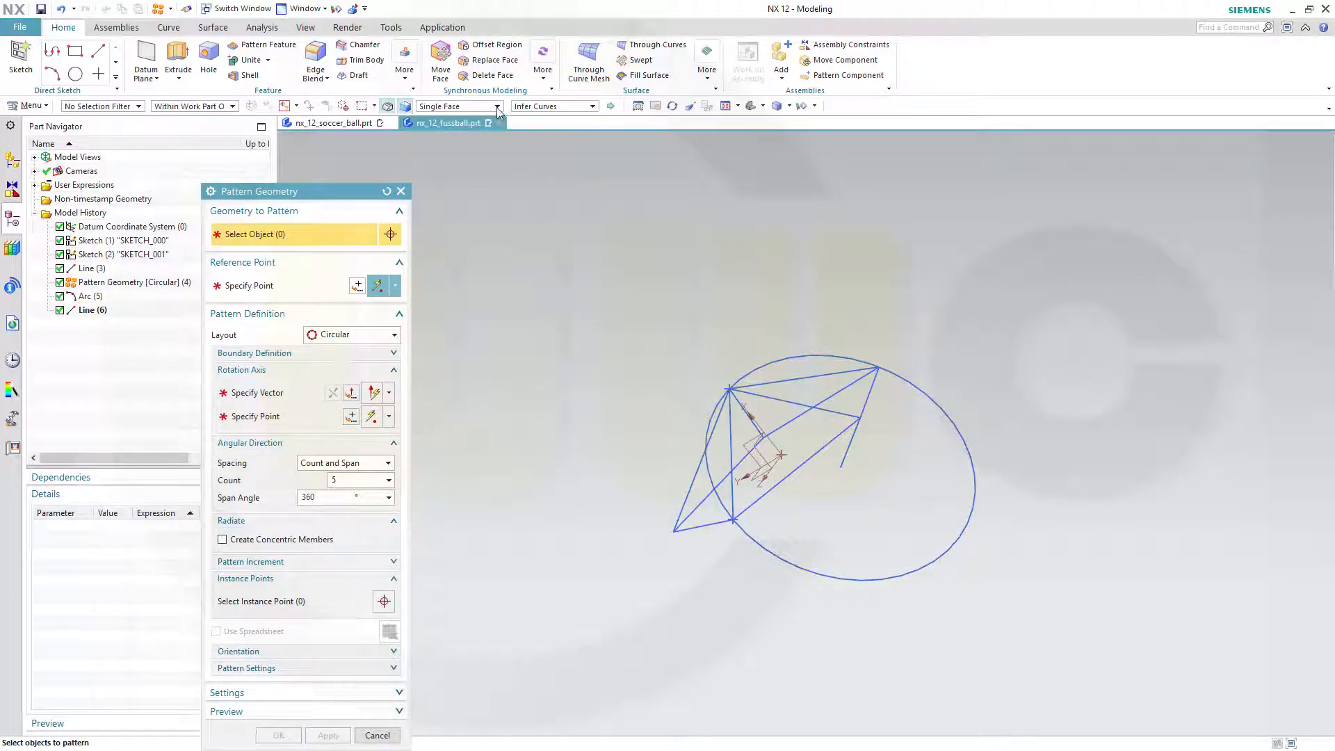
pyautogui.click(593, 106)
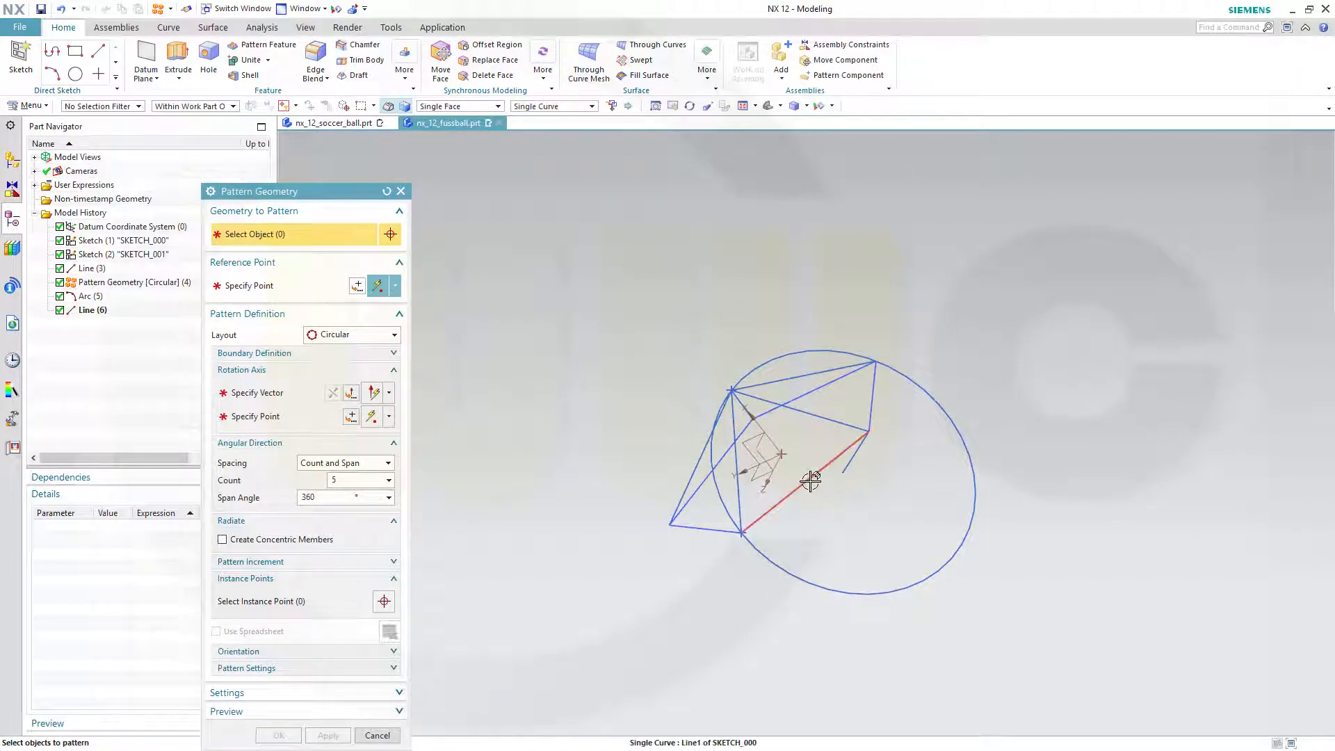
pyautogui.click(808, 482)
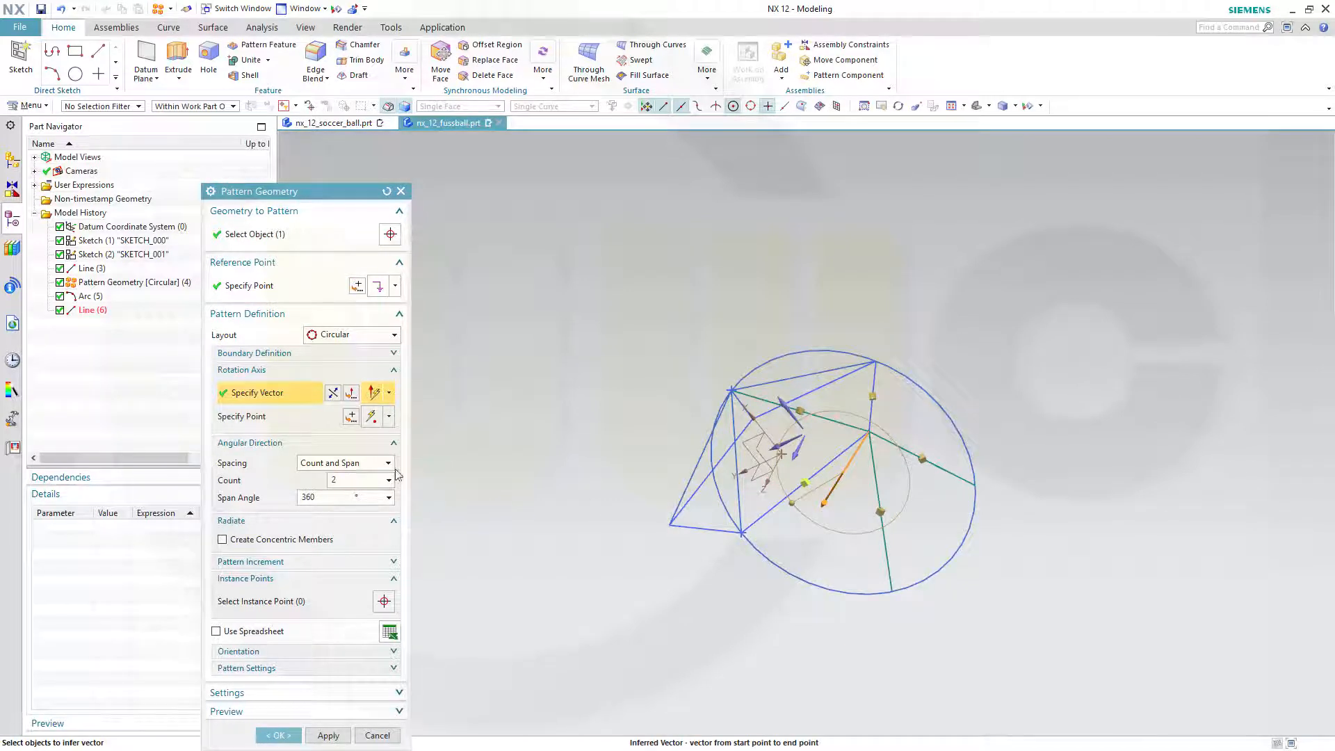
pyautogui.click(388, 462)
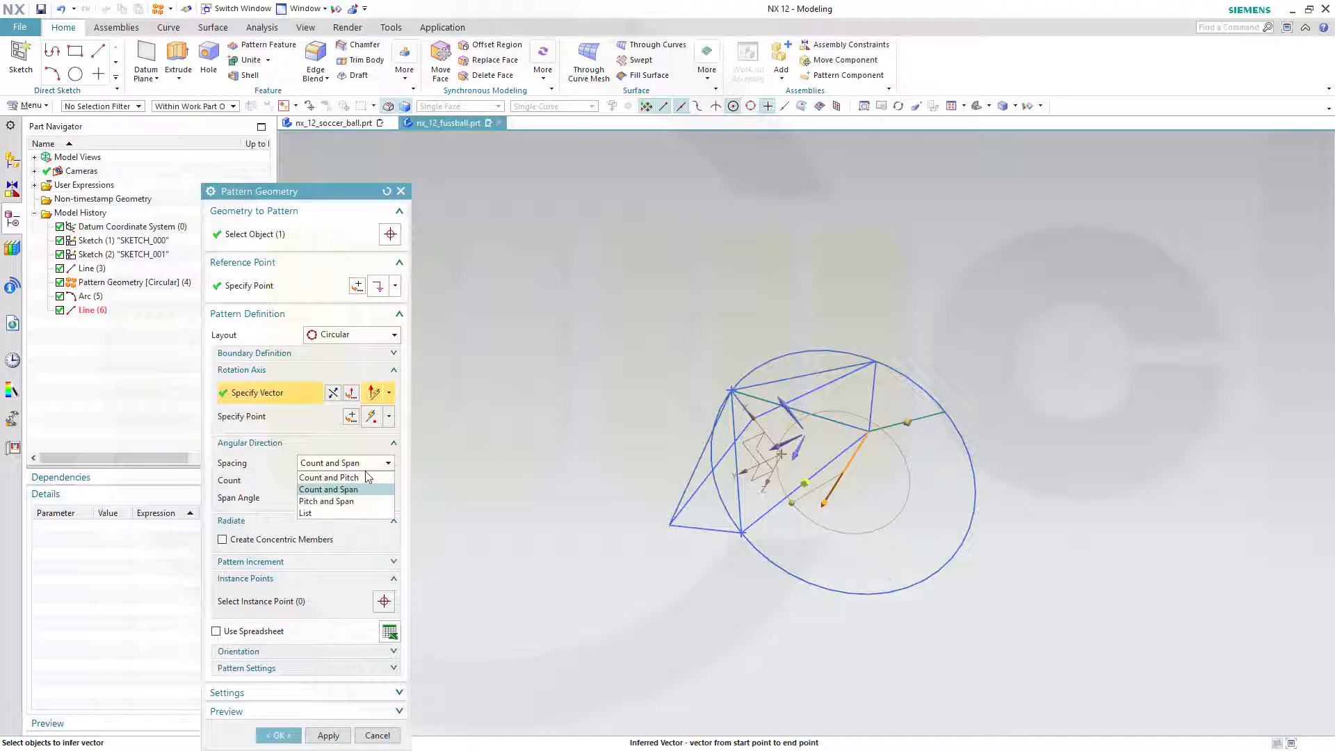
pyautogui.moveTo(345, 477)
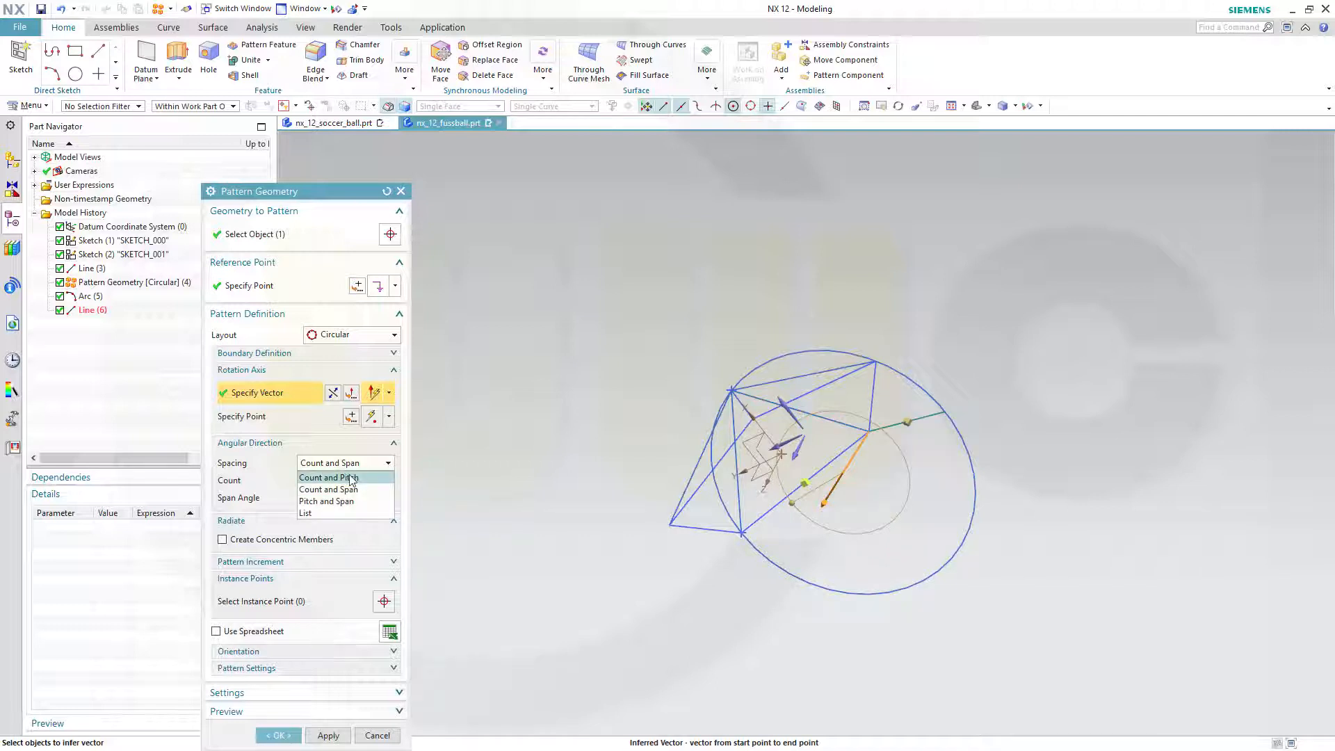
pyautogui.click(329, 477)
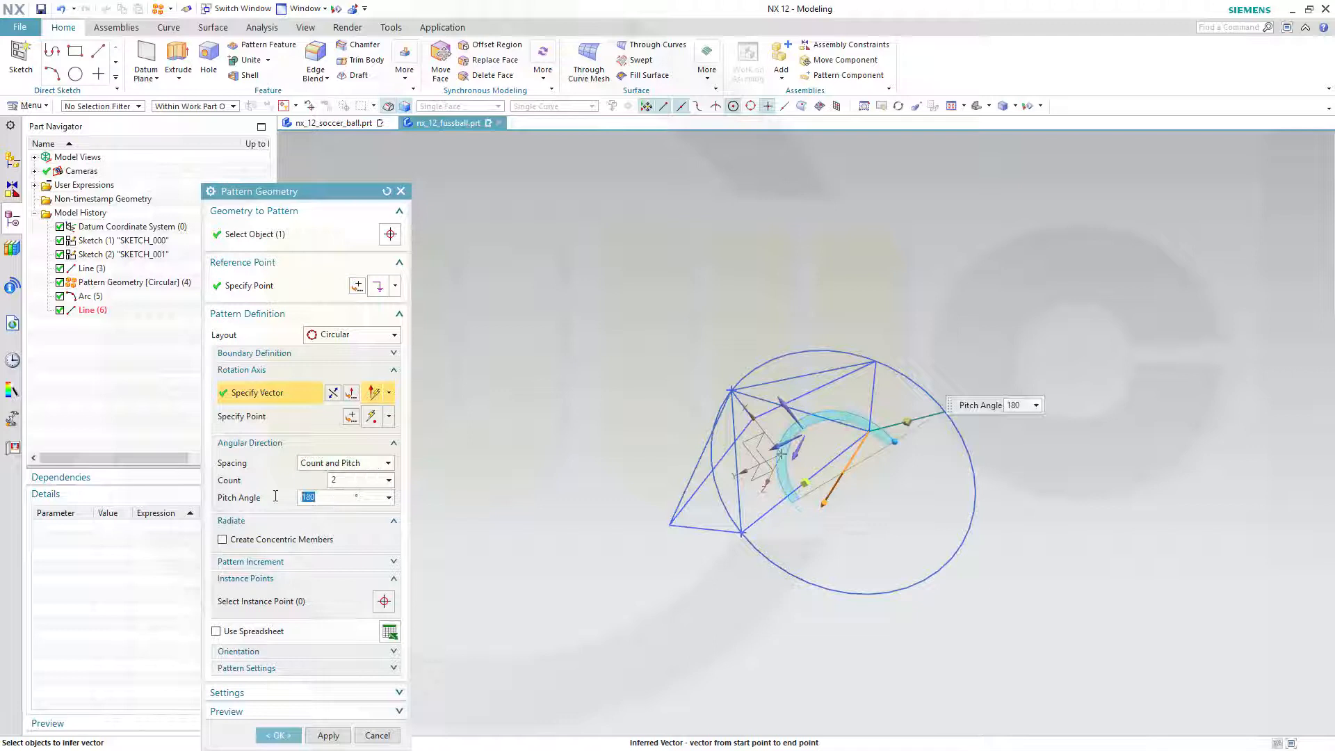
pyautogui.write('360/5')
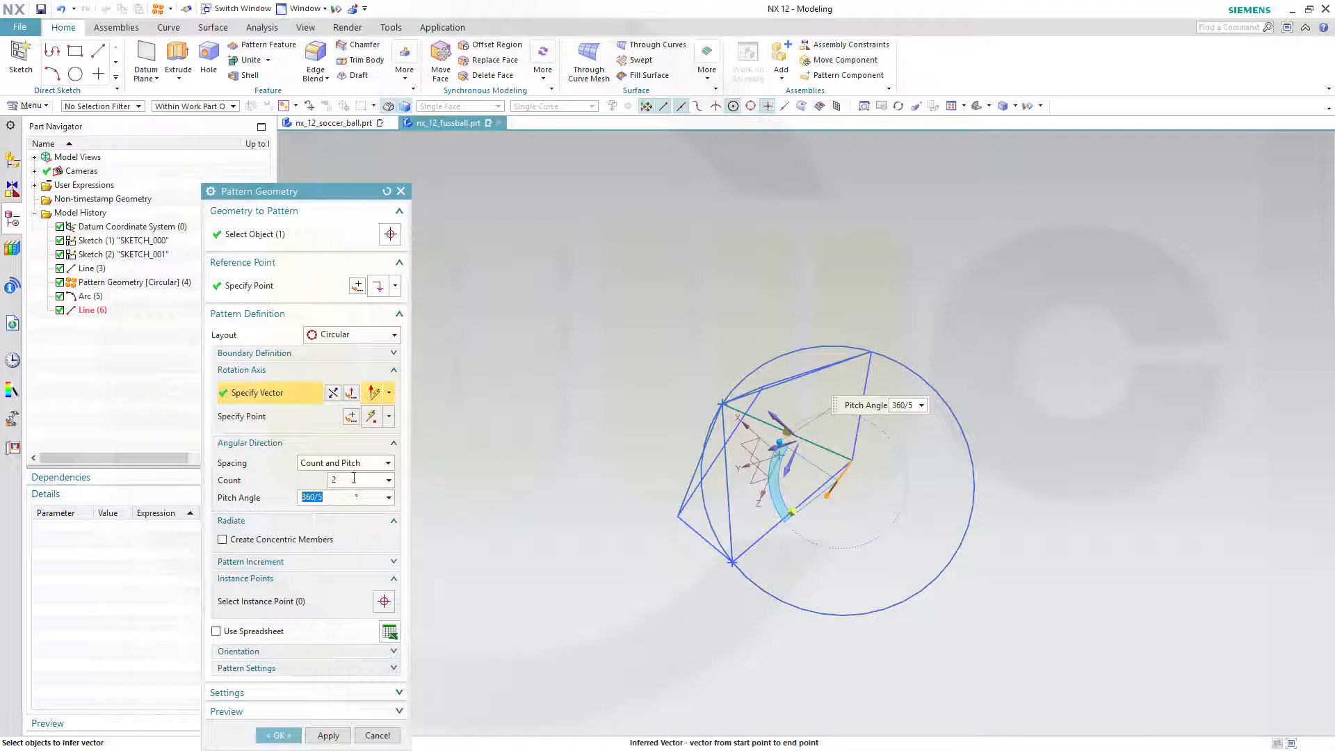
pyautogui.click(333, 392)
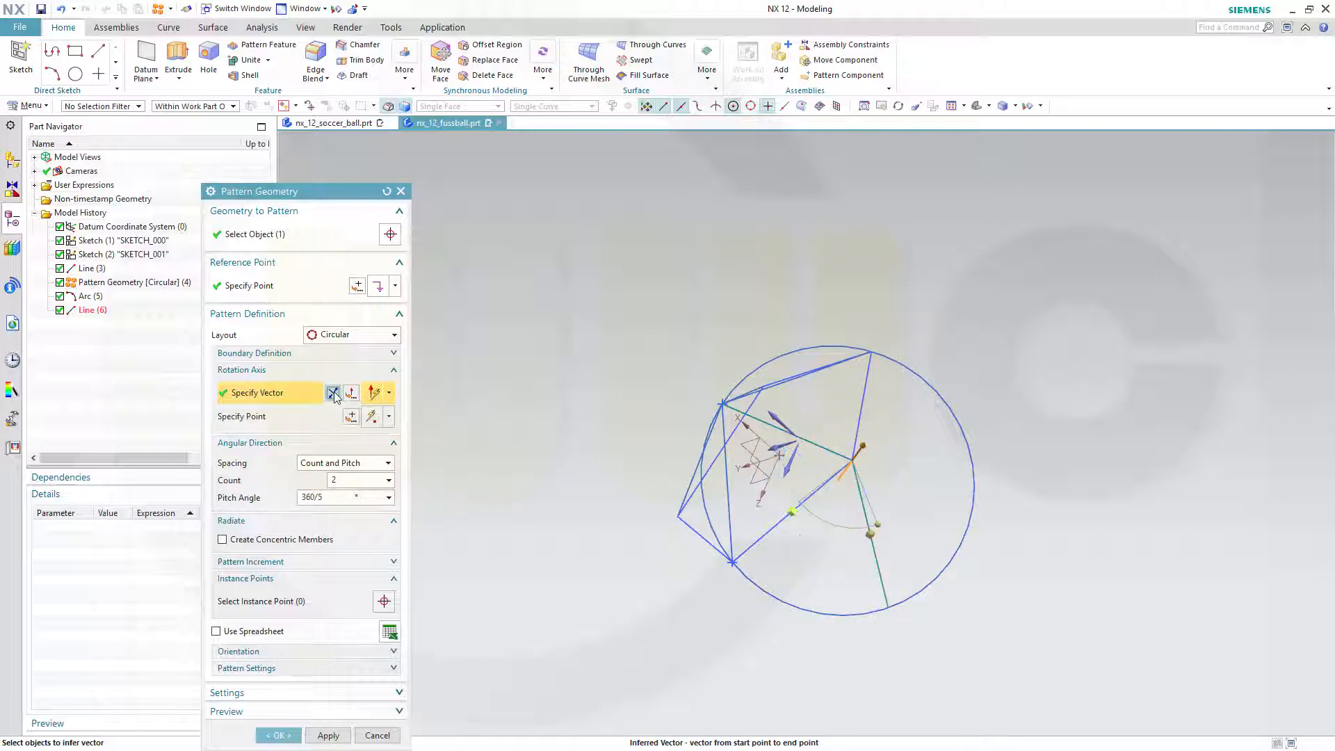
pyautogui.tripleClick(344, 479)
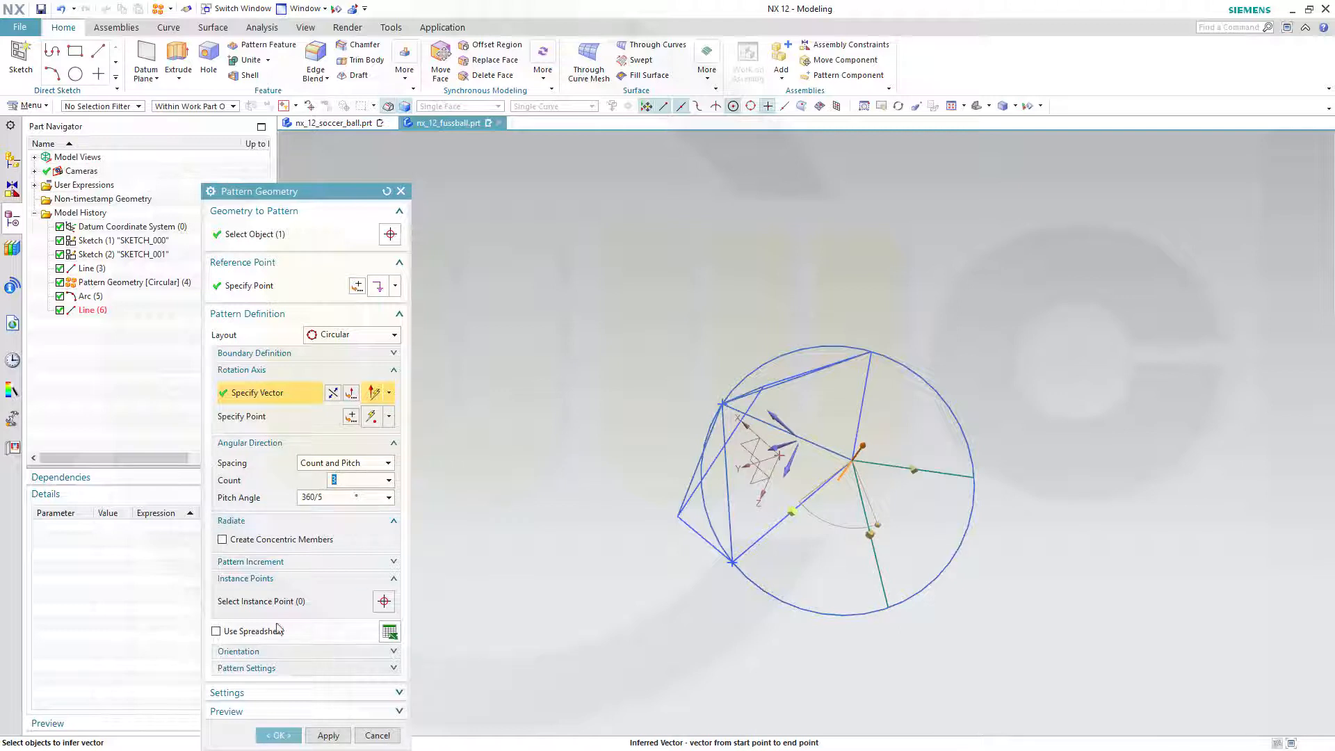
pyautogui.click(278, 735)
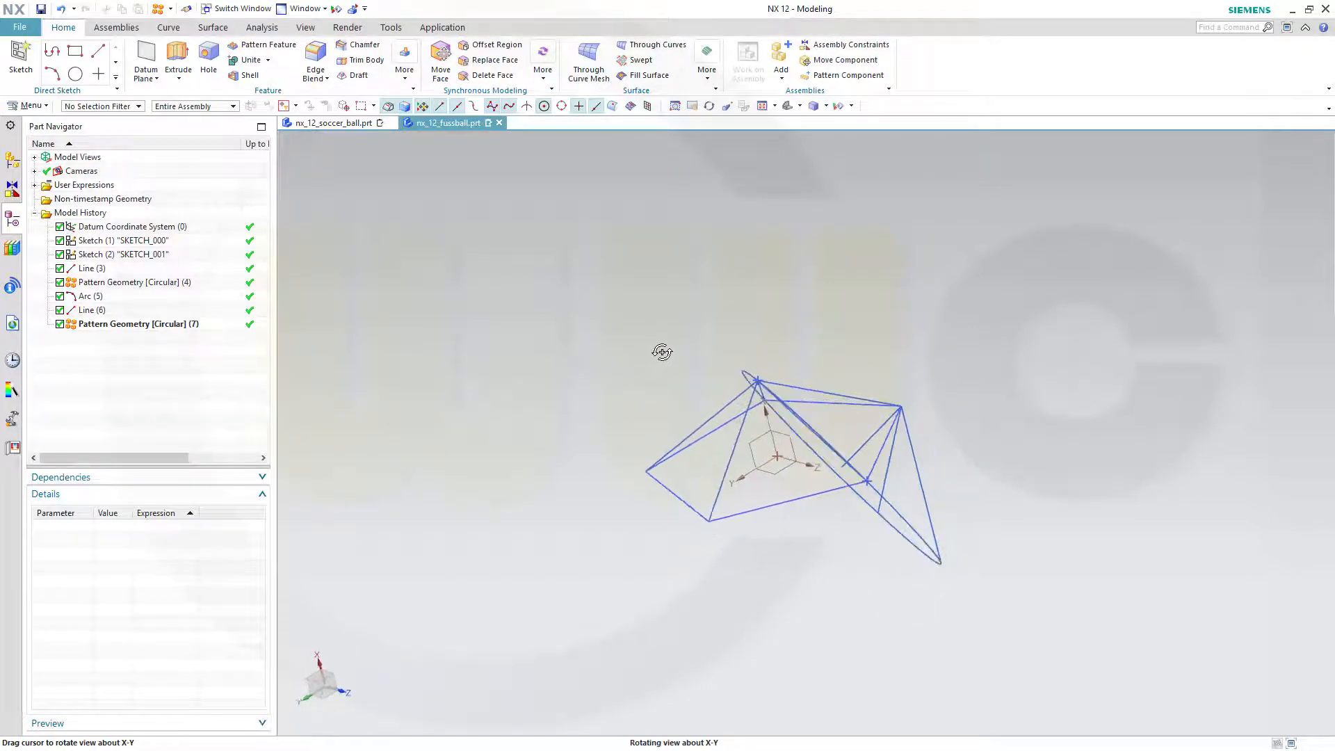
# - Inspect the pattern, then try the Circle tool, change its method and cancel it
pyautogui.moveTo(662, 352); pyautogui.dragTo(666, 372)
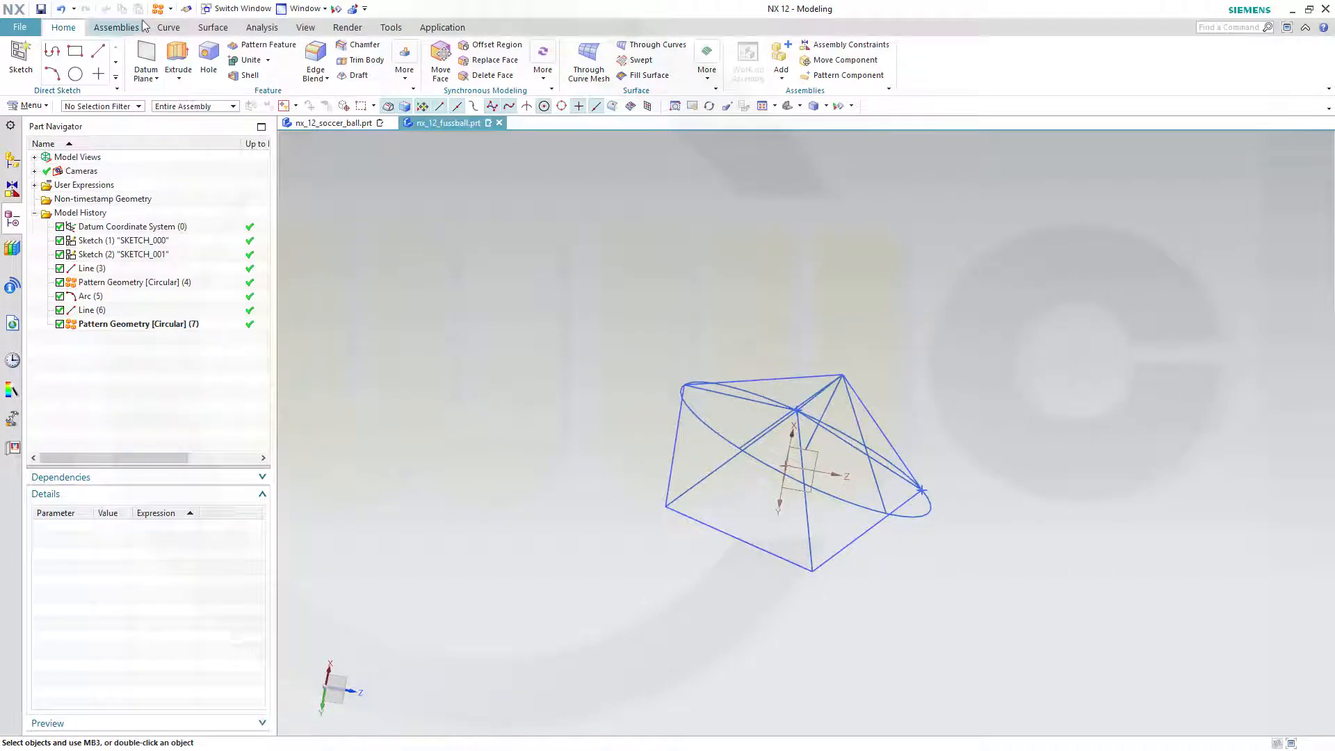
pyautogui.click(173, 8)
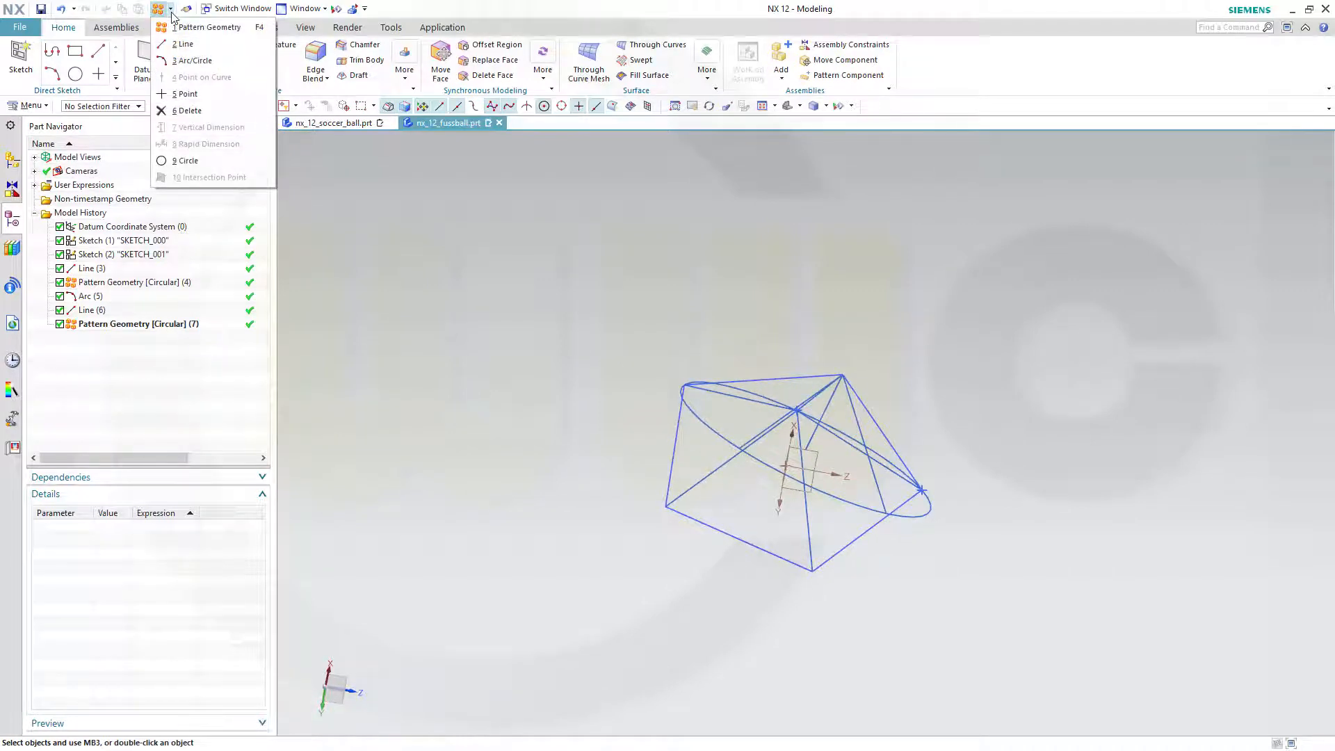
pyautogui.click(186, 160)
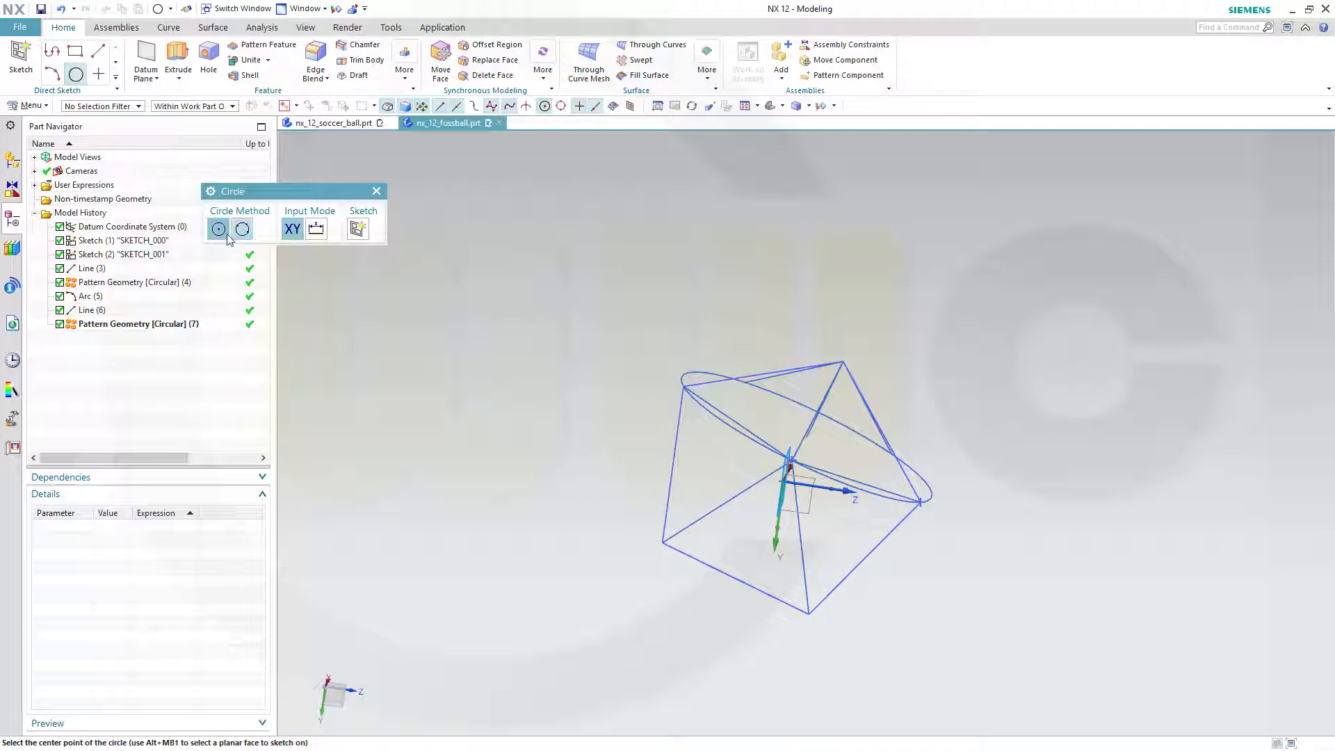
pyautogui.click(242, 228)
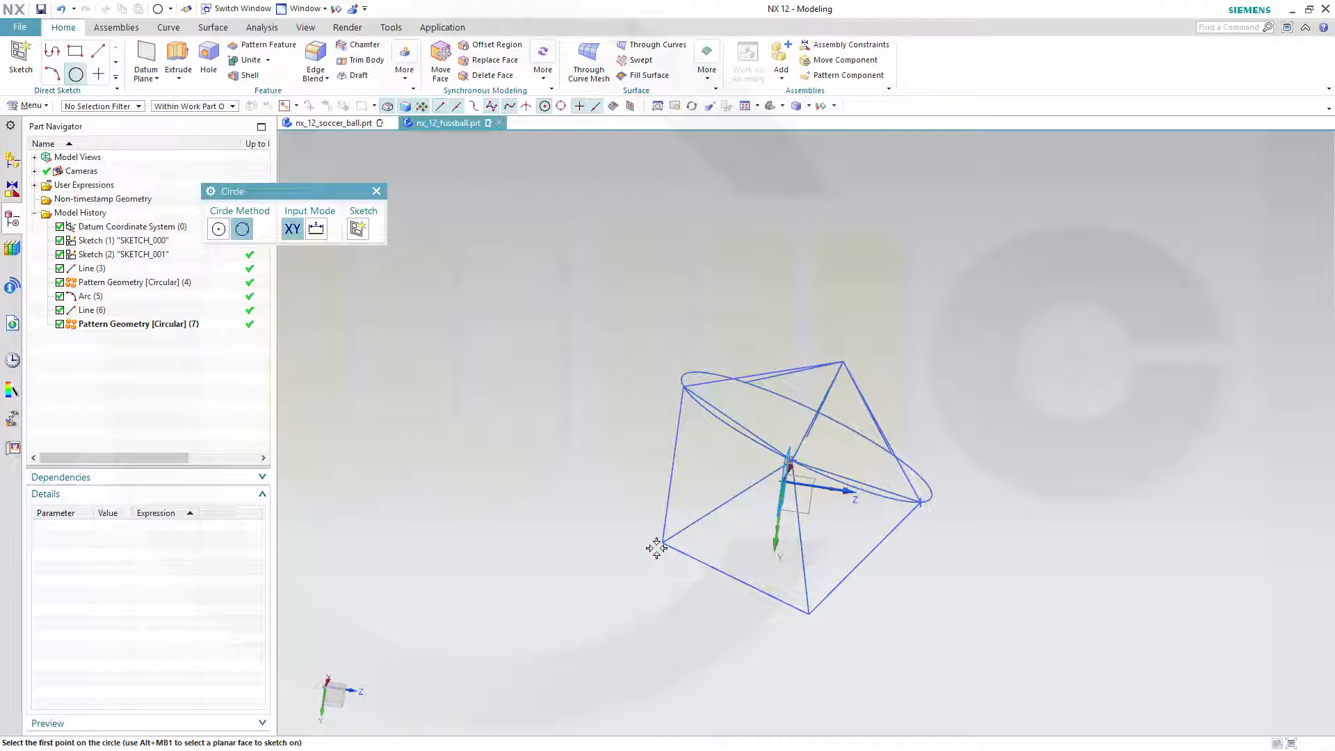
pyautogui.moveTo(375, 190)
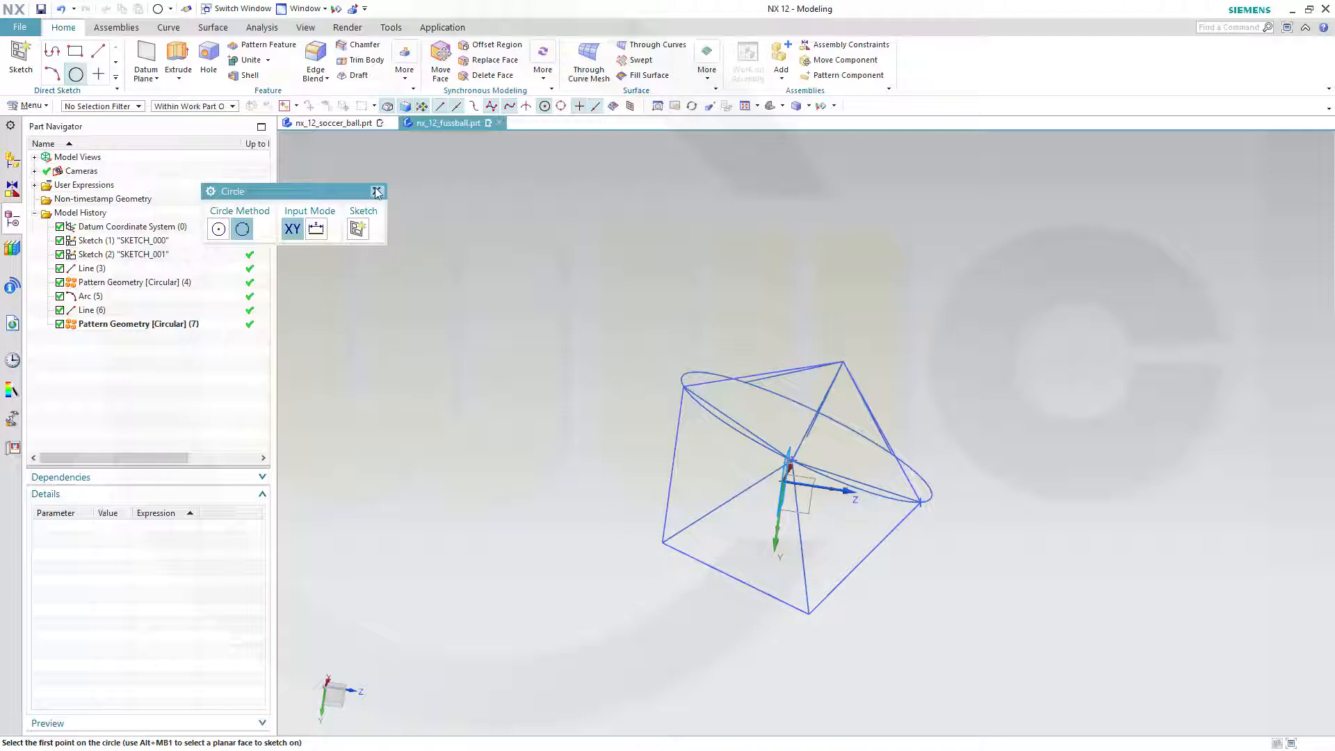
pyautogui.click(377, 190)
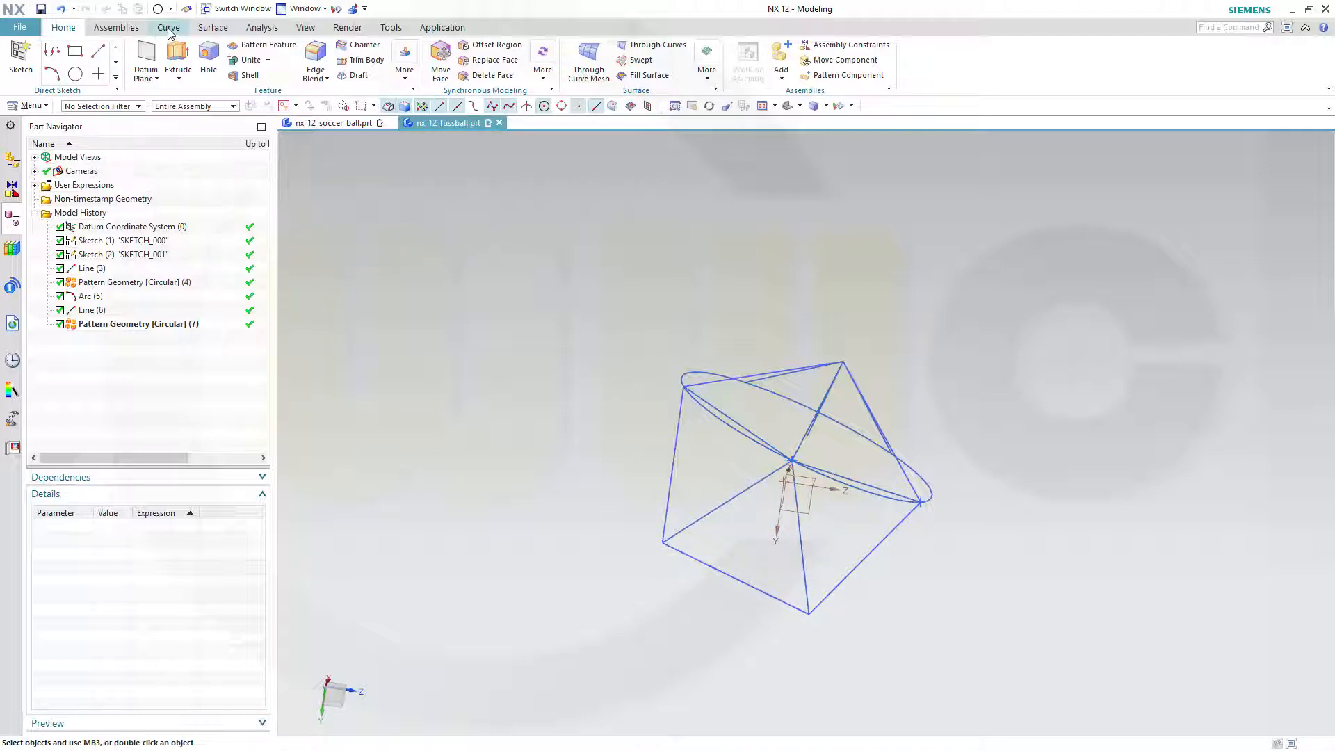
pyautogui.click(168, 27)
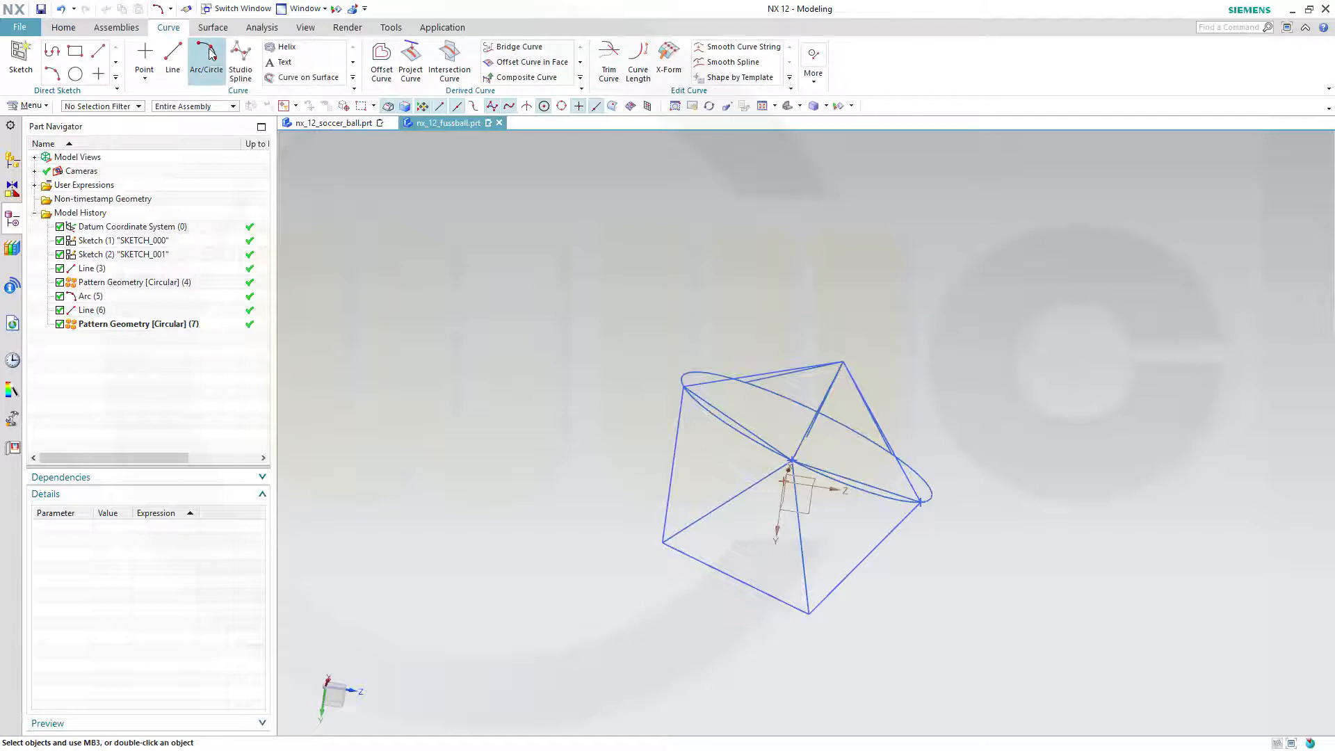
# - Draw Arc (8) from a pentagon vertex to the intersection, through a pattern line's start
pyautogui.click(205, 61)
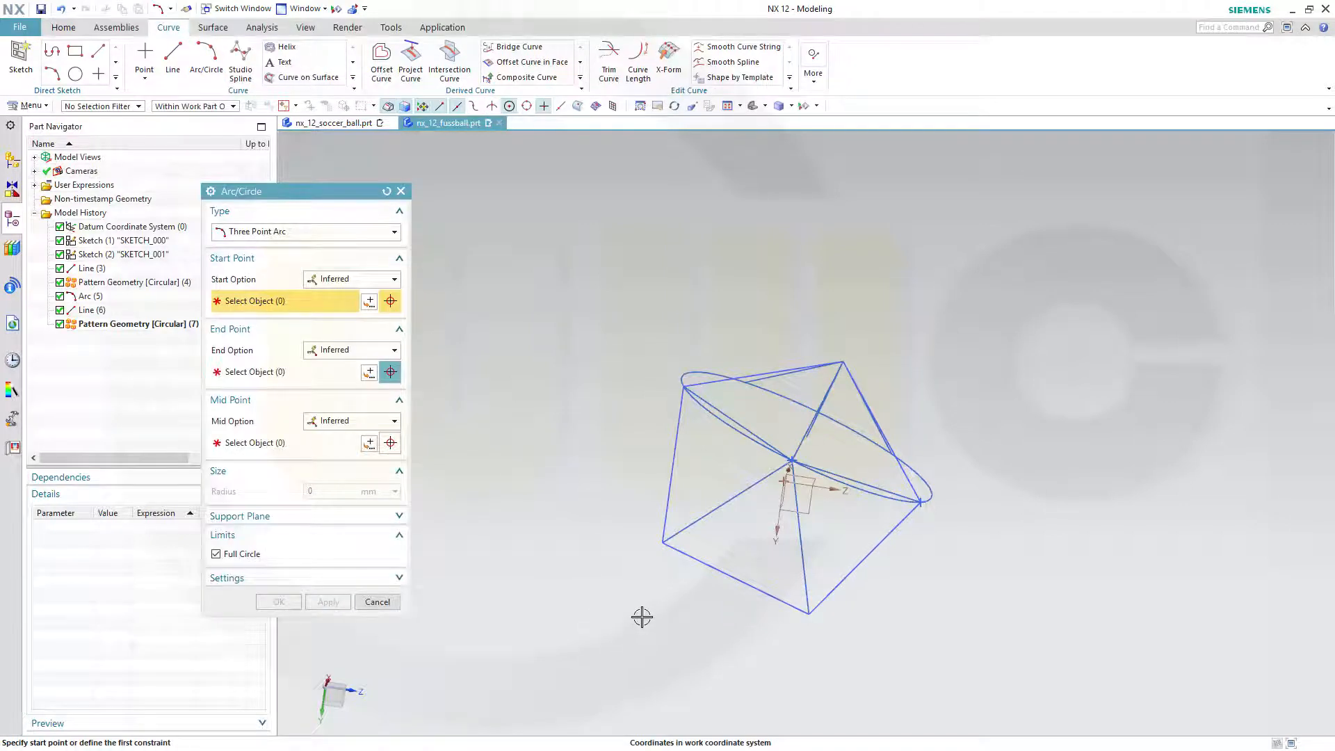
pyautogui.moveTo(659, 543)
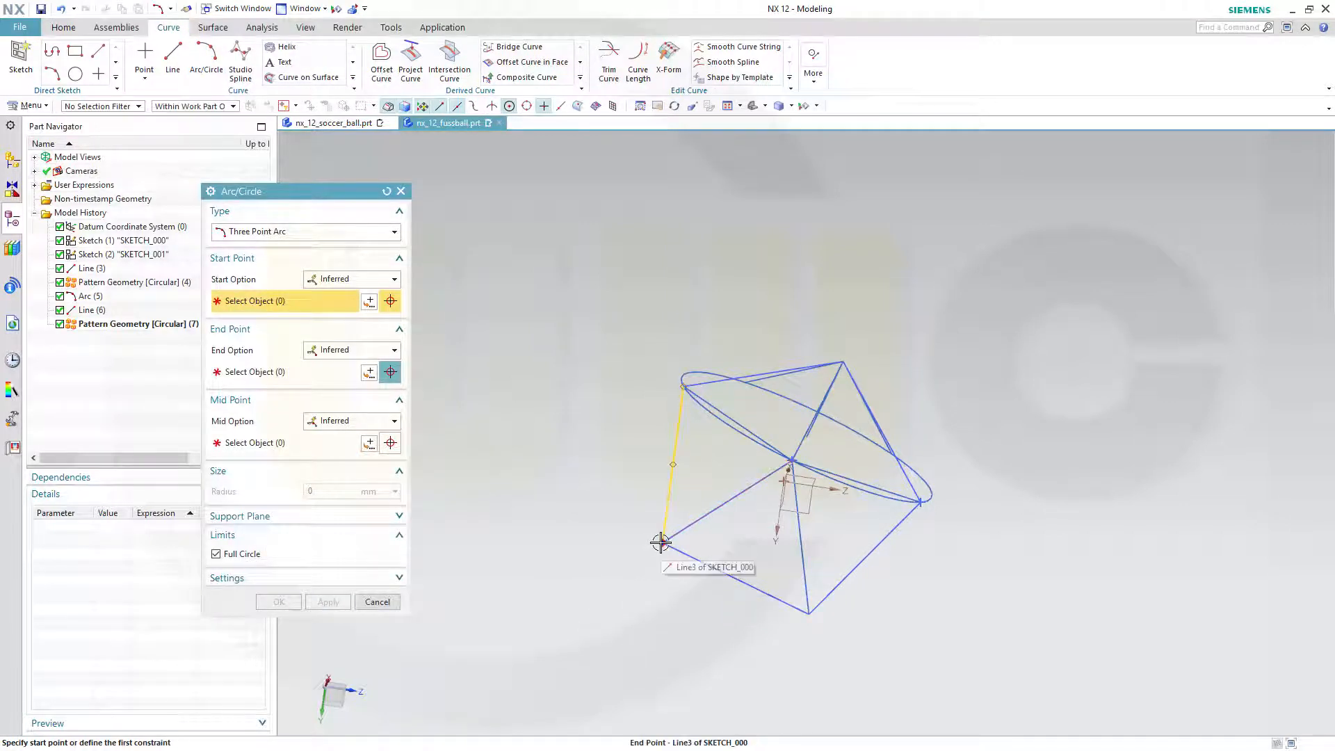
pyautogui.click(660, 543)
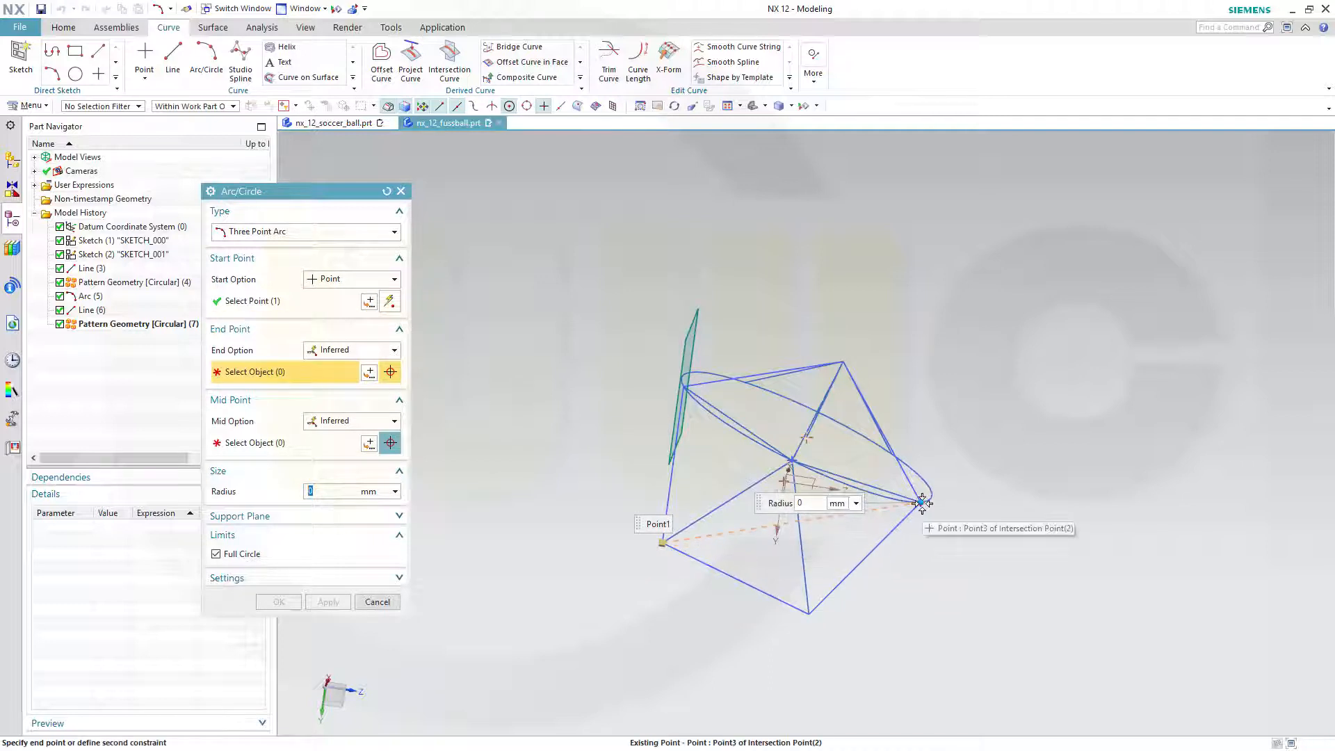
pyautogui.click(922, 501)
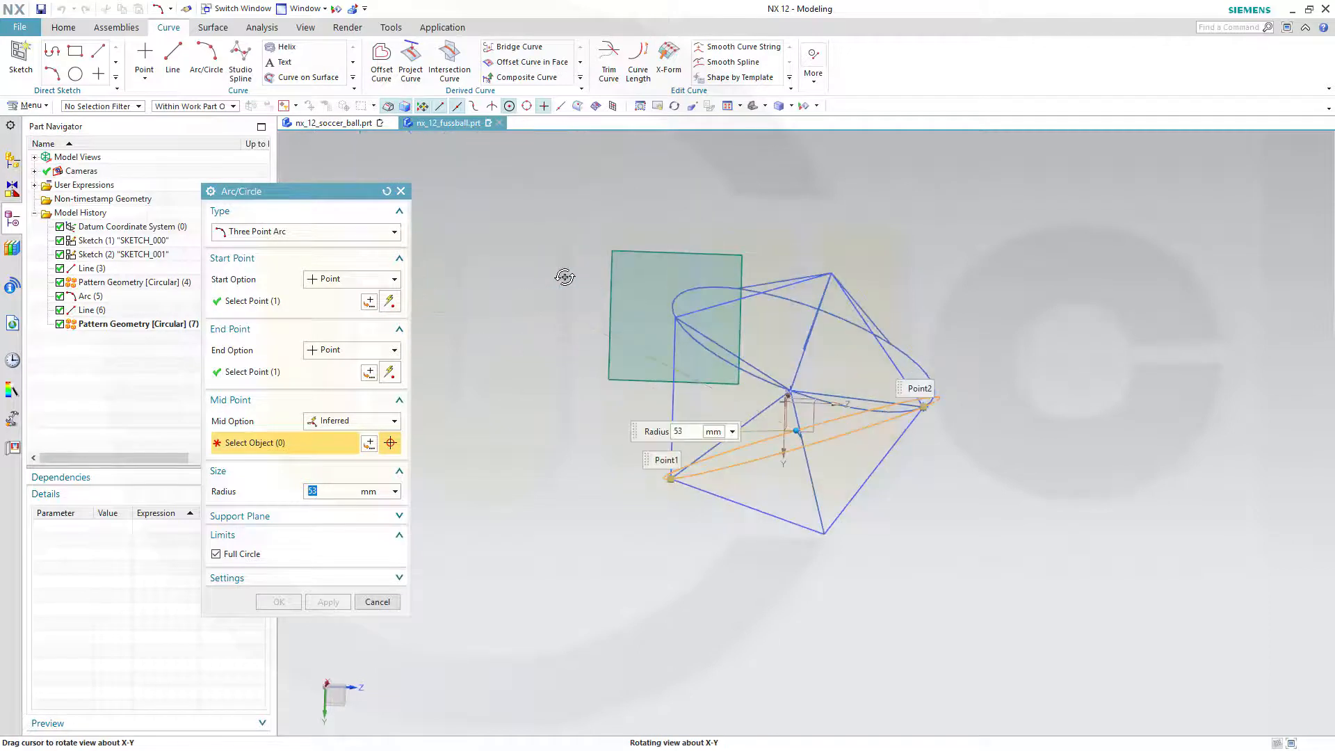
pyautogui.moveTo(785, 393)
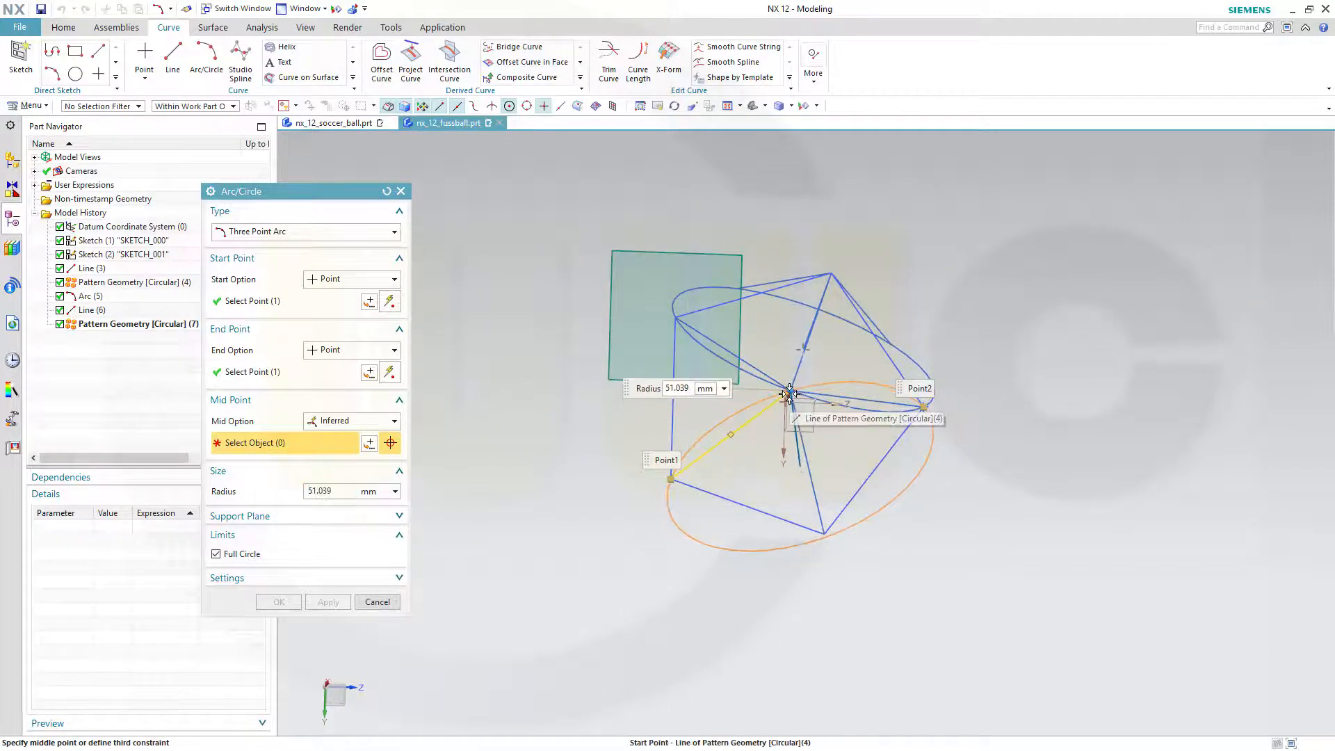
pyautogui.click(786, 393)
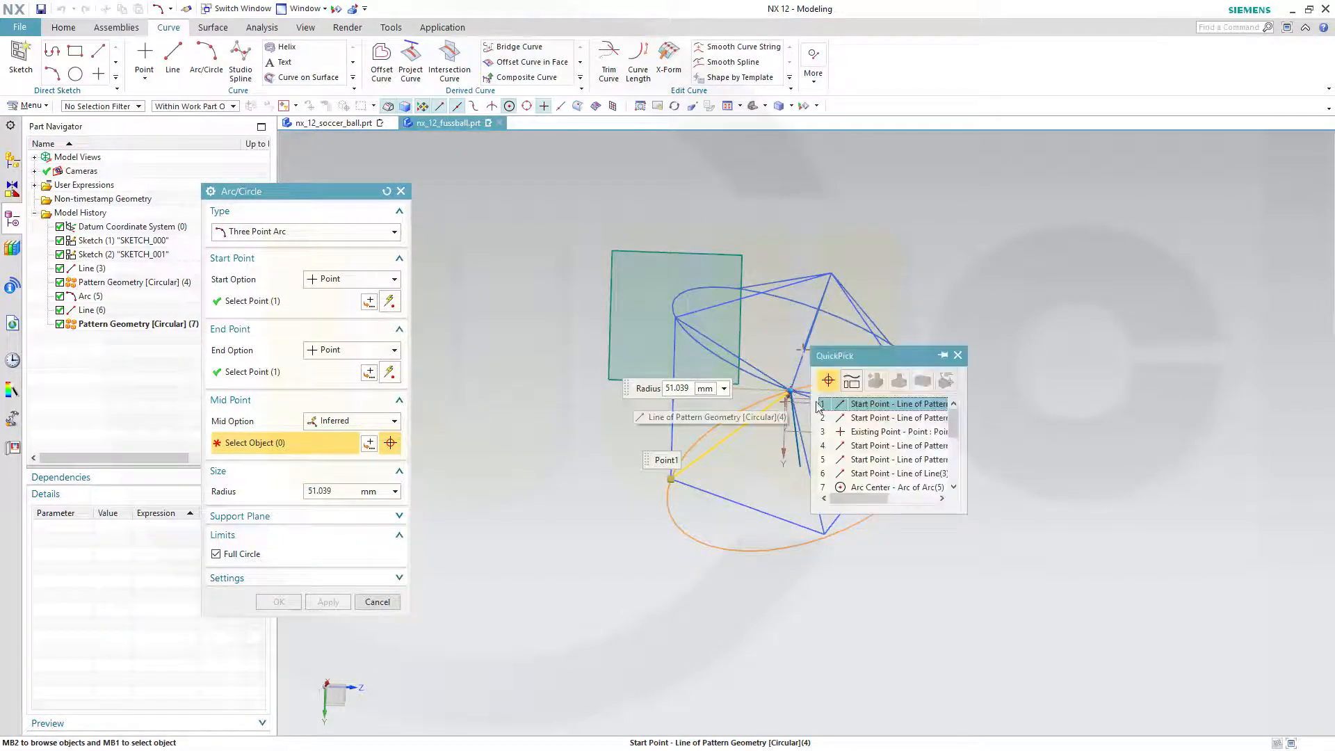
pyautogui.click(898, 403)
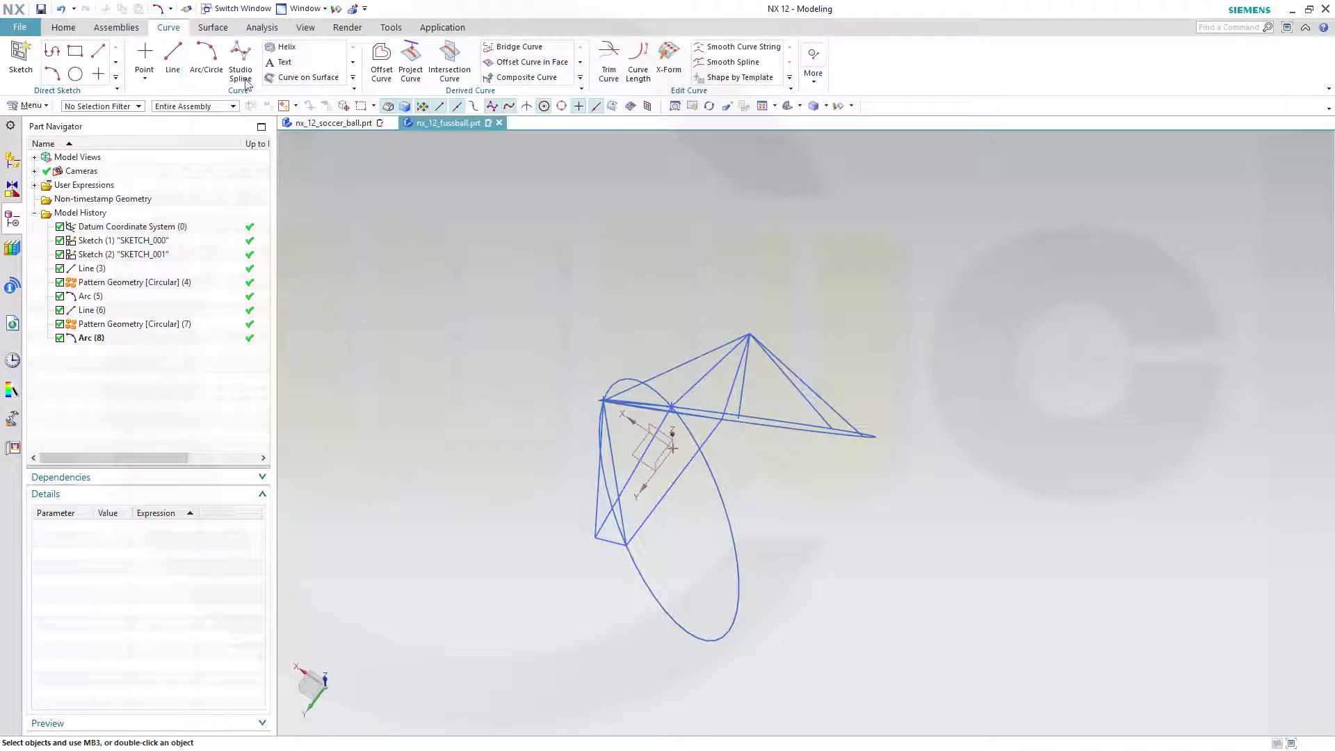
pyautogui.click(172, 60)
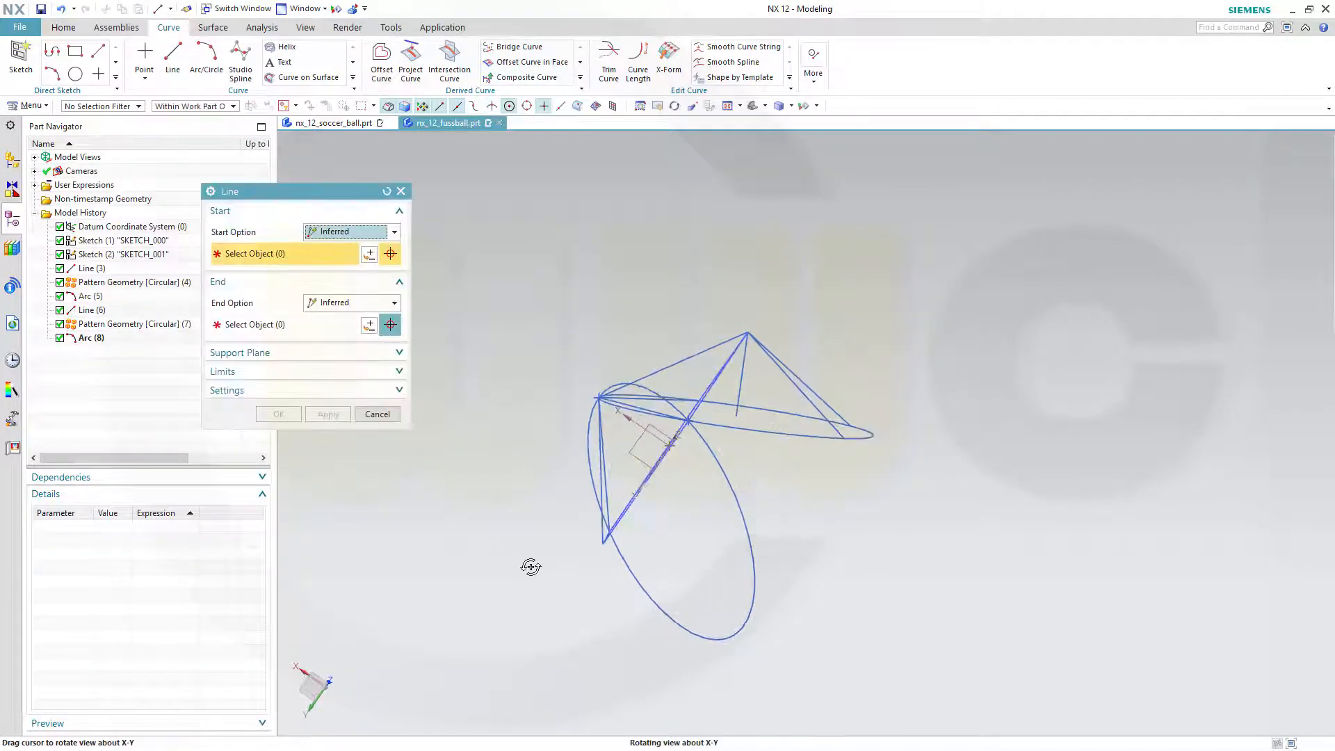
pyautogui.moveTo(613, 541)
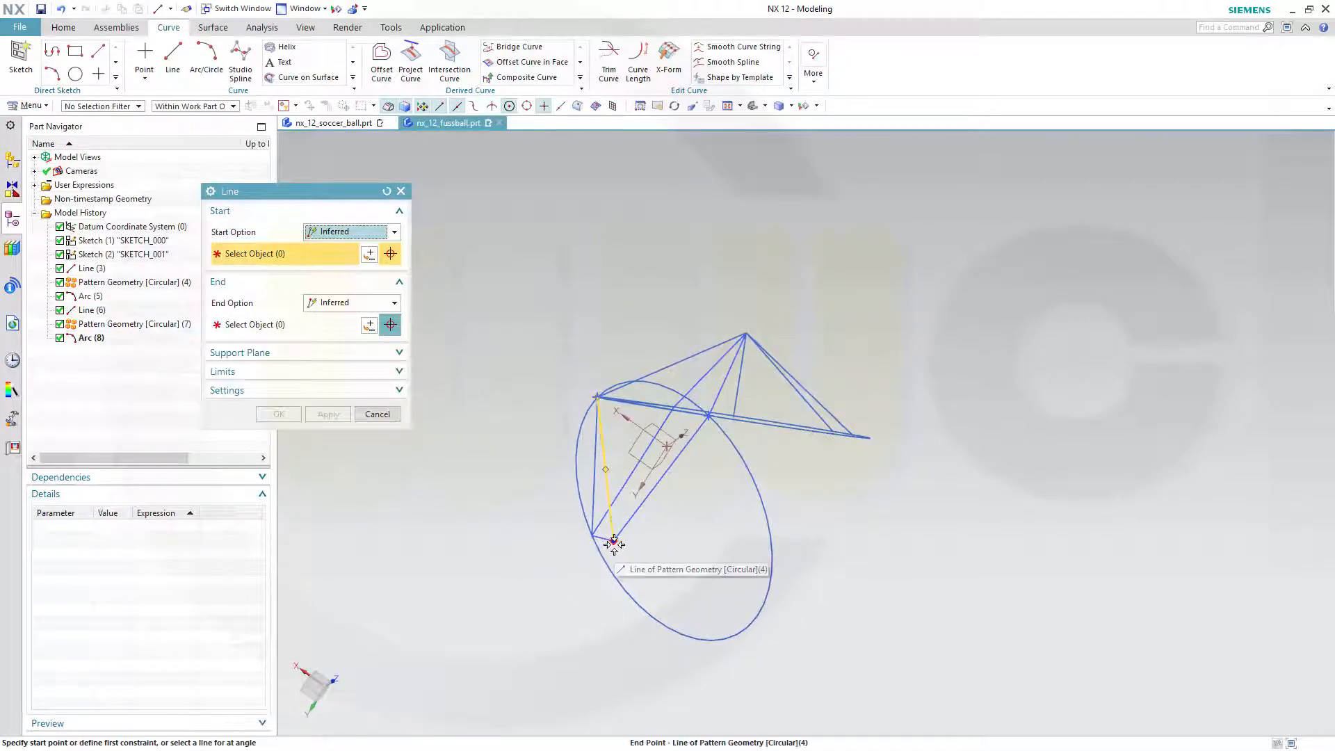
# - Draw Line (9) from the patterned line's end point to a point on Arc (8)
pyautogui.click(613, 541)
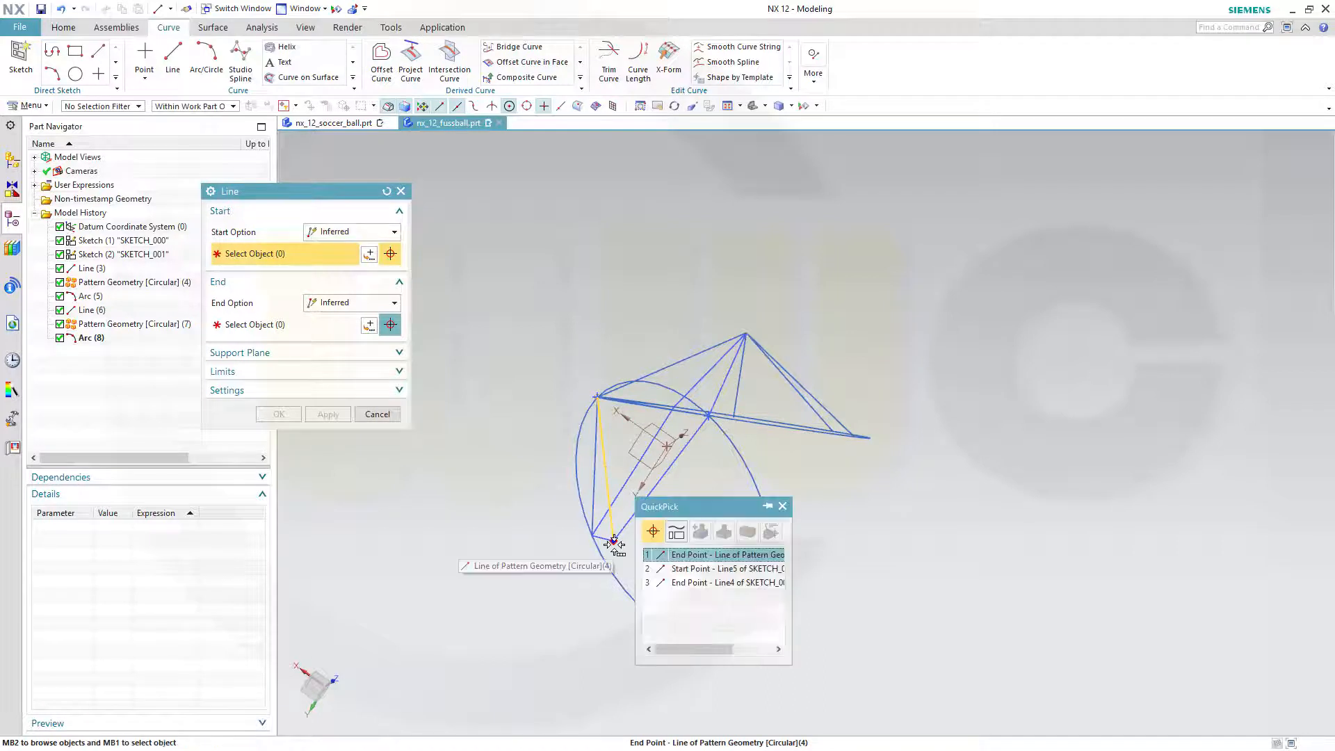
pyautogui.click(726, 554)
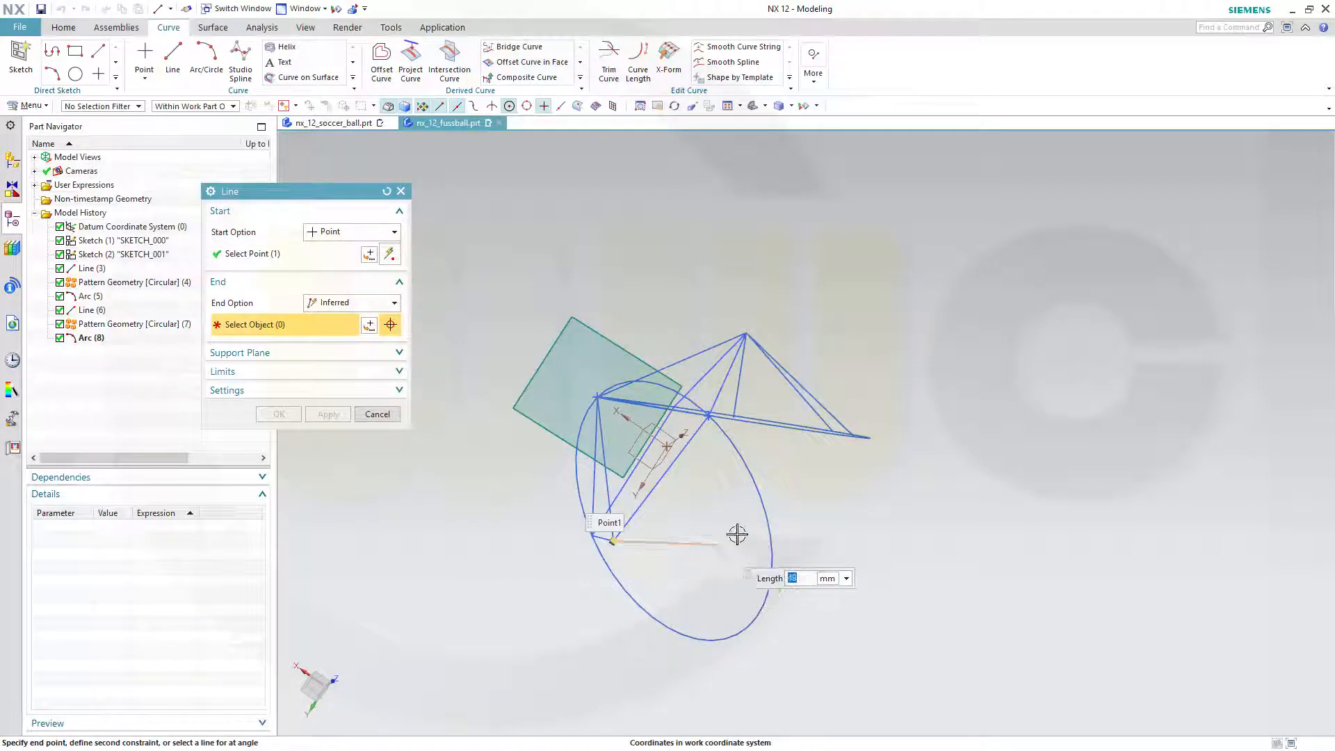
pyautogui.moveTo(754, 511)
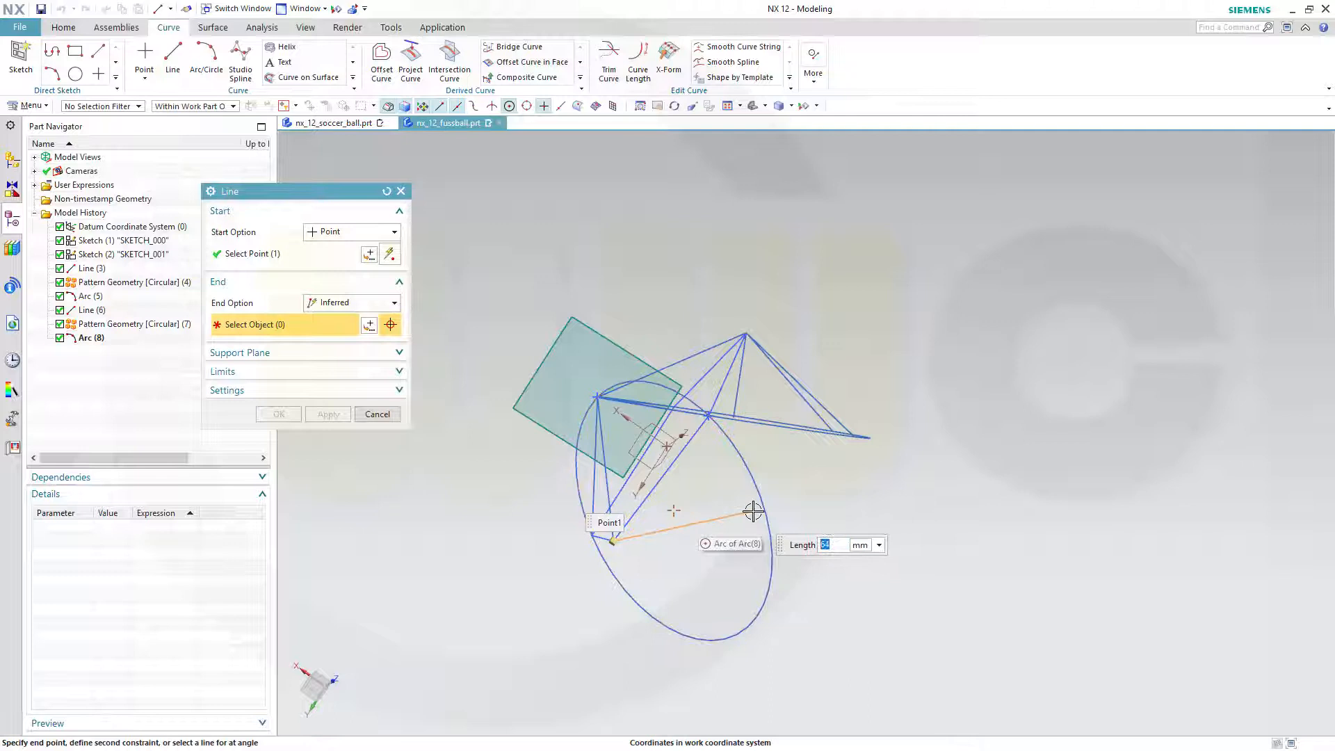
pyautogui.click(672, 507)
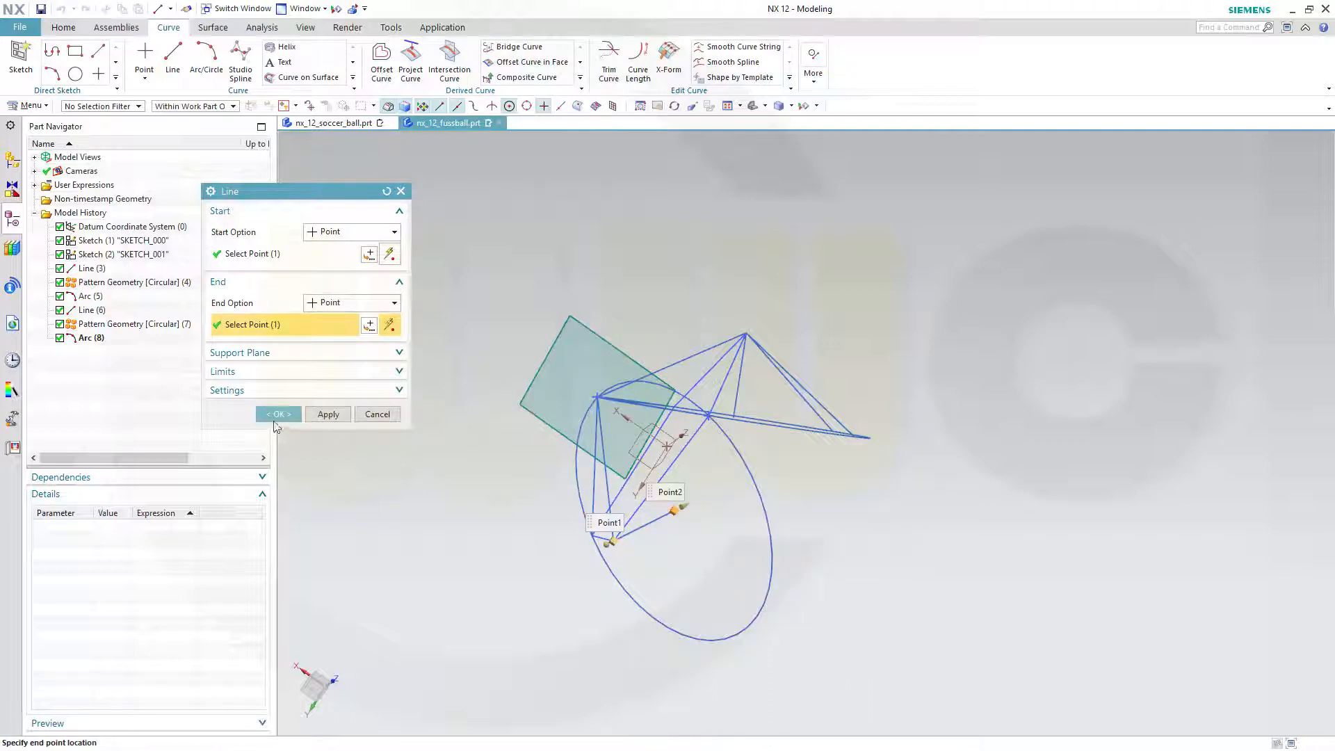
pyautogui.click(277, 414)
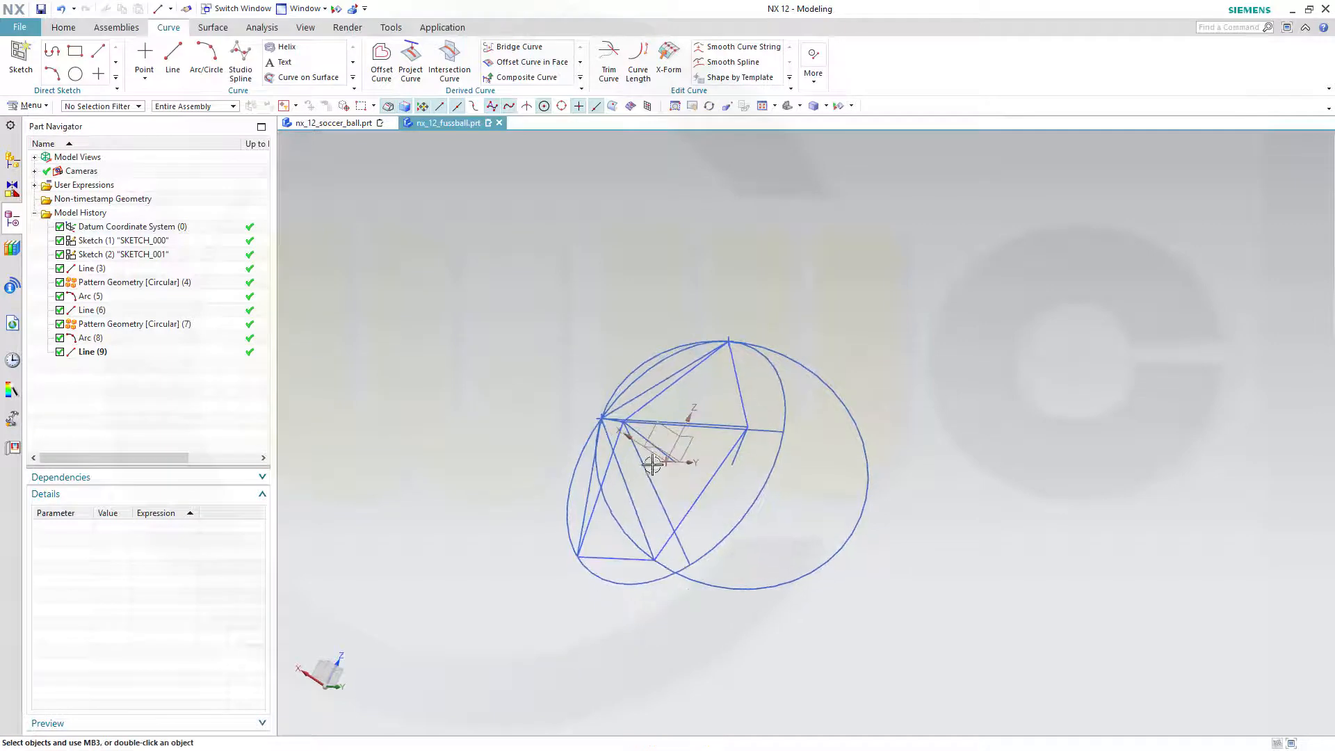
pyautogui.click(63, 27)
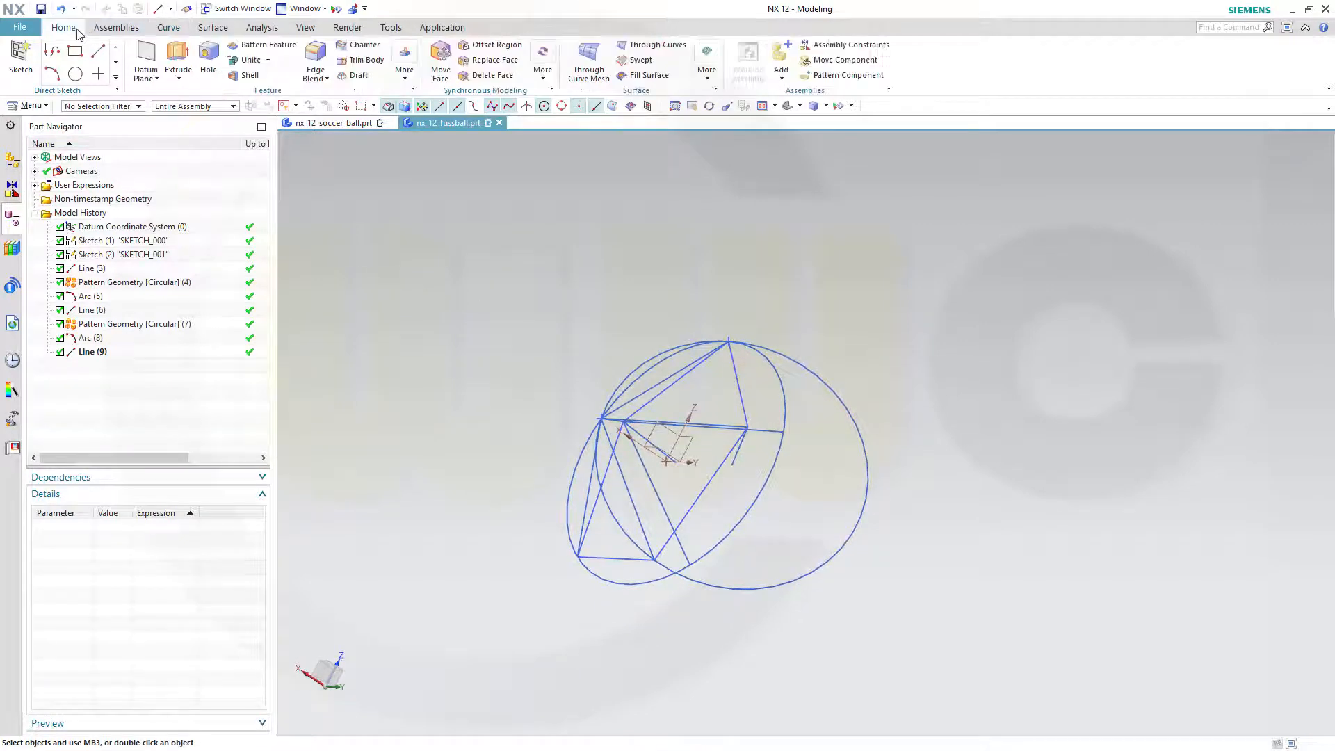
# - Pattern Line (9) circularly around the picked axis, 3 copies at 72°
pyautogui.click(405, 60)
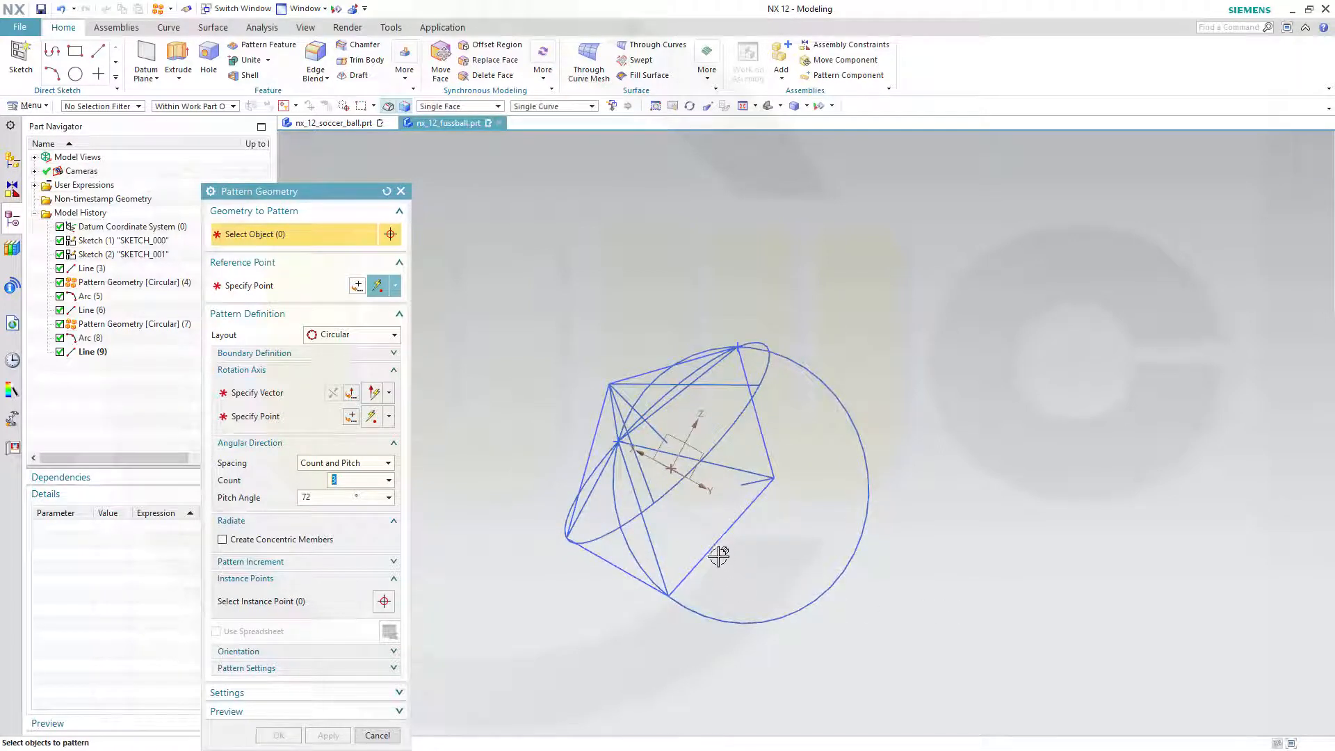
pyautogui.click(721, 560)
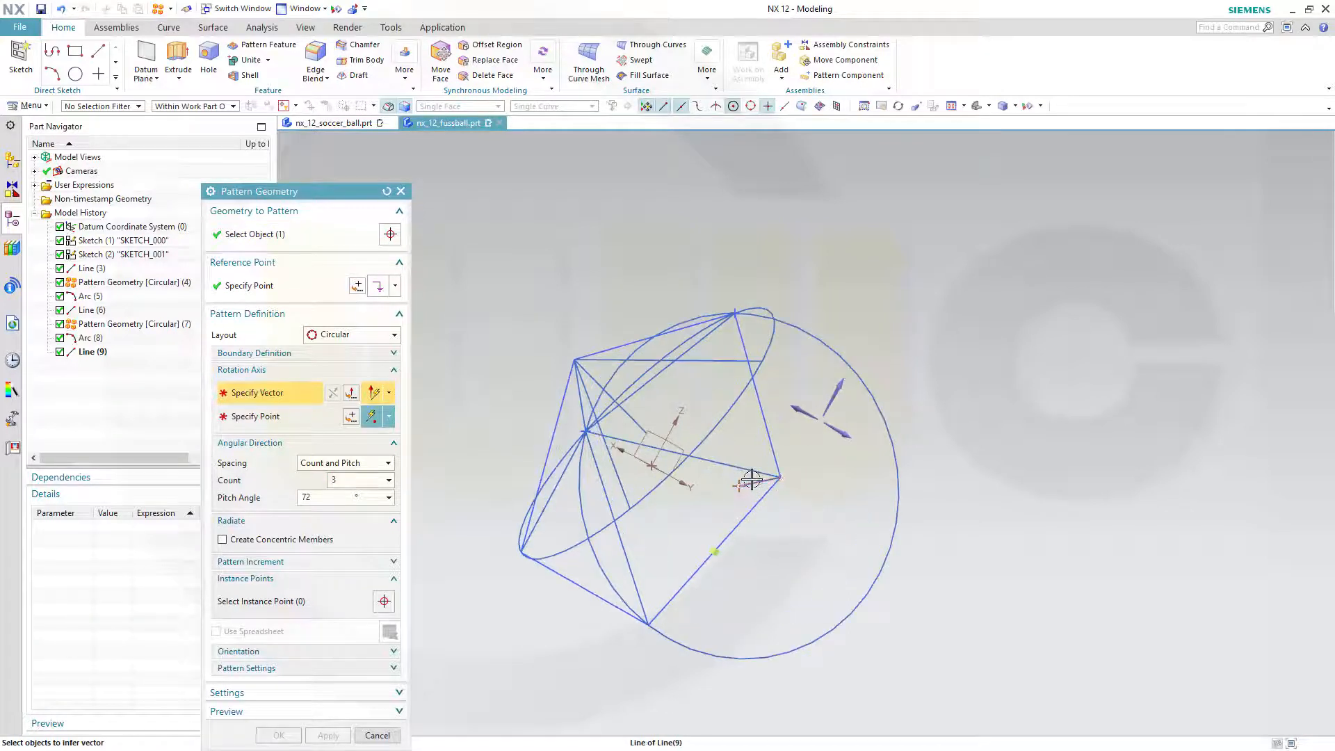
pyautogui.click(750, 481)
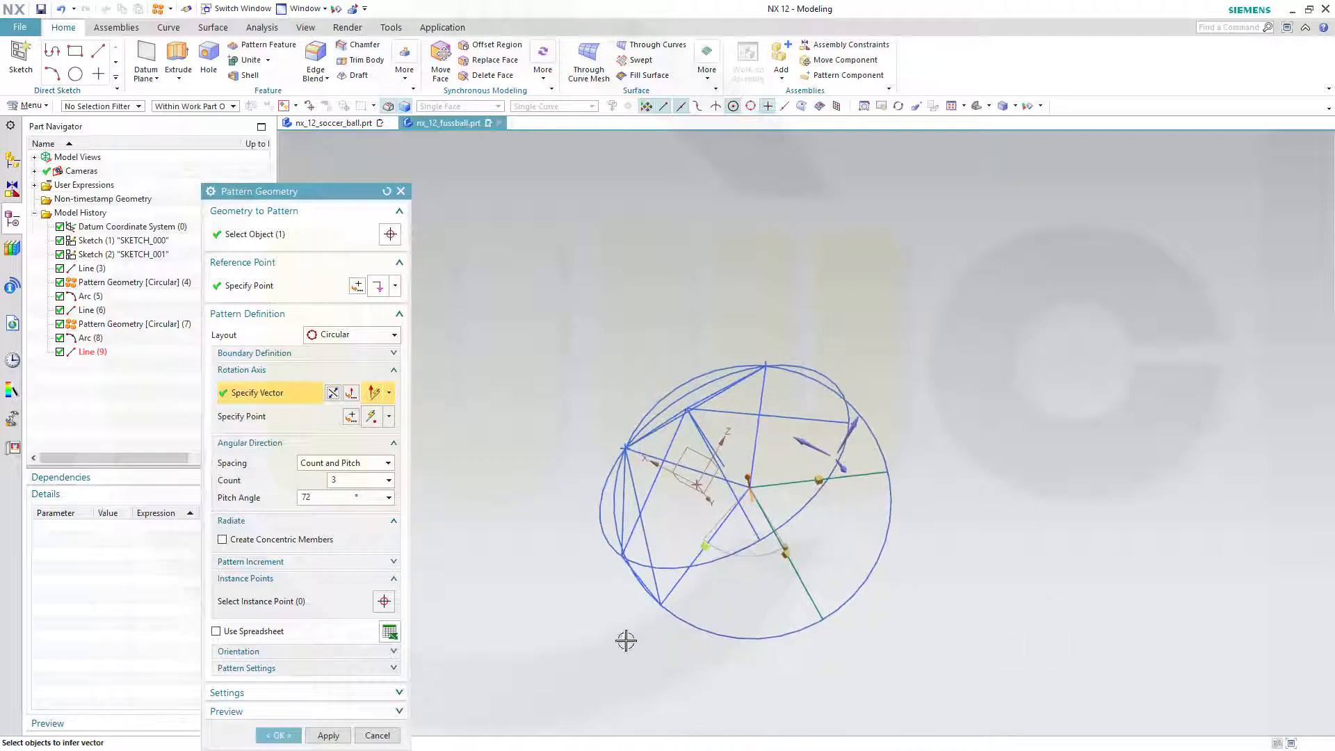
pyautogui.click(277, 735)
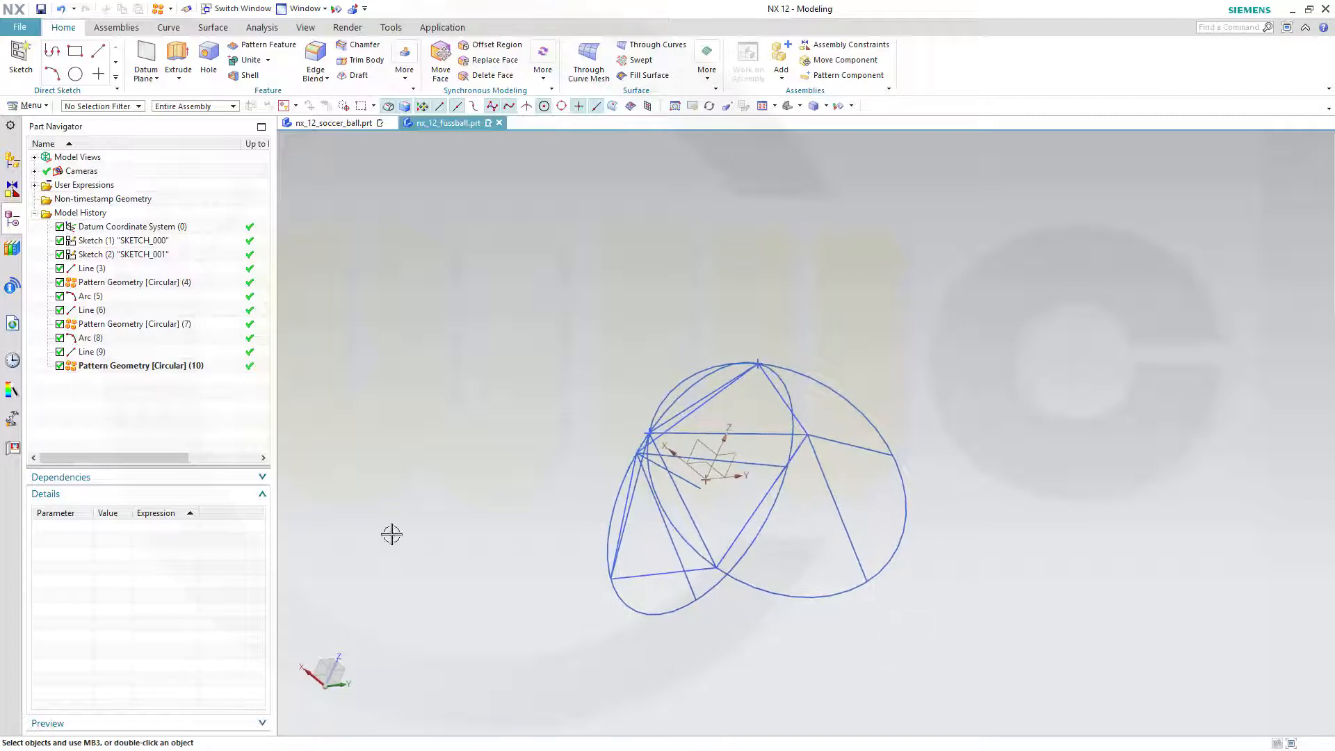
# - Hide helper Arc (8) from its Part Navigator menu
pyautogui.rightClick(87, 337)
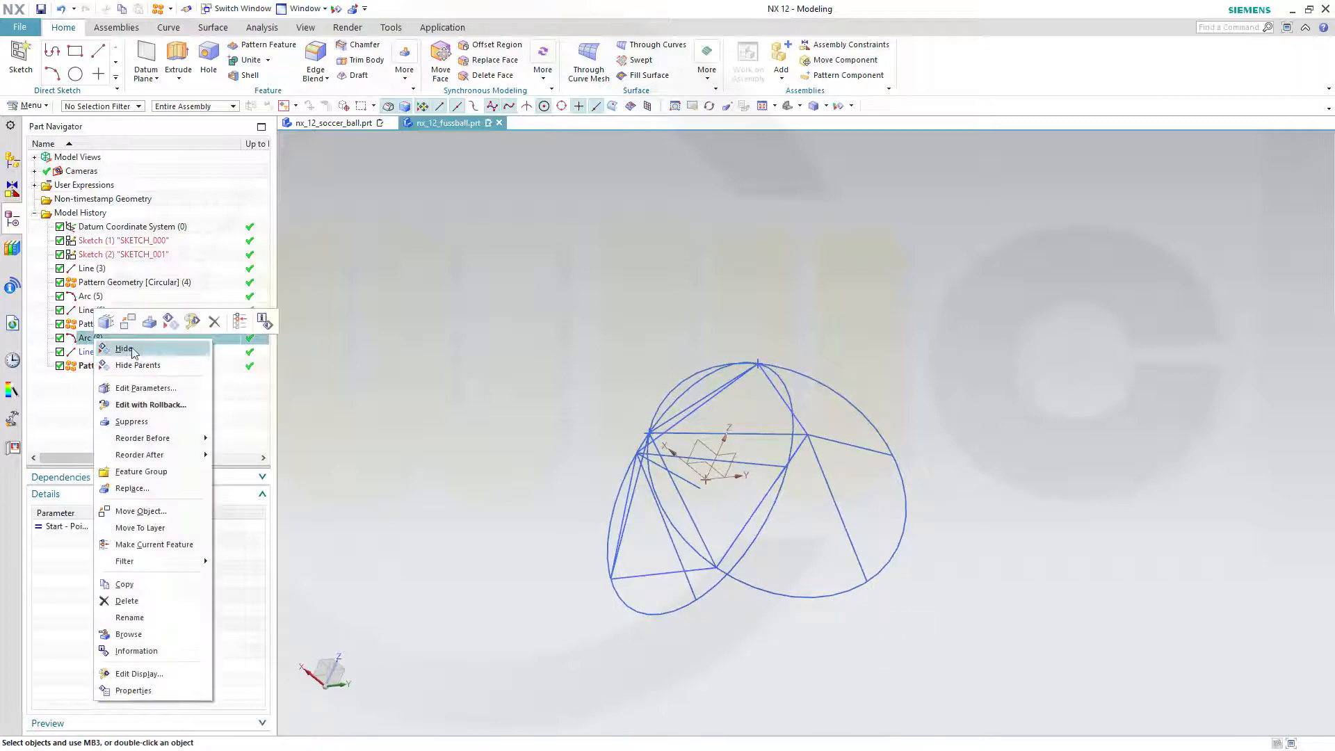
pyautogui.click(125, 349)
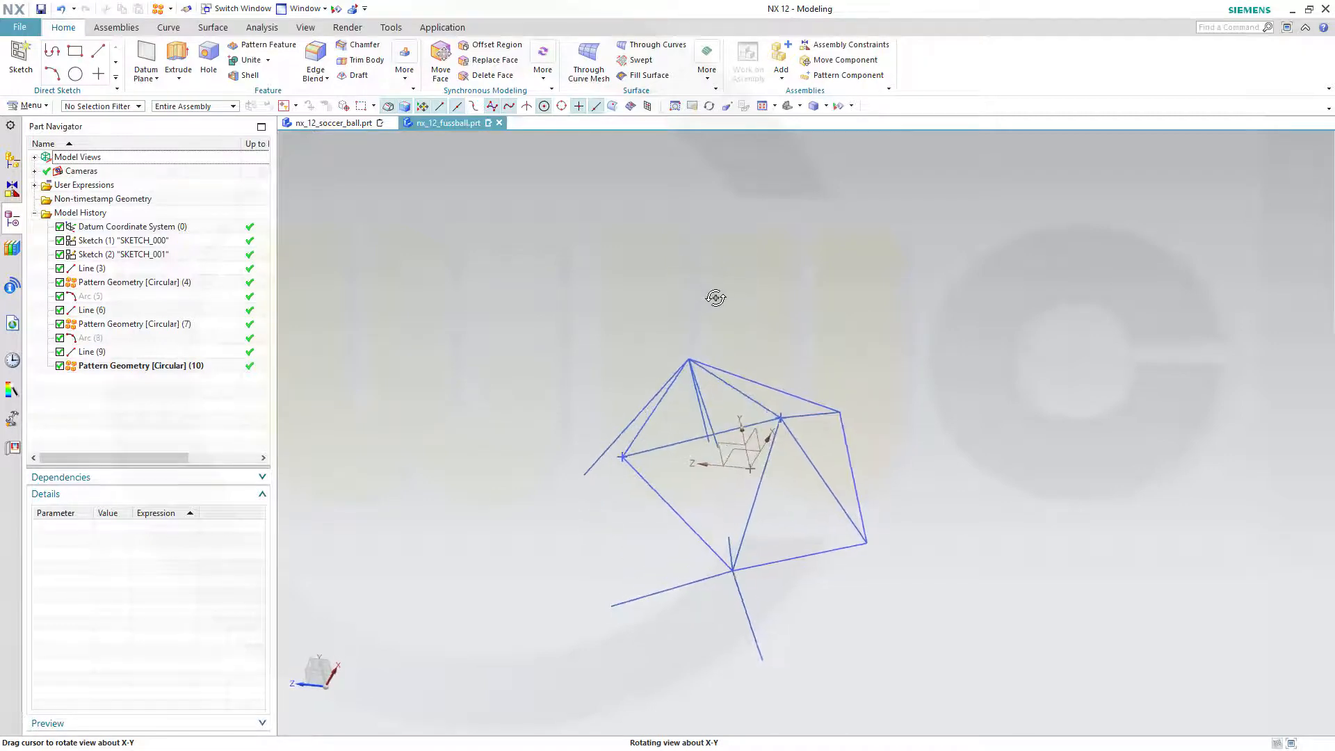
pyautogui.click(168, 27)
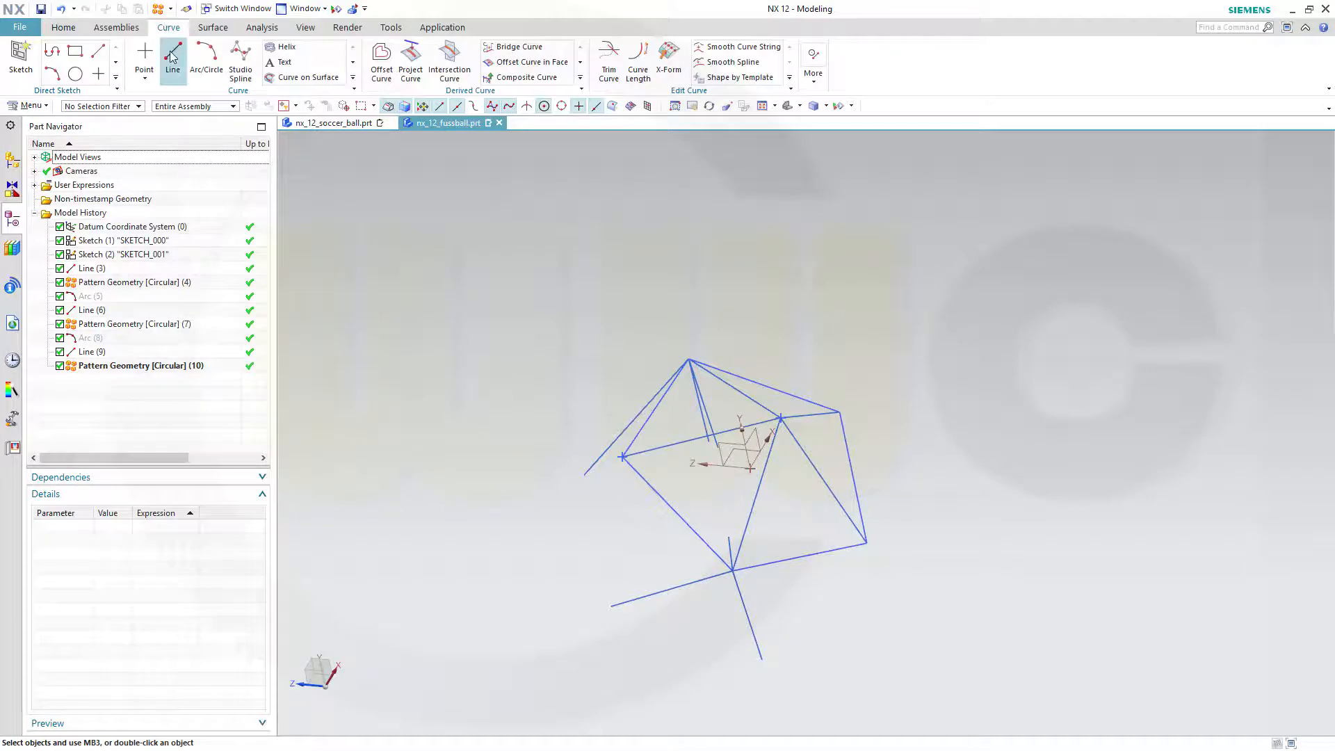
# - Draw connecting lines from the right and lower pentagon corners to patterned line tips
pyautogui.click(171, 57)
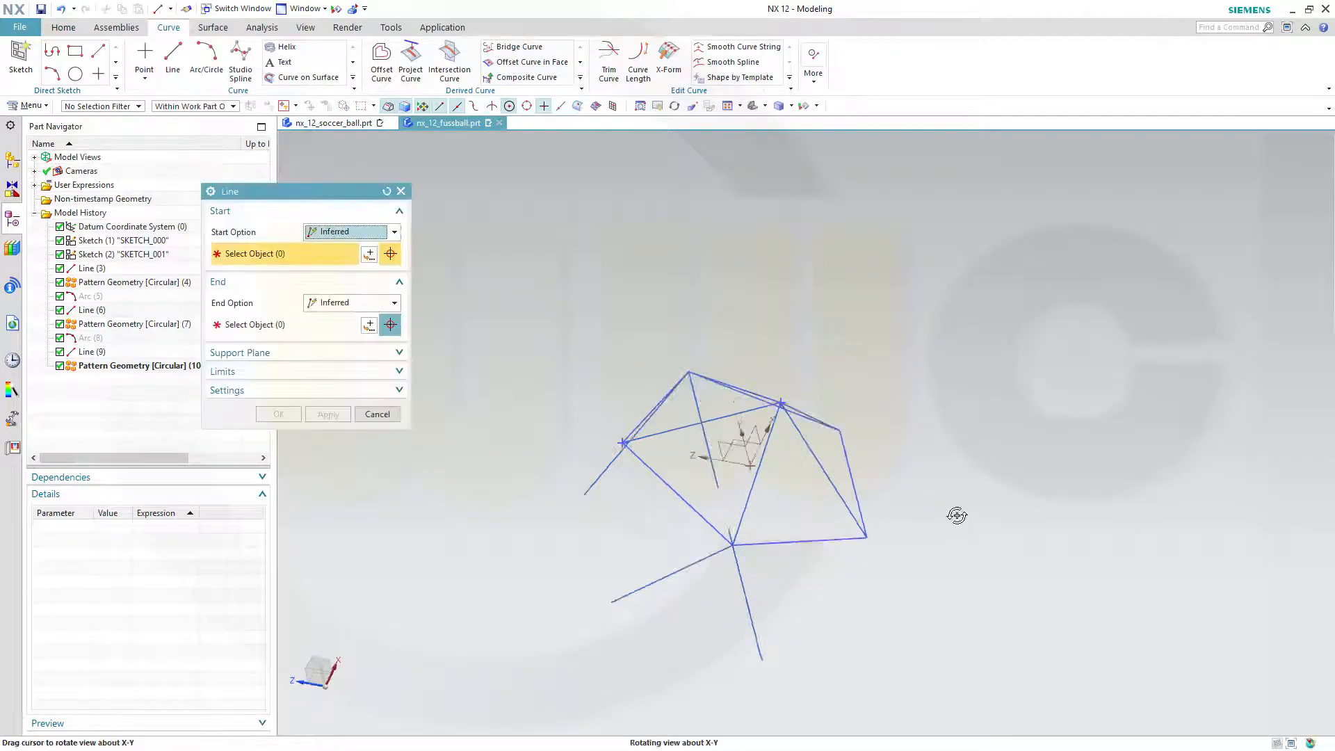
pyautogui.moveTo(867, 538)
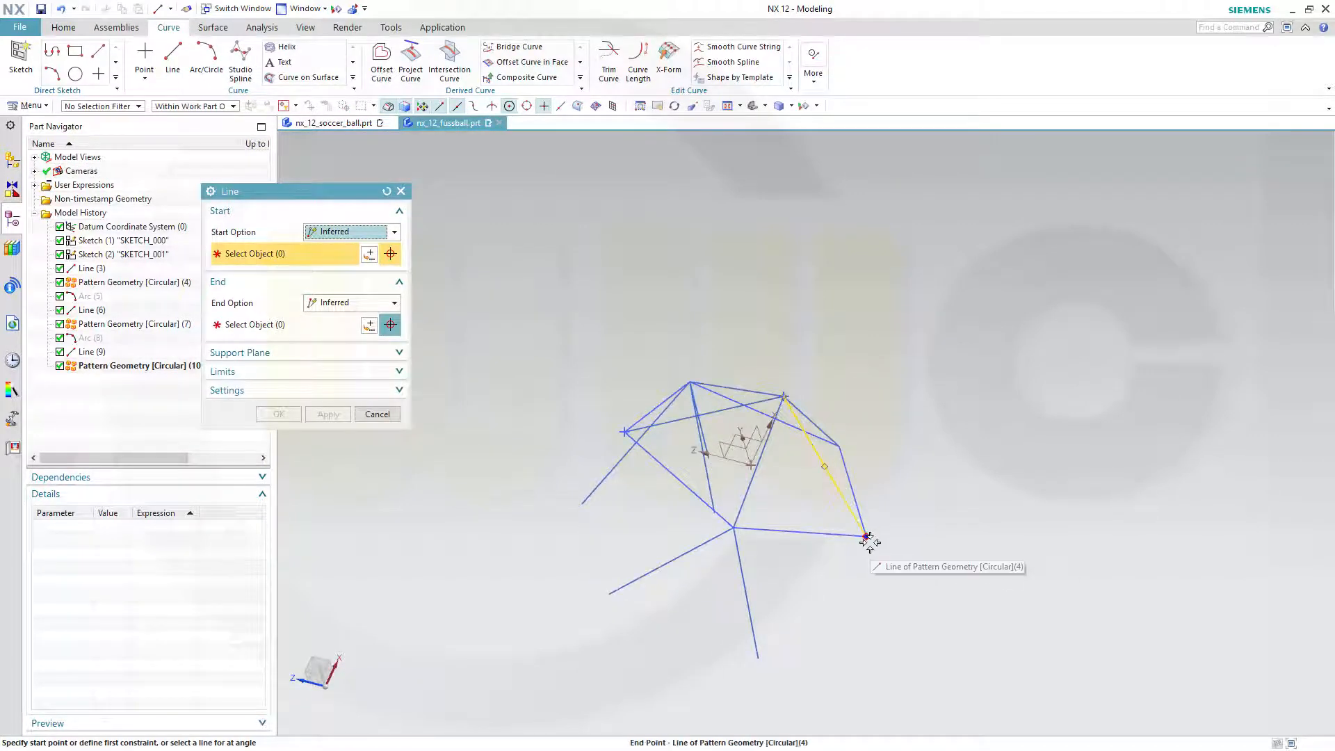
pyautogui.click(867, 538)
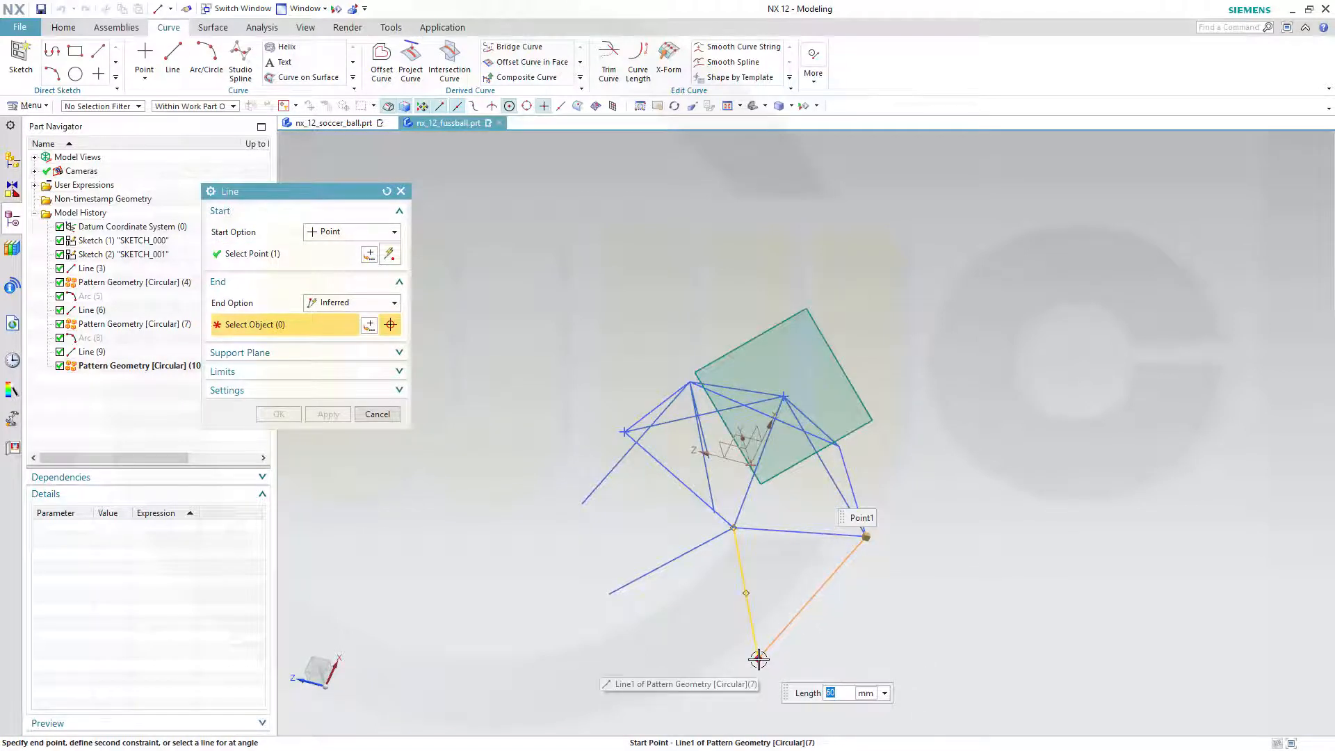
pyautogui.click(756, 659)
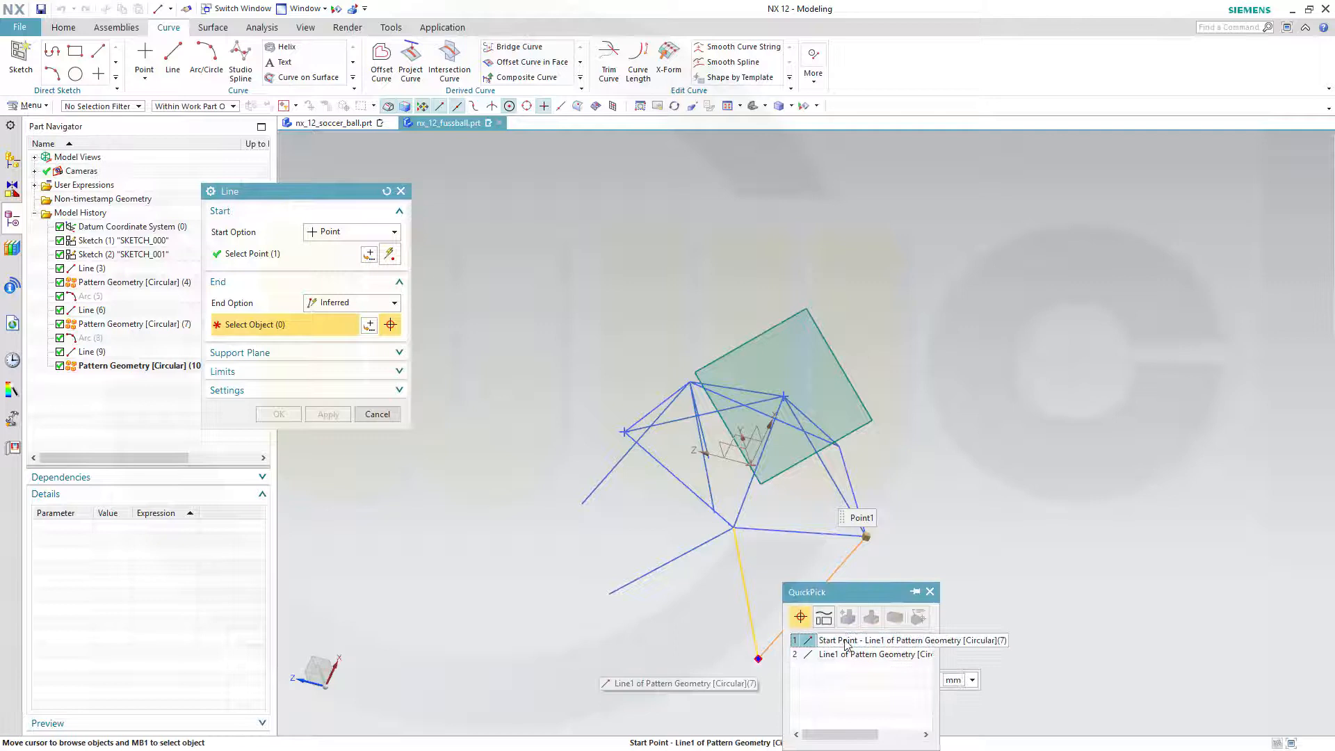
pyautogui.click(910, 640)
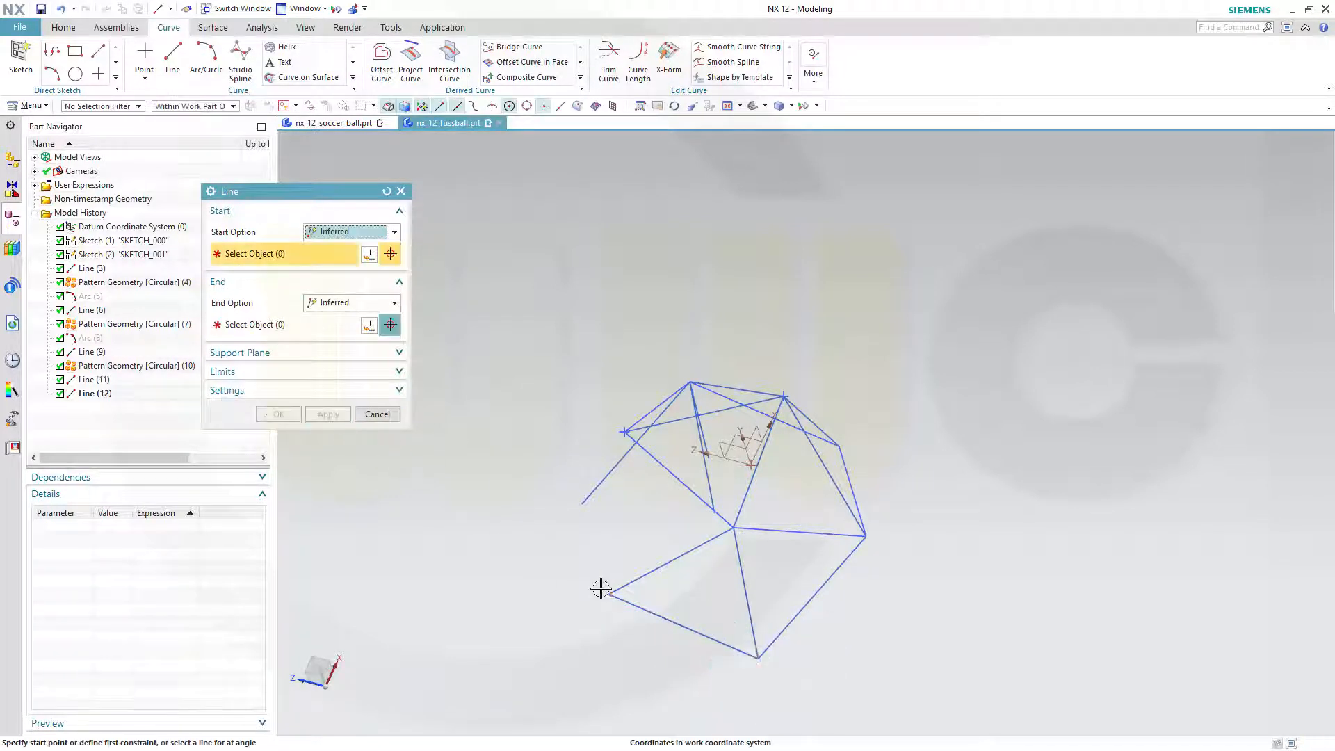
pyautogui.click(607, 592)
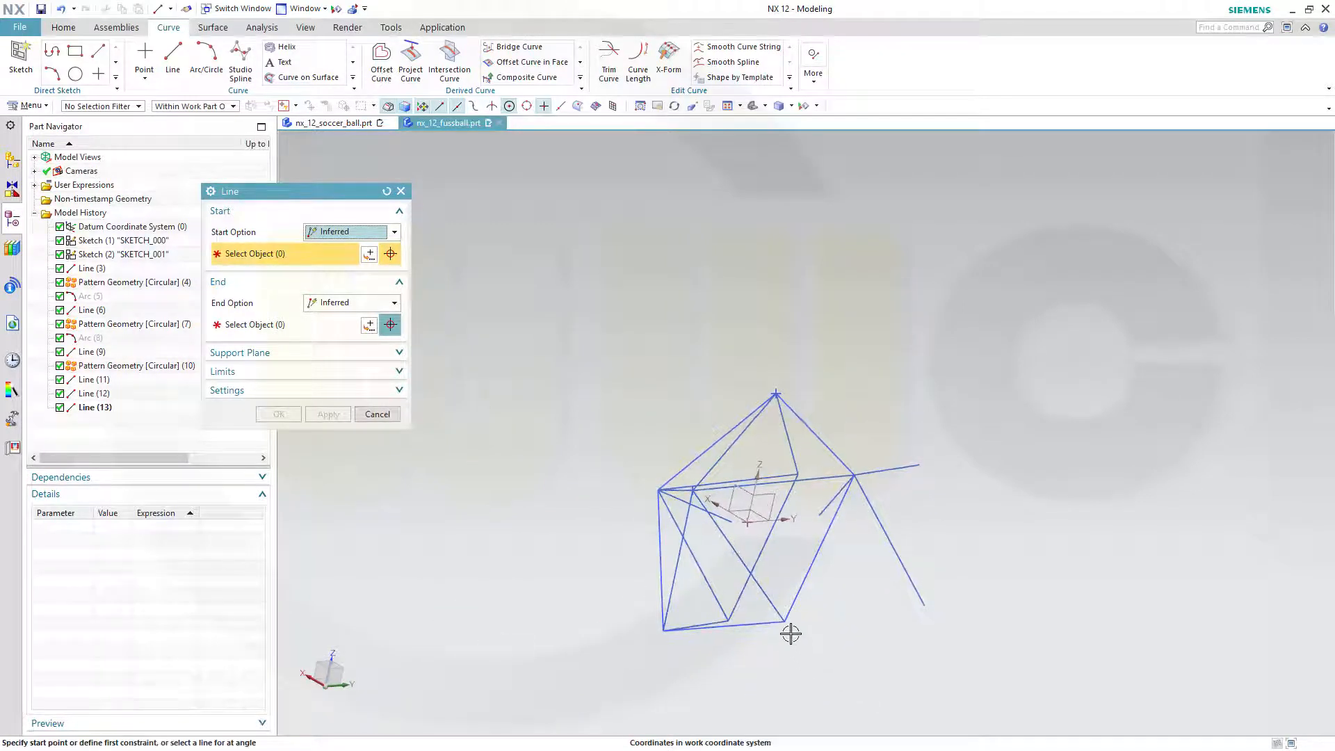
pyautogui.click(784, 619)
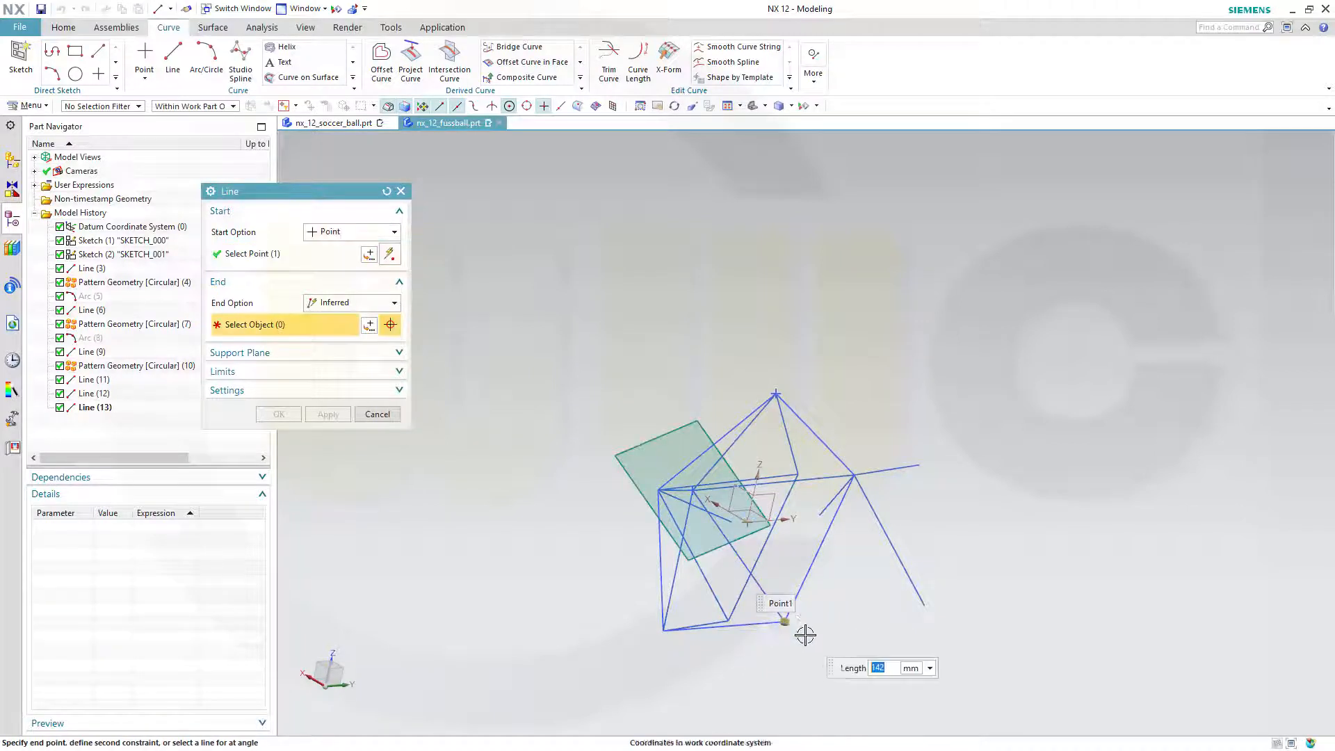
pyautogui.moveTo(924, 606)
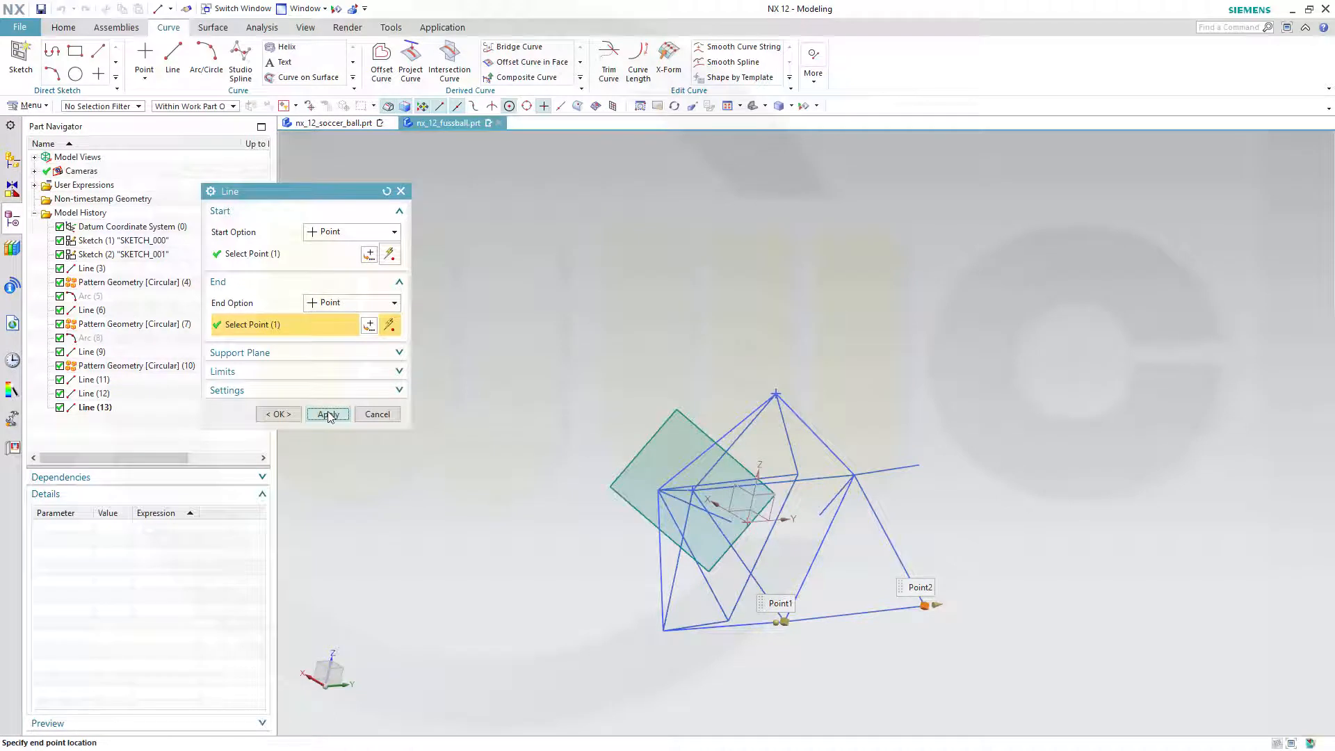
pyautogui.click(328, 414)
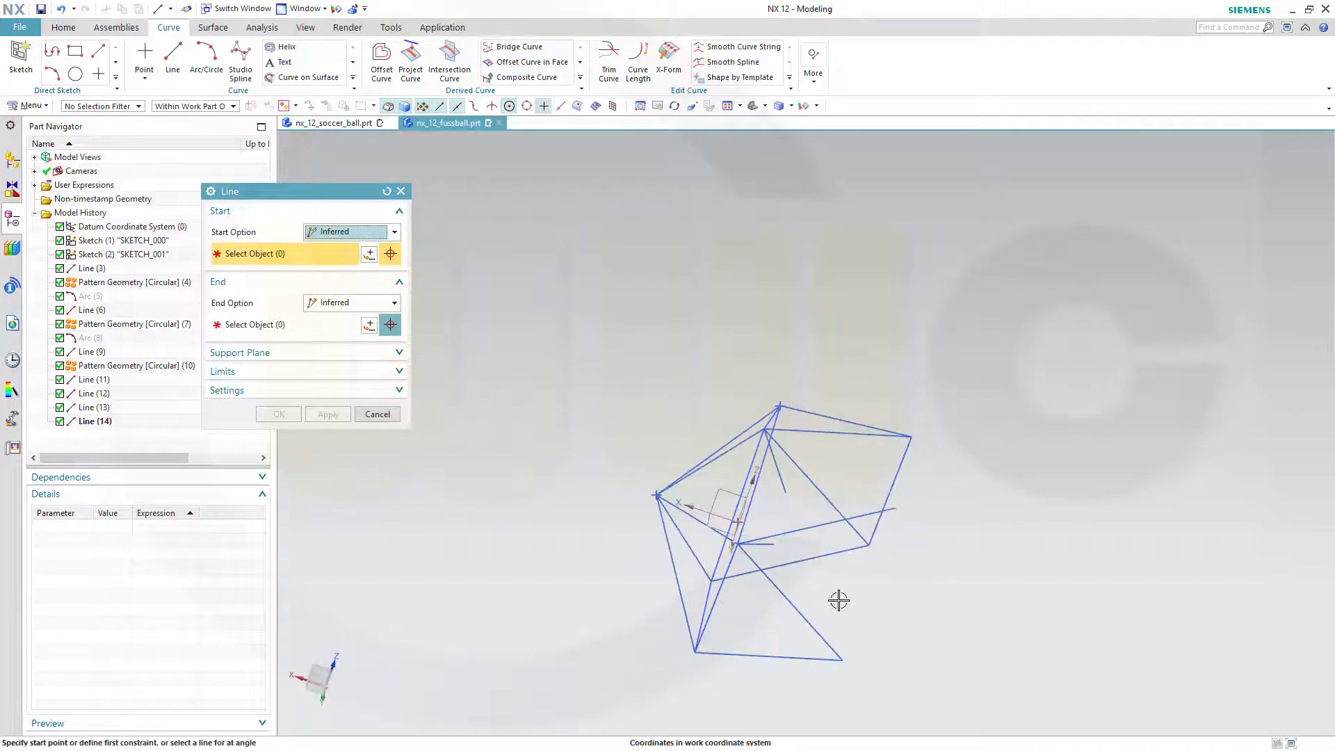
# - Draw more connecting lines from patterned line ends to the sketch line near the centre
pyautogui.click(838, 652)
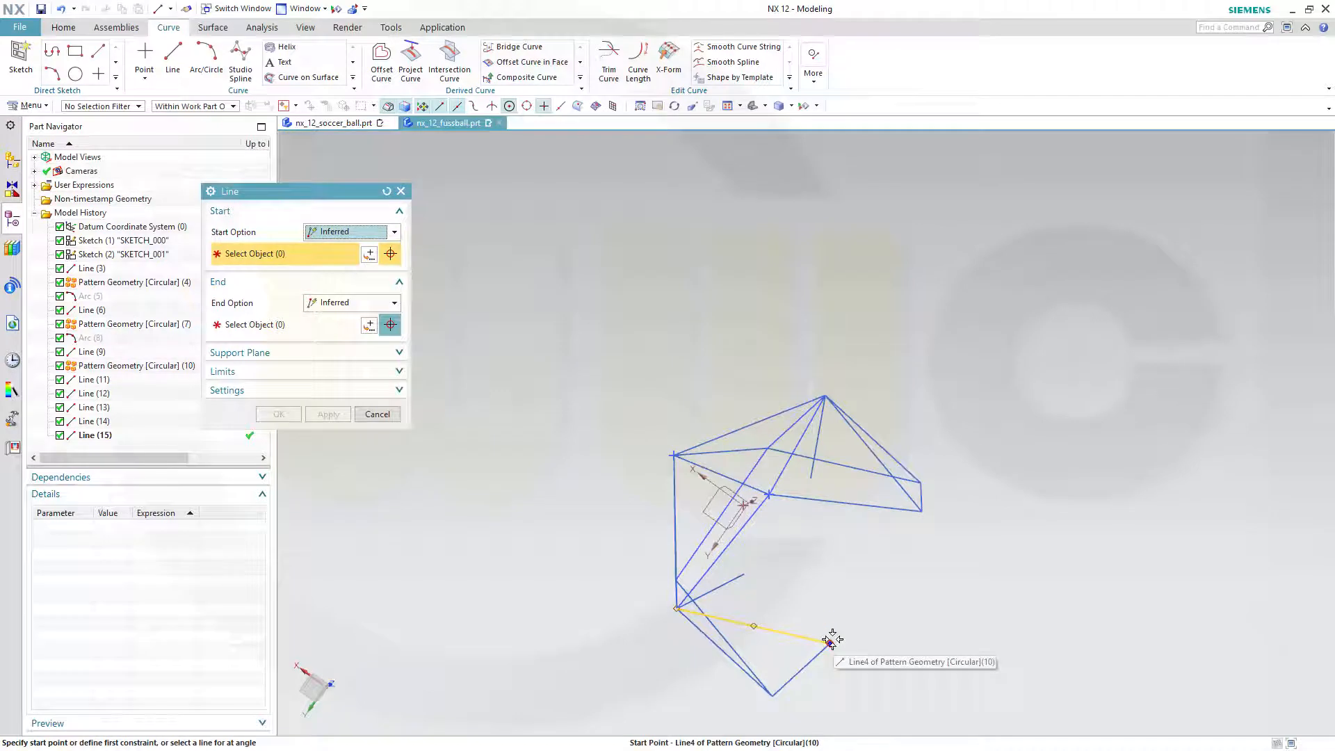
pyautogui.click(829, 643)
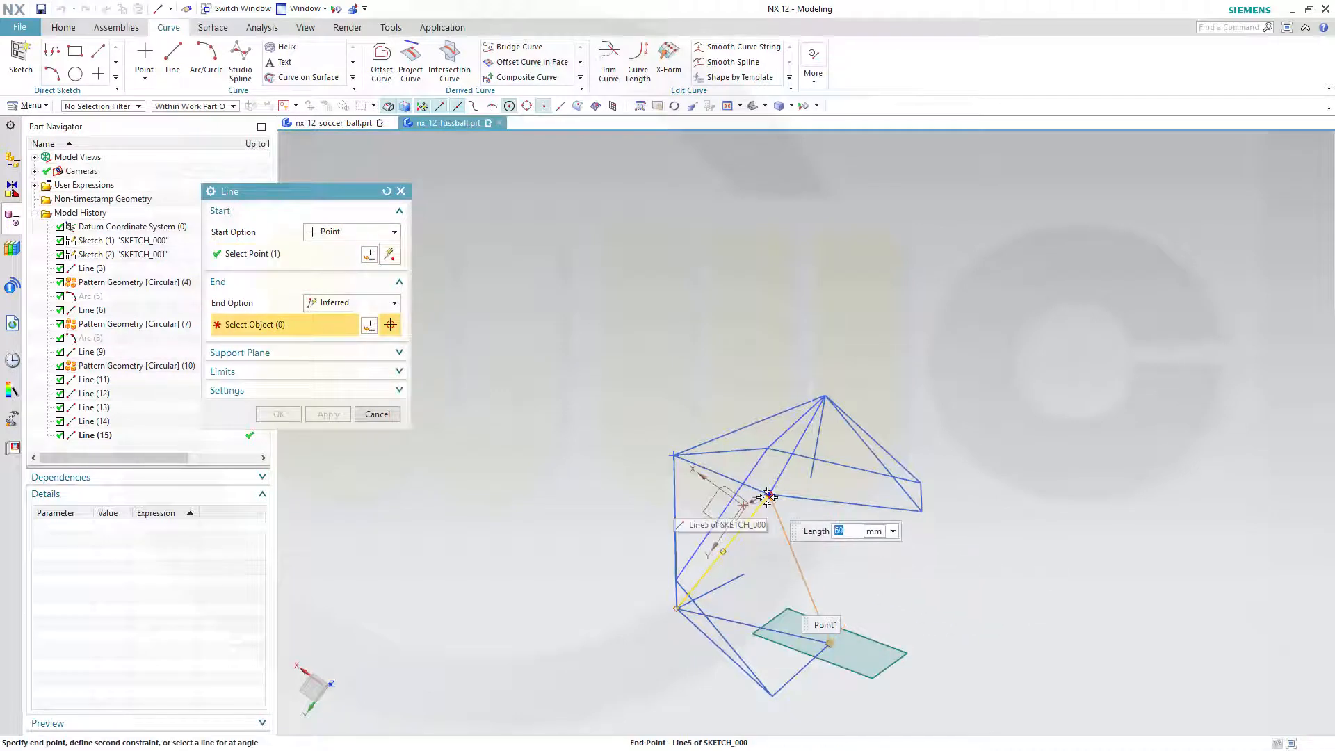
pyautogui.click(769, 496)
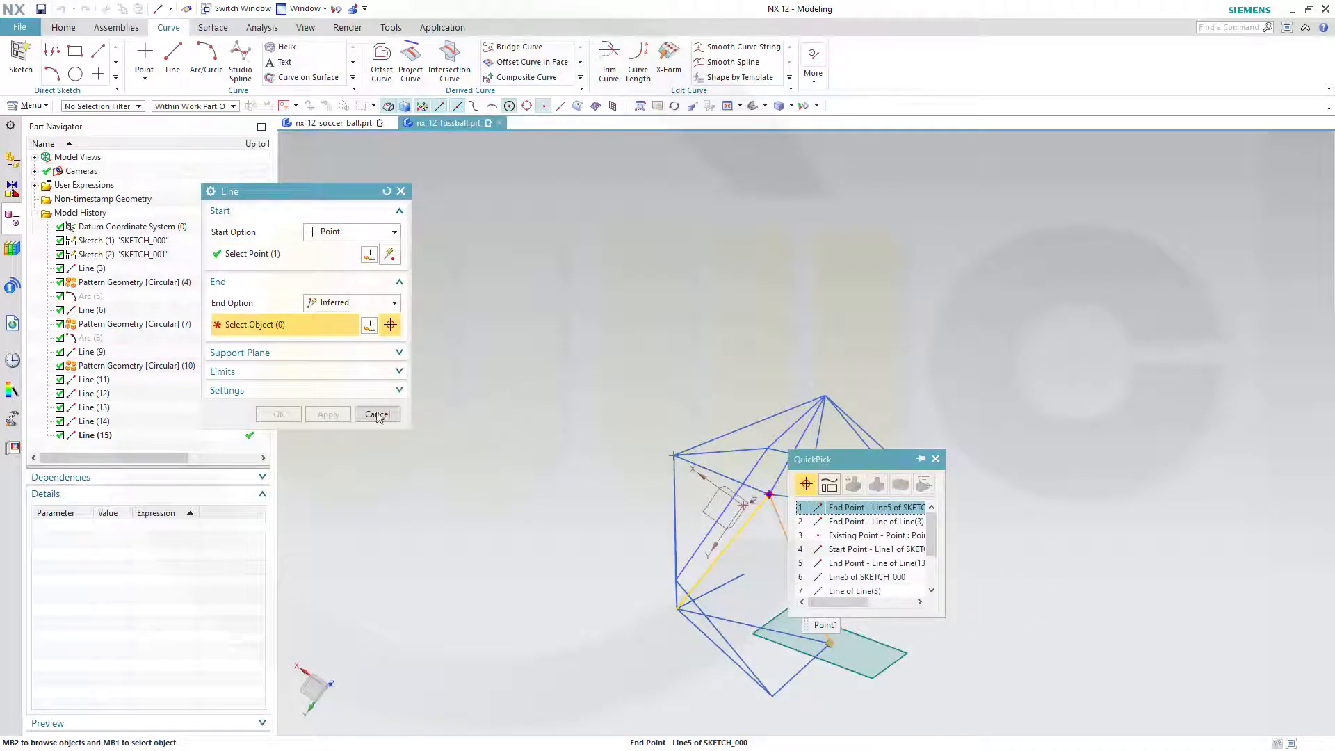
pyautogui.click(865, 508)
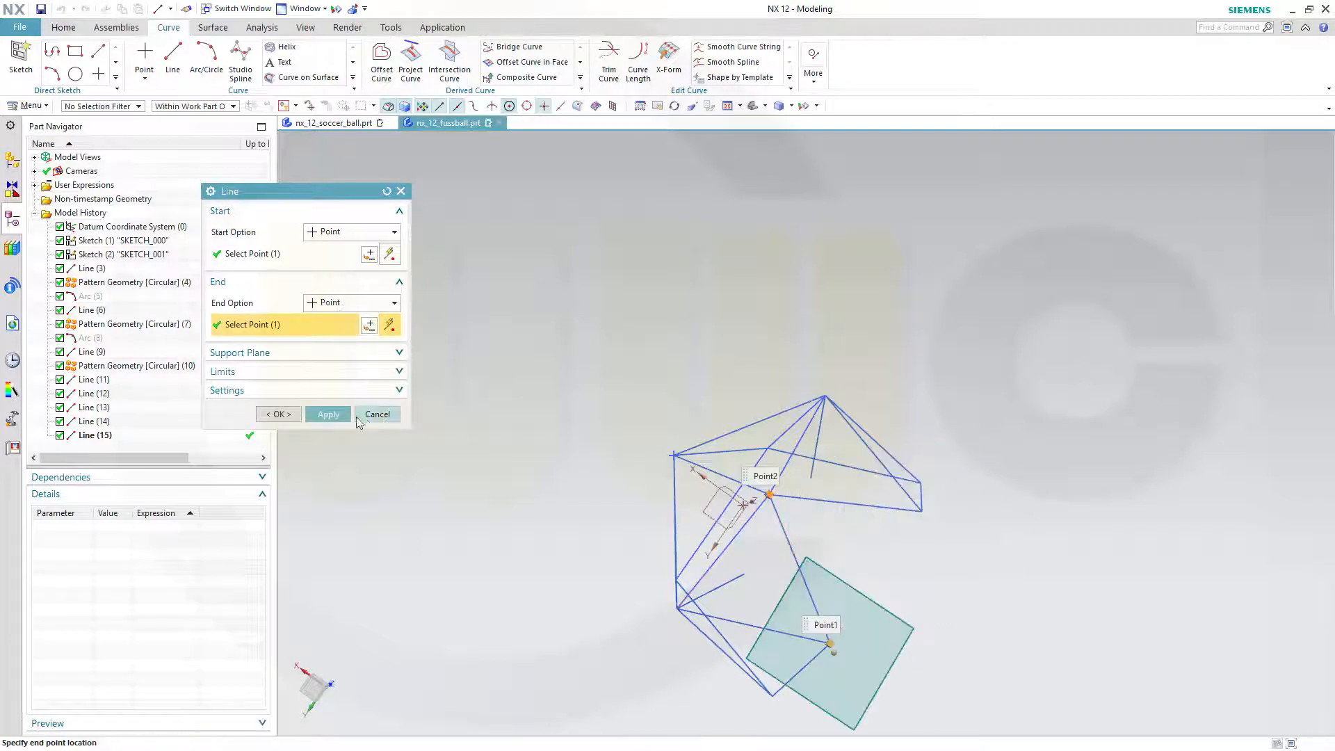
pyautogui.click(327, 414)
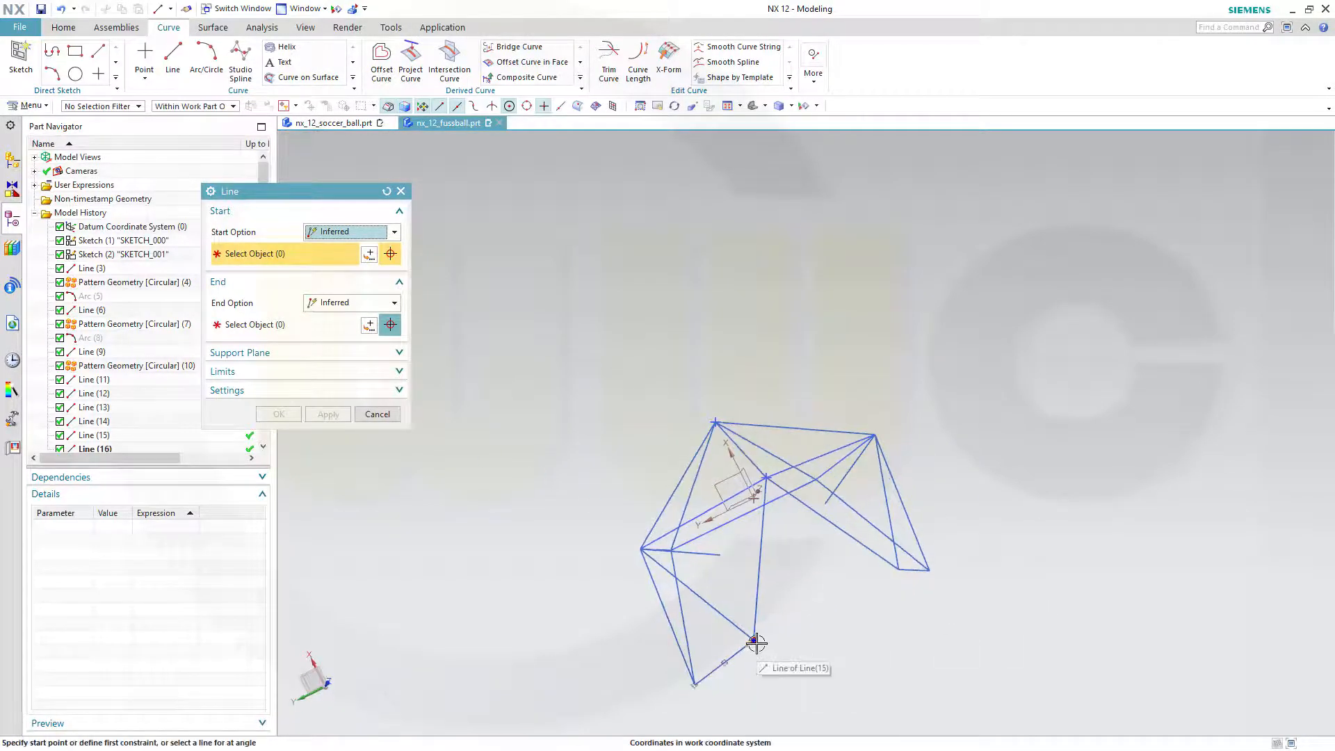
pyautogui.click(755, 641)
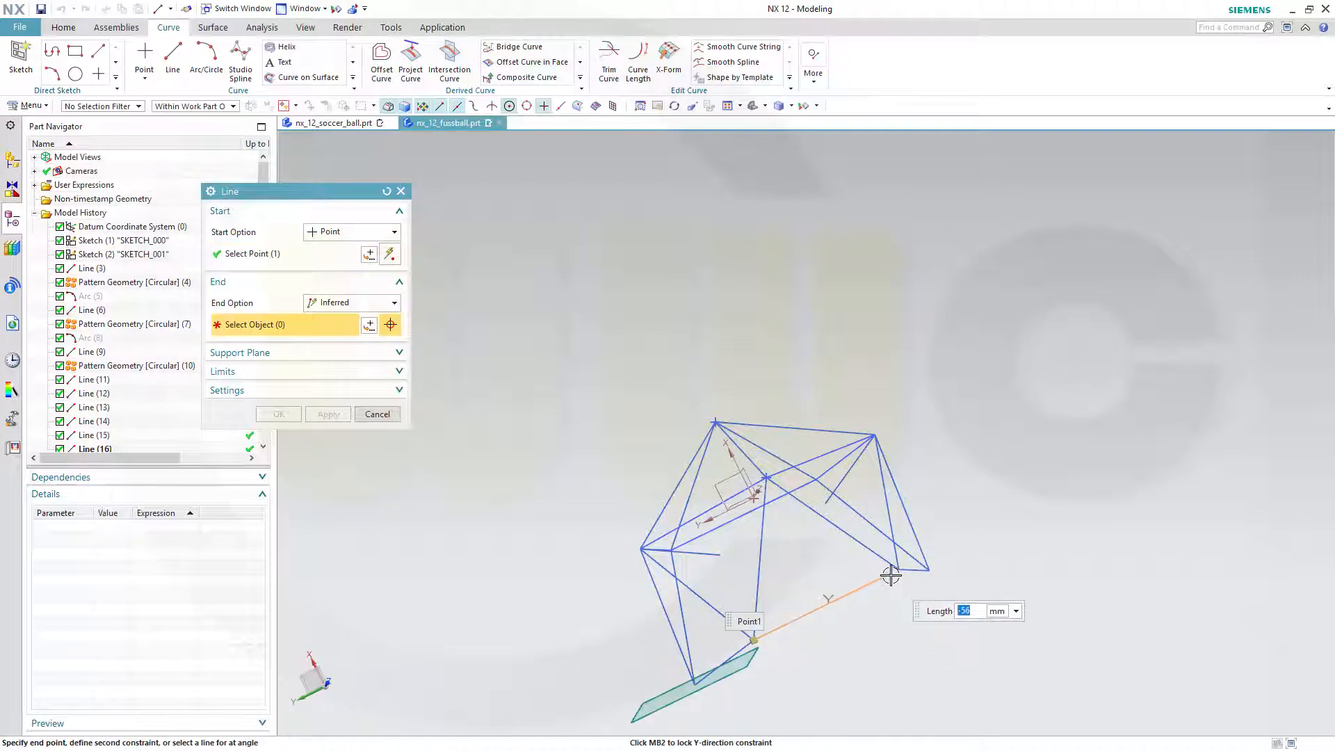
pyautogui.click(899, 569)
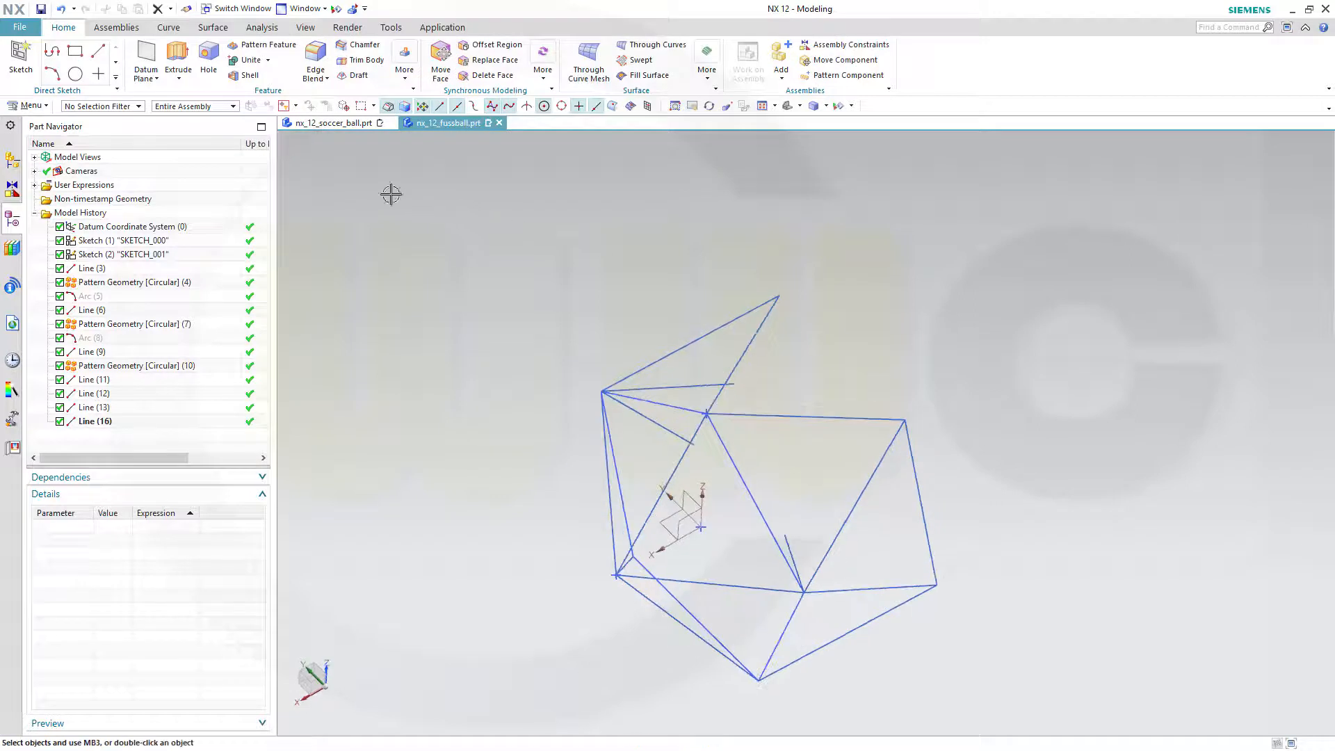
# - Start Line (18) by picking its start vertex on the wireframe
pyautogui.click(167, 28)
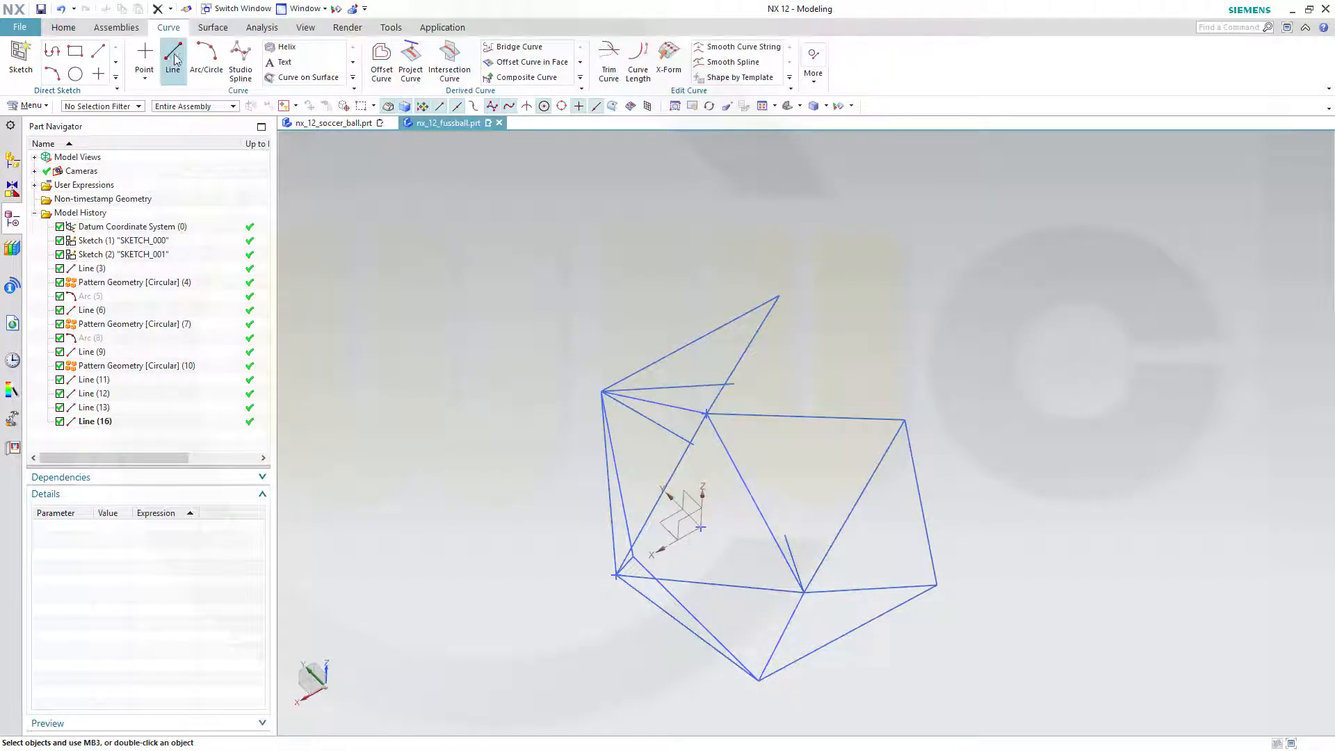
pyautogui.click(172, 56)
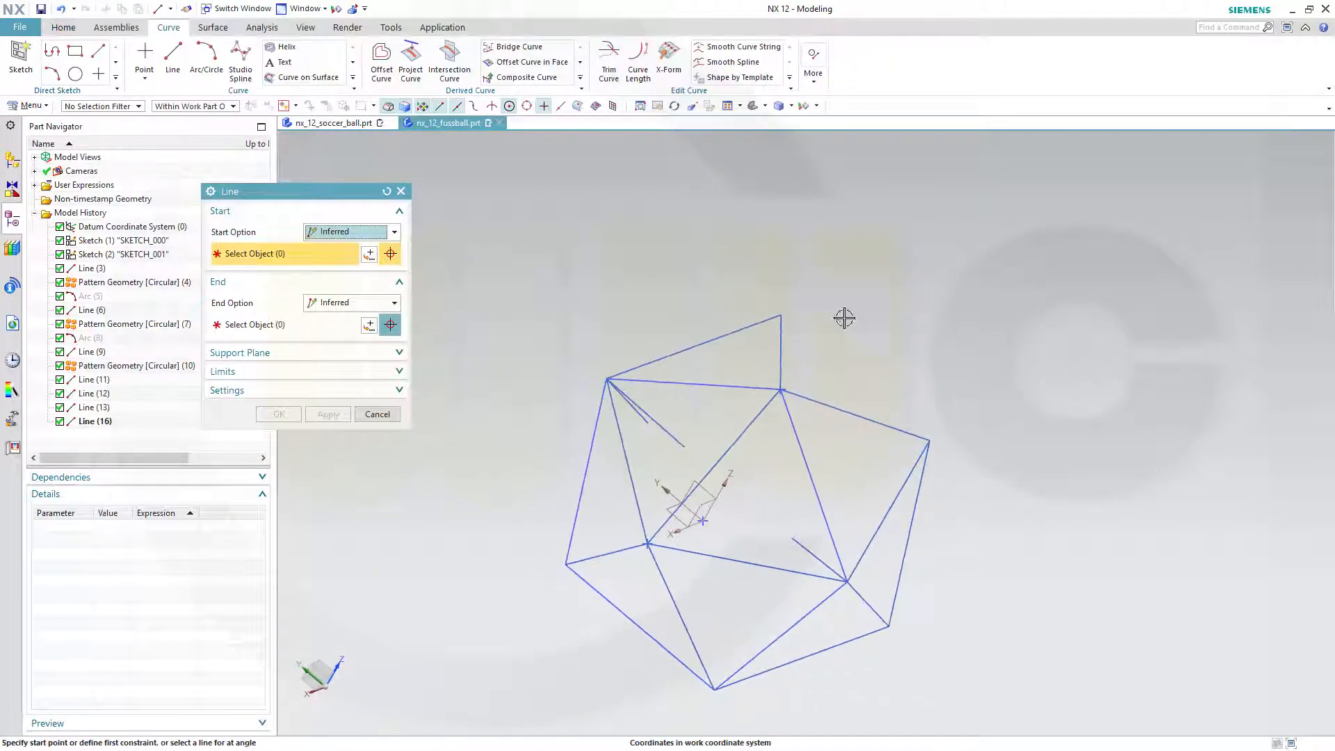
pyautogui.click(779, 314)
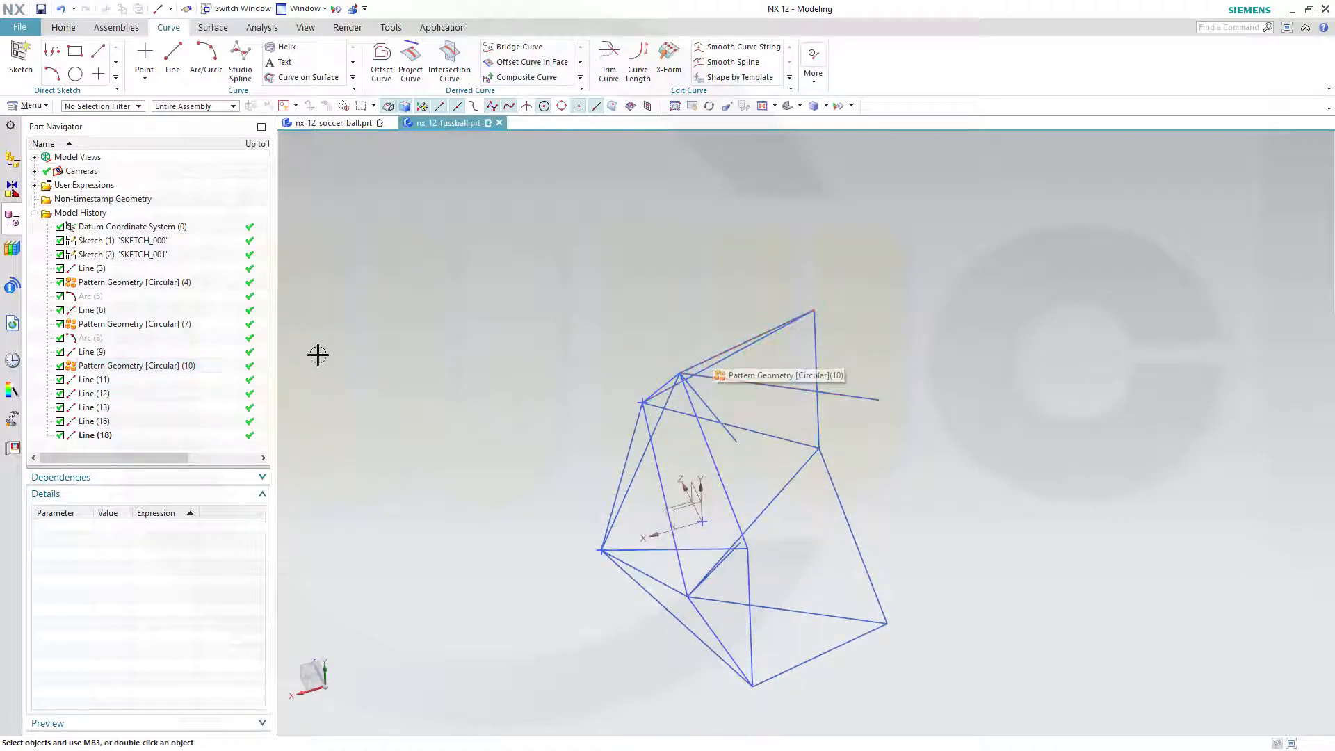
# - Edit Pattern Geometry (10) and clear a selected reference from it
pyautogui.doubleClick(128, 365)
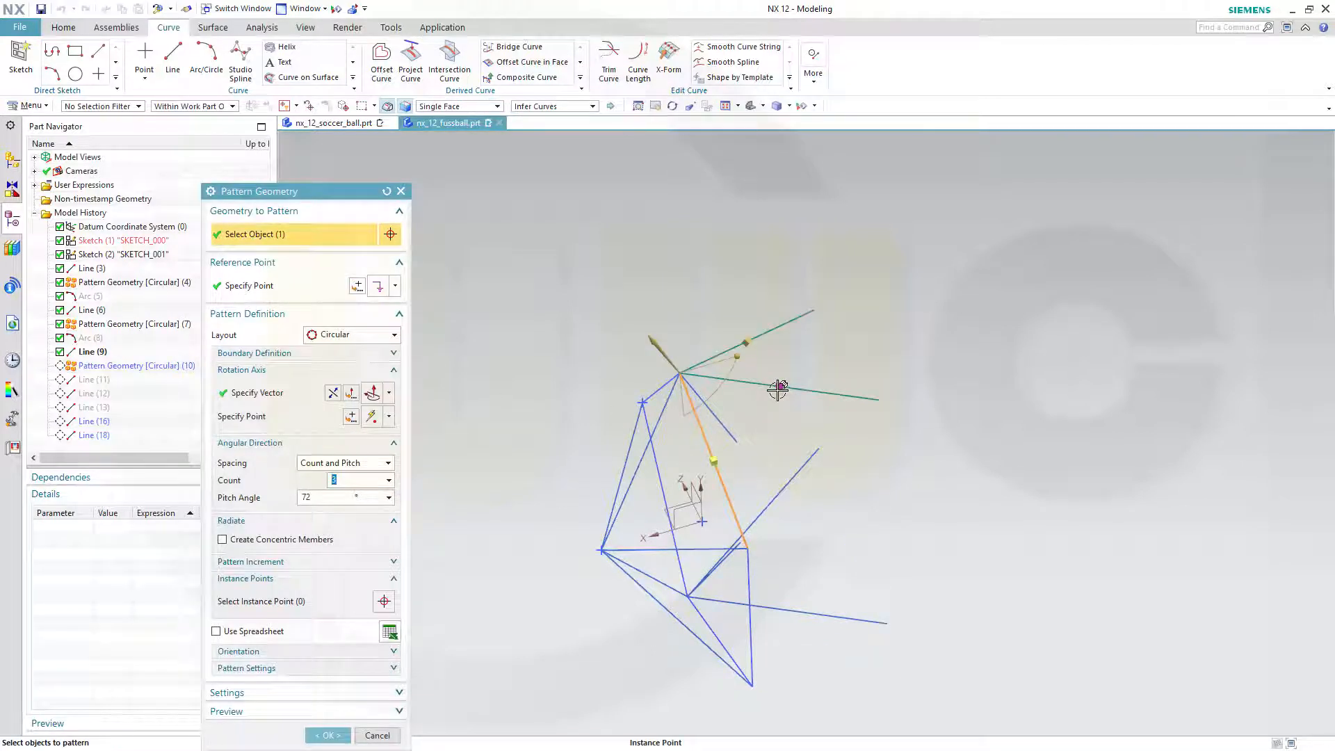
pyautogui.rightClick(778, 388)
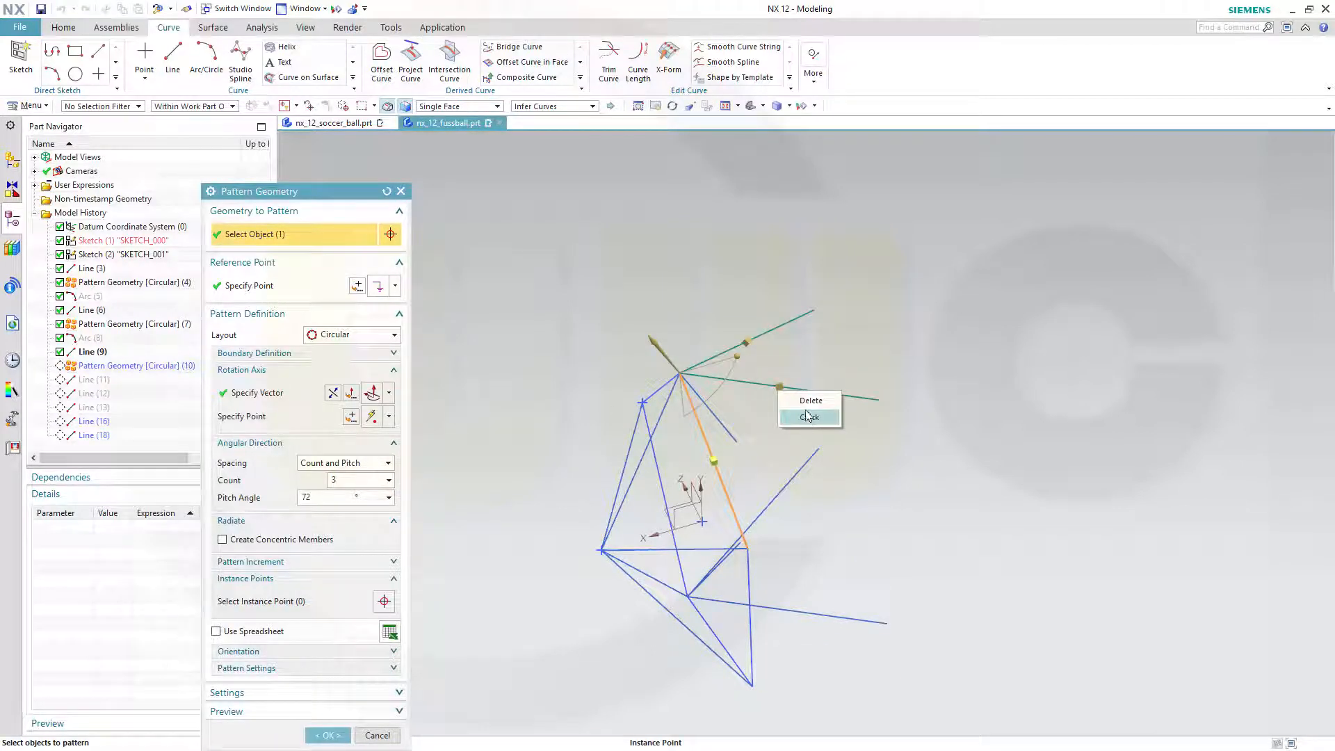
pyautogui.click(807, 417)
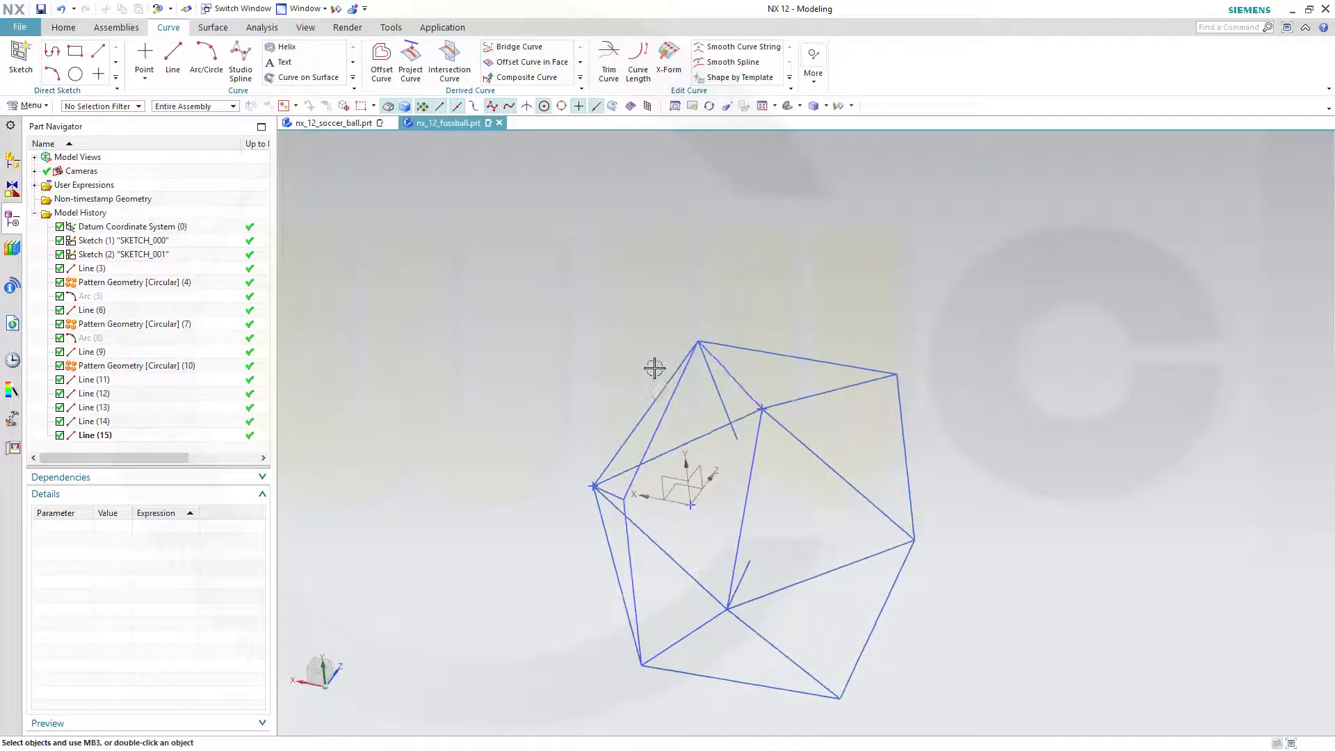
# - Draw a short Line (16) starting from the midpoint of Line (15)
pyautogui.rightClick(701, 348)
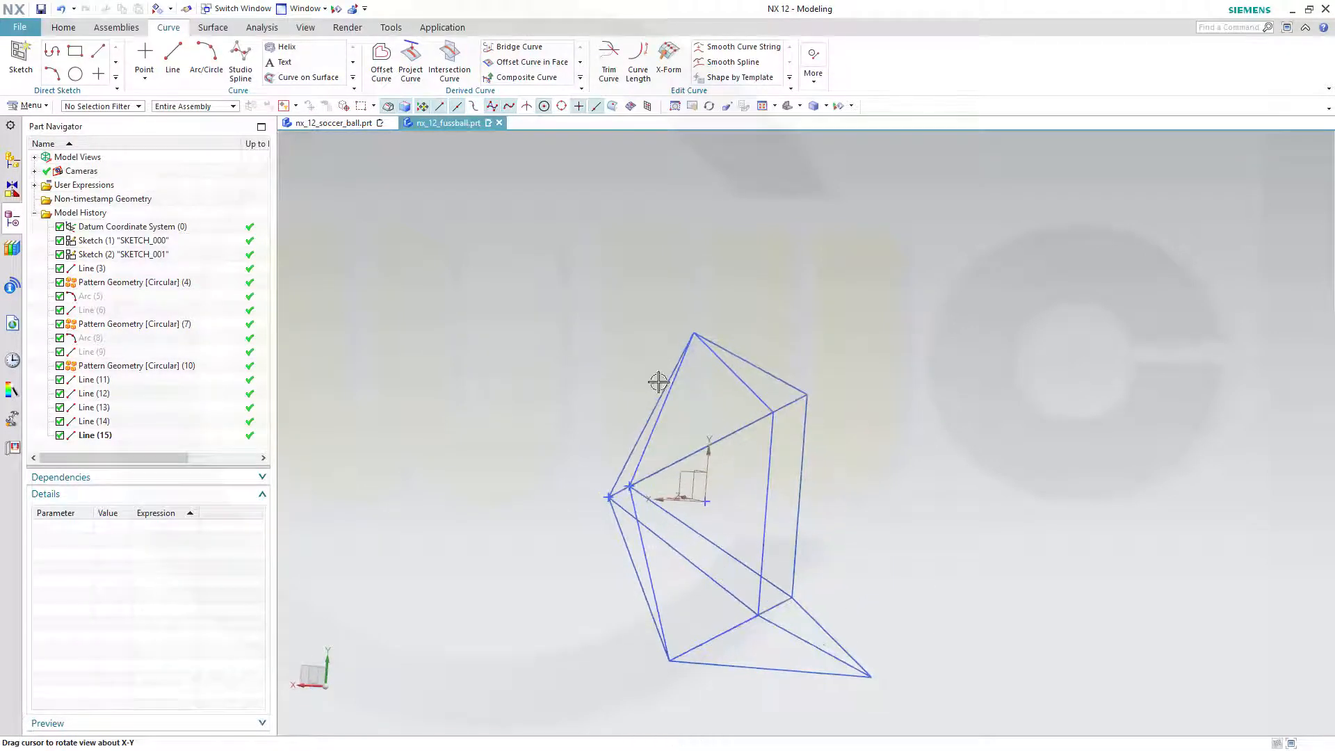
pyautogui.click(172, 56)
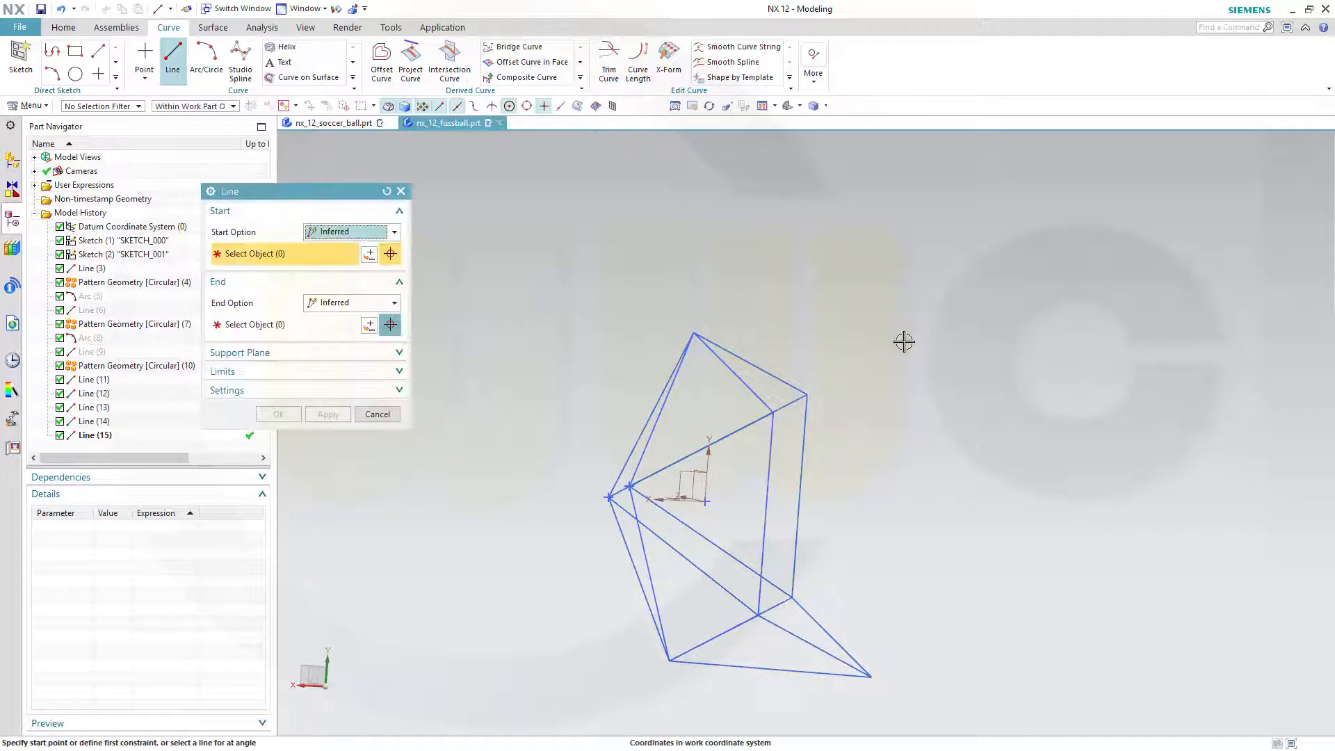
pyautogui.moveTo(798, 496)
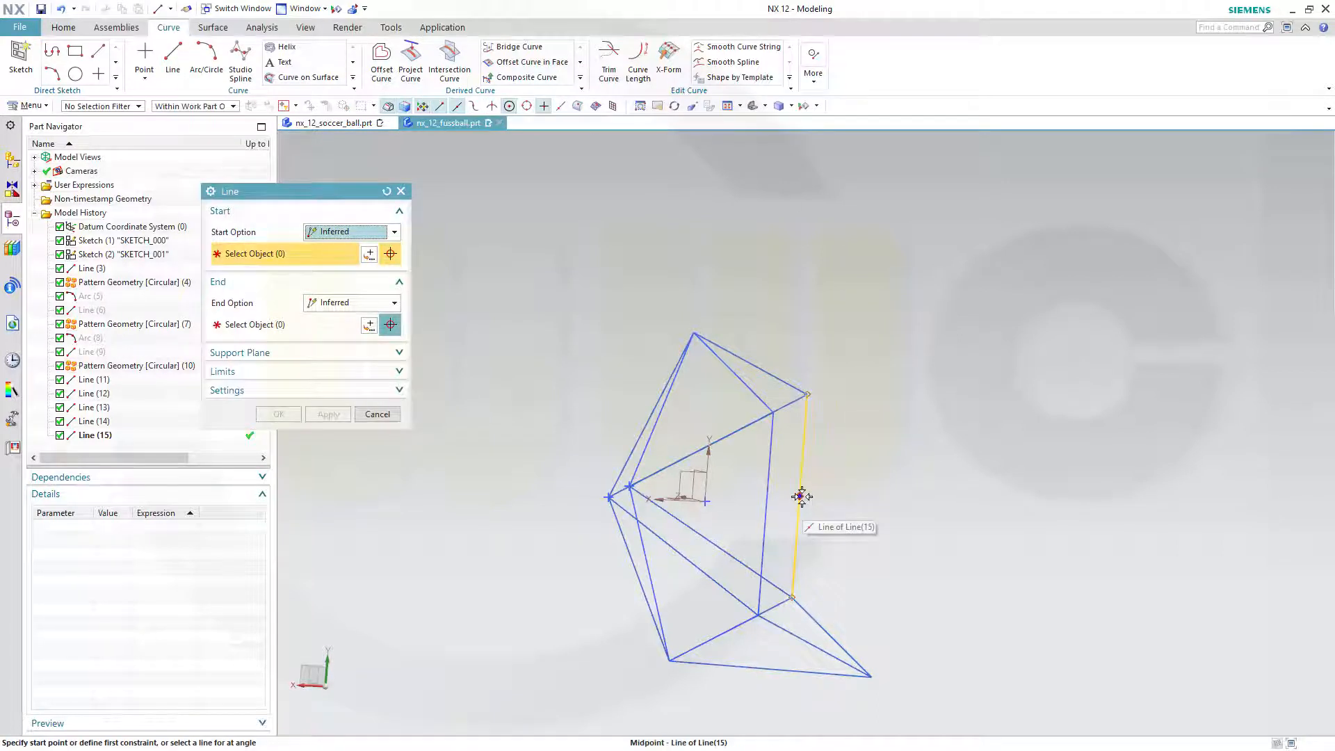
pyautogui.click(800, 497)
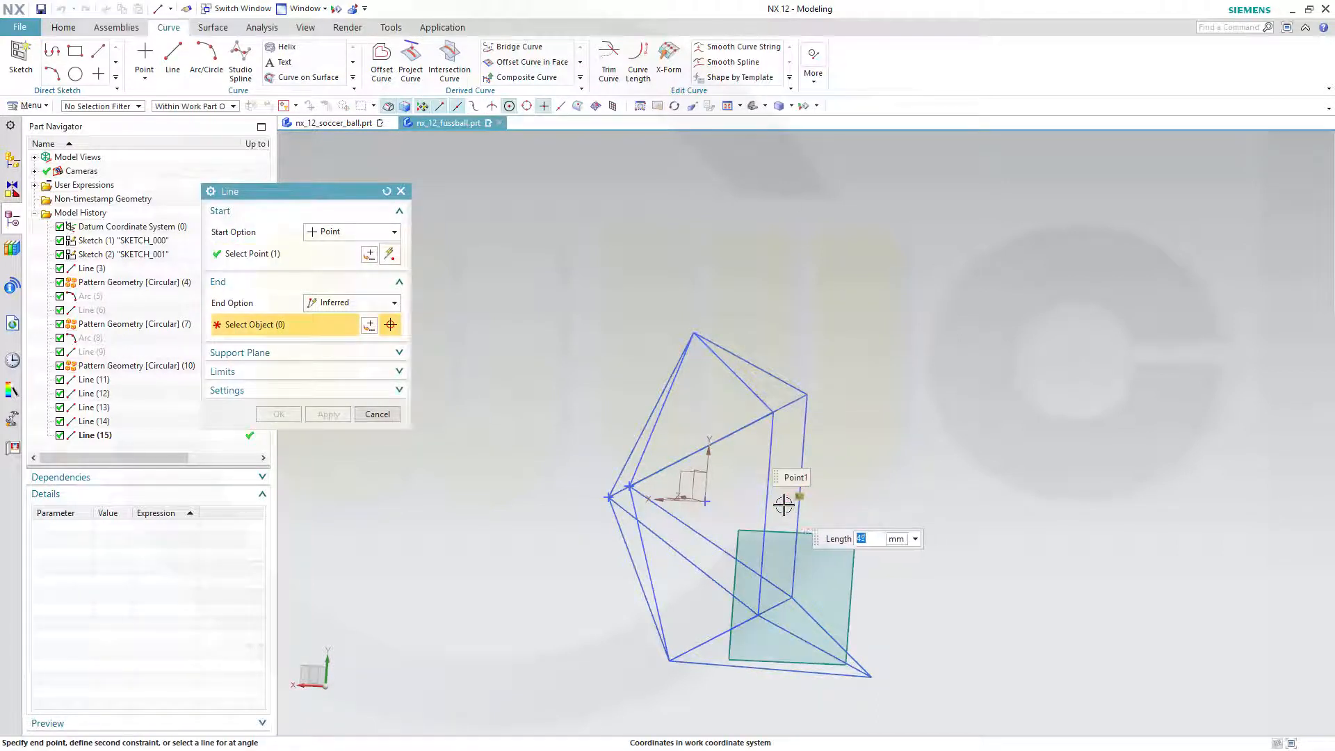
pyautogui.click(766, 511)
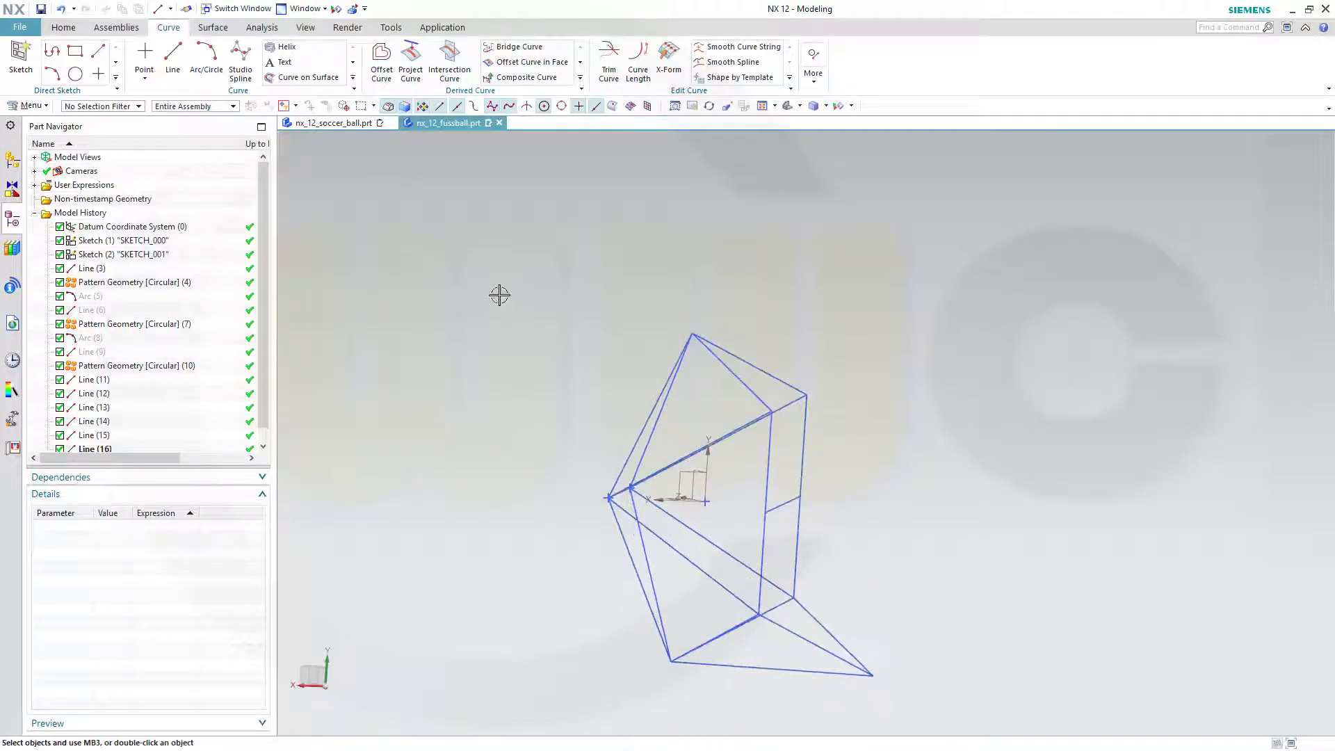
# - Filter selection to curves, pick all 18 except the short midpoint line, and show the More commands
pyautogui.click(139, 105)
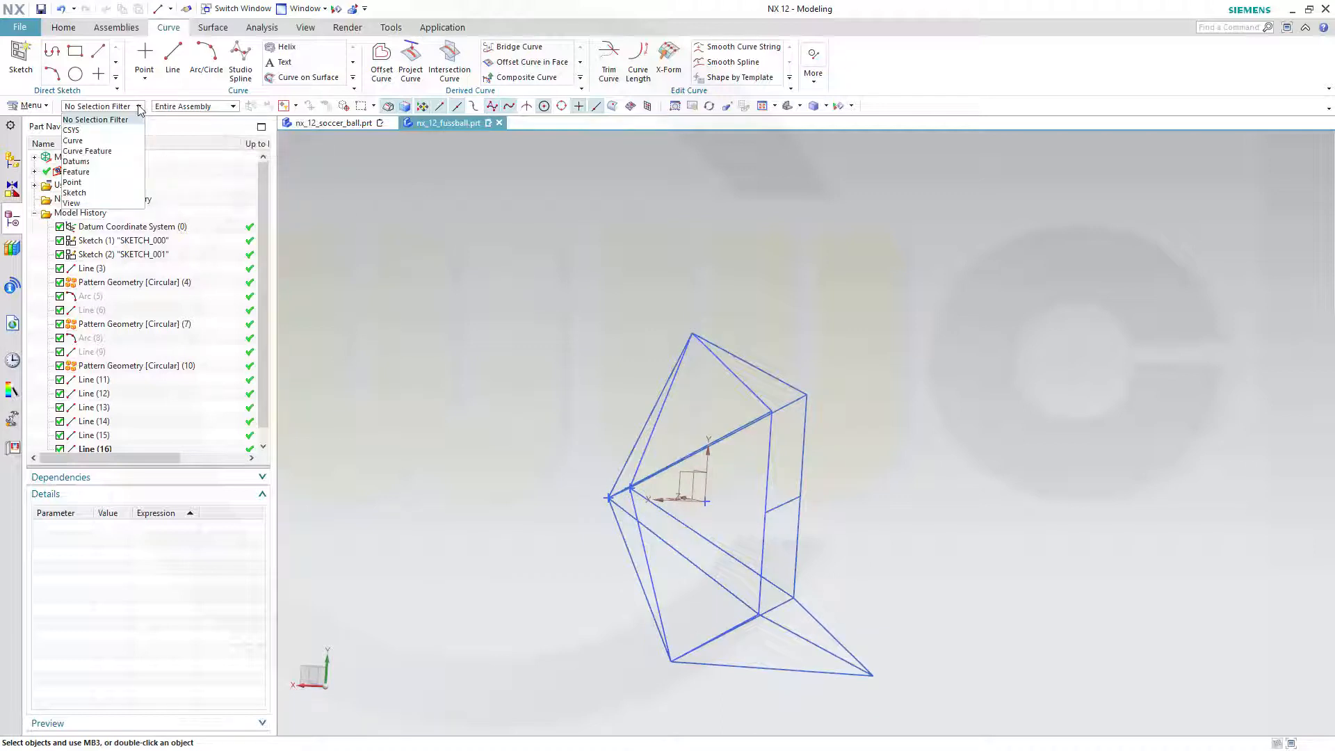
pyautogui.moveTo(100, 145)
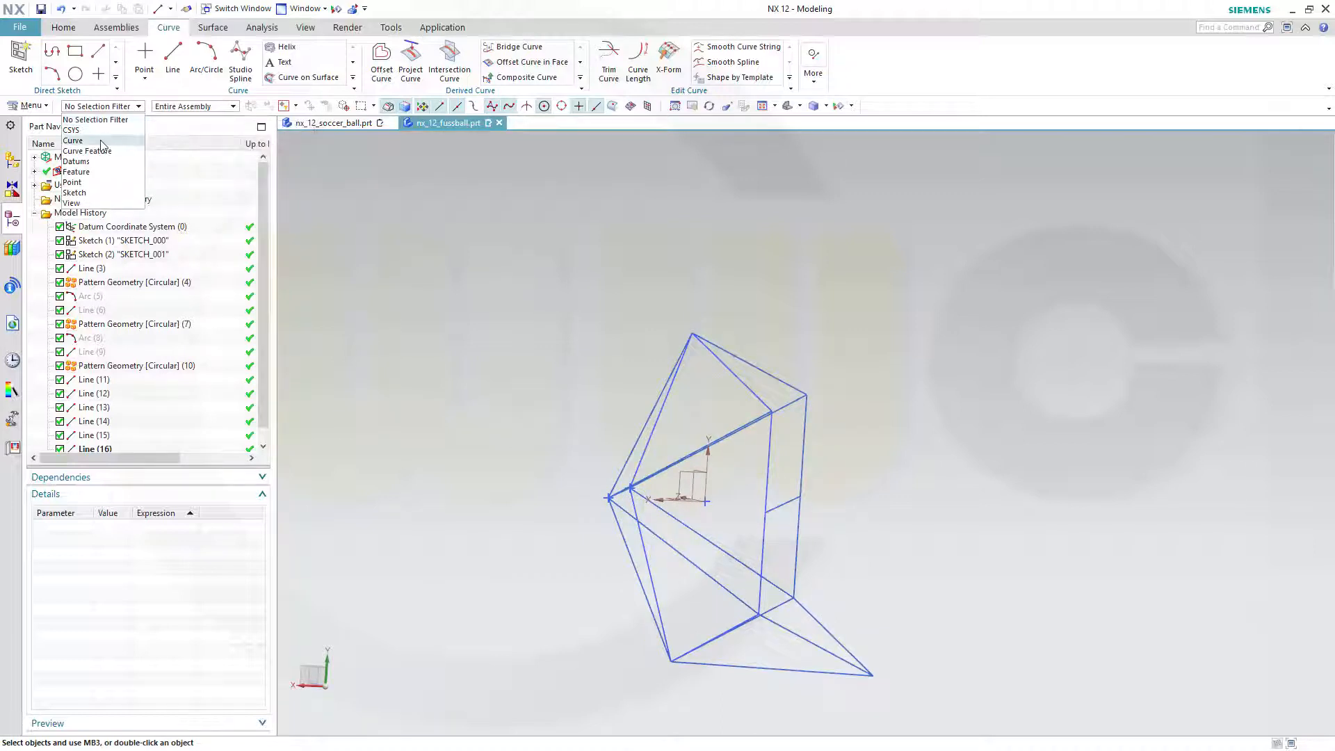
pyautogui.click(73, 140)
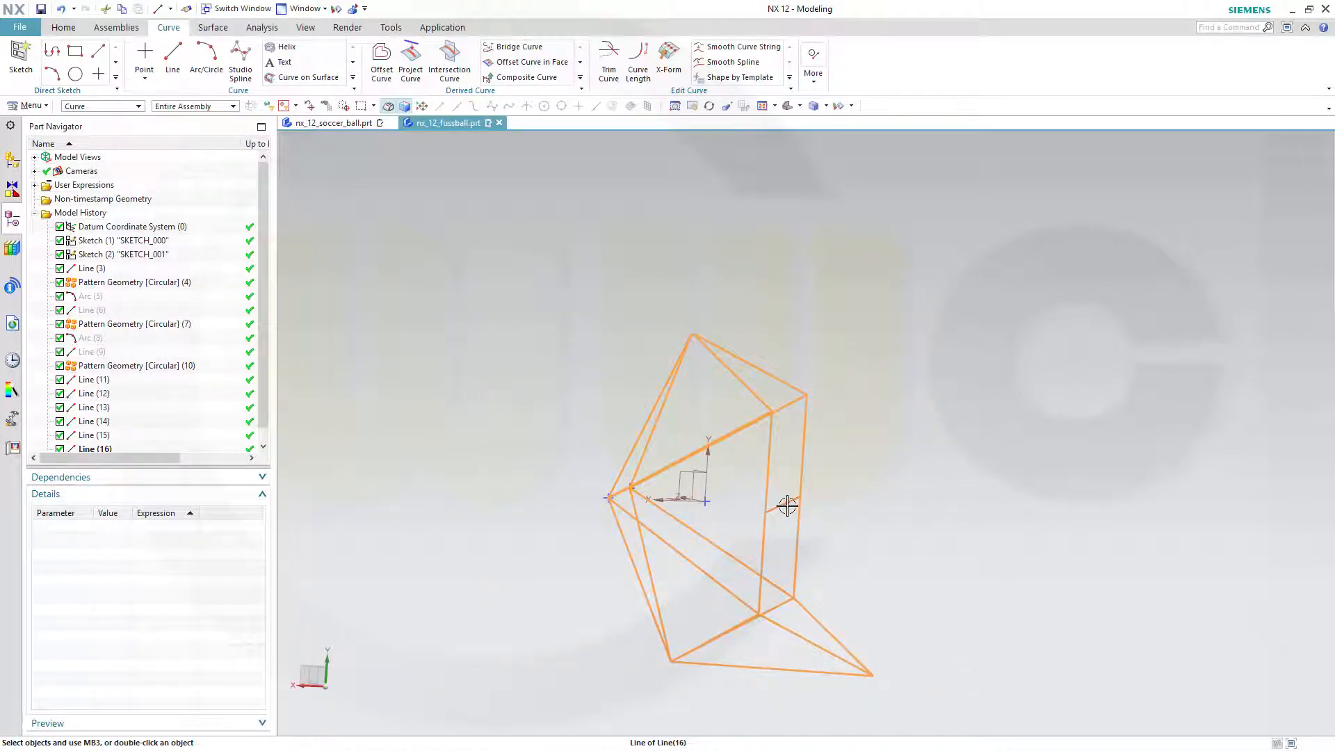
pyautogui.click(786, 505)
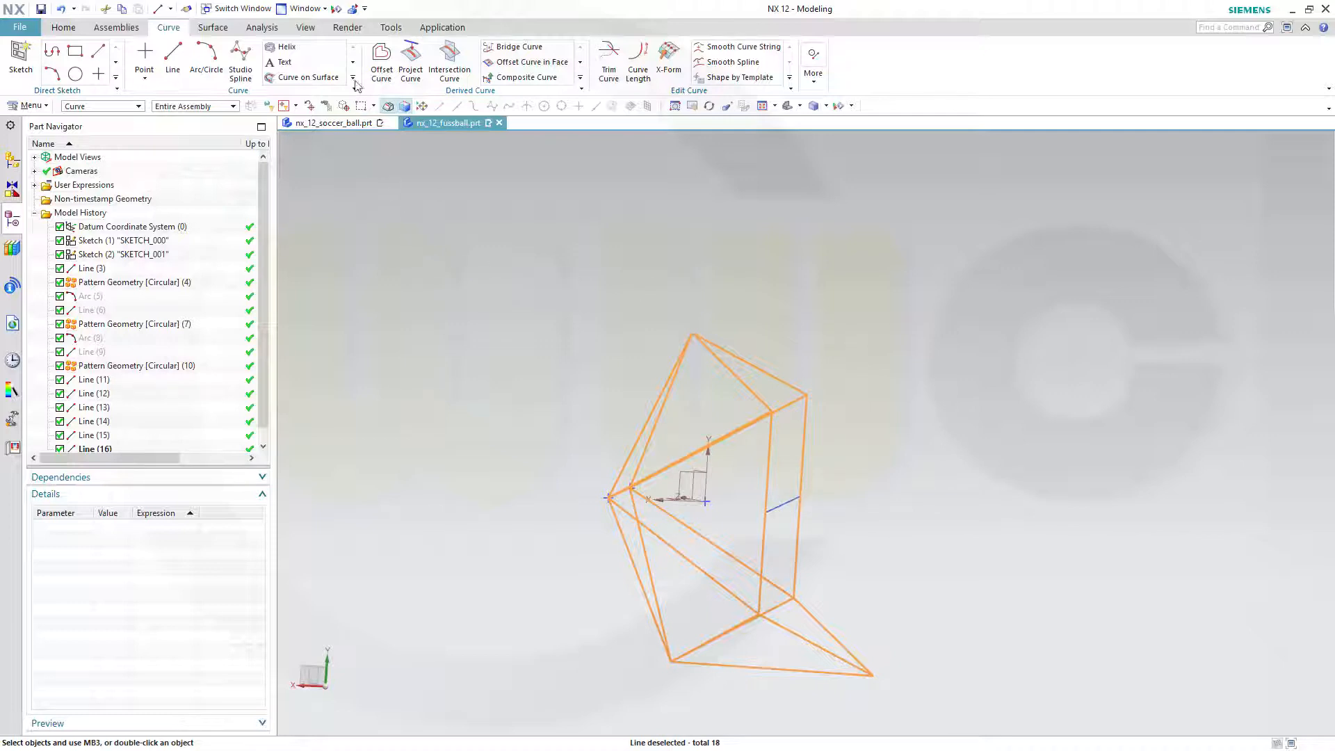
pyautogui.moveTo(241, 68)
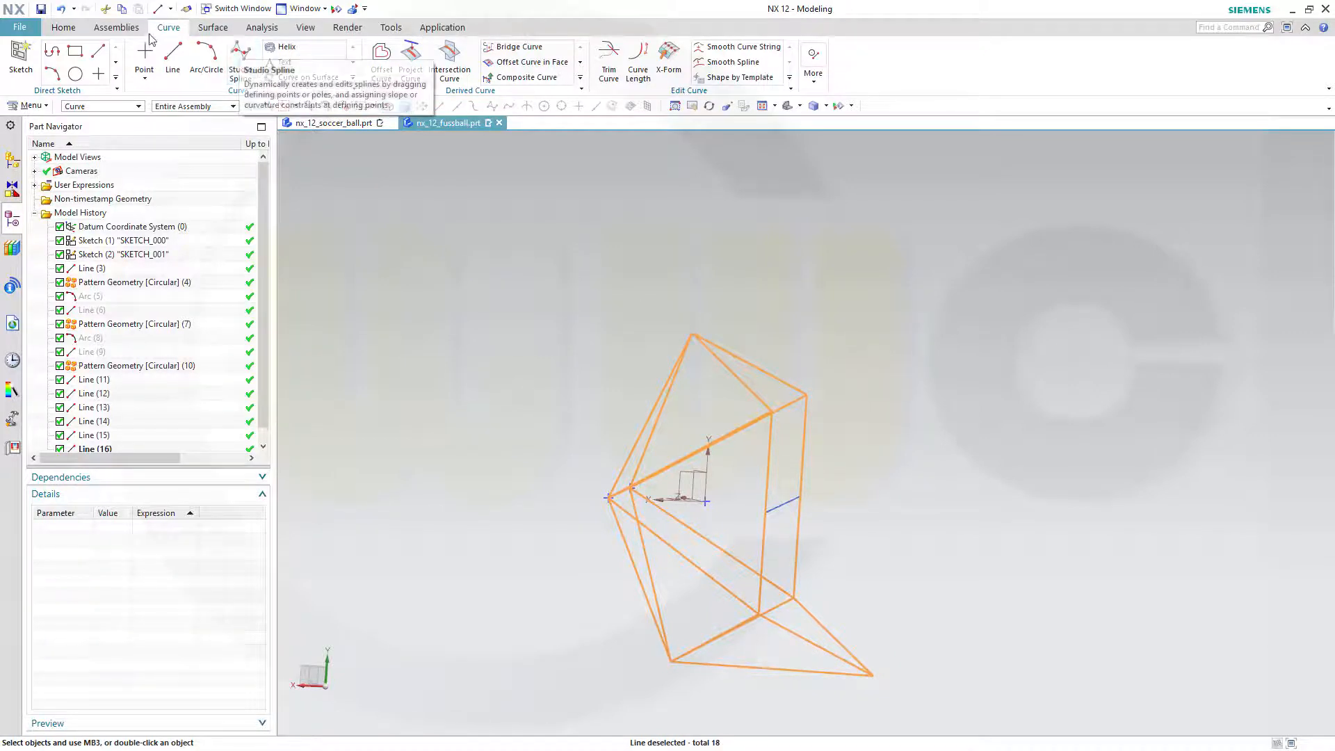
pyautogui.click(63, 27)
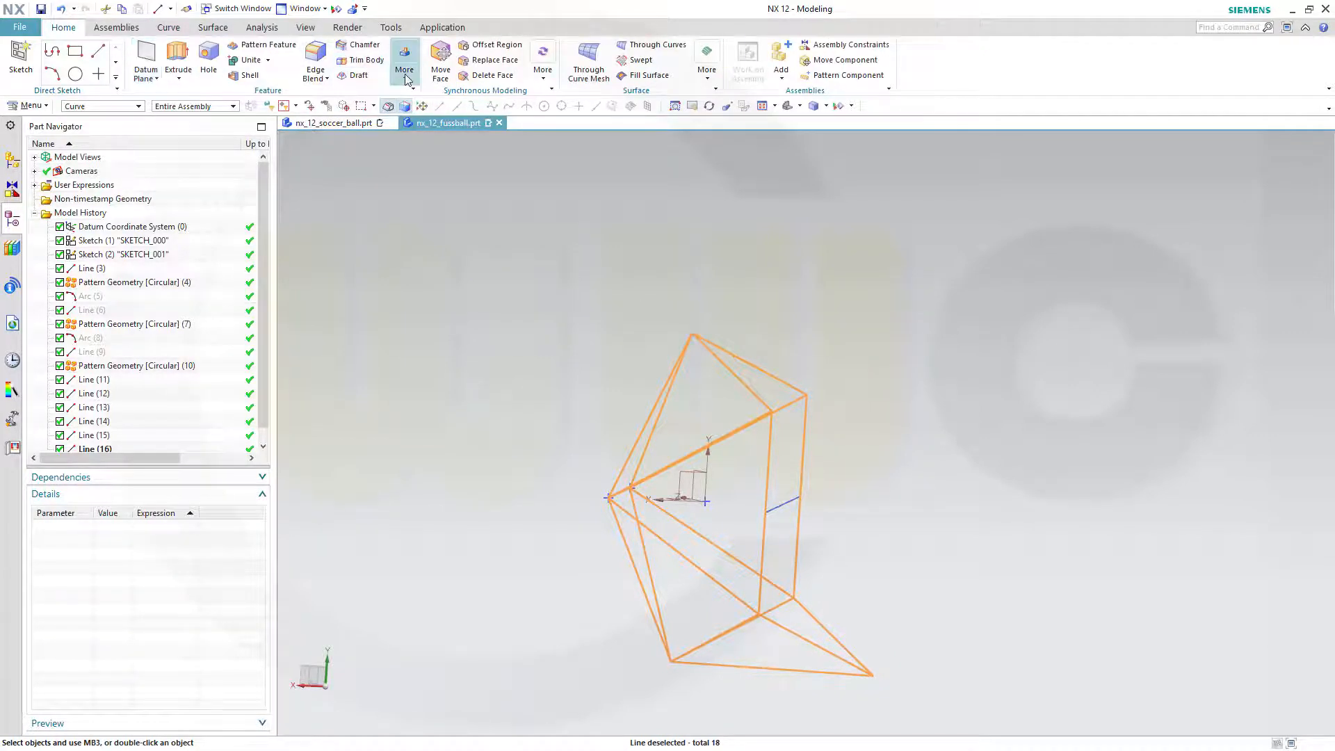
pyautogui.click(404, 59)
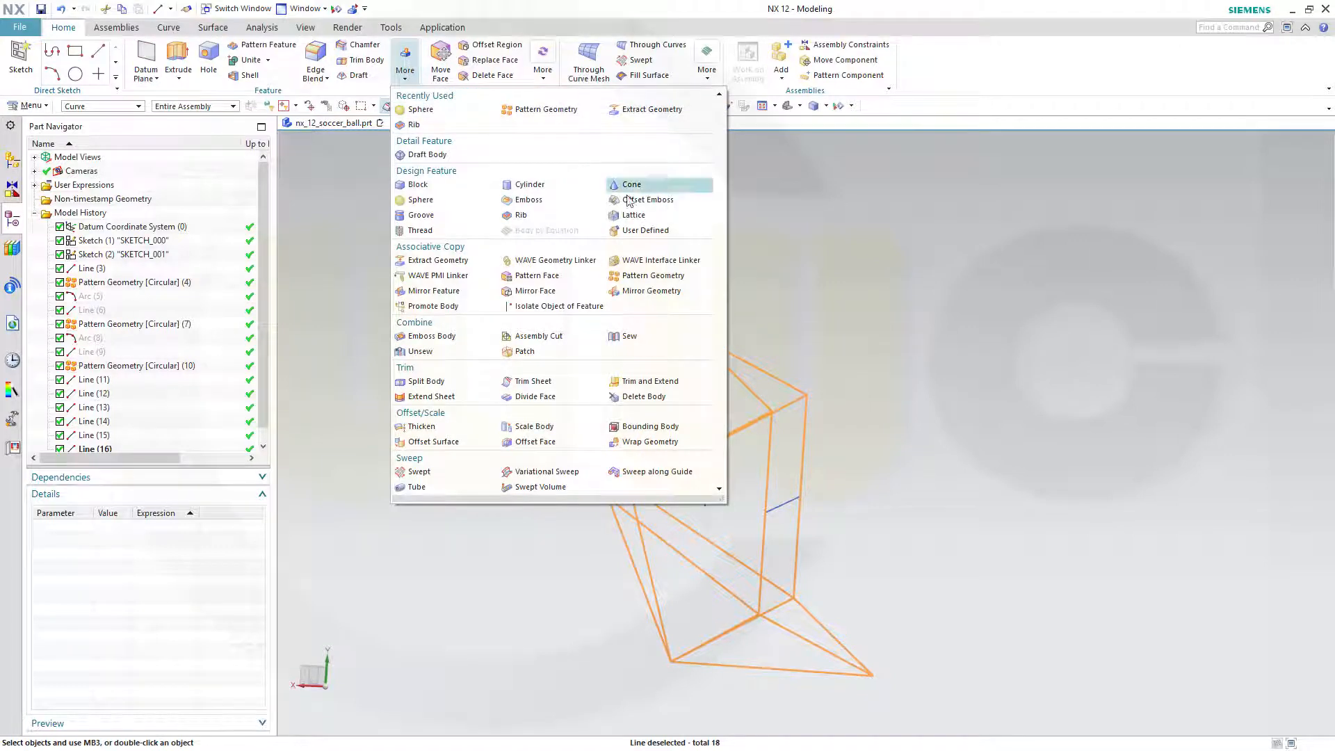
# - Pattern the curves circularly about Line (16) using Count and Span: count 2, span 360°
pyautogui.click(651, 276)
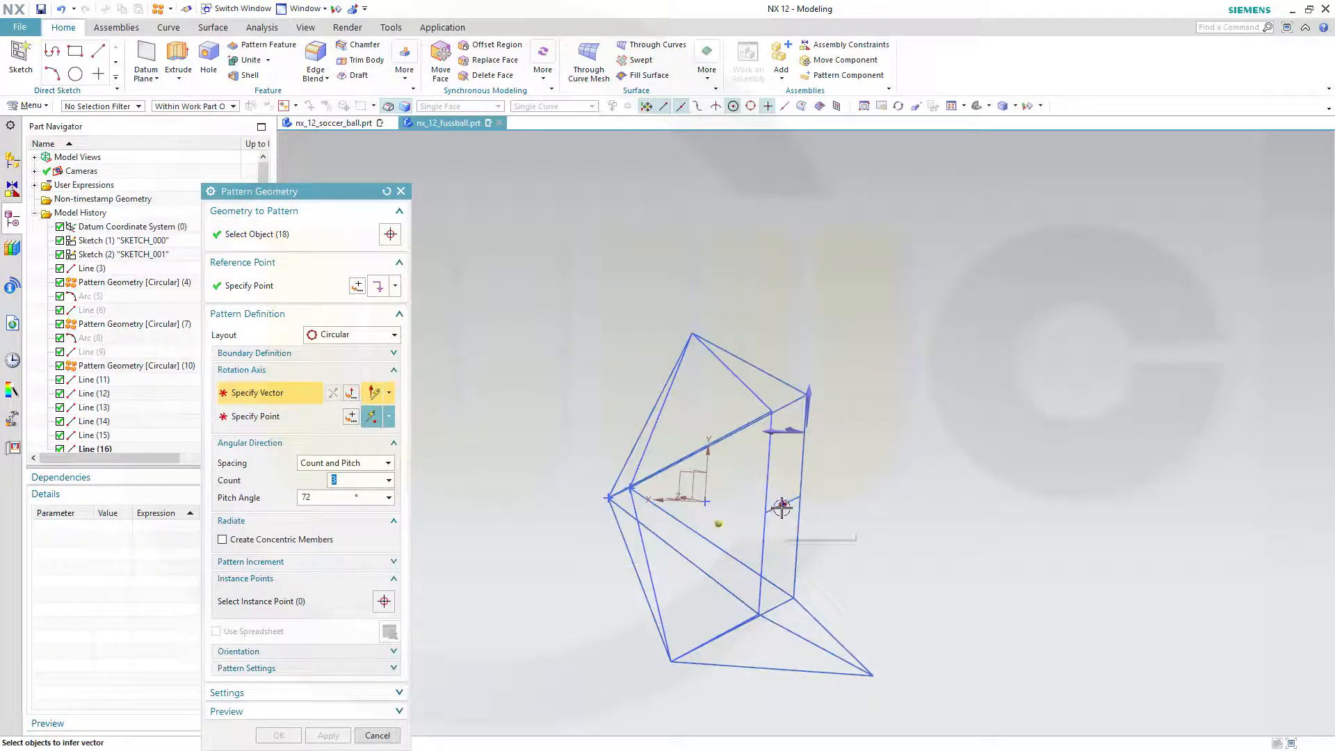
pyautogui.moveTo(777, 508)
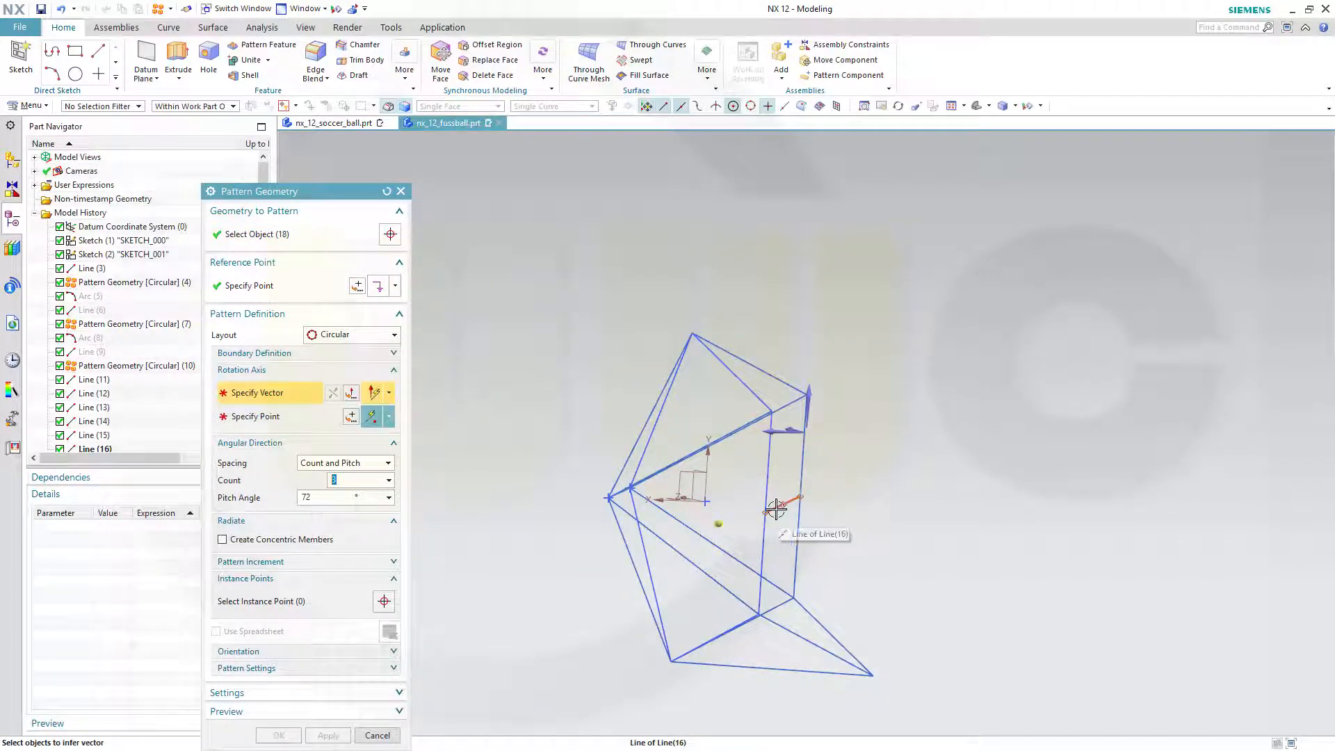
pyautogui.click(776, 509)
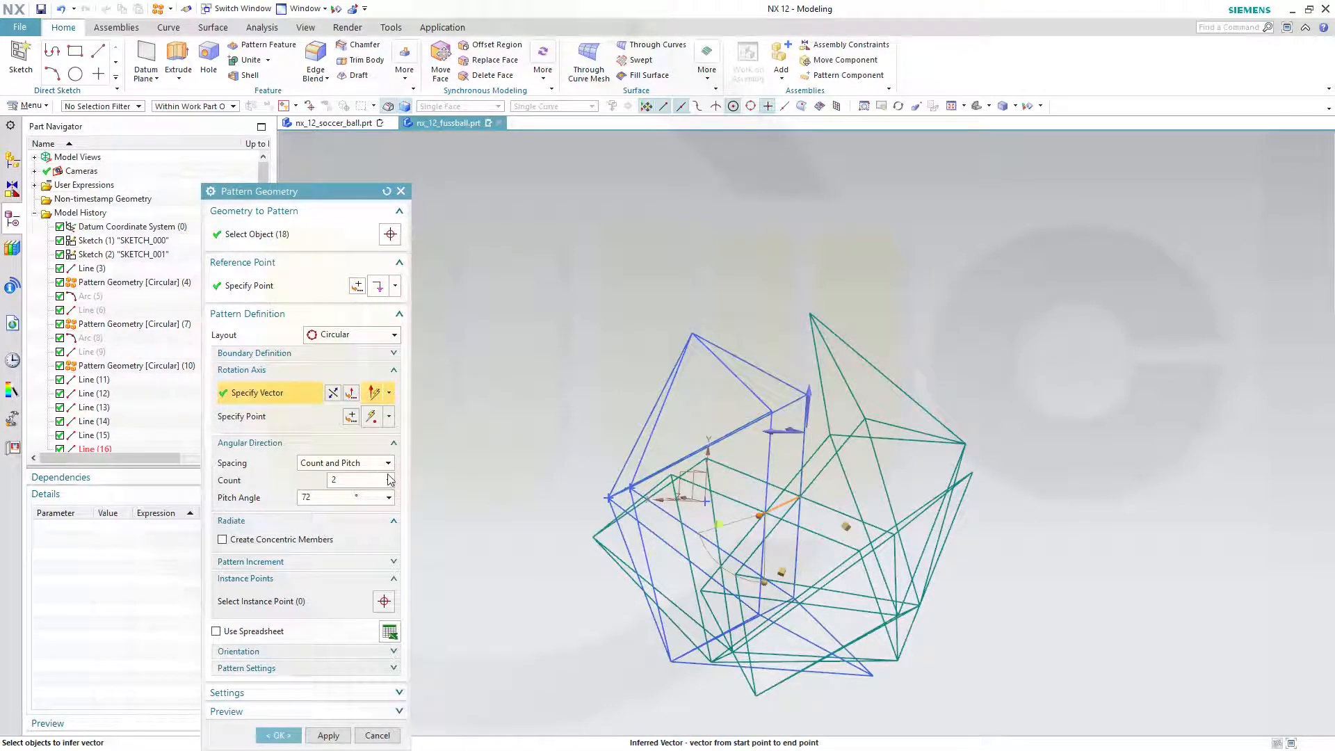
pyautogui.click(390, 463)
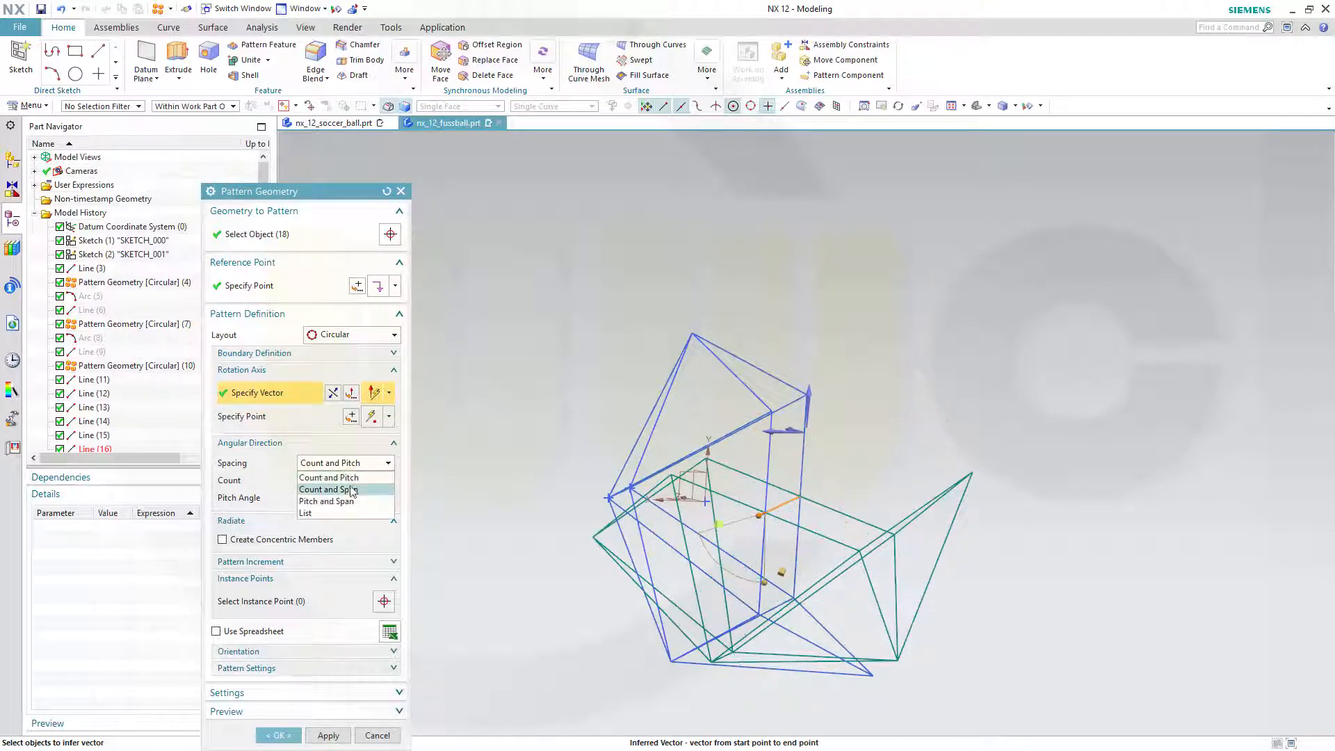
pyautogui.click(328, 489)
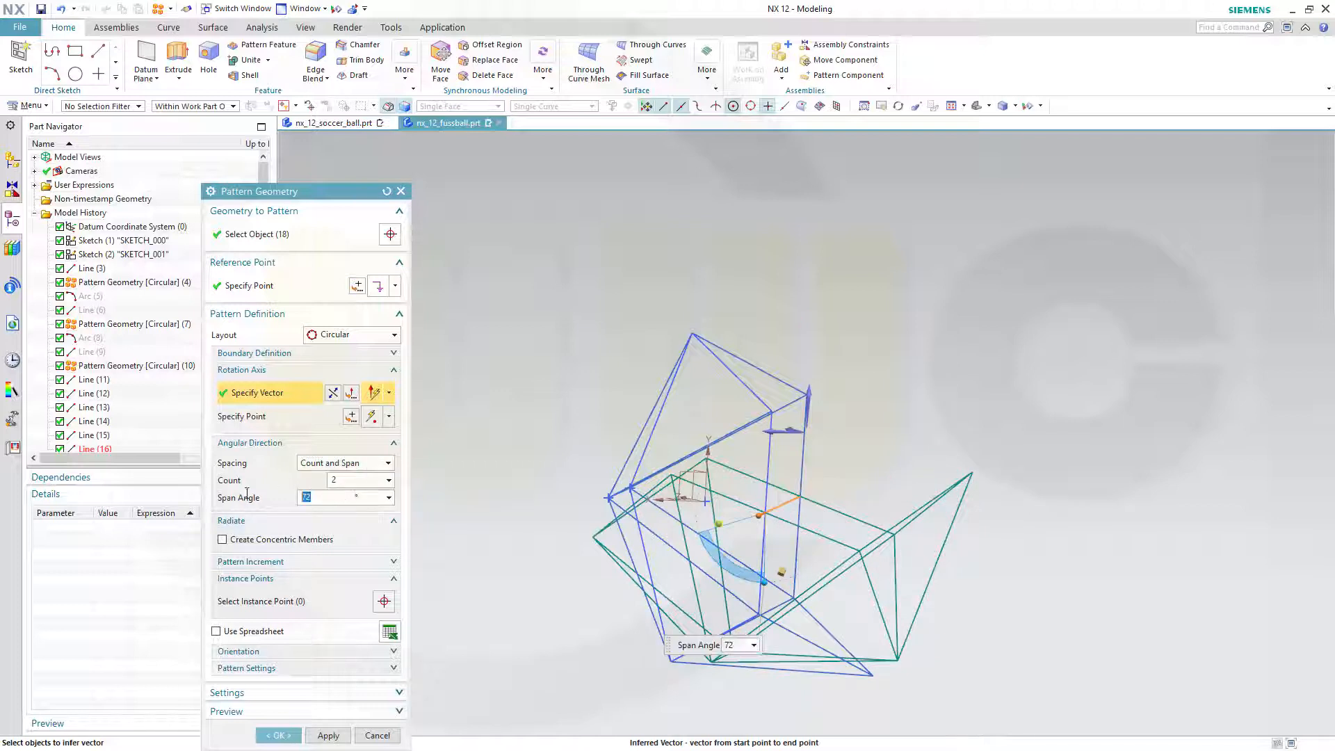
pyautogui.write('360')
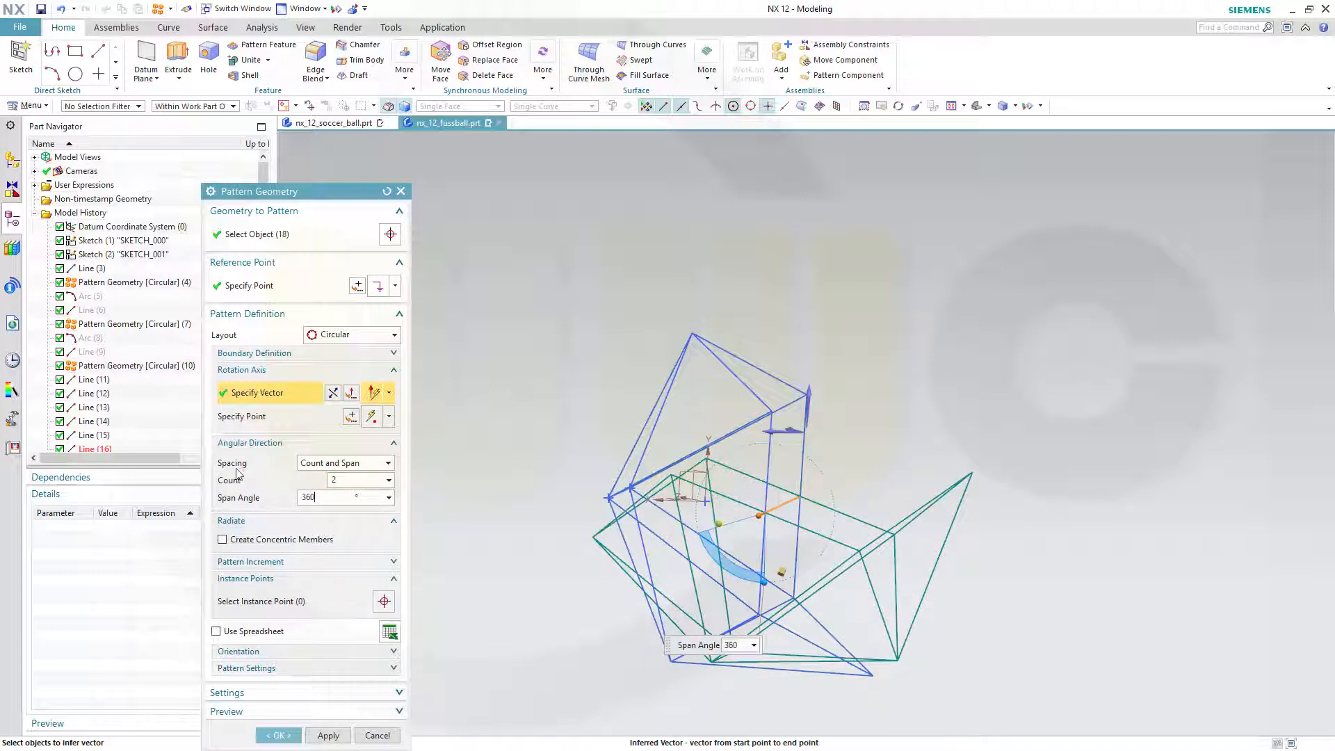